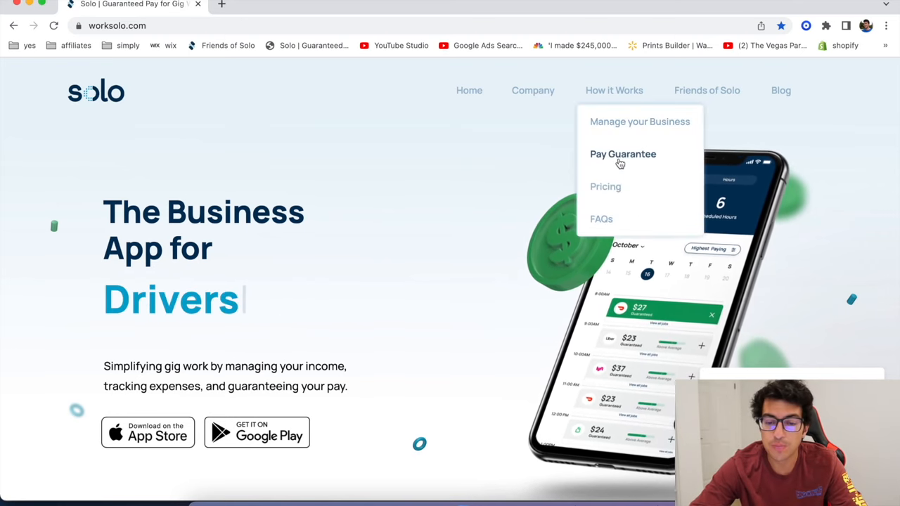
Step: Open Solo's Pay Guarantee page and scroll through its guaranteed-pay jobs explanation
left_click(623, 154)
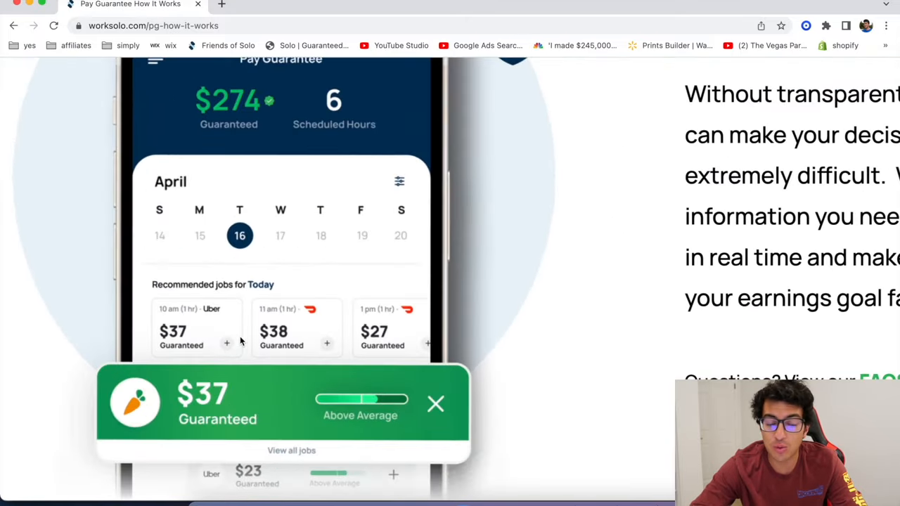
scroll("down", 3)
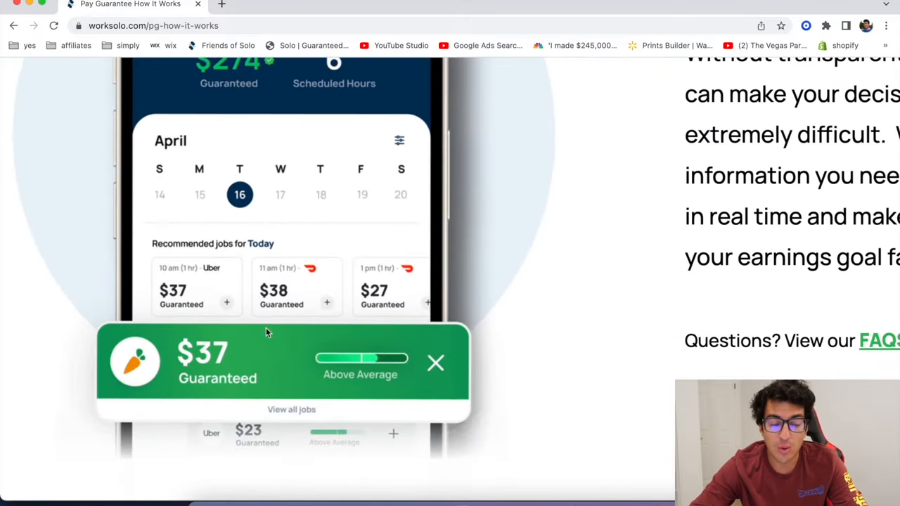
mouse_move(239, 353)
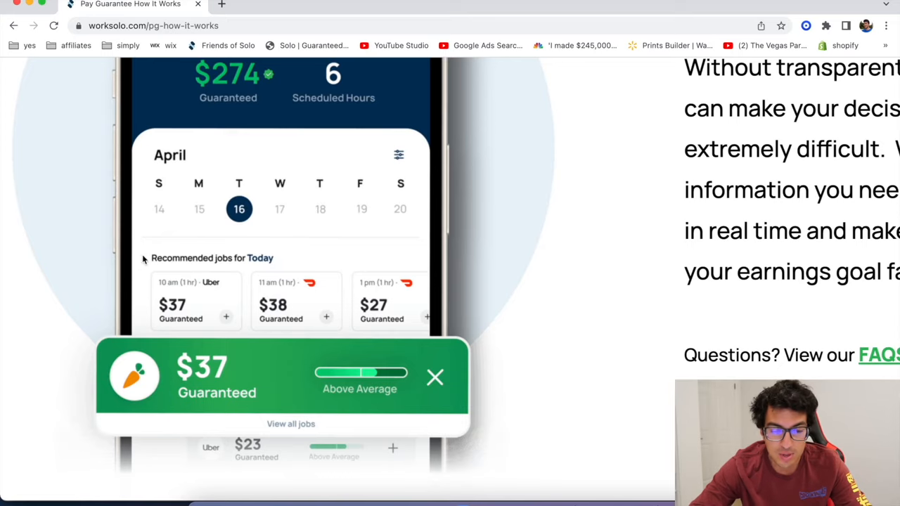
mouse_move(232, 282)
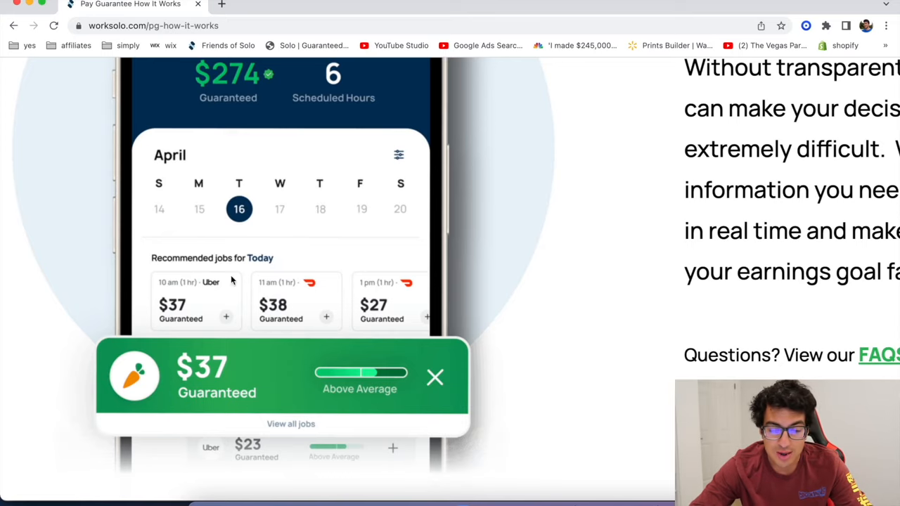
scroll("down", 3)
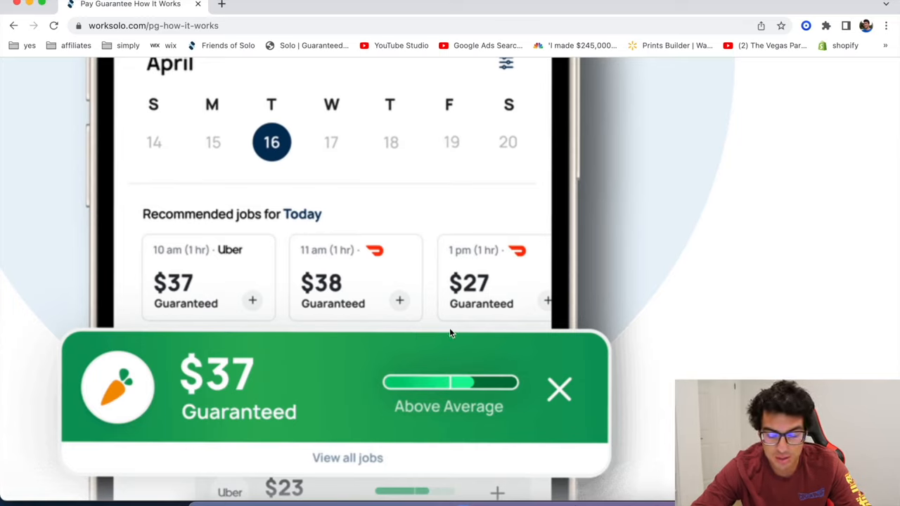
mouse_move(211, 339)
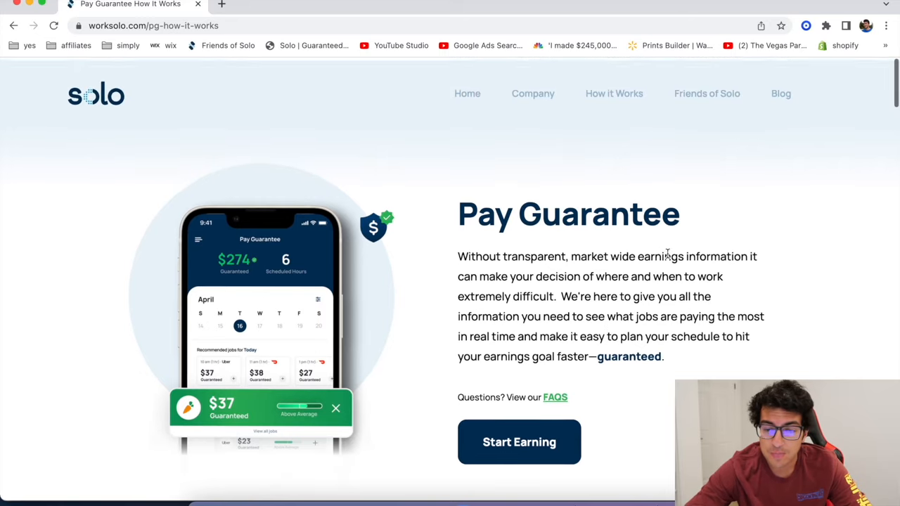
scroll("down", 3)
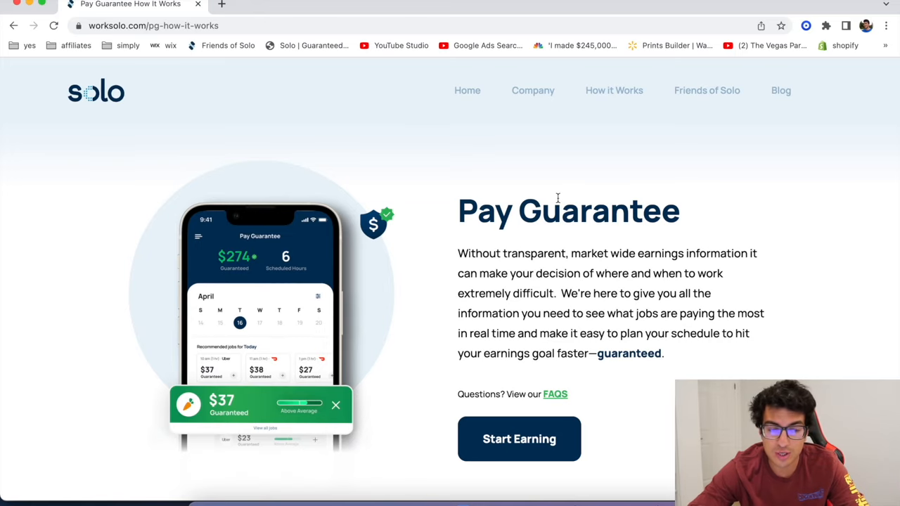
mouse_move(454, 352)
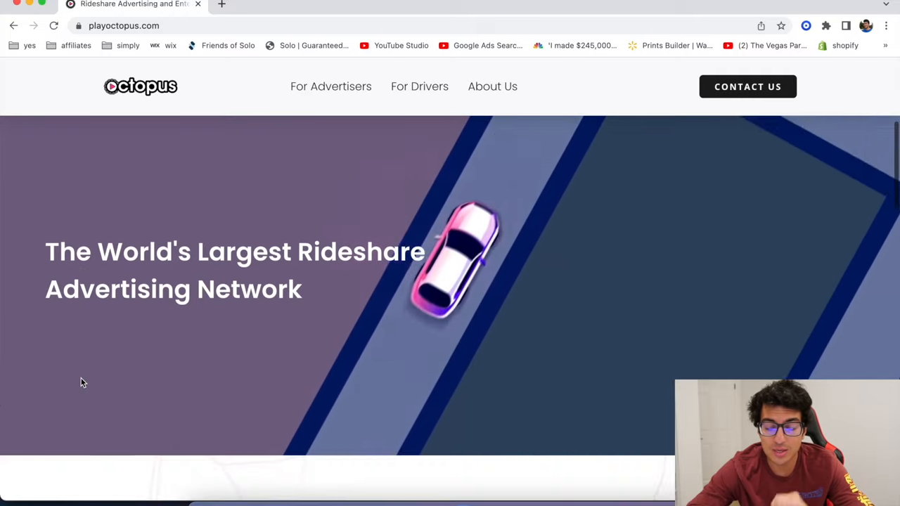
Step: Scroll playoctopus.com down to the Interactive Ads section and back up
scroll("down", 3)
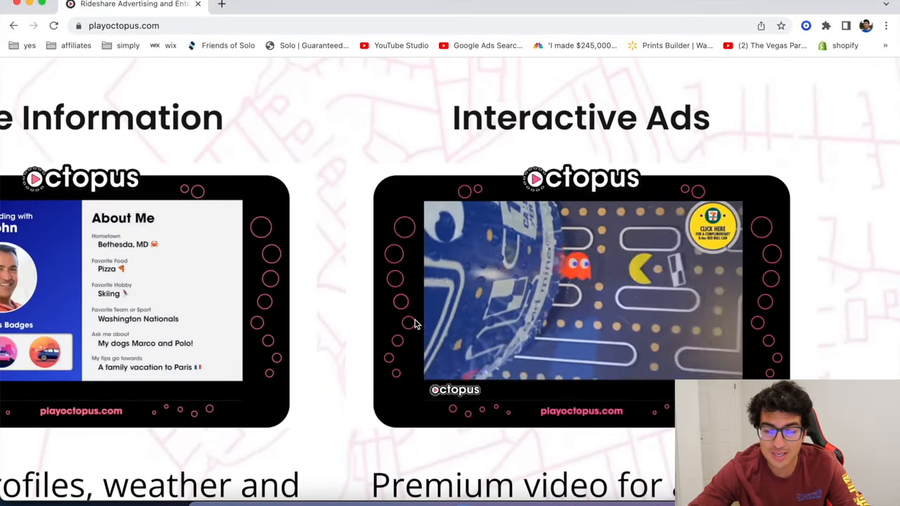
scroll("up", 3)
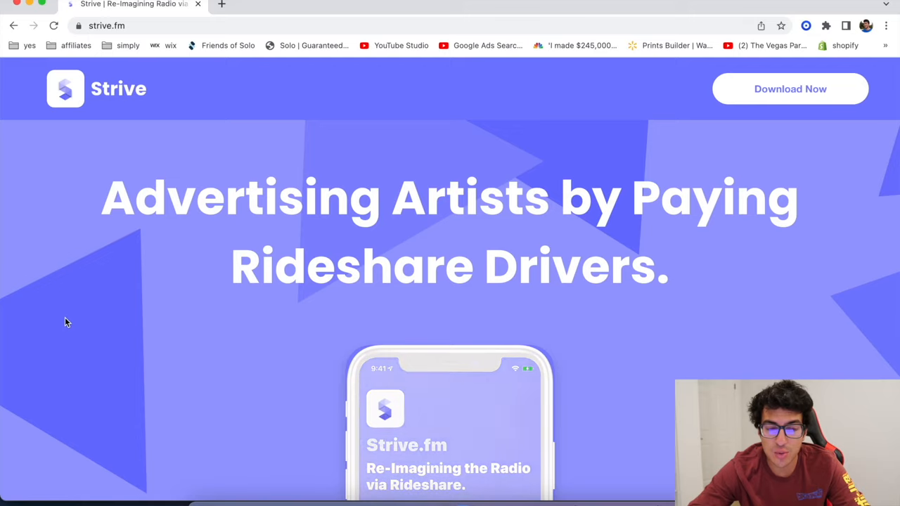
Step: Scroll strive.fm past the beta invite to 'Strivers: Stream, Drive, and Earn Money'
scroll("down", 3)
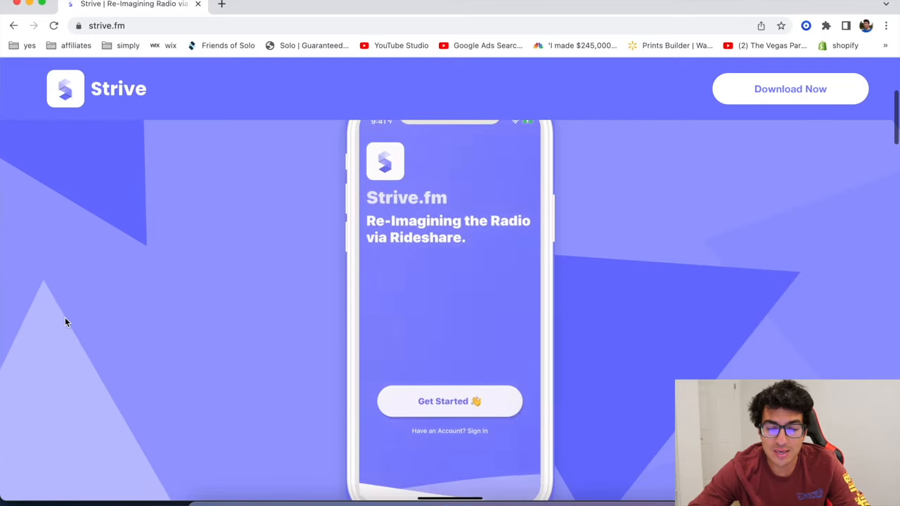
scroll("down", 3)
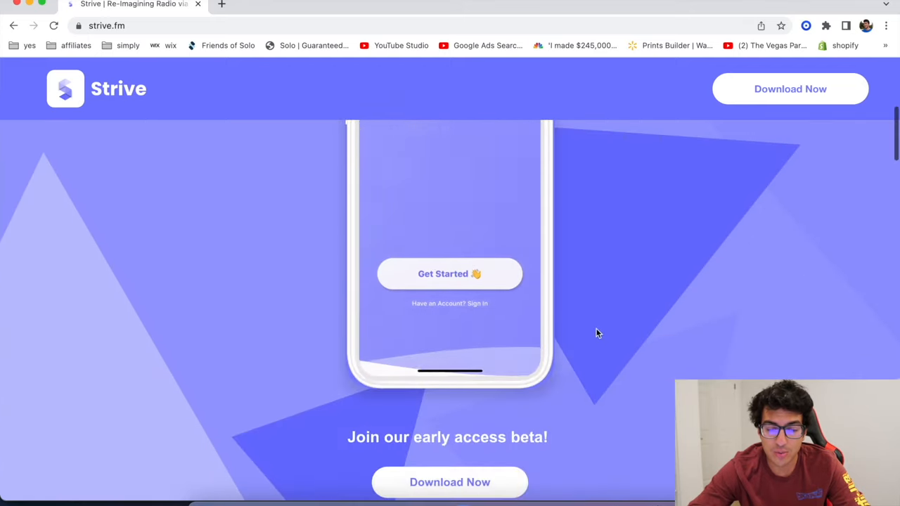
scroll("down", 3)
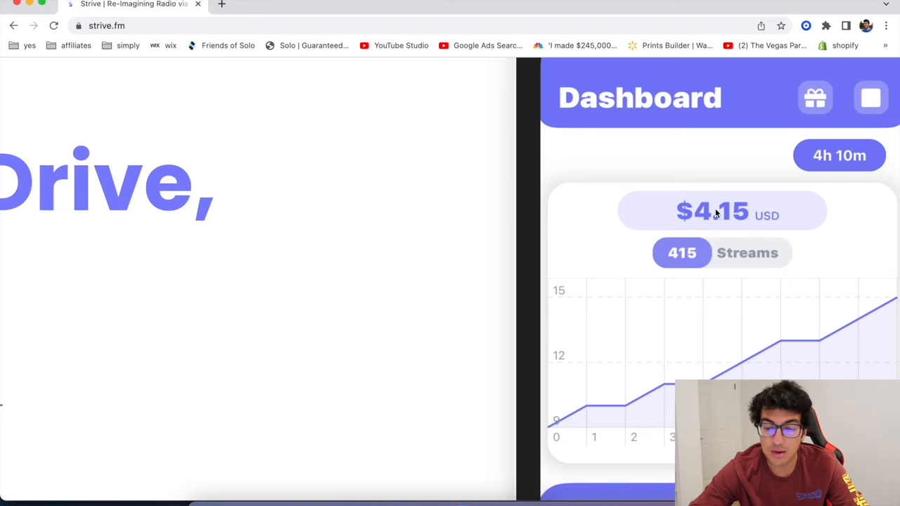
mouse_move(653, 225)
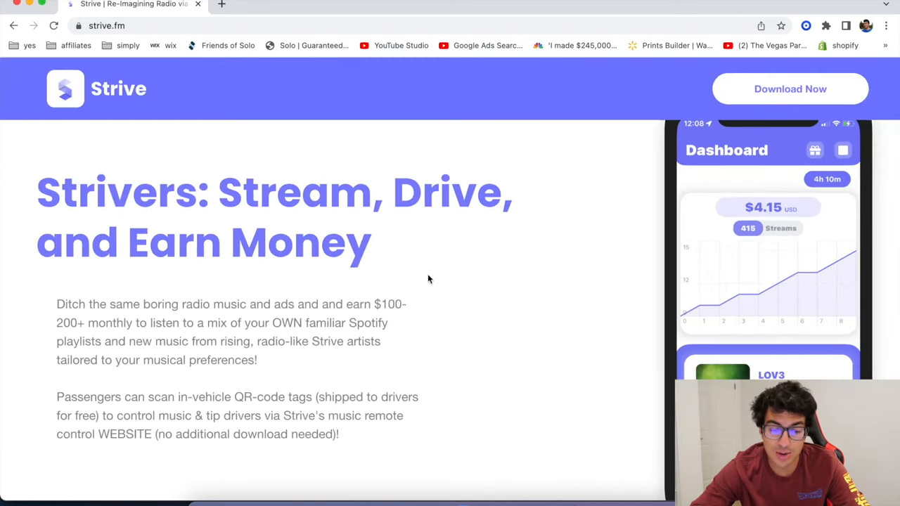
Step: On ivycard.co, highlight the up-to-$100 tagline and scroll to 'Lifetime free cash advances'
left_click(106, 25)
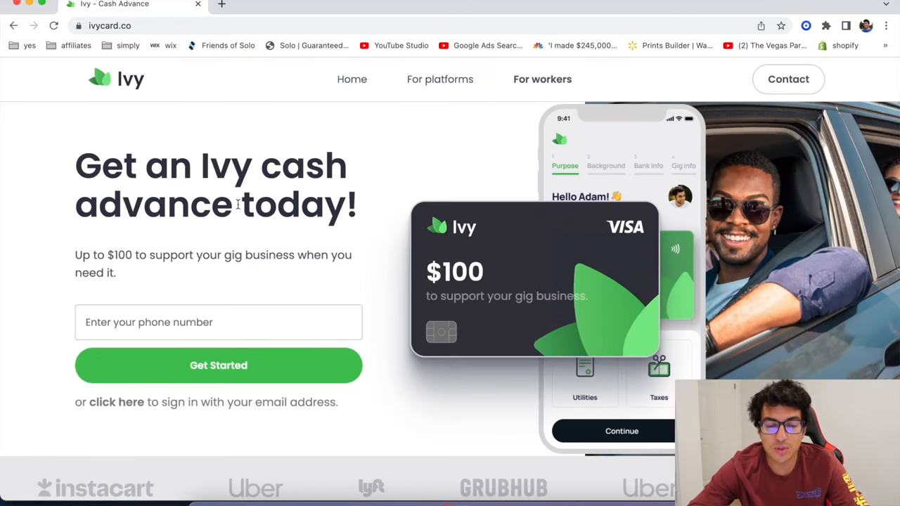
mouse_move(419, 311)
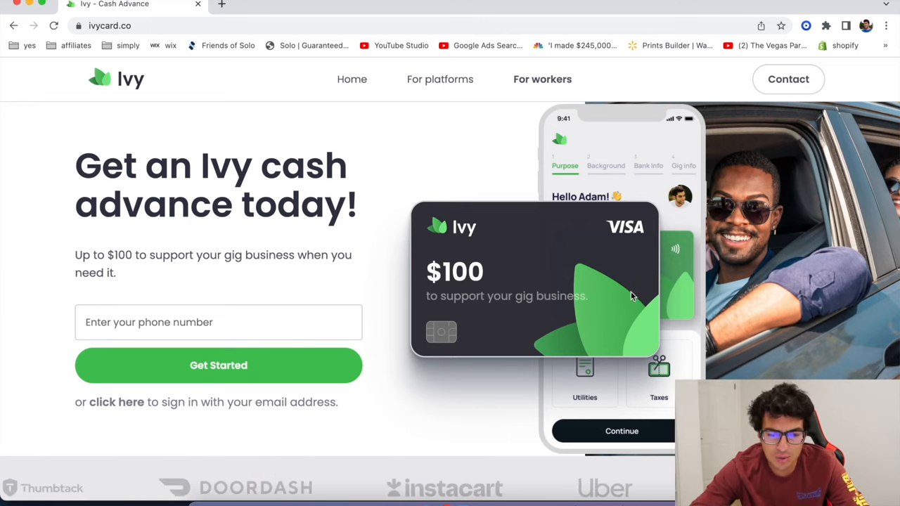
left_click_drag(75, 255, 116, 273)
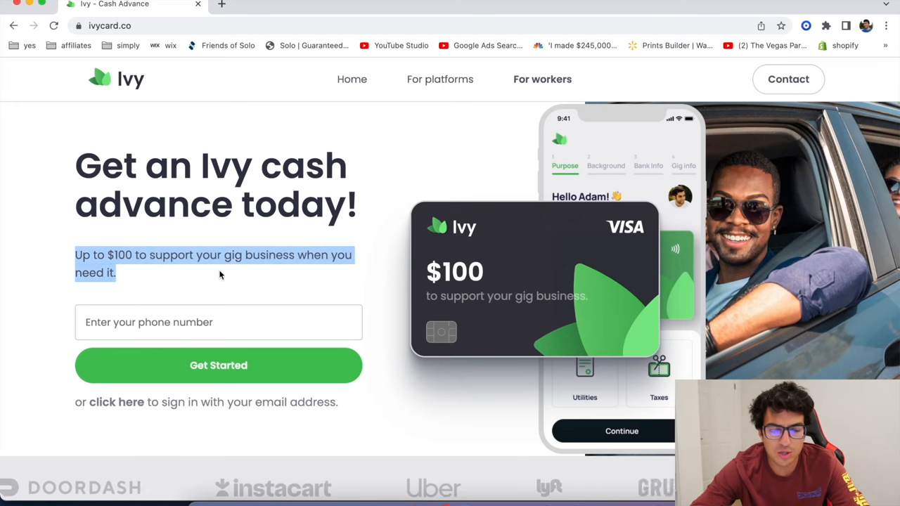
scroll("down", 3)
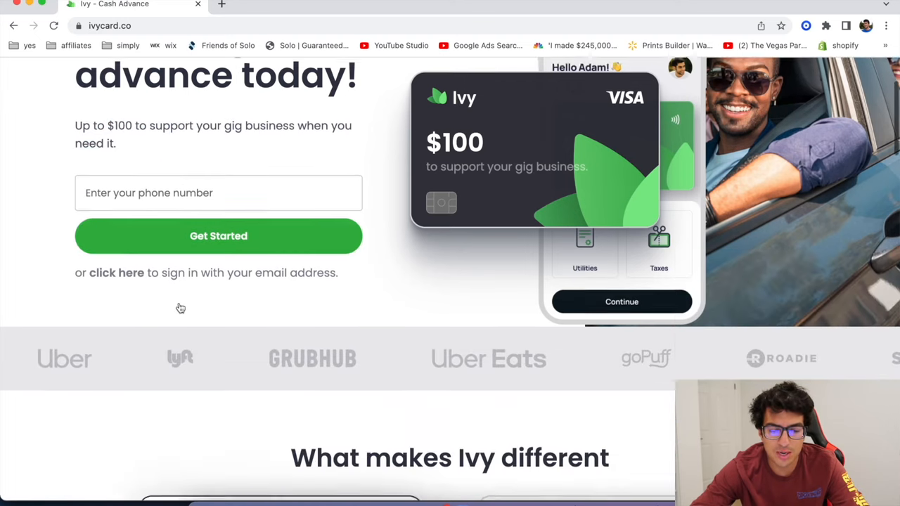
scroll("down", 3)
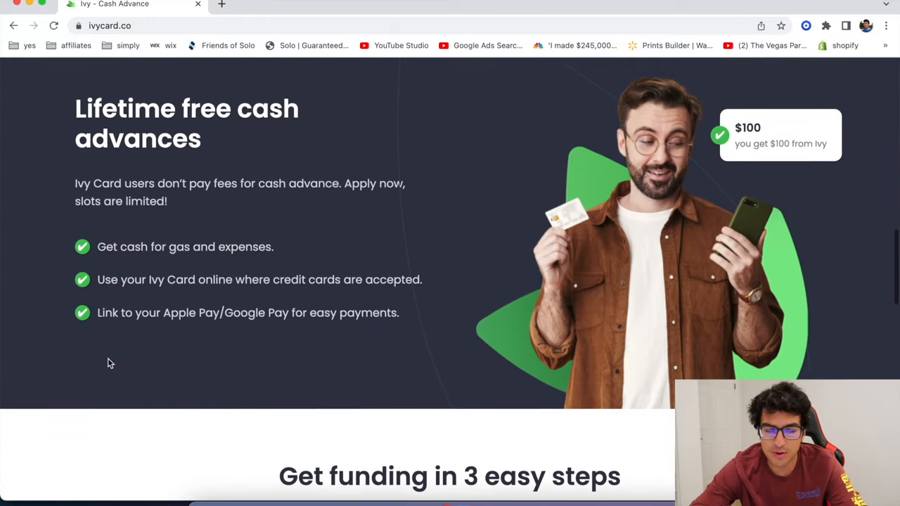
key("f3")
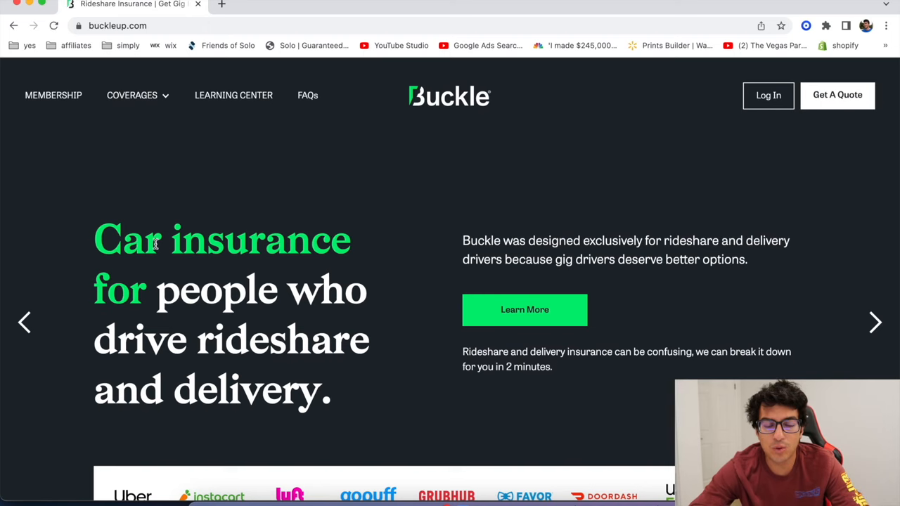
Step: Scroll through the buckleup.com homepage
scroll("down", 3)
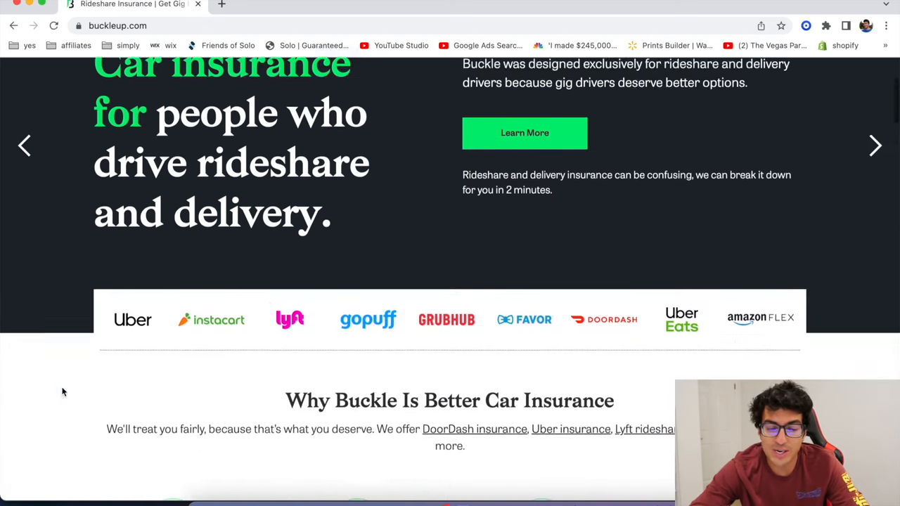
scroll("down", 3)
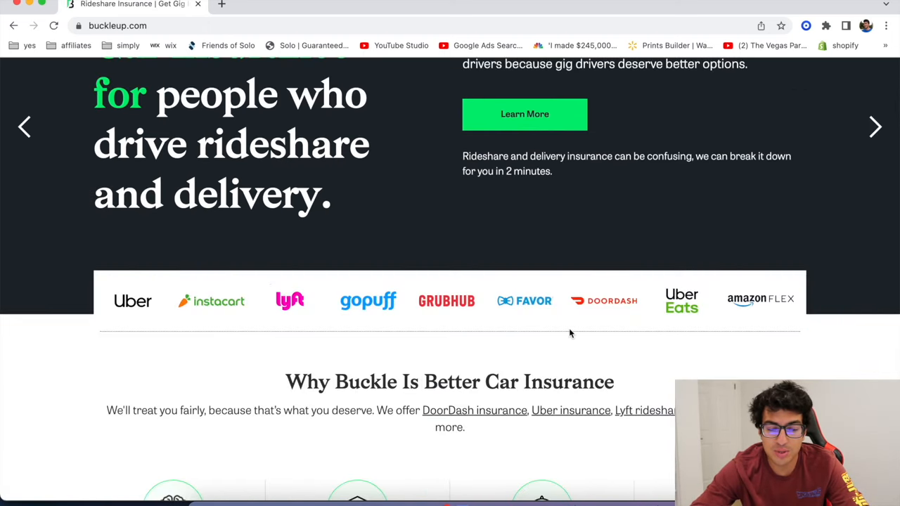
scroll("down", 3)
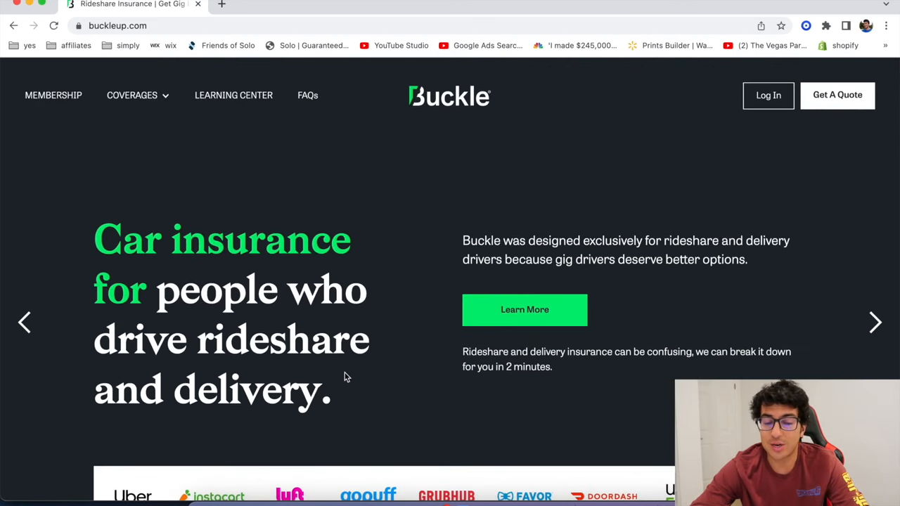
mouse_move(420, 369)
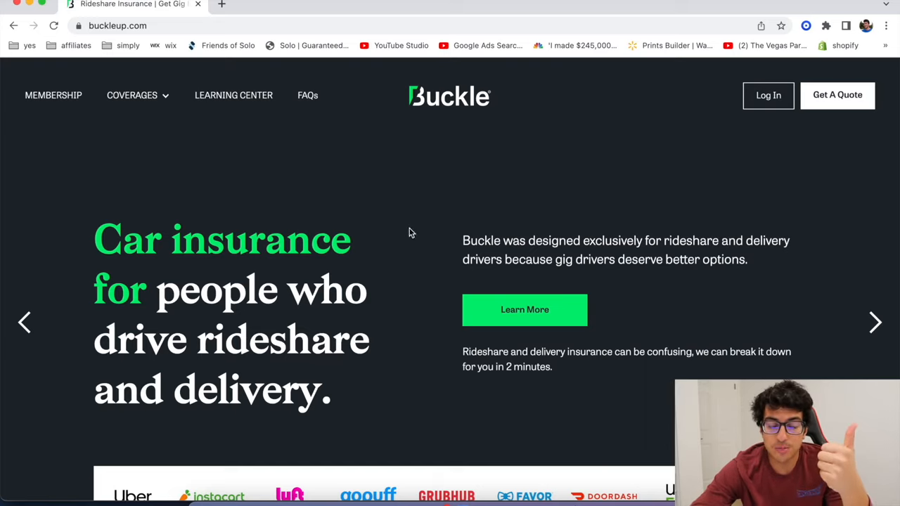
Step: Open Buckle Coverages from the Coverages menu and scroll its platform coverage table
left_click(132, 95)
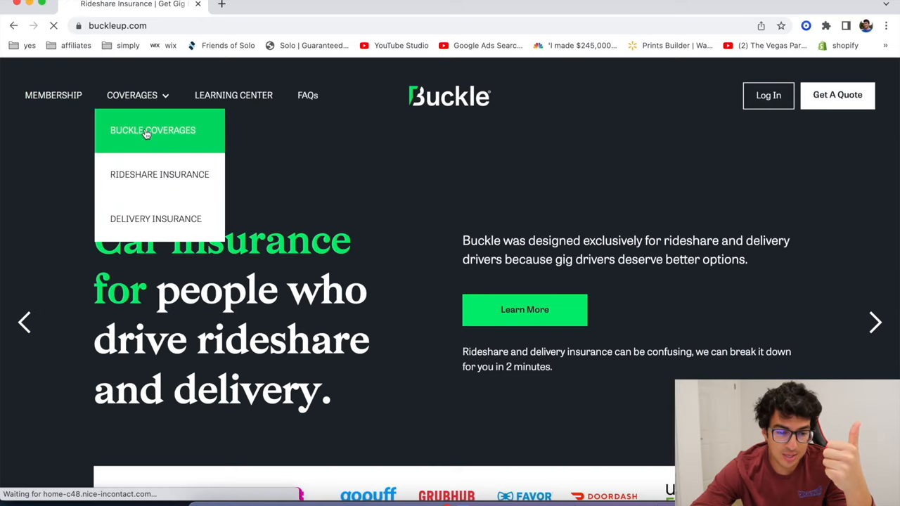
left_click(152, 130)
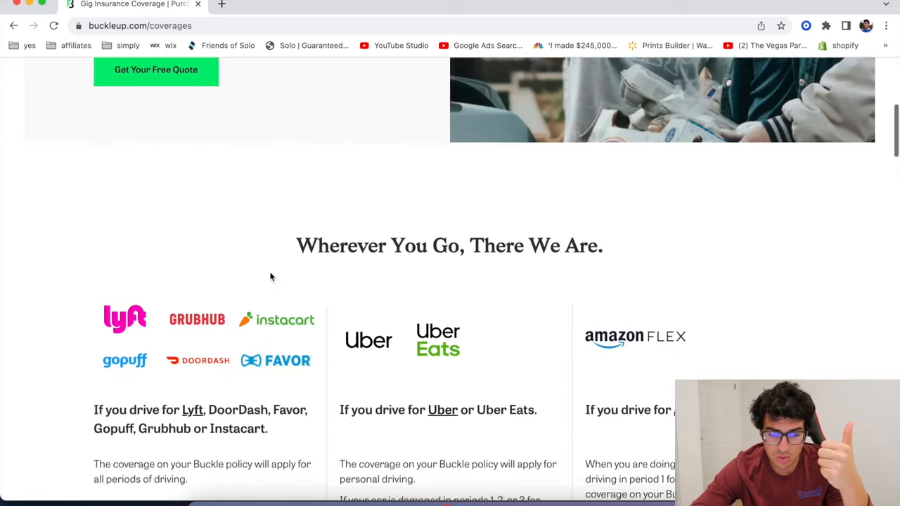
scroll("down", 3)
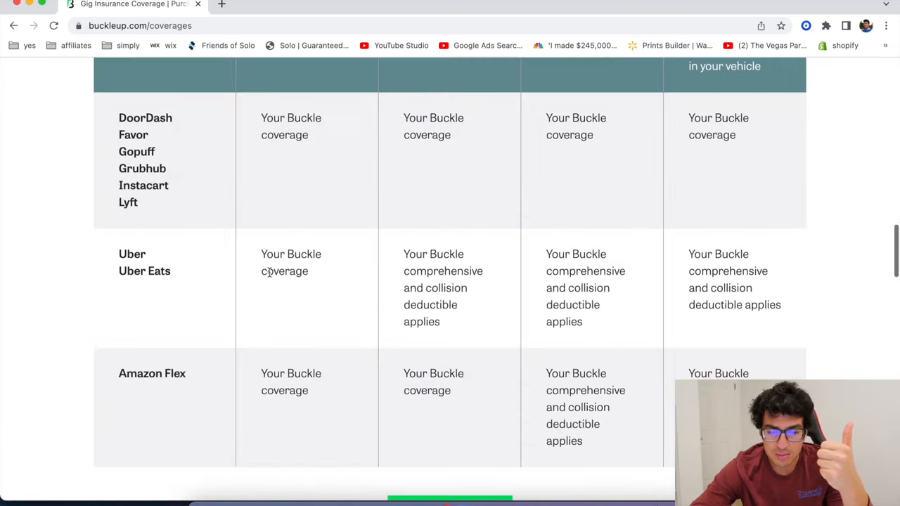
scroll("down", 3)
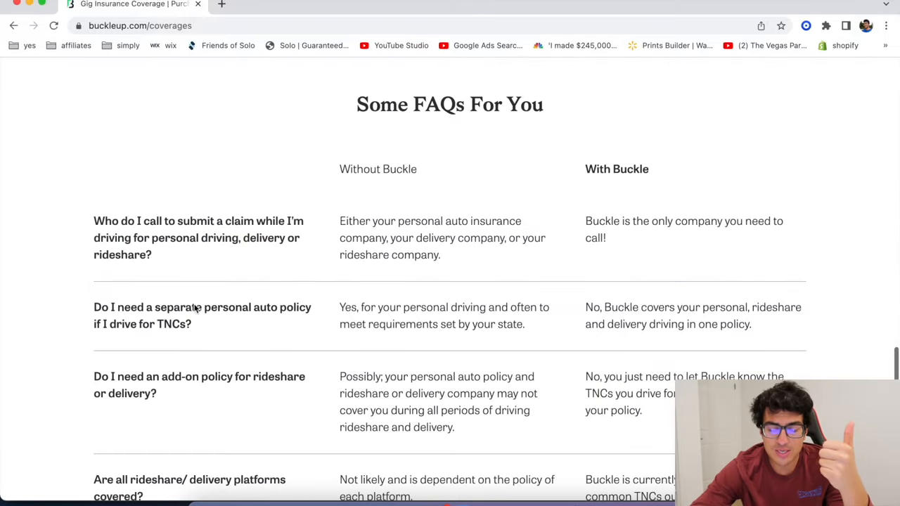
scroll("up", 3)
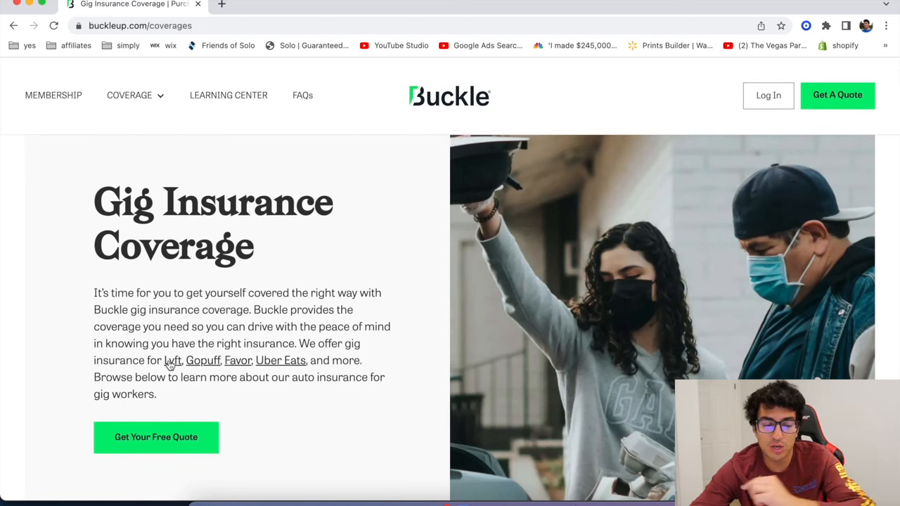
mouse_move(298, 277)
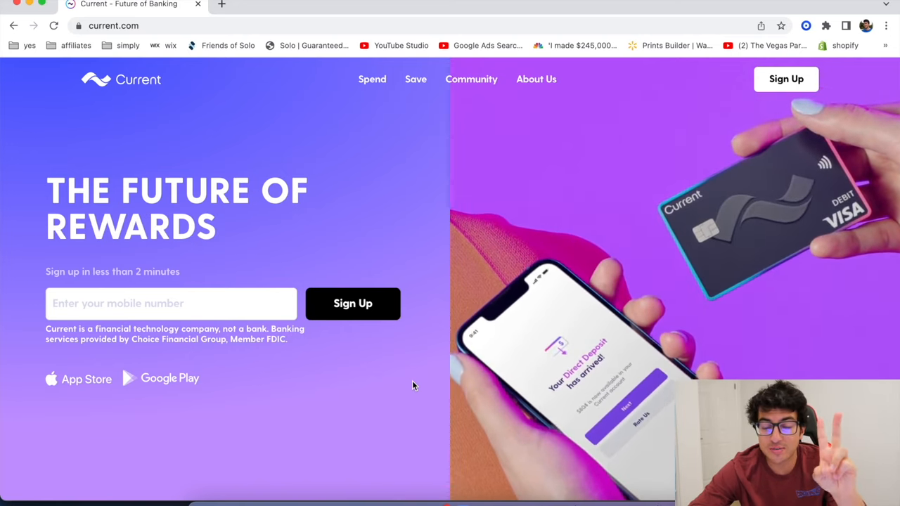
Step: Scroll current.com past the homepage reviews down to the footer
scroll("down", 3)
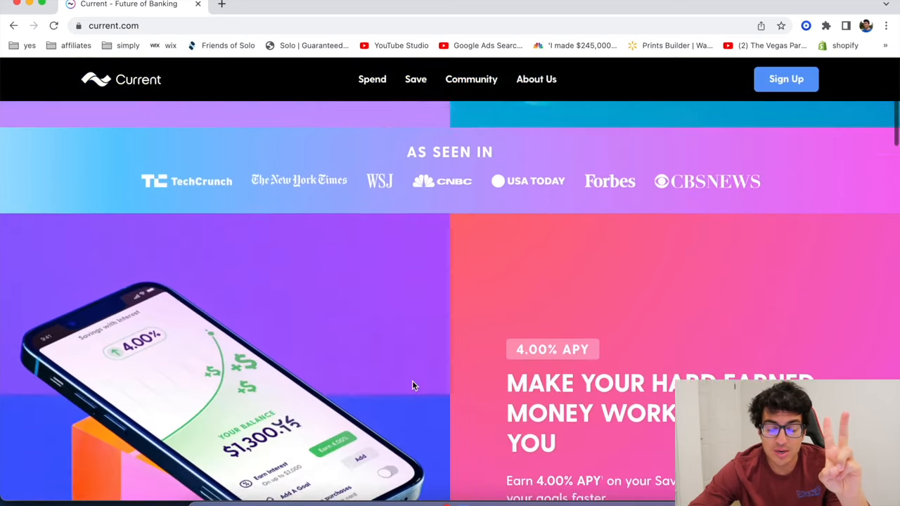
scroll("down", 3)
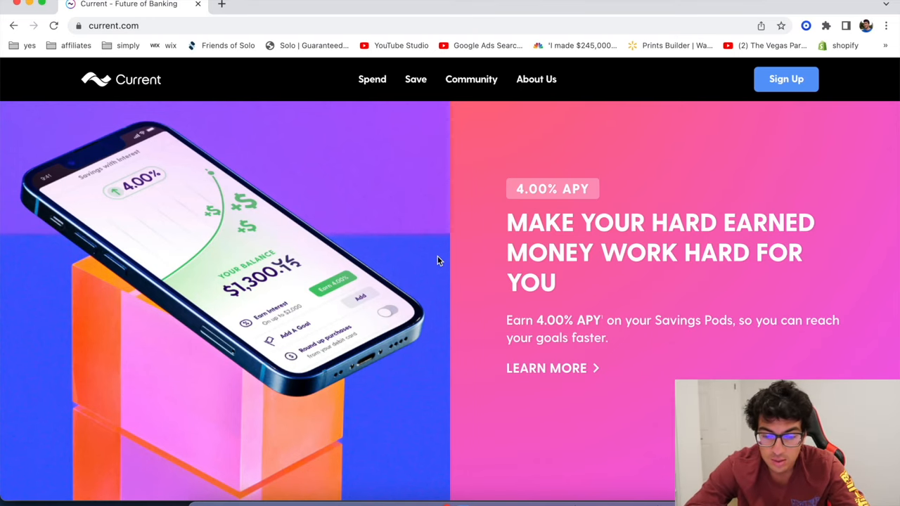
scroll("down", 3)
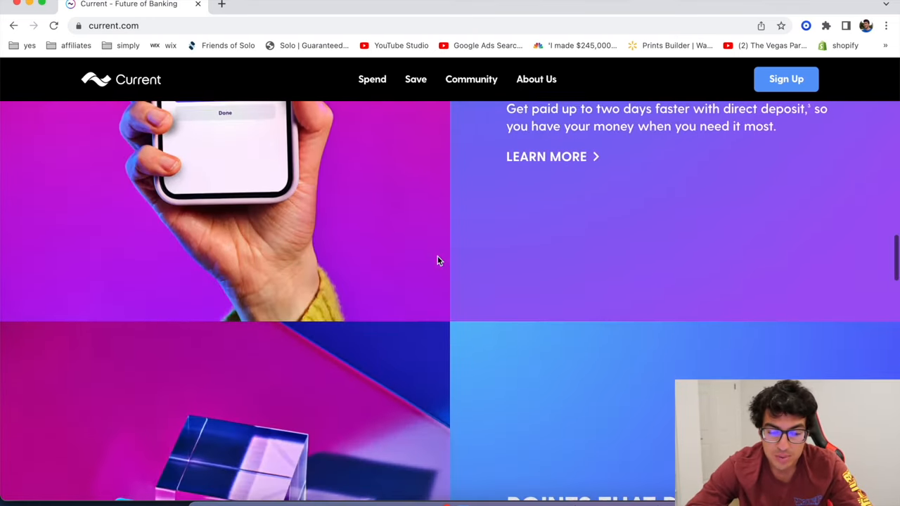
scroll("down", 3)
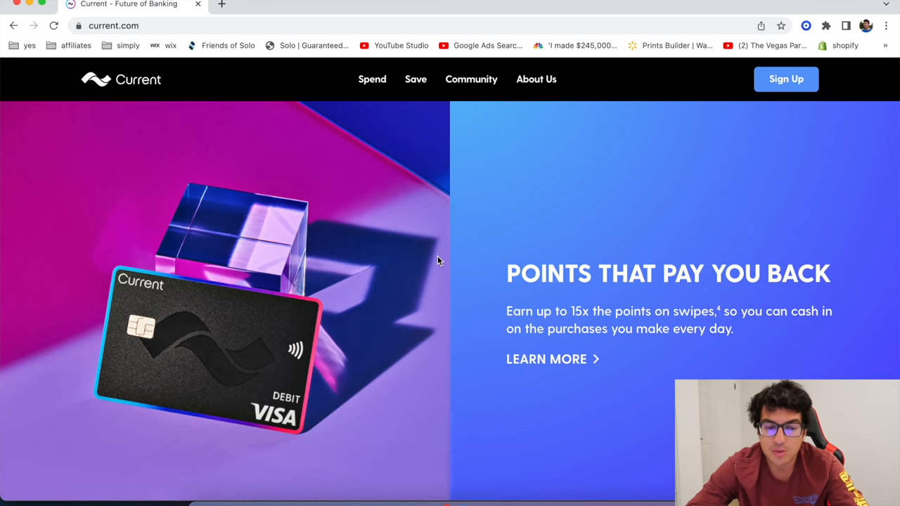
scroll("down", 3)
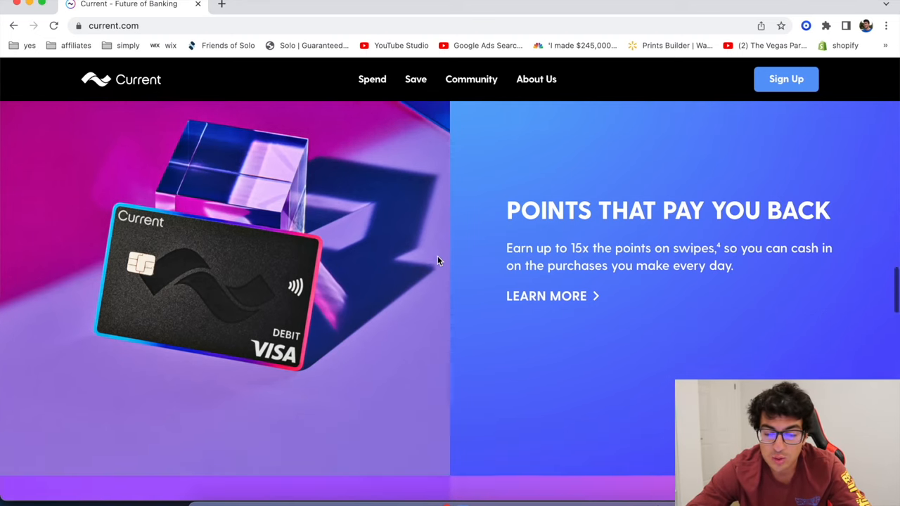
scroll("down", 3)
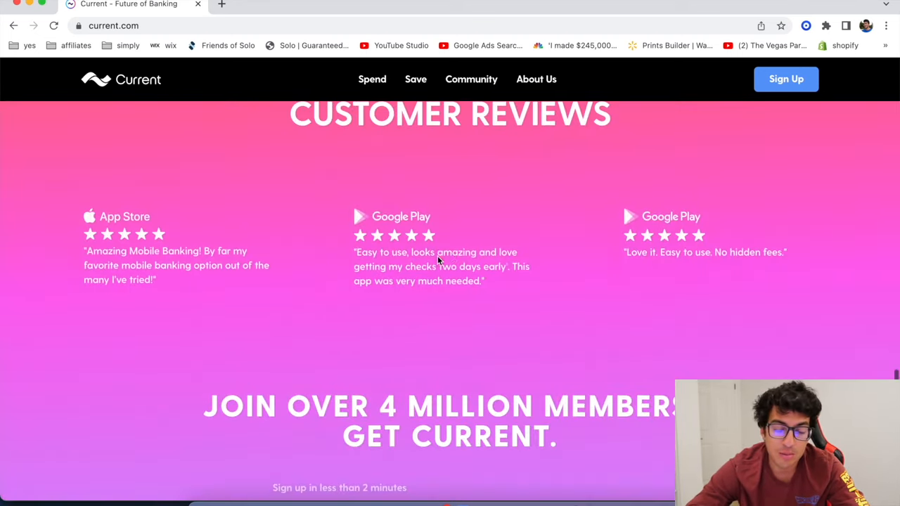
scroll("down", 3)
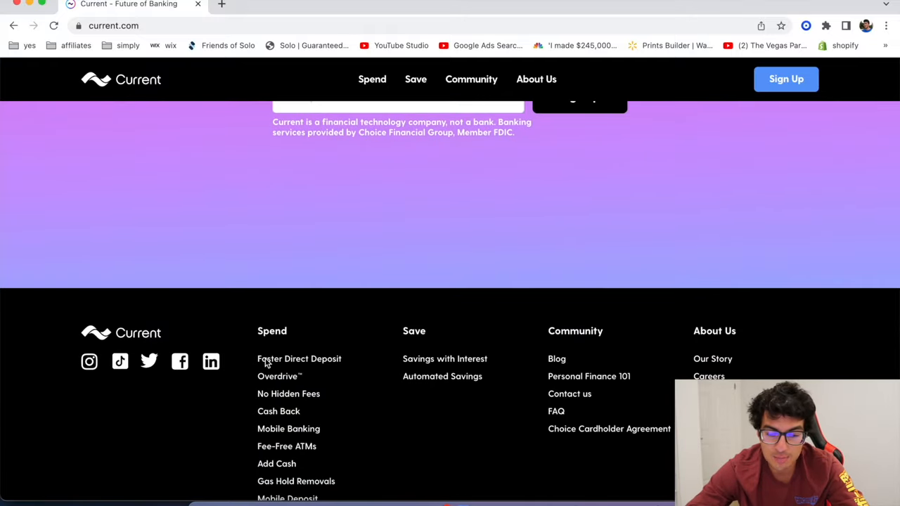
scroll("down", 3)
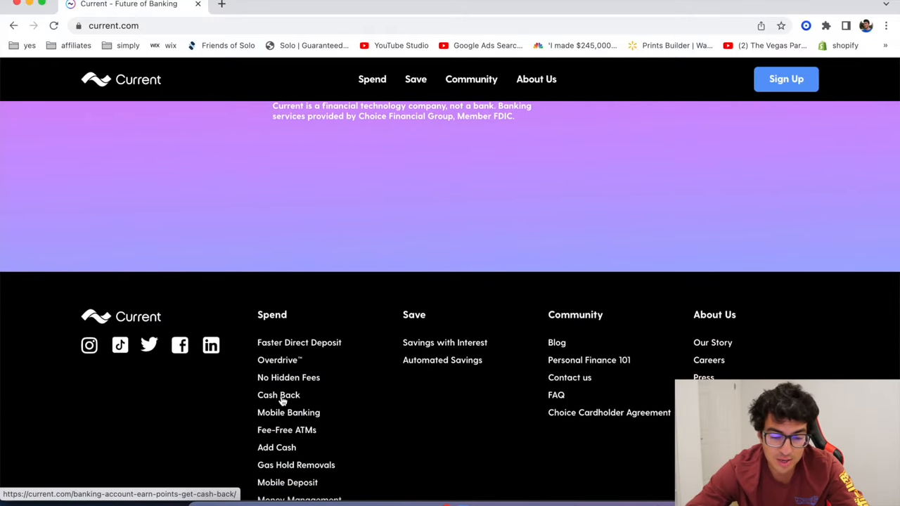
Step: Open the Cash Back link under Spend and review the points page
left_click(278, 394)
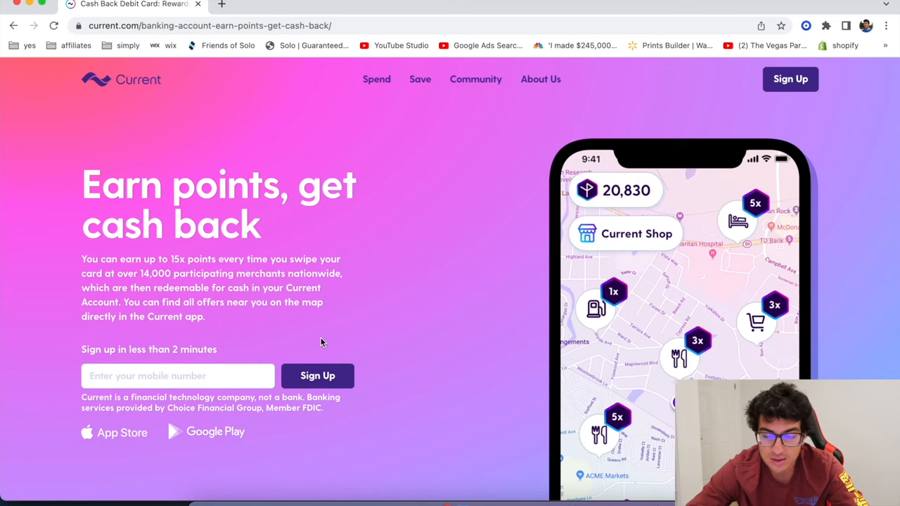
scroll("down", 3)
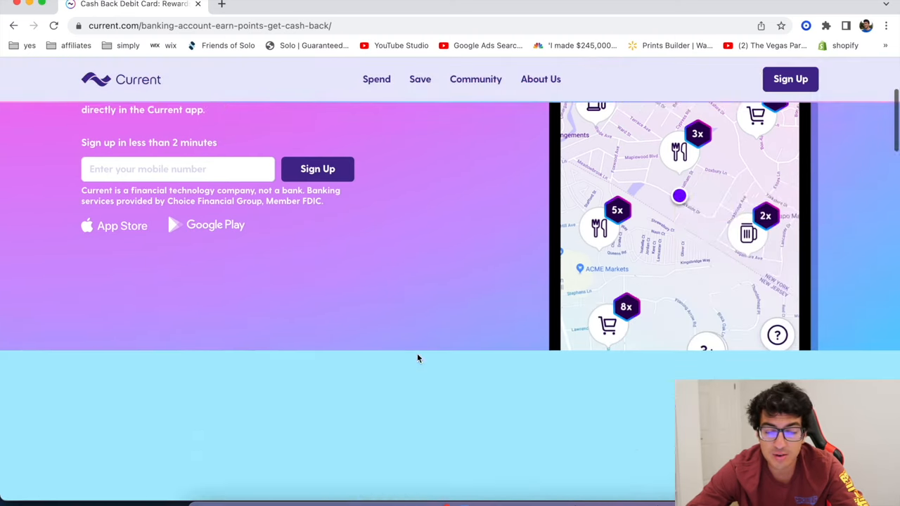
scroll("up", 3)
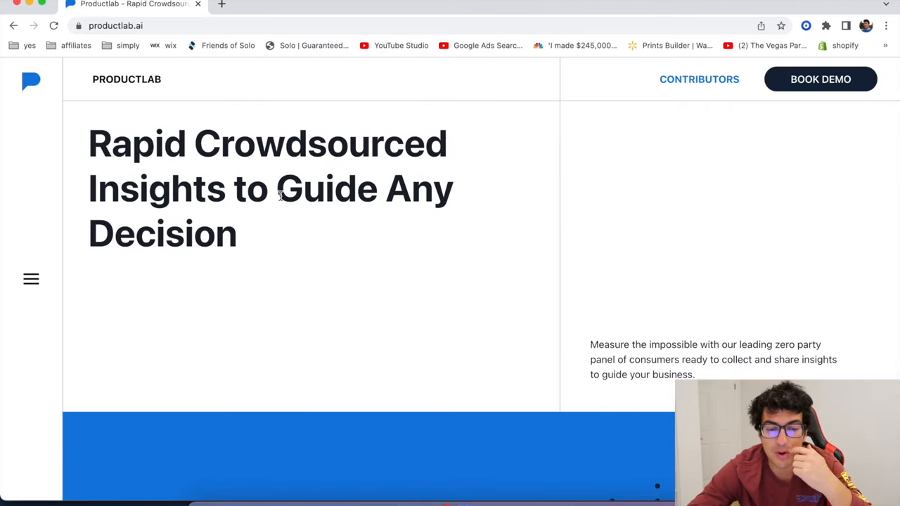
mouse_move(273, 239)
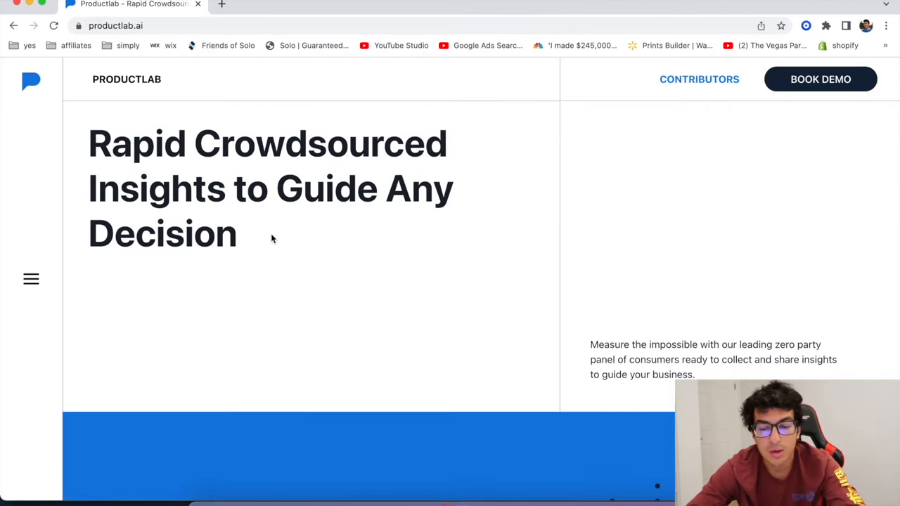
Step: Scroll through the productlab.ai homepage
scroll("down", 3)
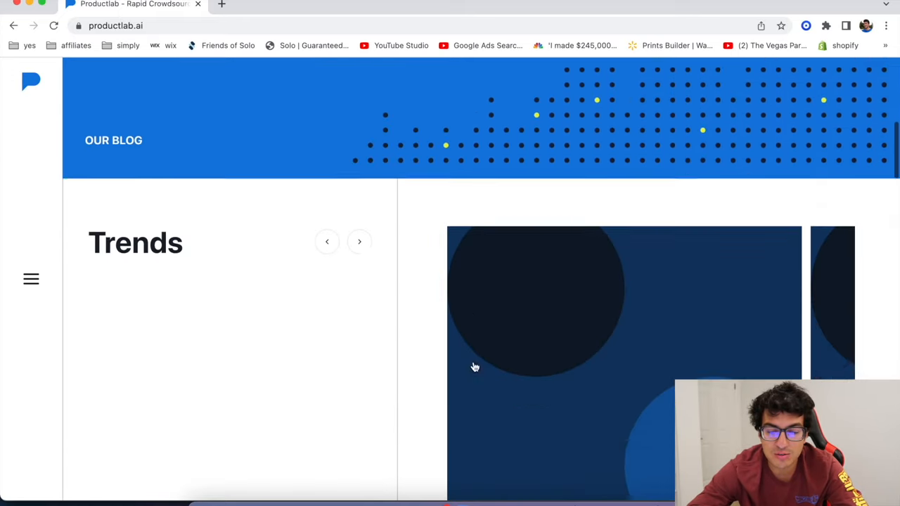
scroll("down", 3)
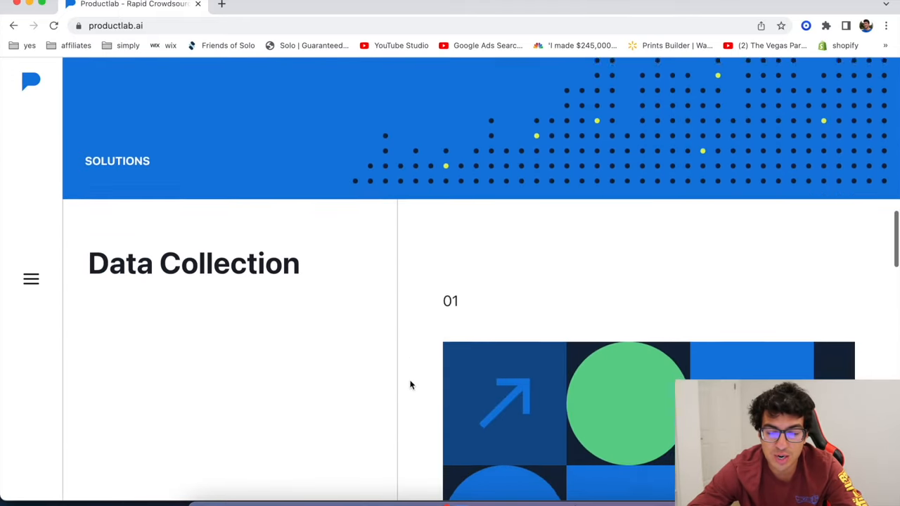
scroll("down", 3)
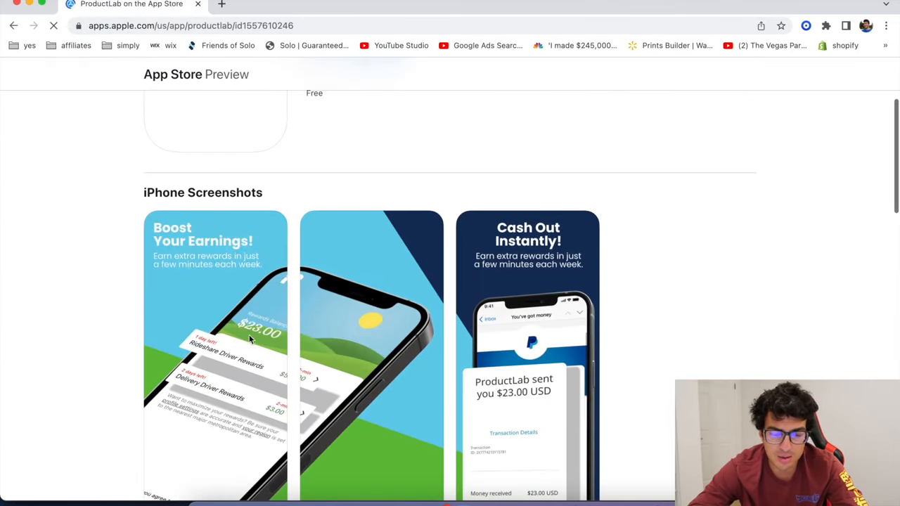
scroll("down", 3)
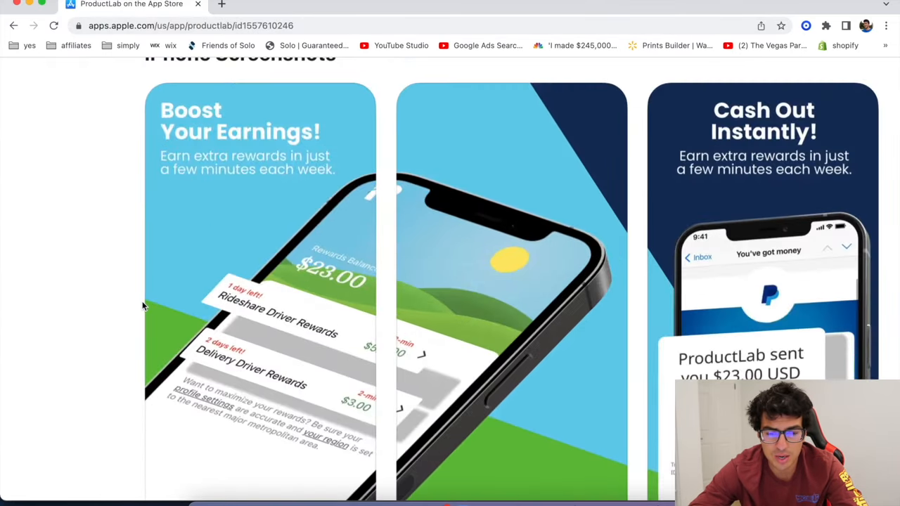
mouse_move(370, 348)
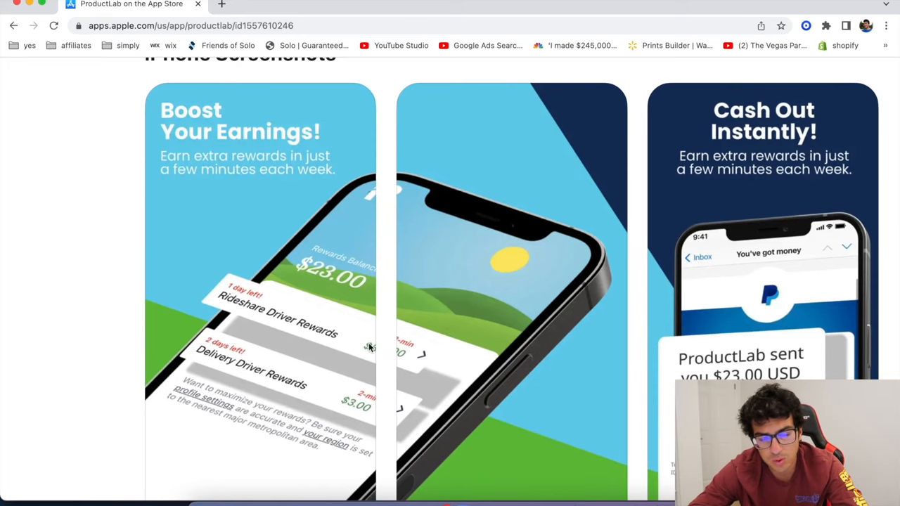
mouse_move(359, 407)
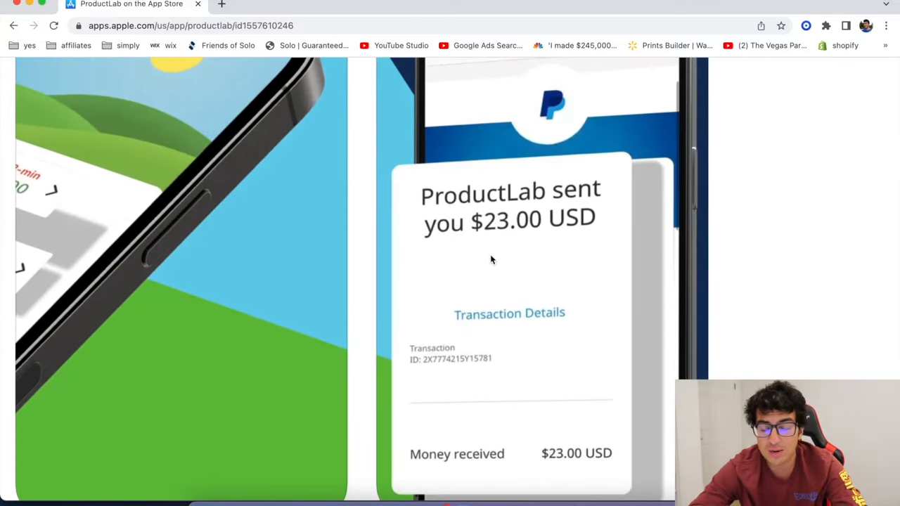
mouse_move(406, 263)
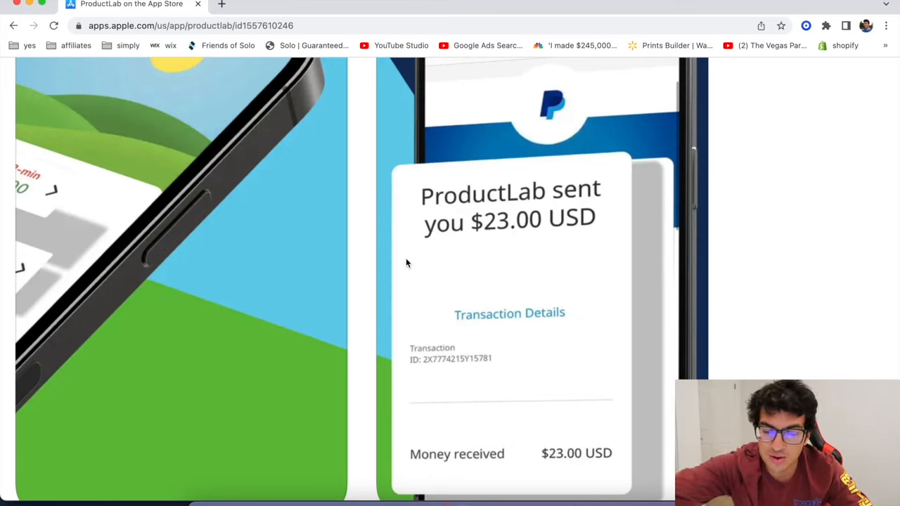
mouse_move(405, 255)
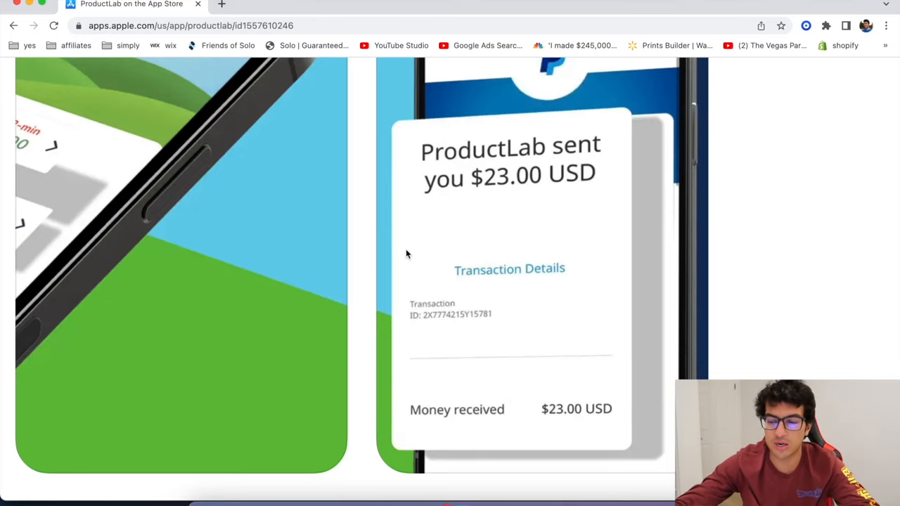
mouse_move(480, 232)
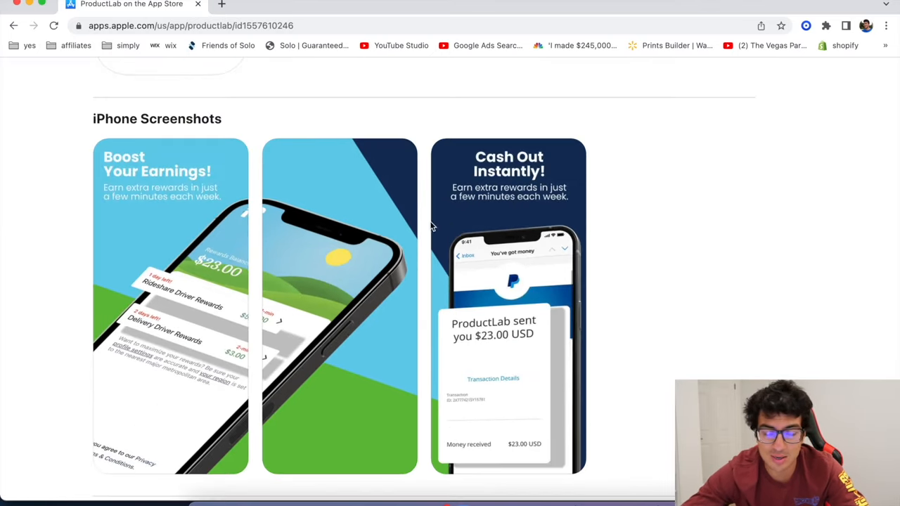
Step: Review ProductLab's App Store listing, including screenshots and privacy details
scroll("down", 3)
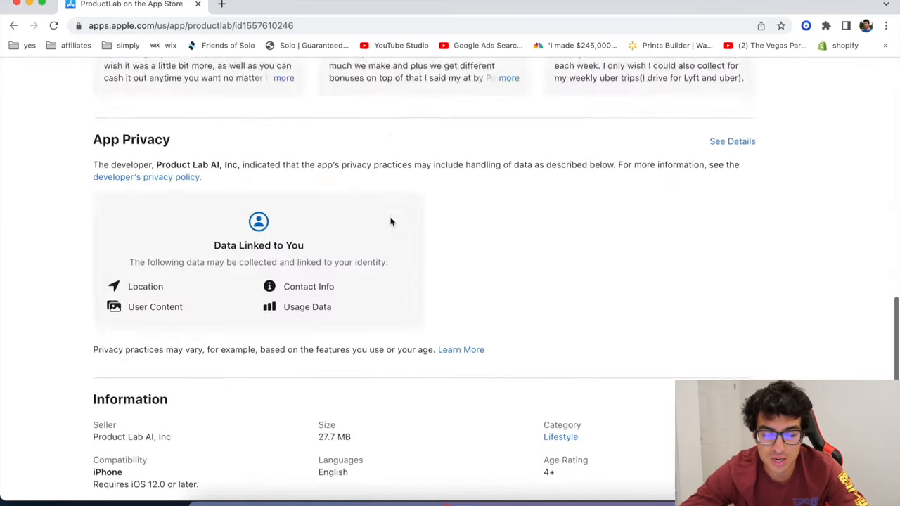
scroll("up", 3)
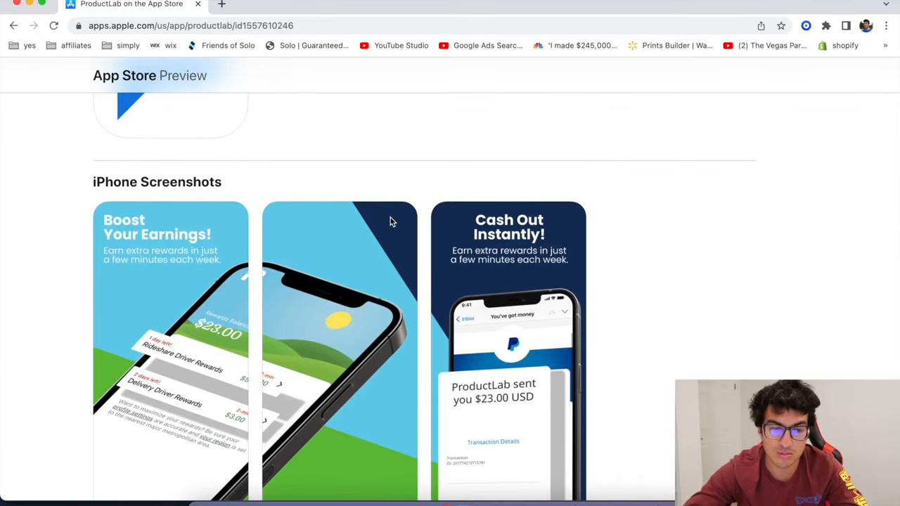
scroll("down", 3)
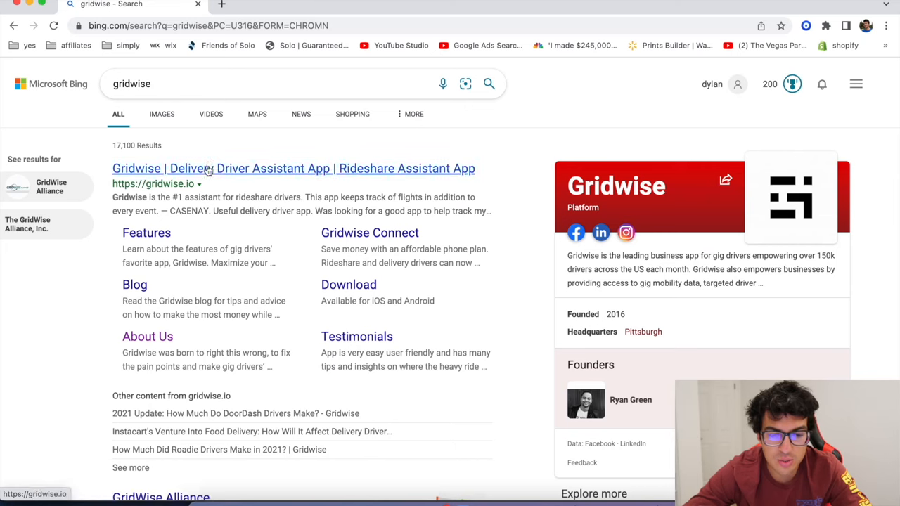
Step: Open gridwise.io and scroll its where-to-drive and earnings-by-service app screens
left_click(293, 168)
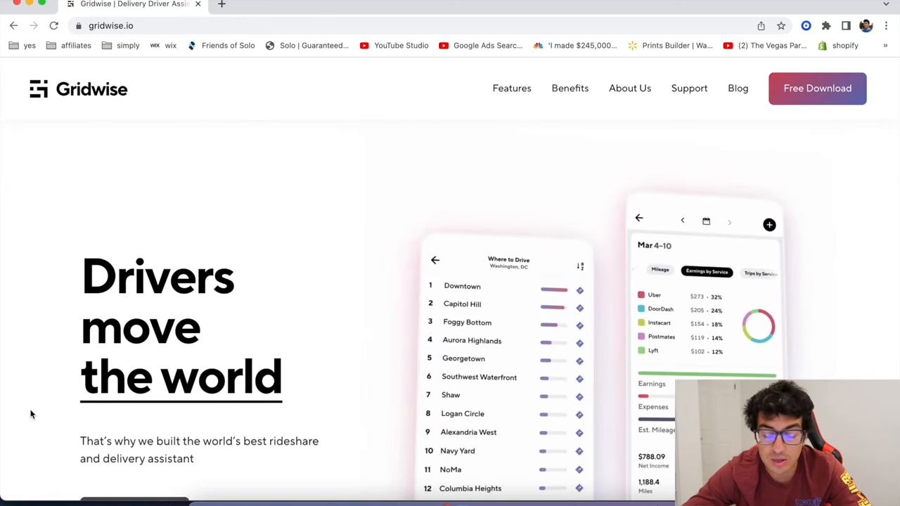
scroll("down", 3)
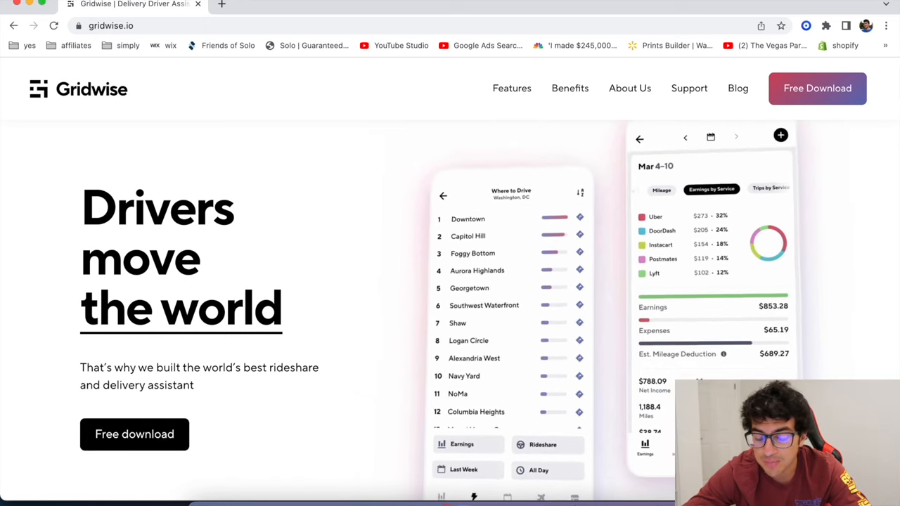
scroll("down", 3)
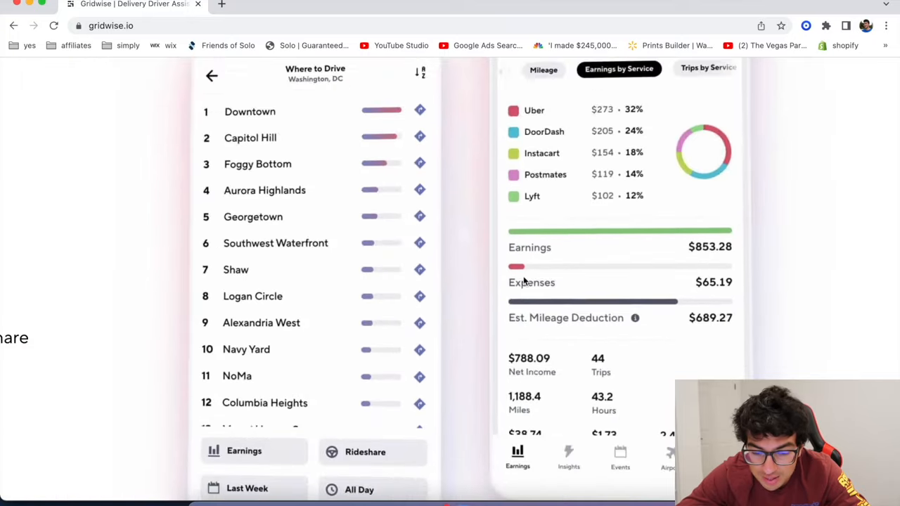
scroll("down", 3)
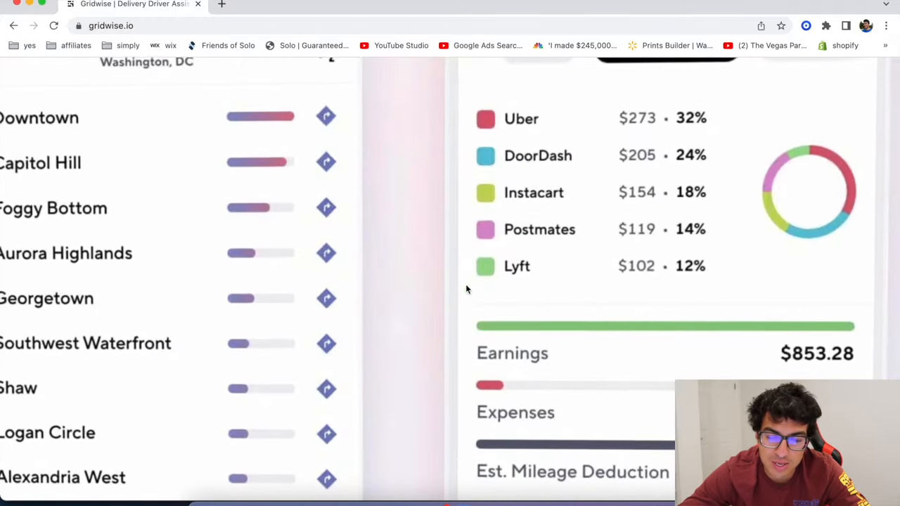
scroll("up", 3)
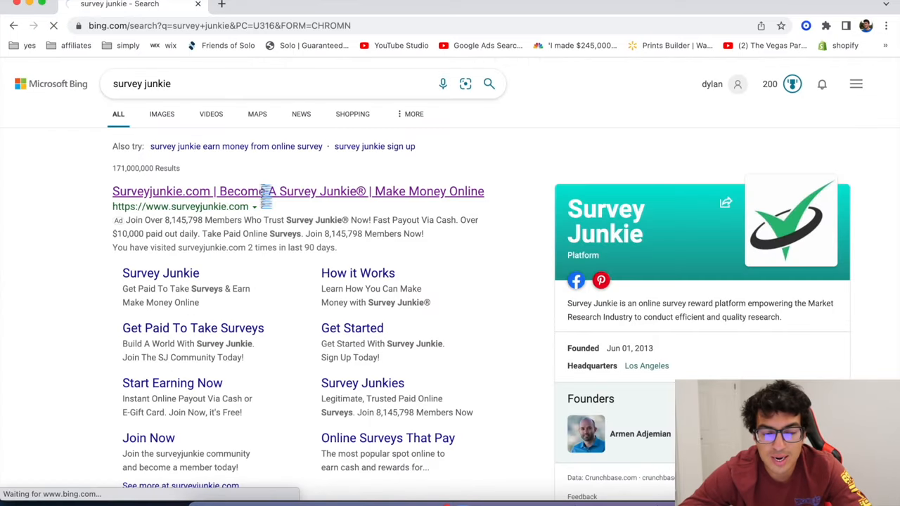
Step: Open the Survey Junkie site and scroll through its rewards steps and Trustpilot reviews
left_click(297, 192)
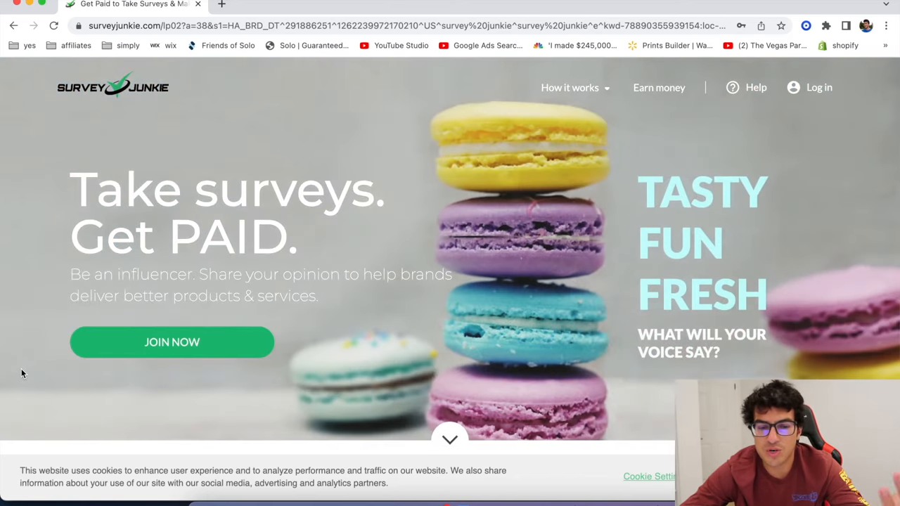
mouse_move(47, 334)
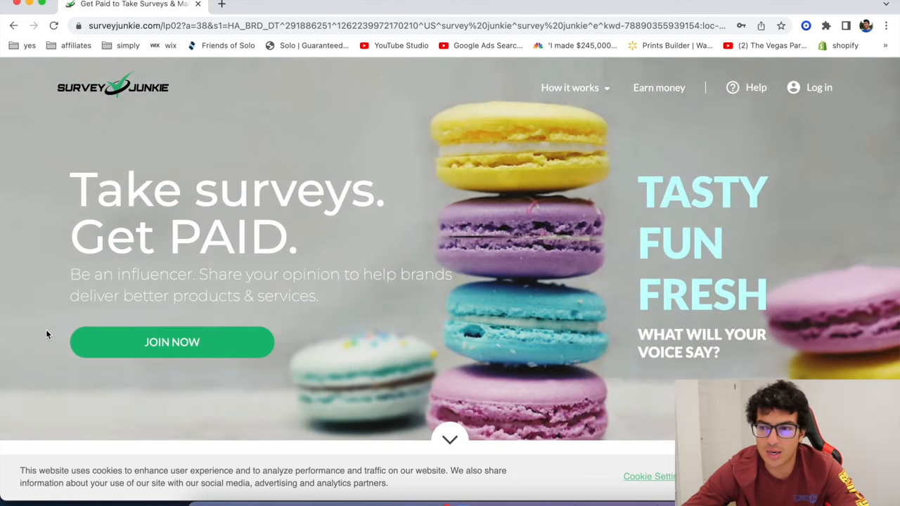
scroll("down", 3)
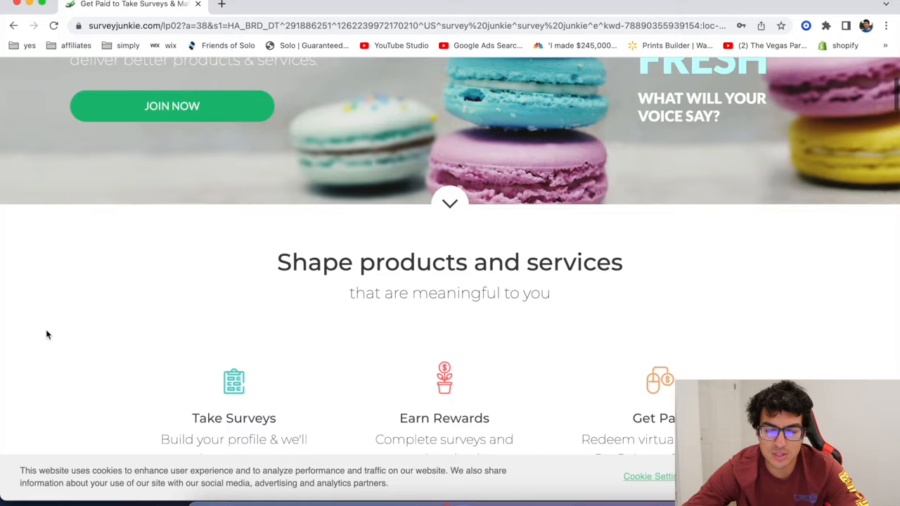
scroll("down", 3)
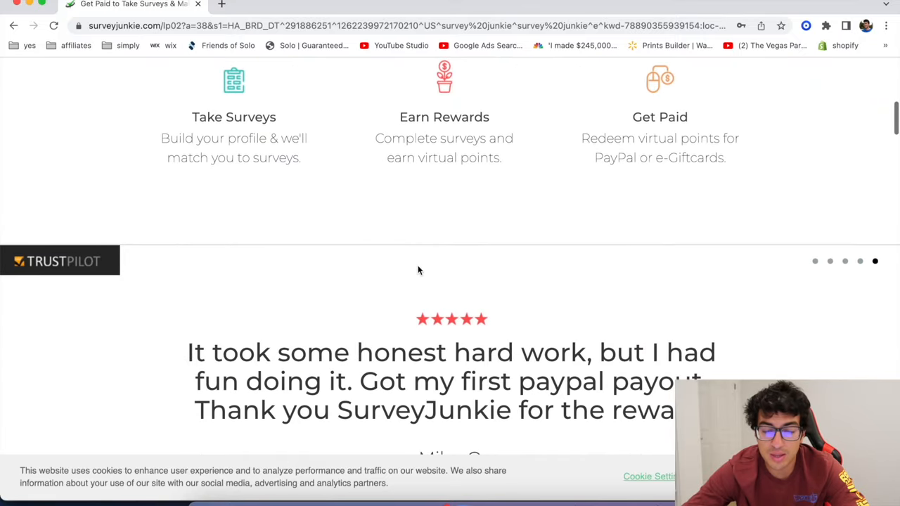
double_click(541, 265)
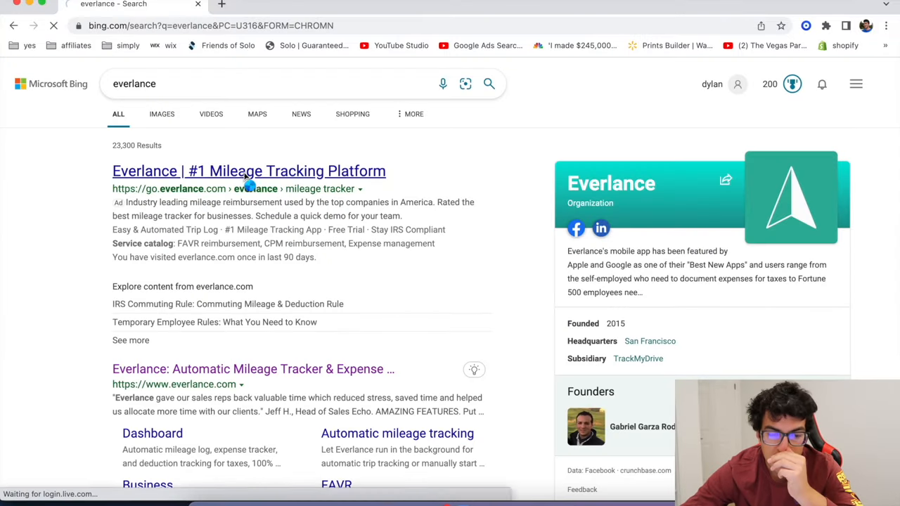
Step: Open the Everlance mileage tracking site and scroll through its app screens and plans
left_click(249, 170)
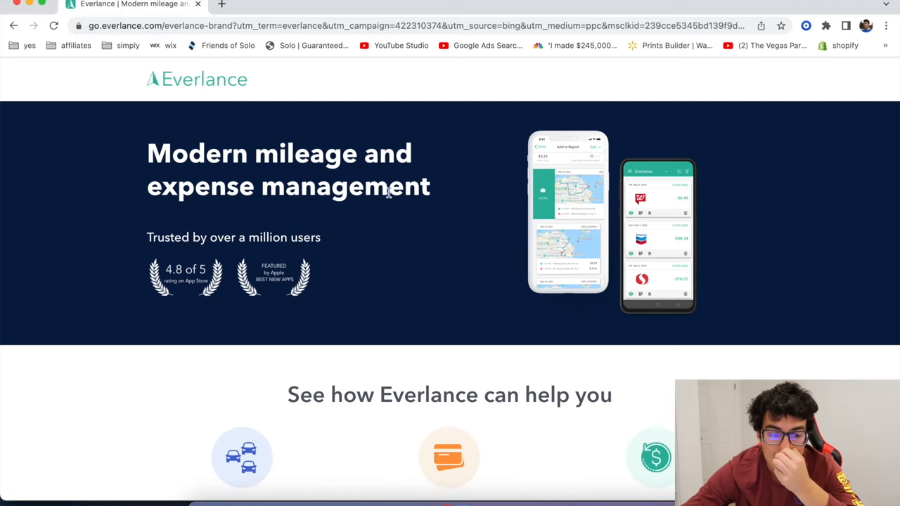
mouse_move(631, 212)
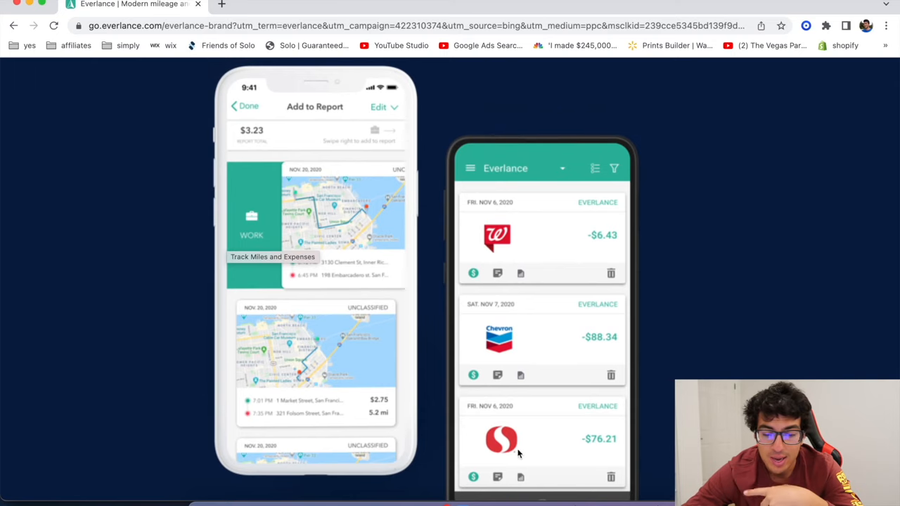
mouse_move(410, 229)
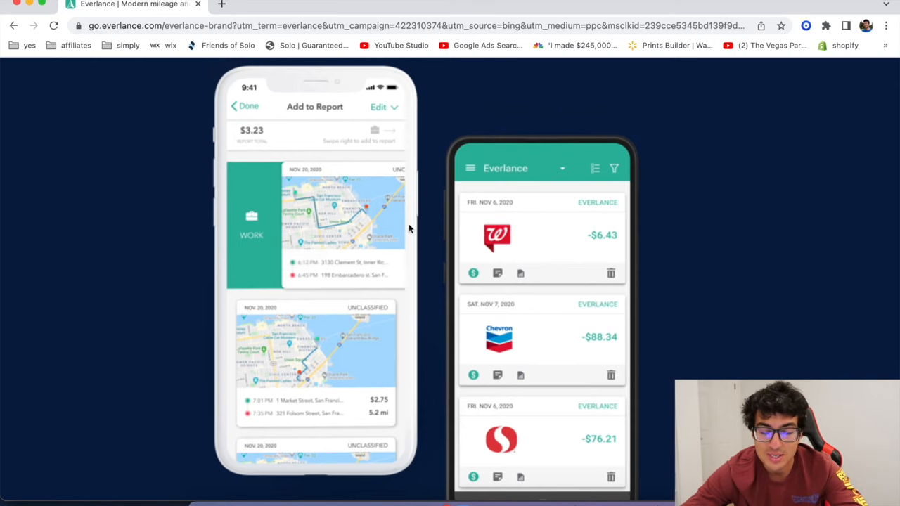
scroll("down", 3)
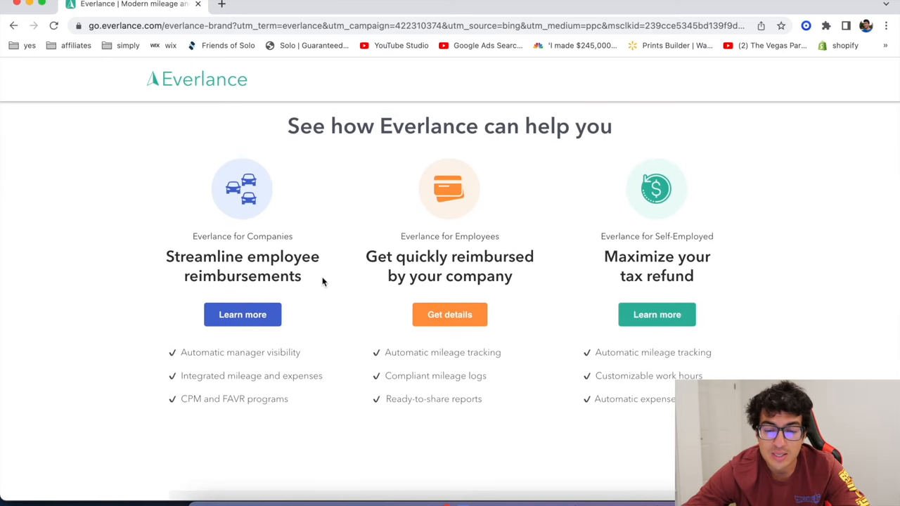
scroll("down", 3)
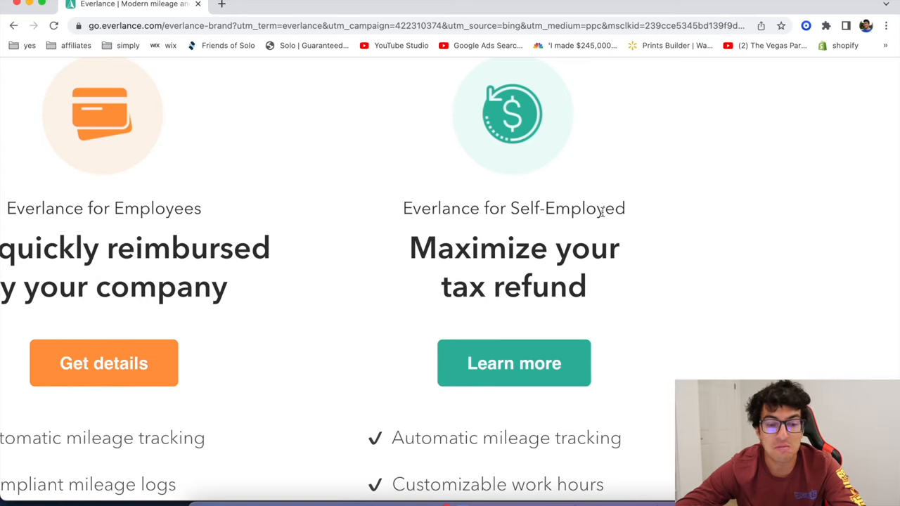
mouse_move(617, 195)
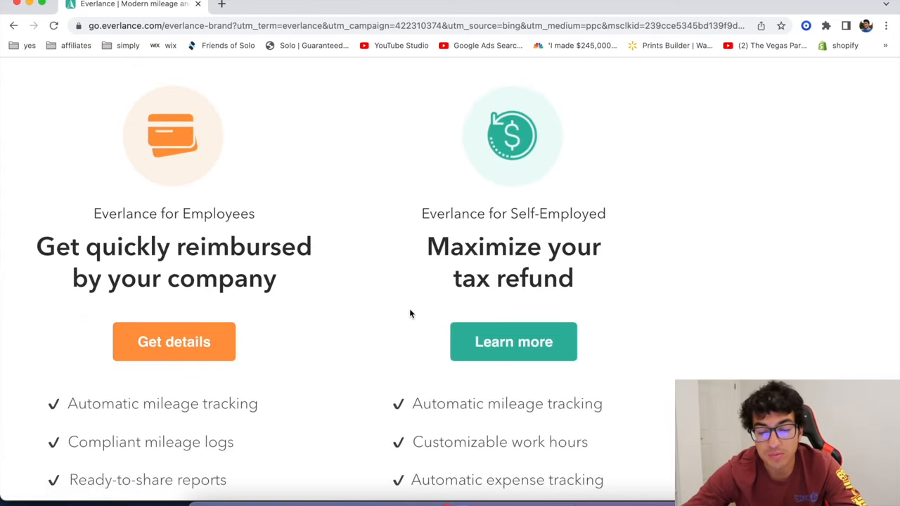
scroll("down", 3)
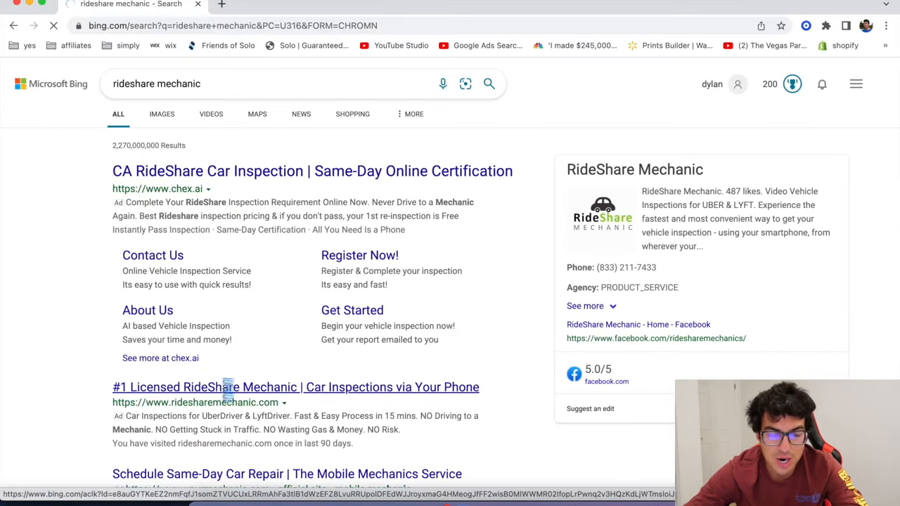
Step: Open the RideShare Mechanic video vehicle inspection site and scroll to its benefits section
left_click(295, 386)
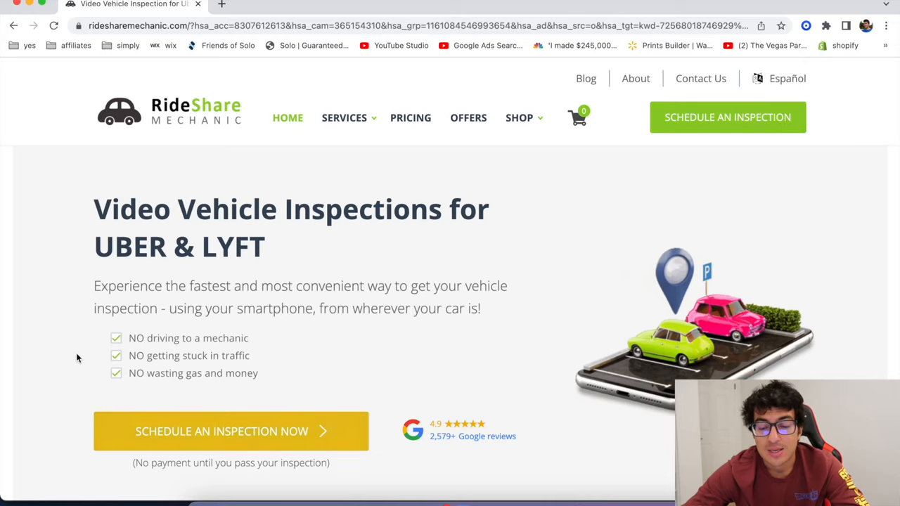
mouse_move(230, 431)
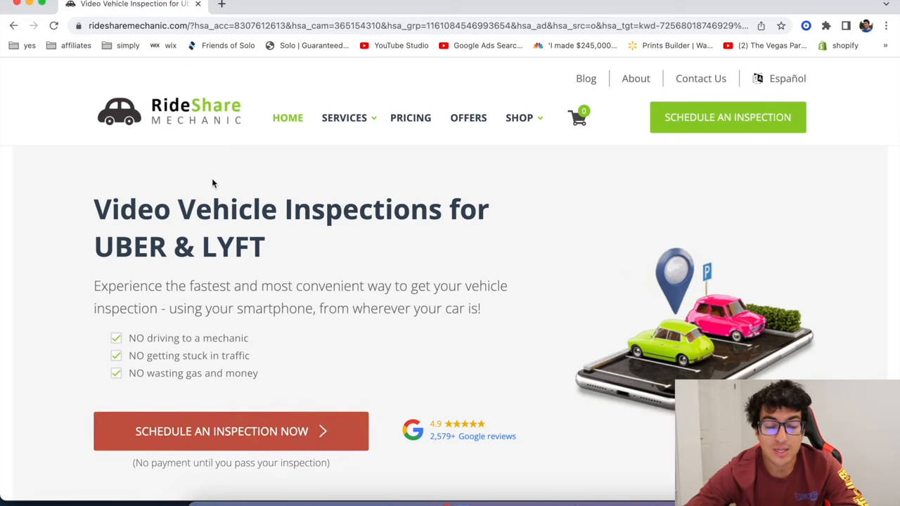
scroll("down", 3)
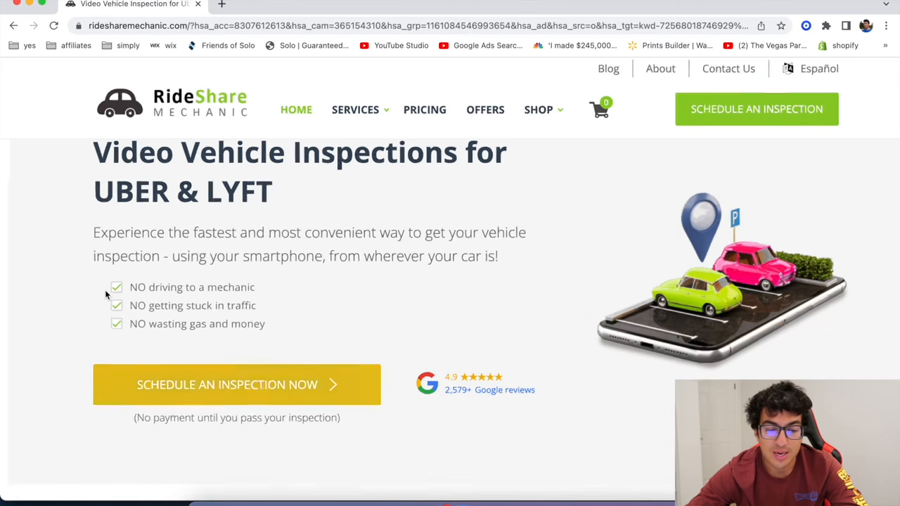
scroll("down", 3)
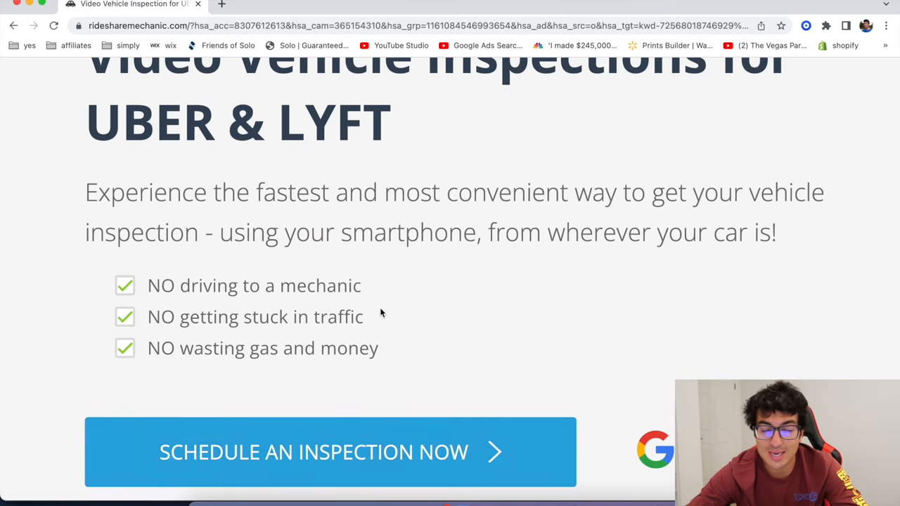
scroll("down", 3)
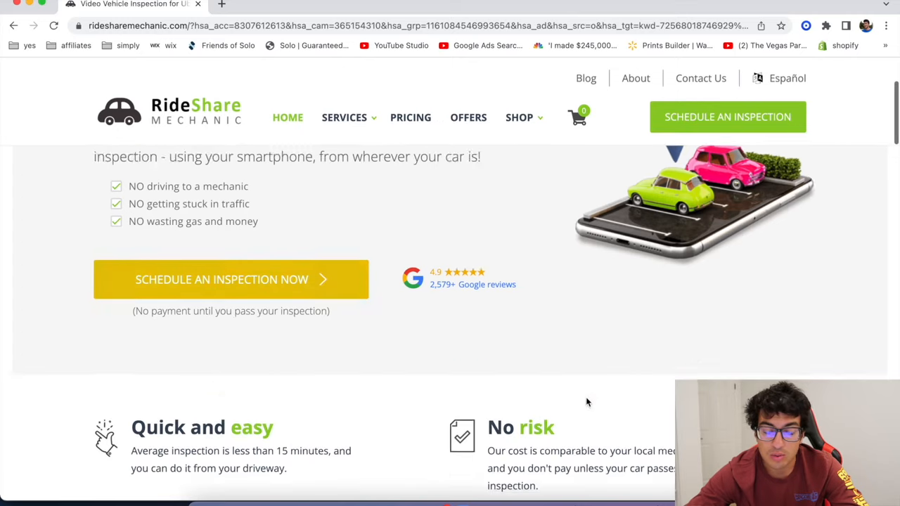
scroll("down", 3)
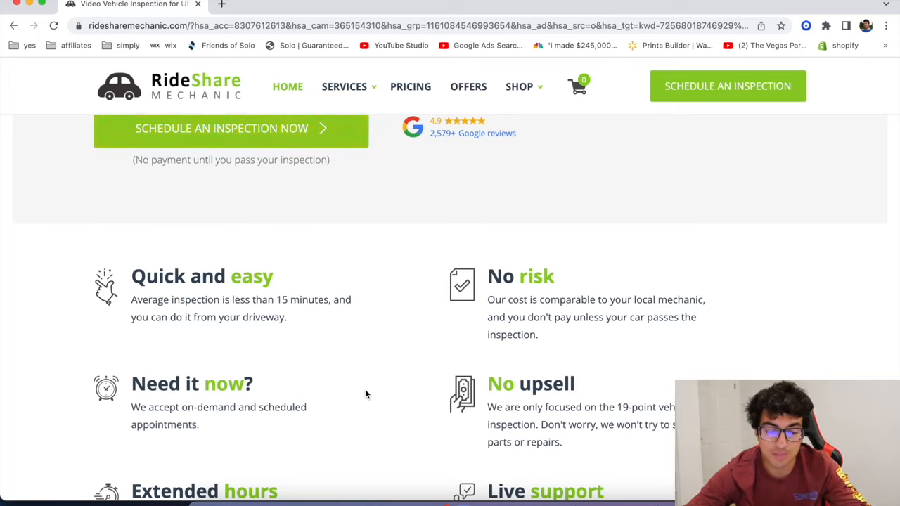
scroll("down", 3)
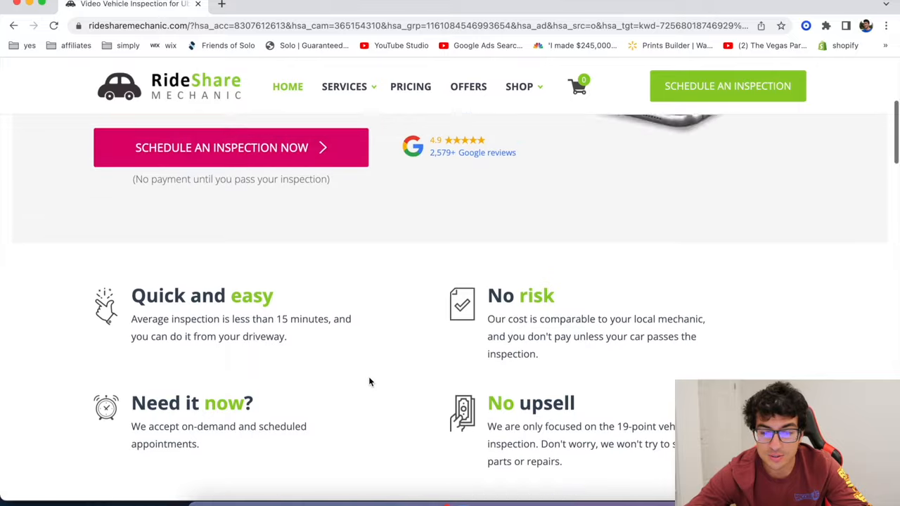
scroll("up", 3)
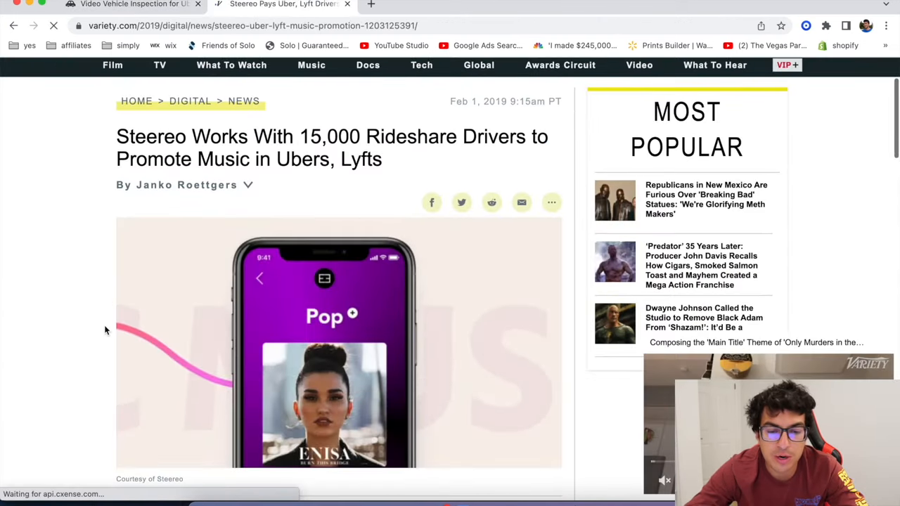
scroll("down", 3)
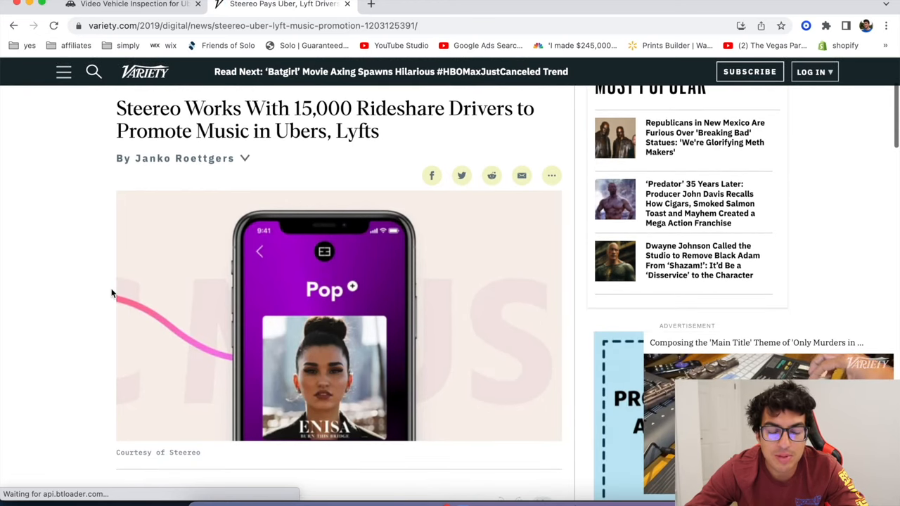
mouse_move(294, 373)
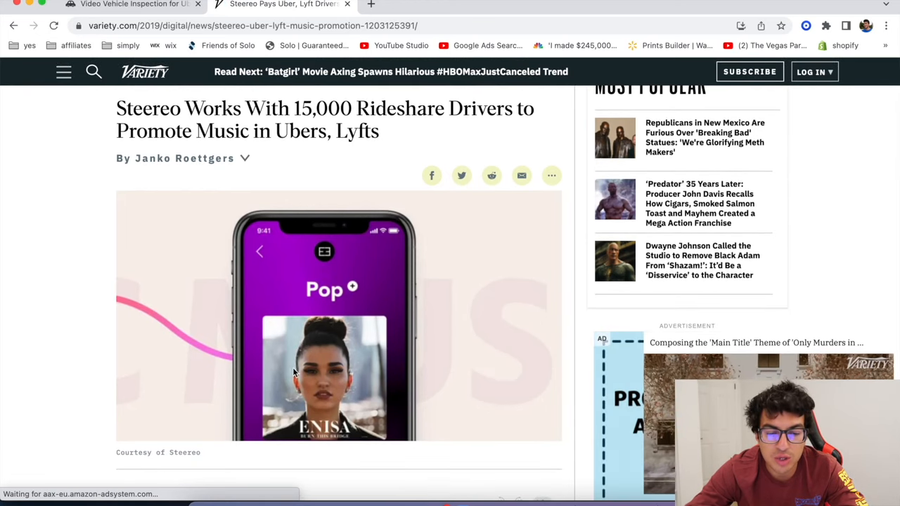
scroll("down", 3)
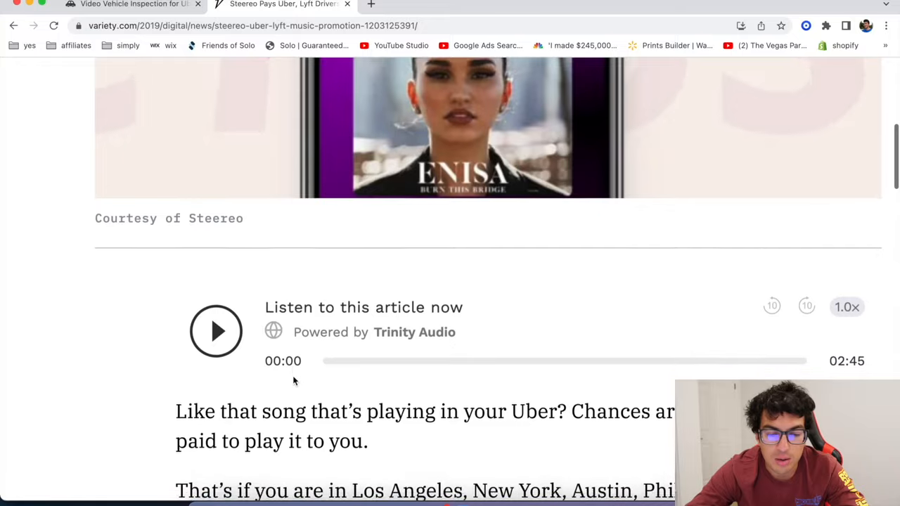
scroll("down", 3)
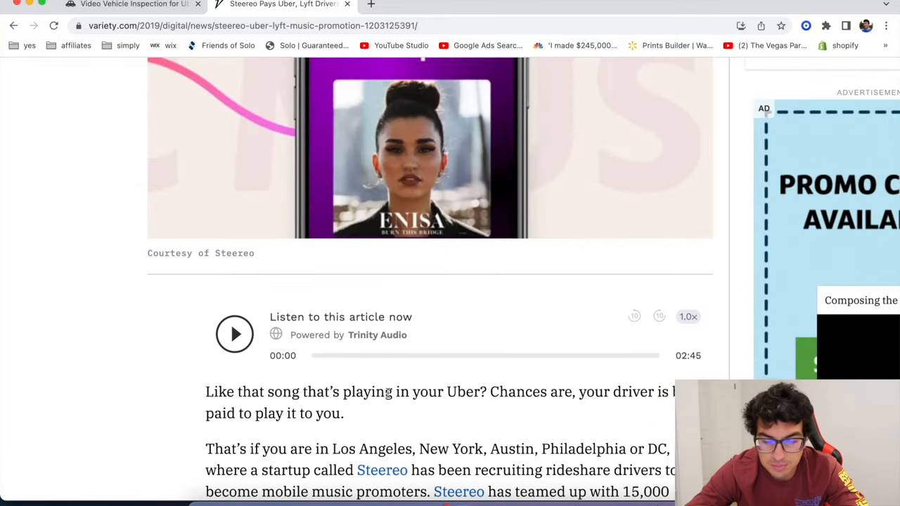
scroll("down", 3)
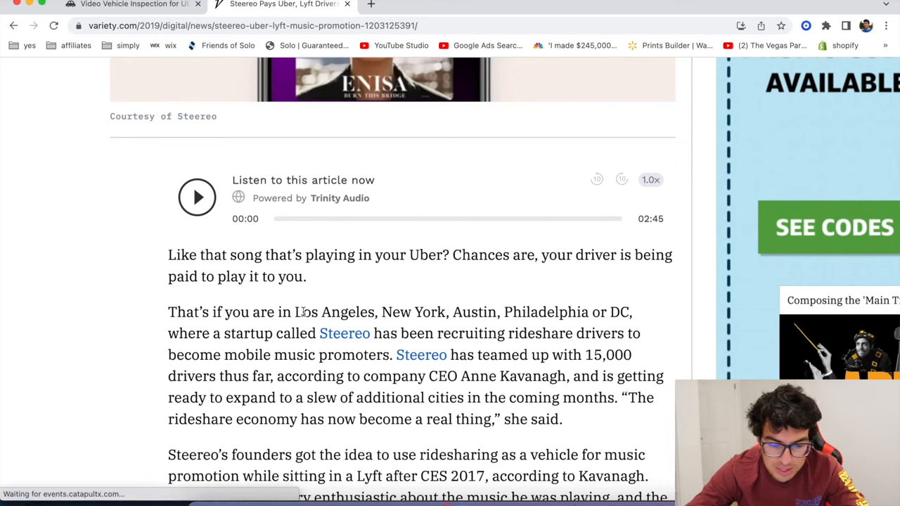
left_click_drag(295, 311, 532, 311)
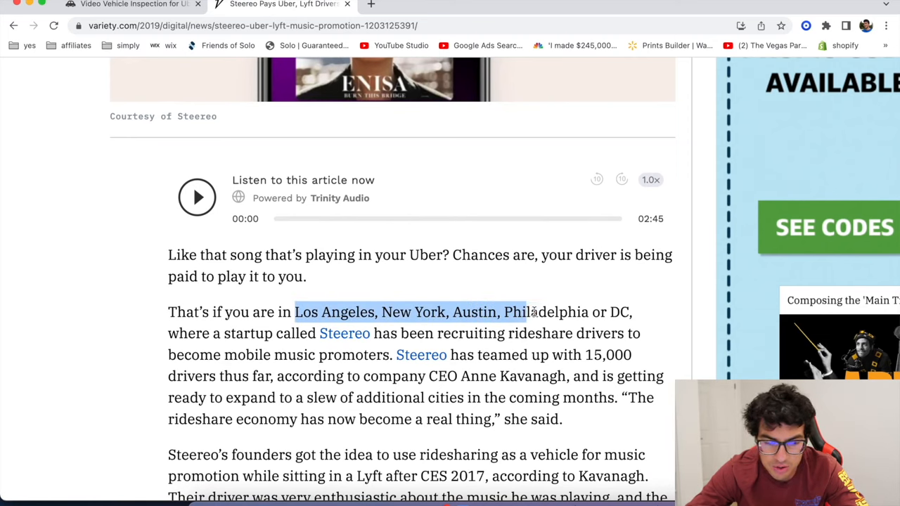
left_click(599, 352)
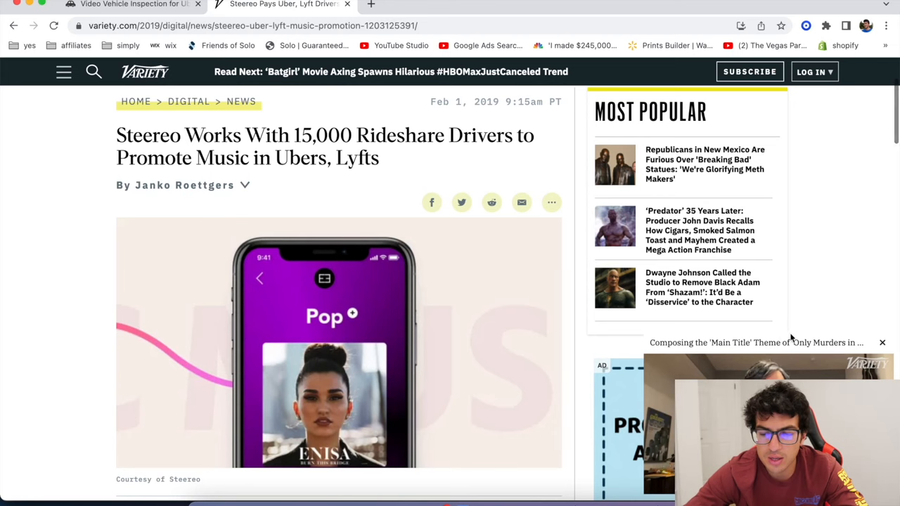
scroll("down", 3)
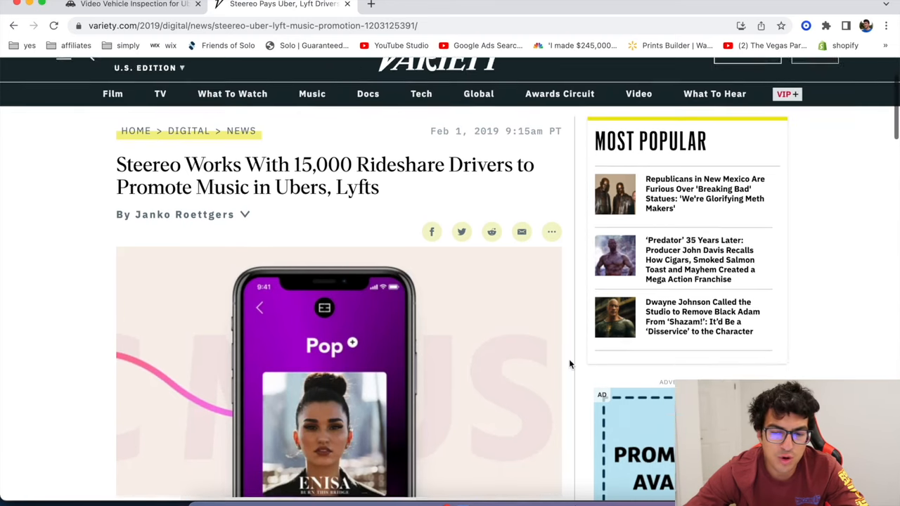
scroll("up", 3)
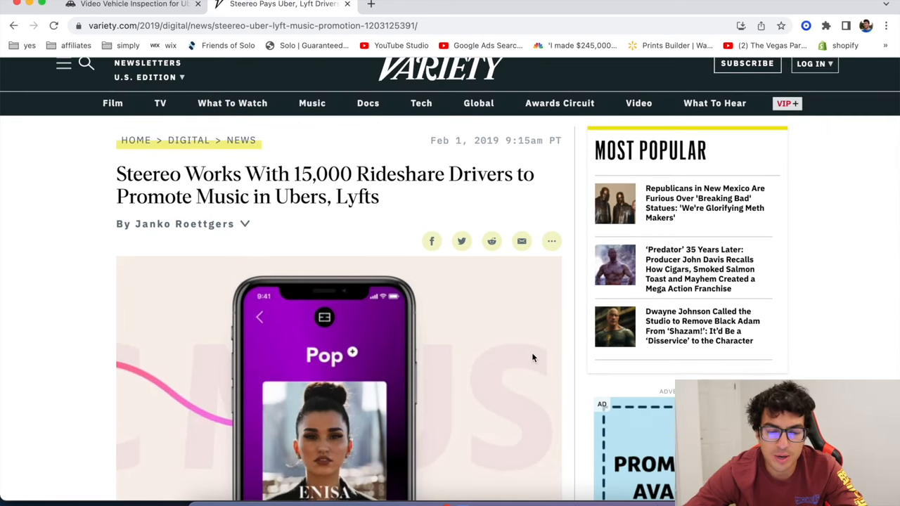
mouse_move(510, 334)
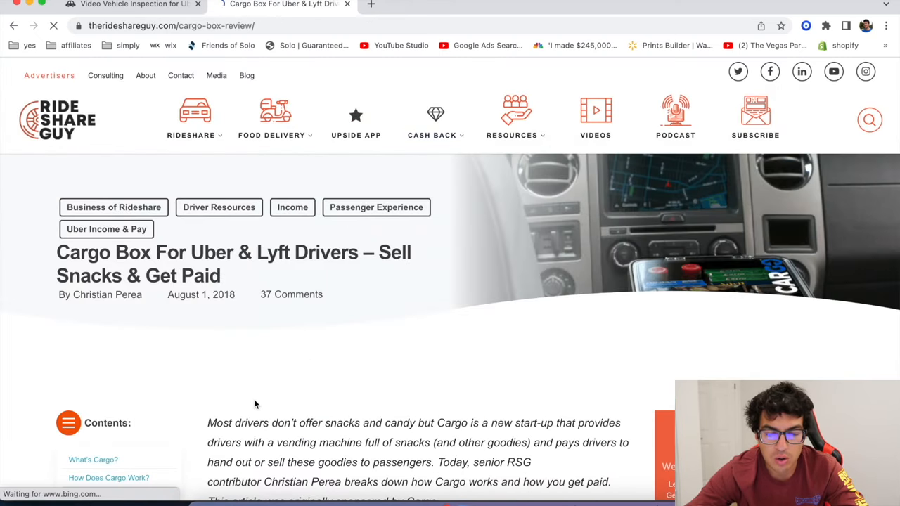
scroll("down", 3)
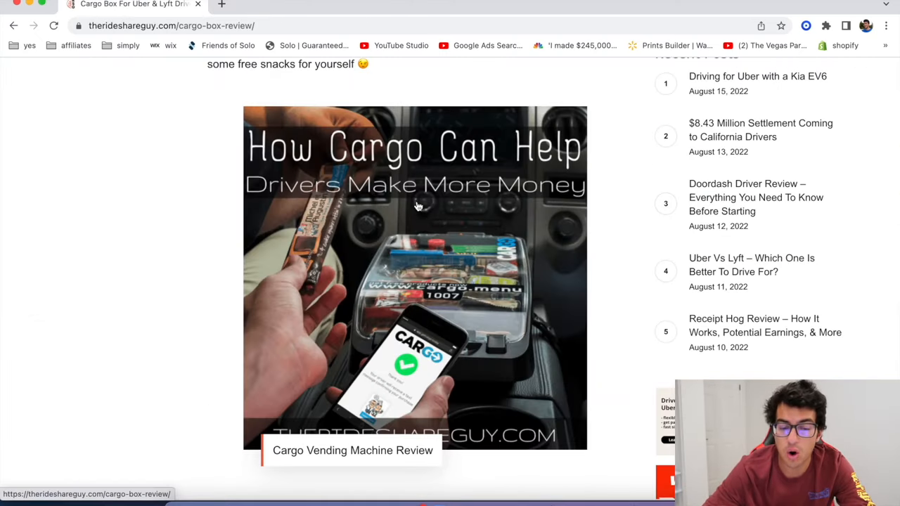
scroll("down", 3)
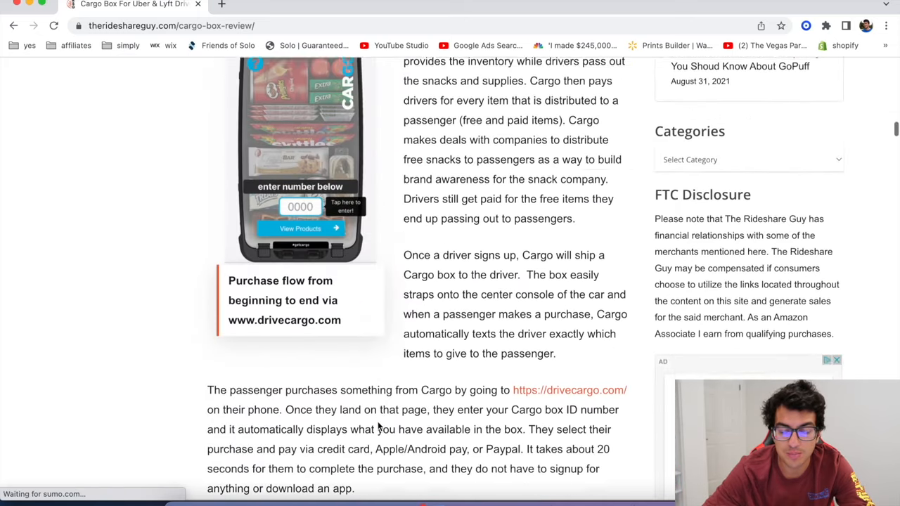
scroll("down", 3)
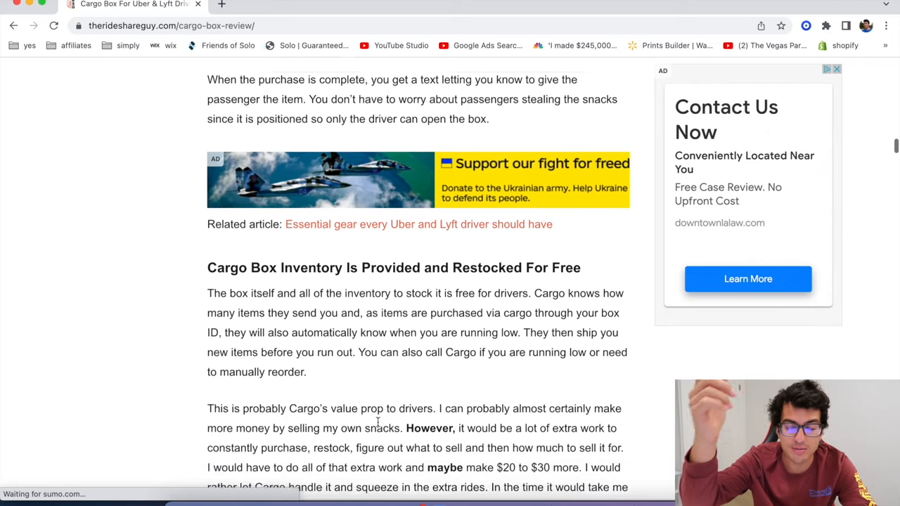
scroll("down", 3)
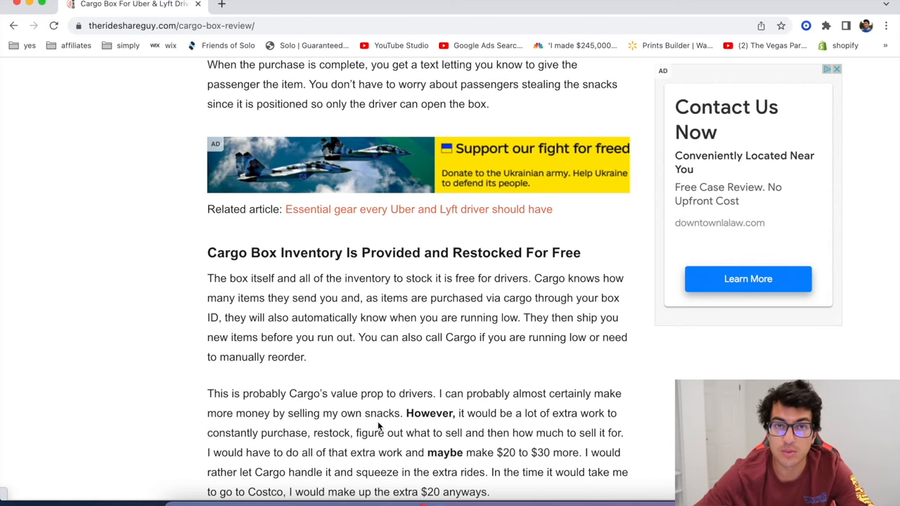
scroll("down", 3)
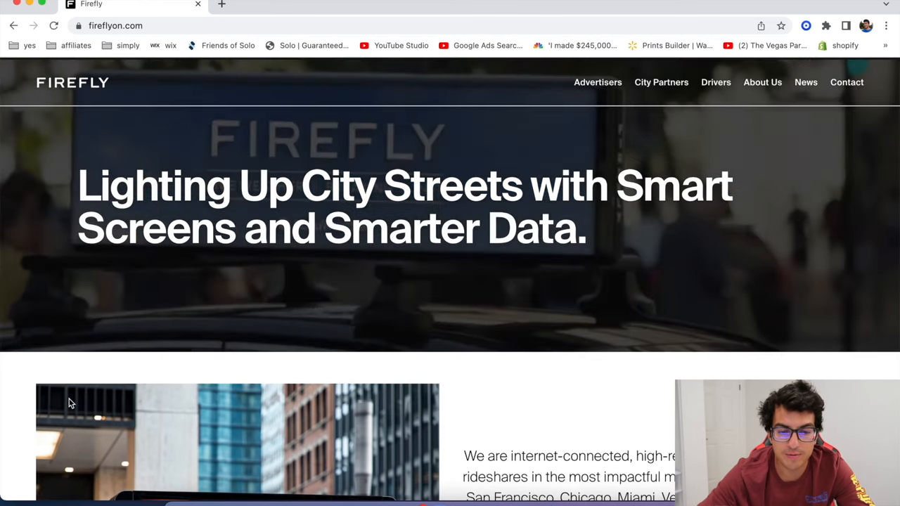
Step: Open Firefly's Drivers page and highlight its list of available cities
scroll("down", 3)
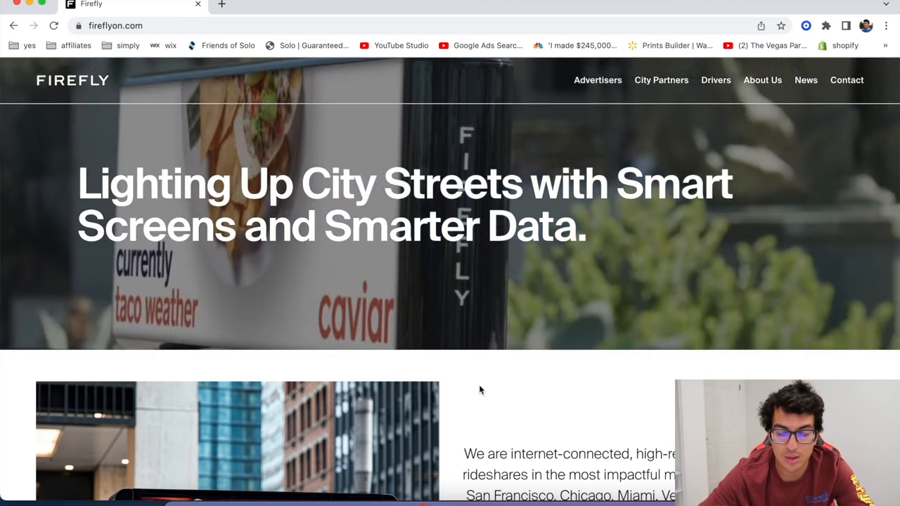
scroll("down", 3)
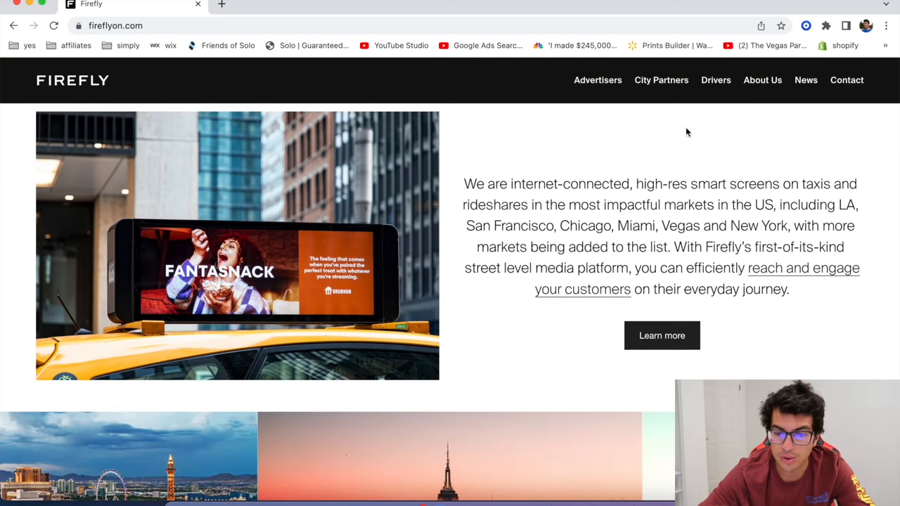
left_click(716, 79)
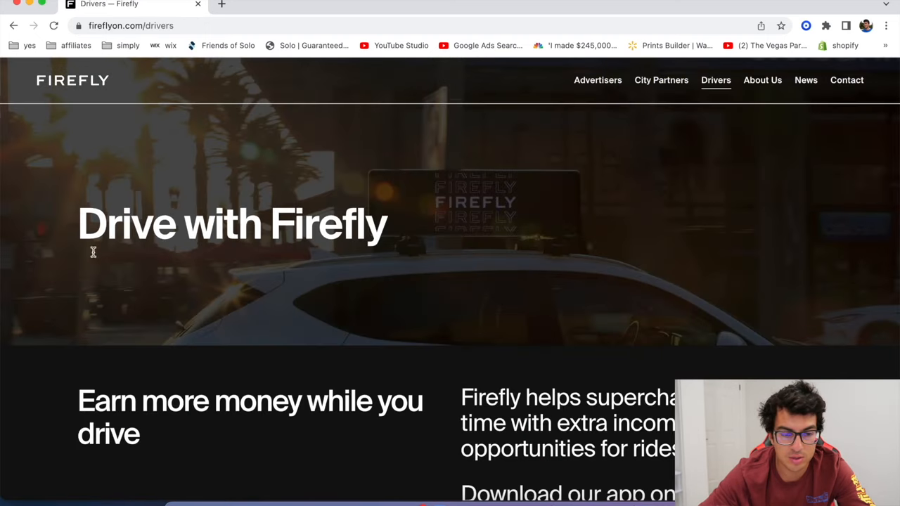
scroll("down", 3)
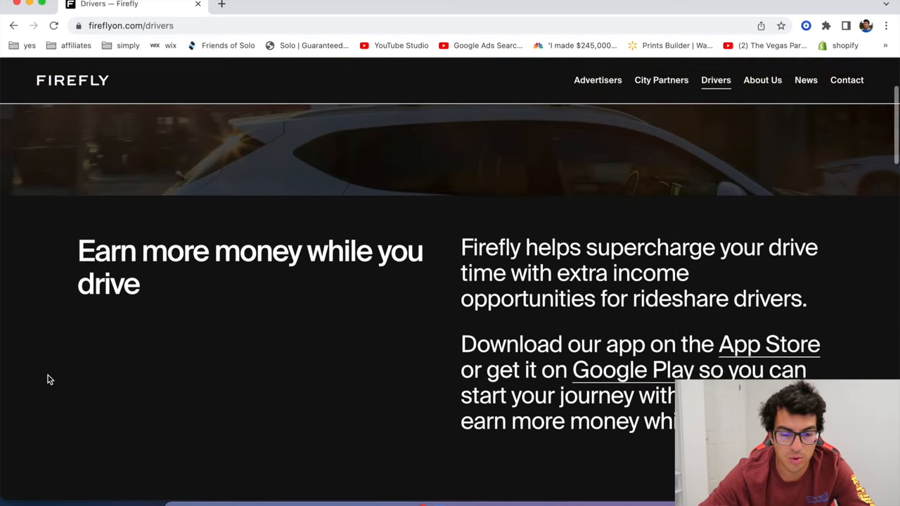
scroll("down", 3)
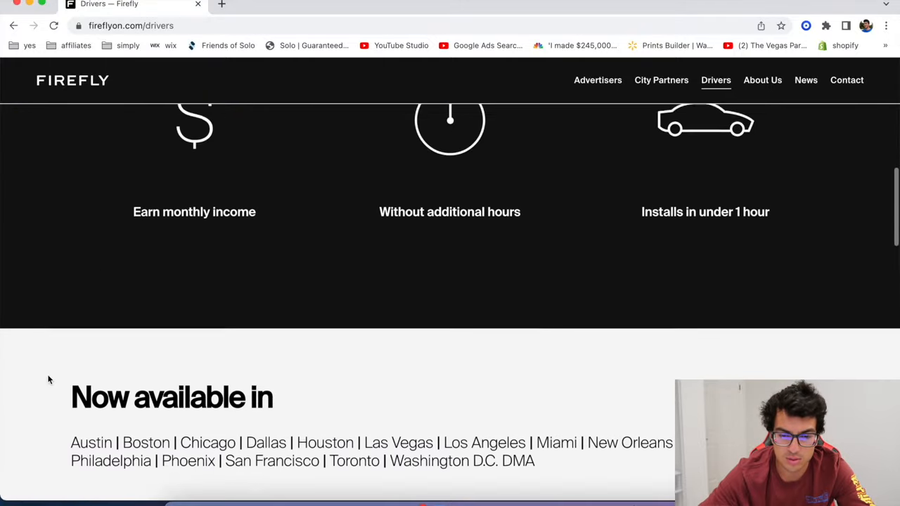
scroll("down", 3)
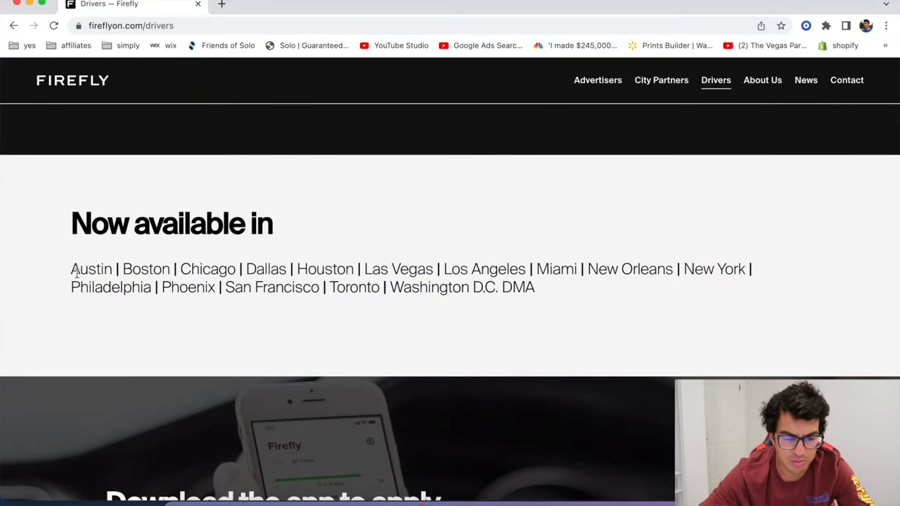
mouse_move(578, 299)
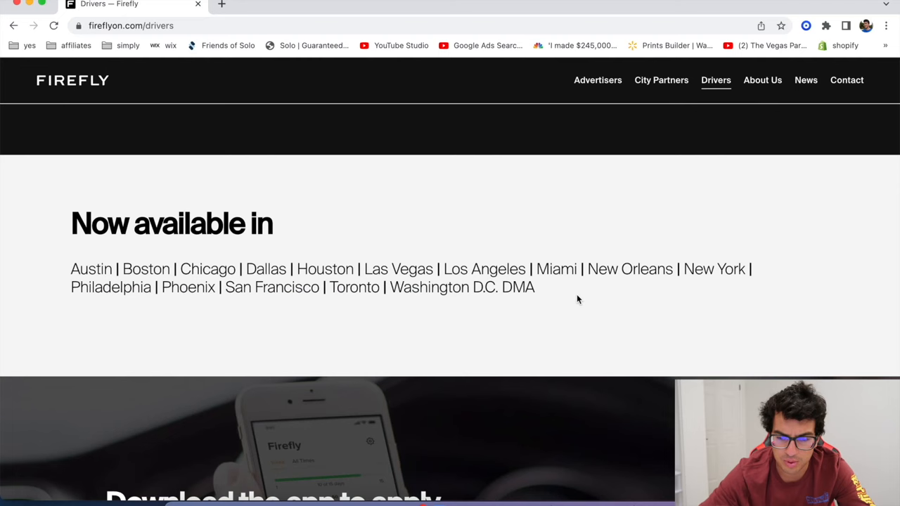
left_click_drag(71, 269, 535, 286)
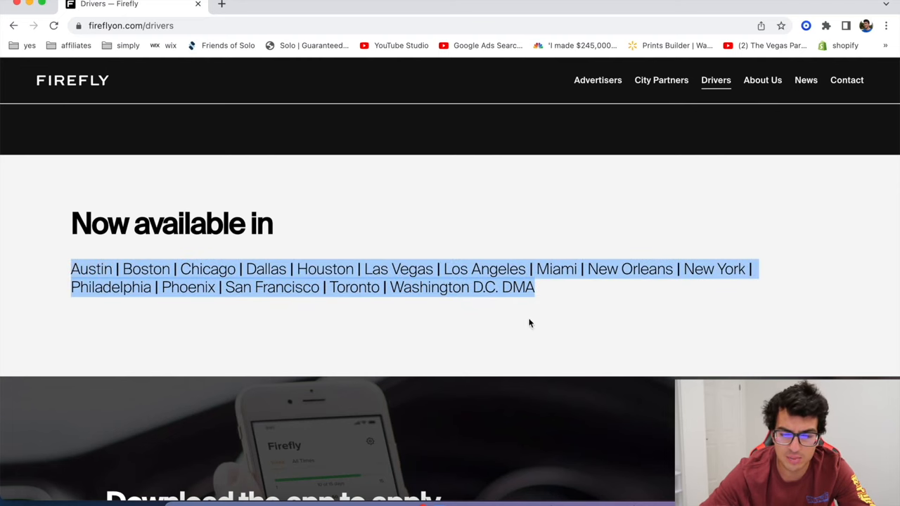
Step: Scroll through the Drivers page's app download and driver partner sections
scroll("down", 3)
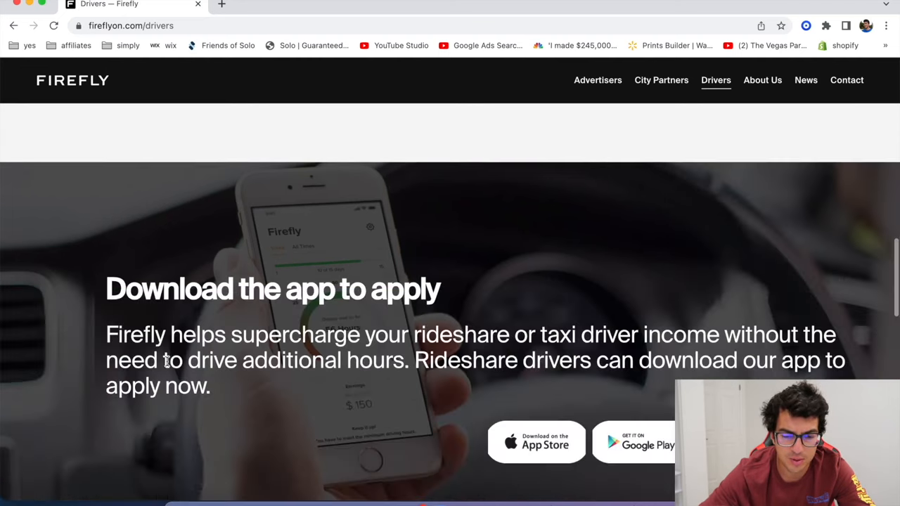
scroll("down", 3)
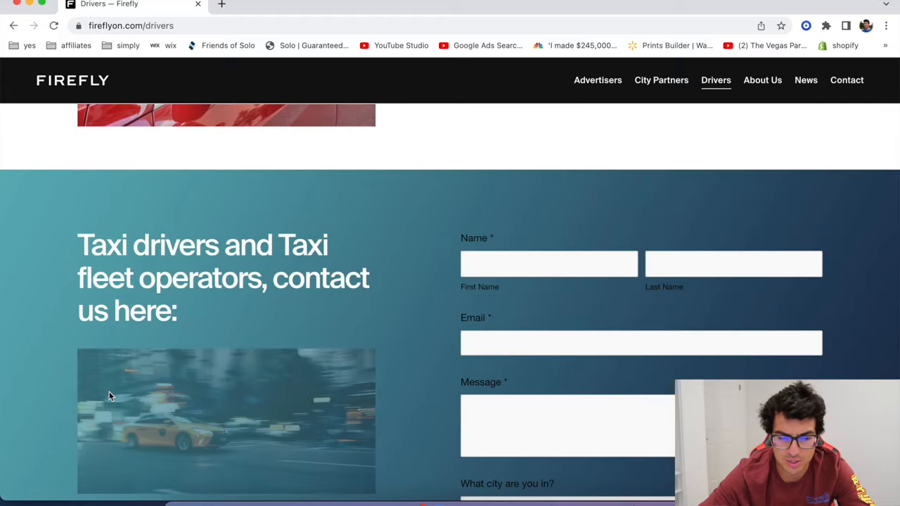
scroll("up", 3)
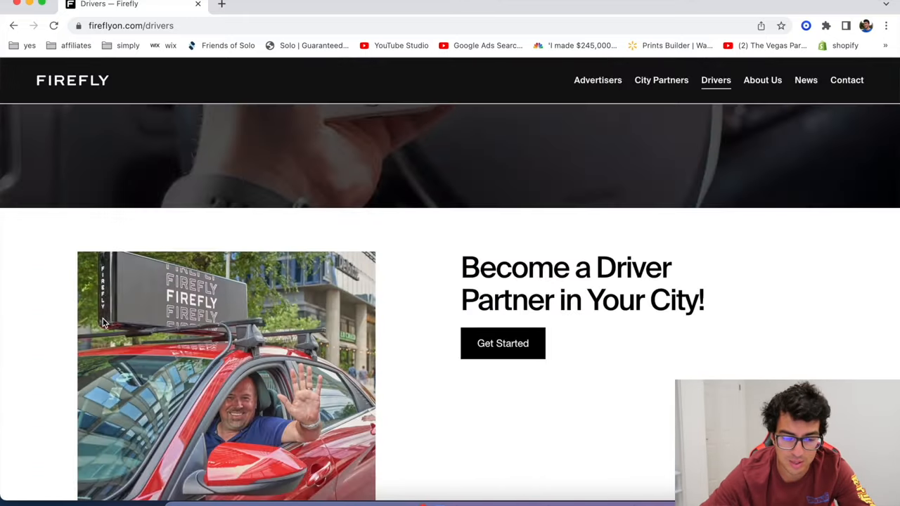
scroll("down", 3)
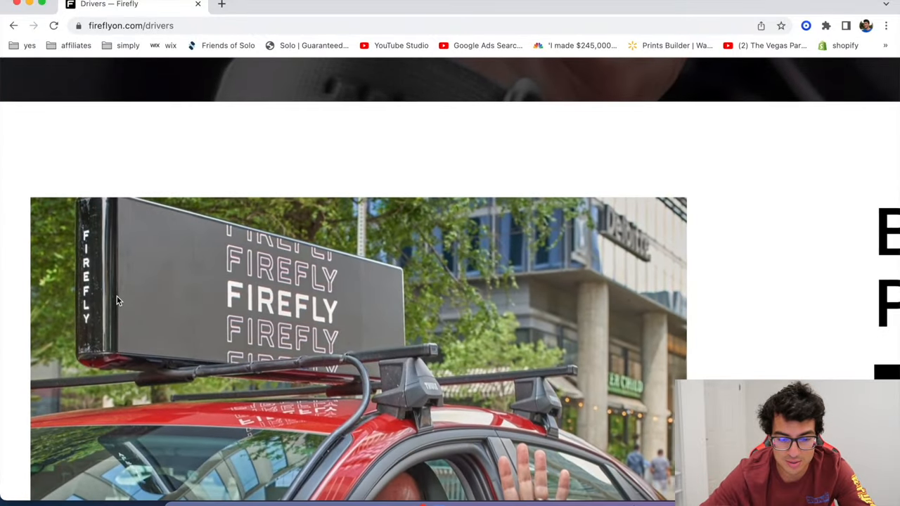
scroll("down", 3)
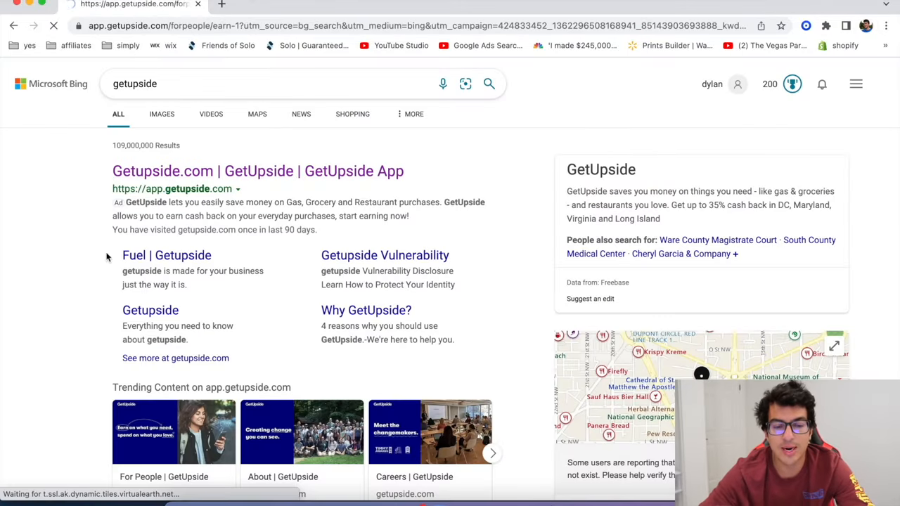
Step: Open the GetUpside result and scroll through its estimator, three-step how-it-works and ratings
left_click(257, 170)
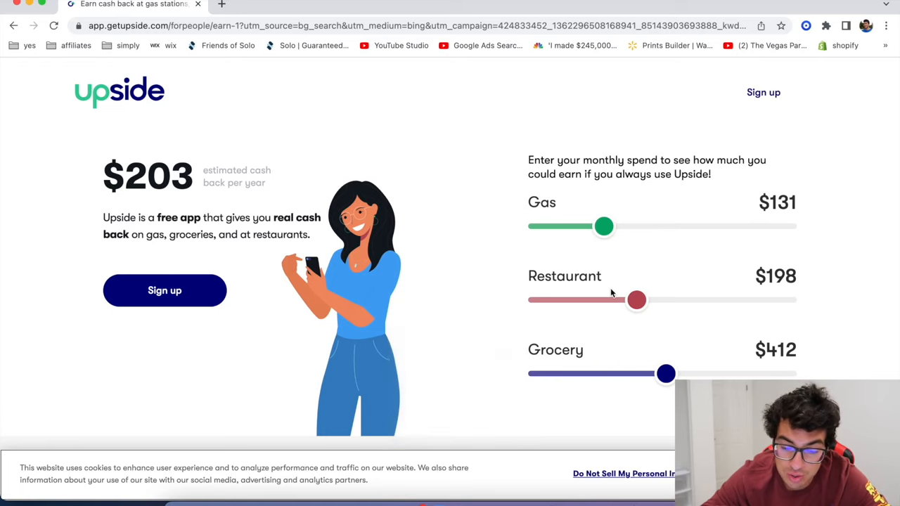
scroll("down", 3)
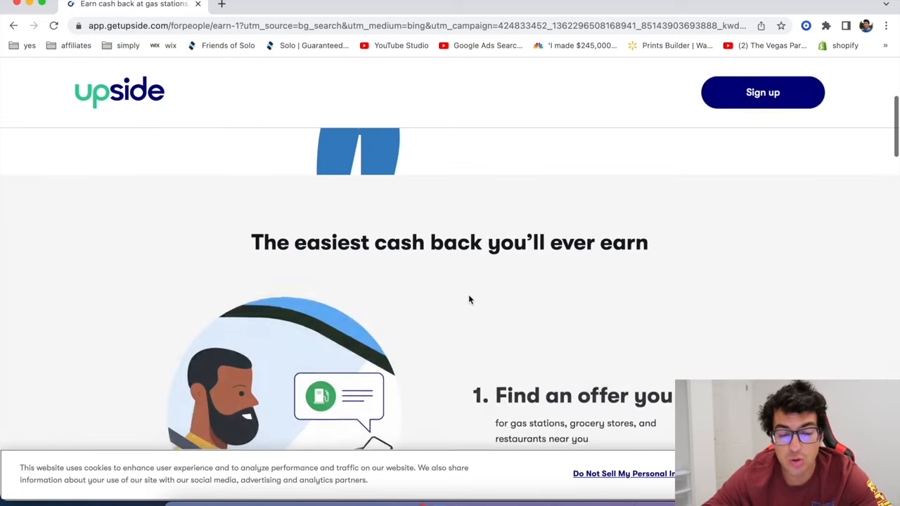
scroll("down", 3)
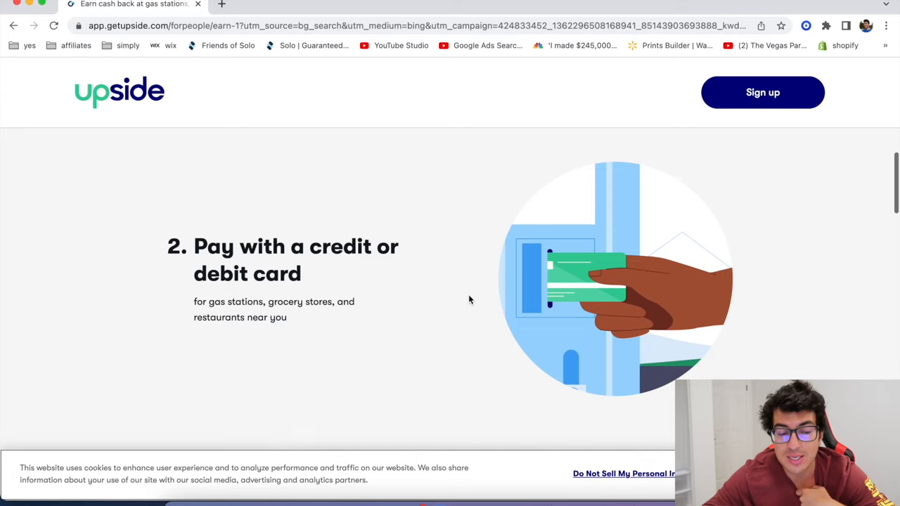
scroll("down", 3)
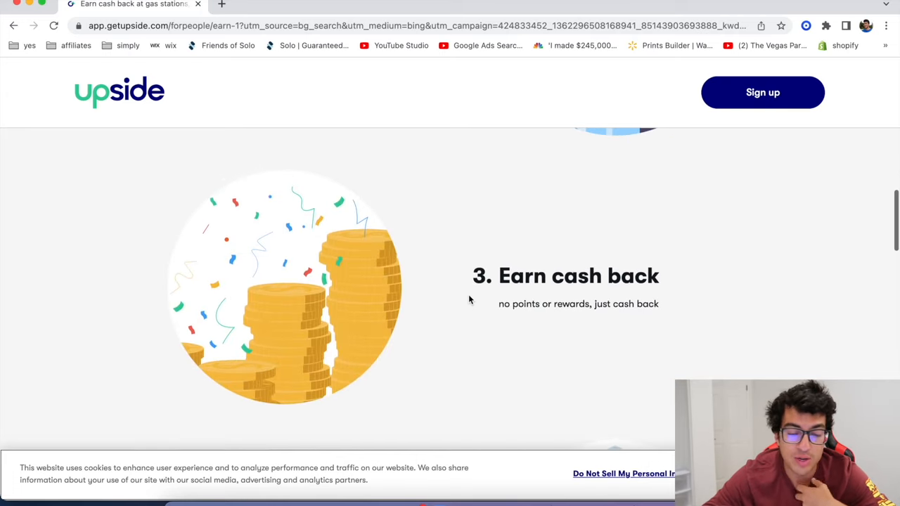
scroll("down", 3)
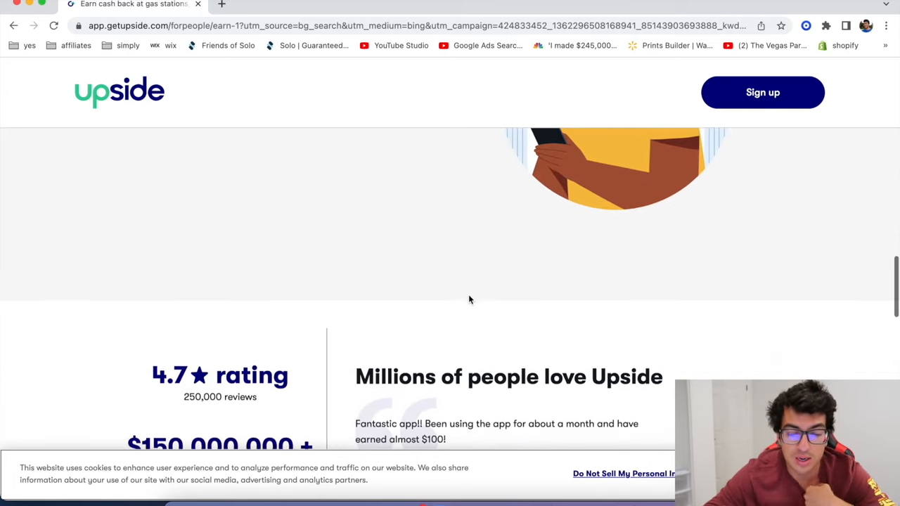
scroll("down", 3)
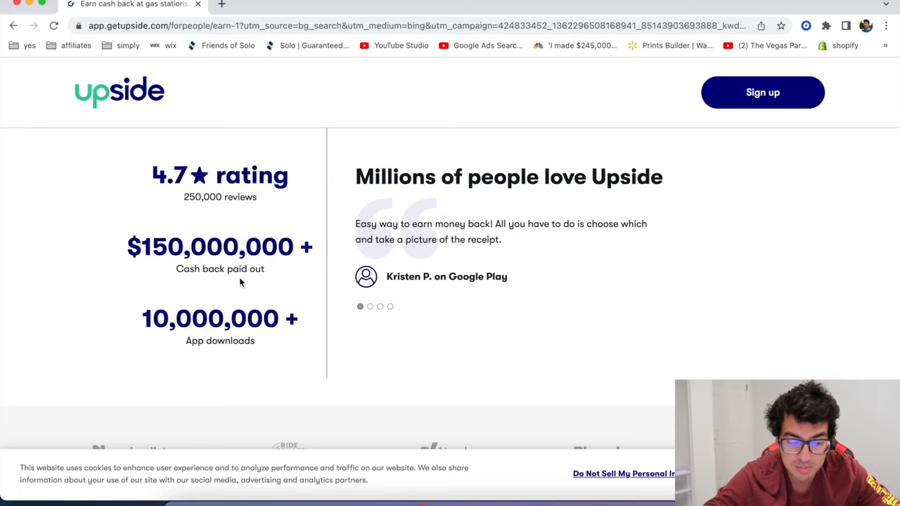
scroll("down", 3)
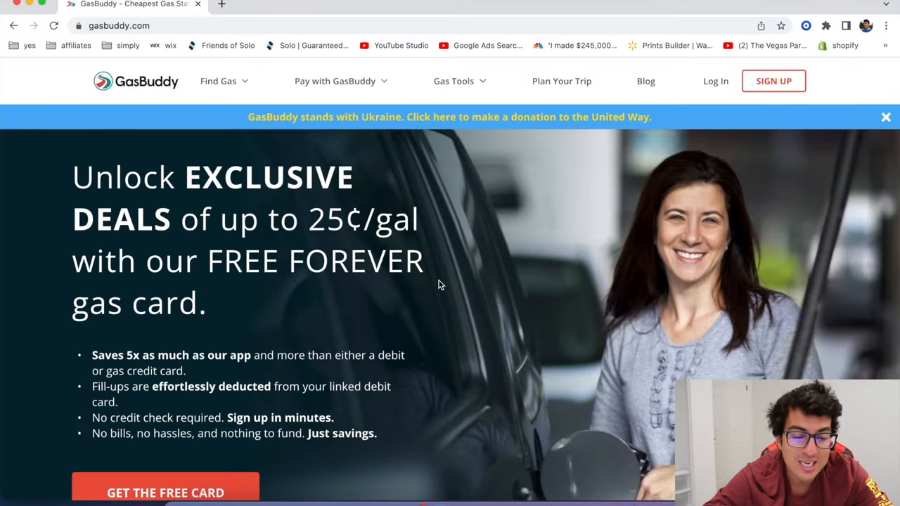
Step: Highlight and read GasBuddy's free gas card headline offering up to 25¢/gal
left_click_drag(72, 177, 261, 176)
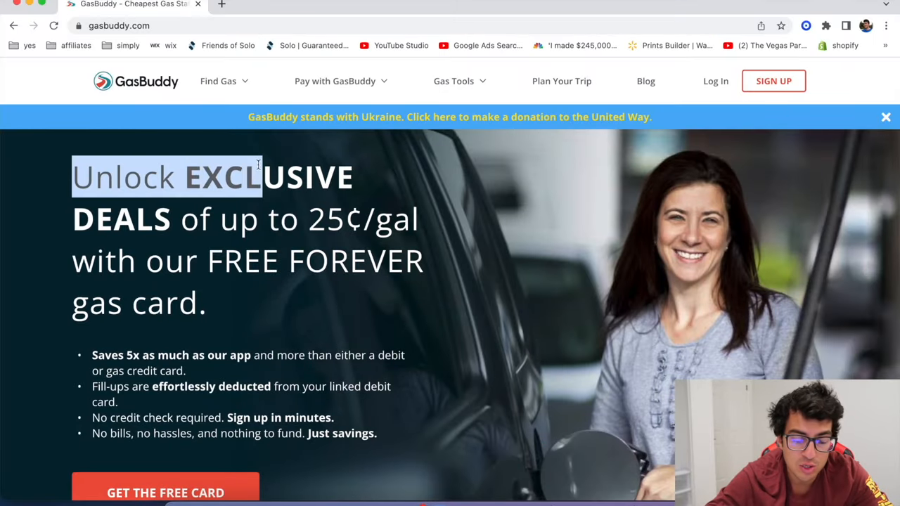
left_click_drag(258, 177, 415, 219)
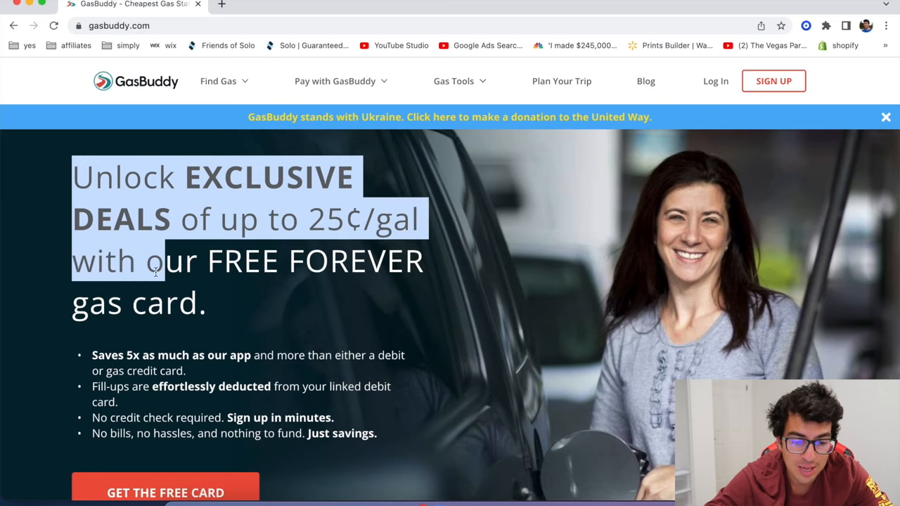
left_click(267, 327)
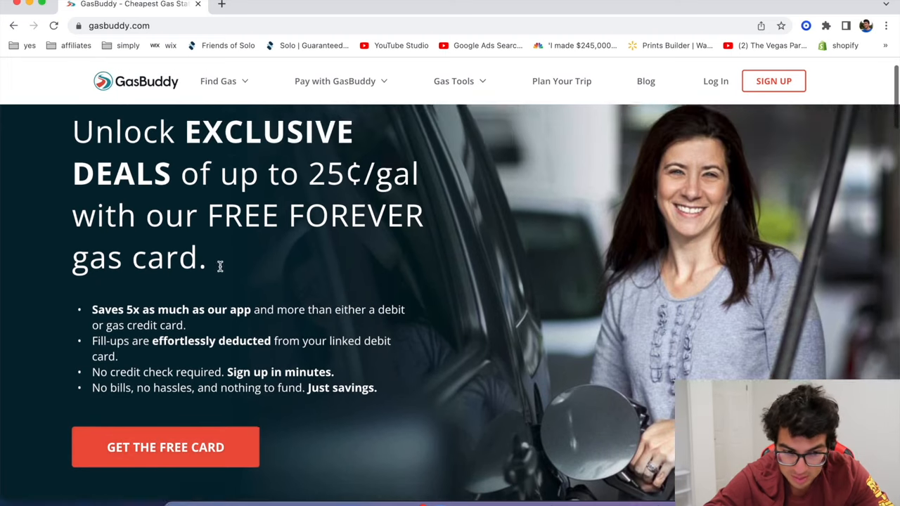
scroll("down", 3)
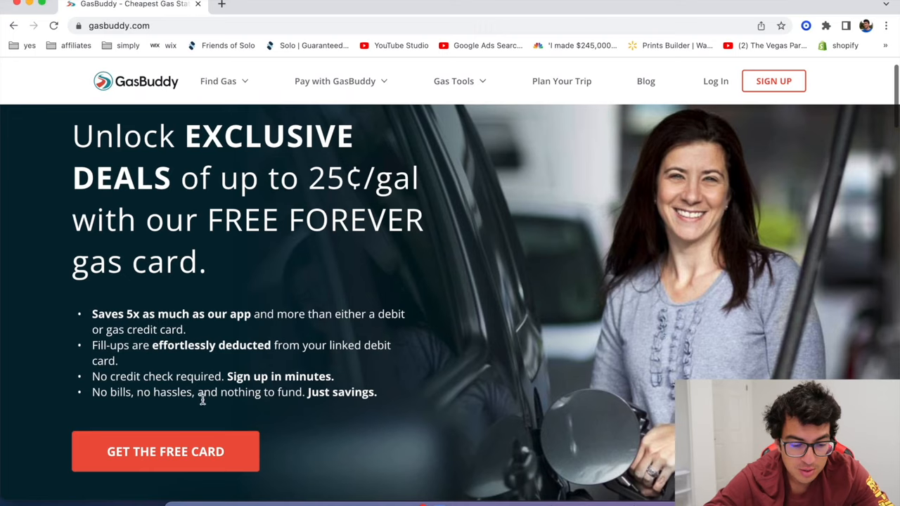
left_click(165, 451)
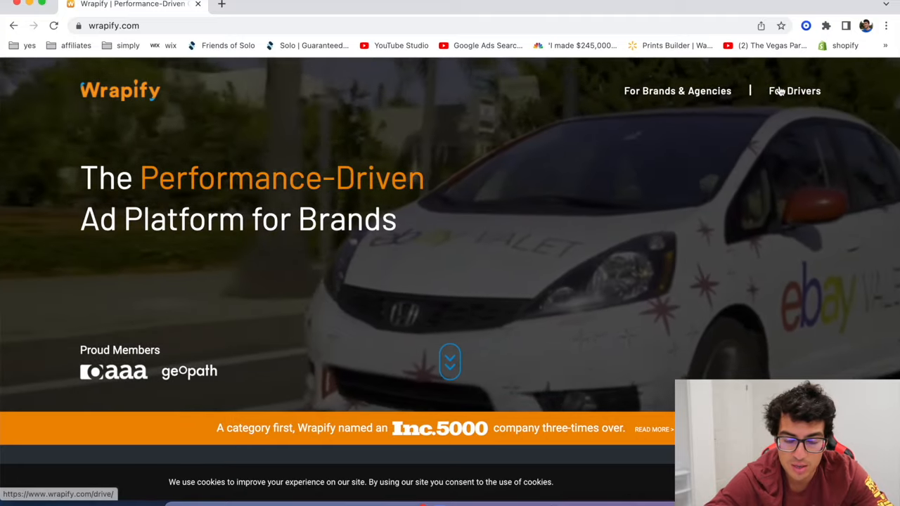
left_click(794, 91)
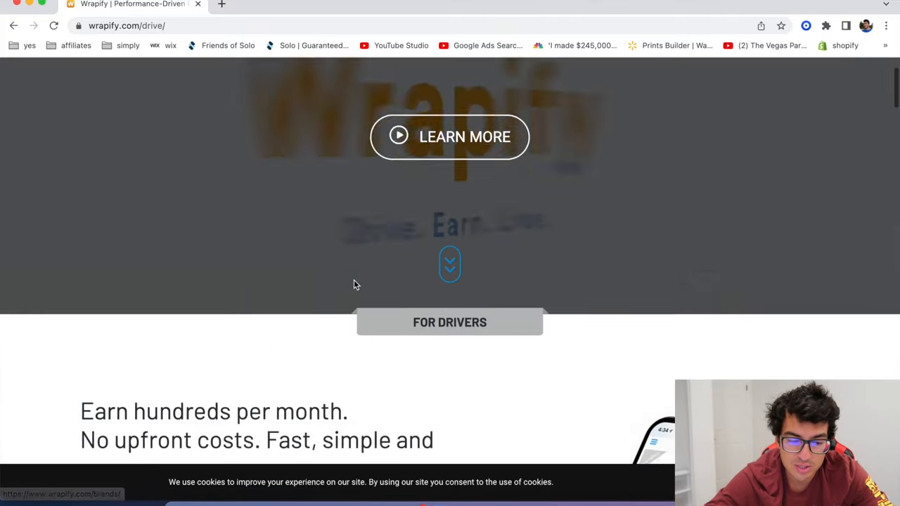
scroll("down", 3)
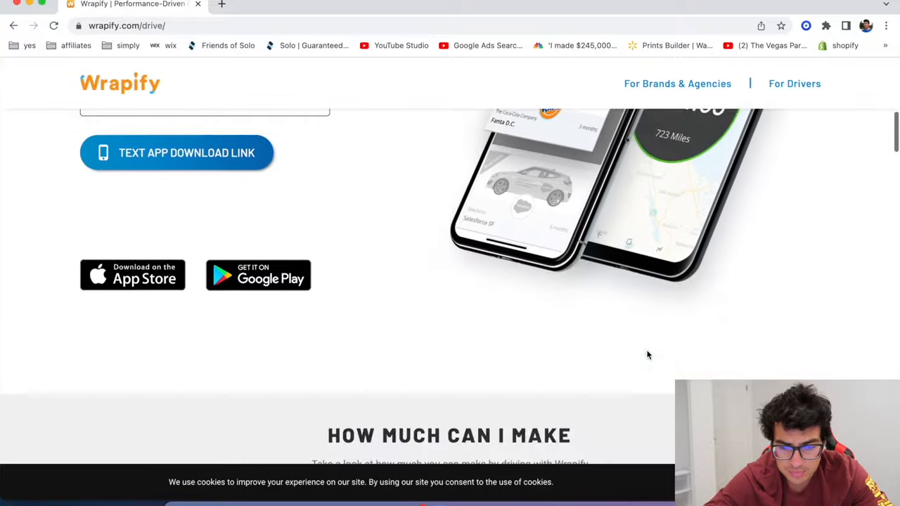
scroll("down", 3)
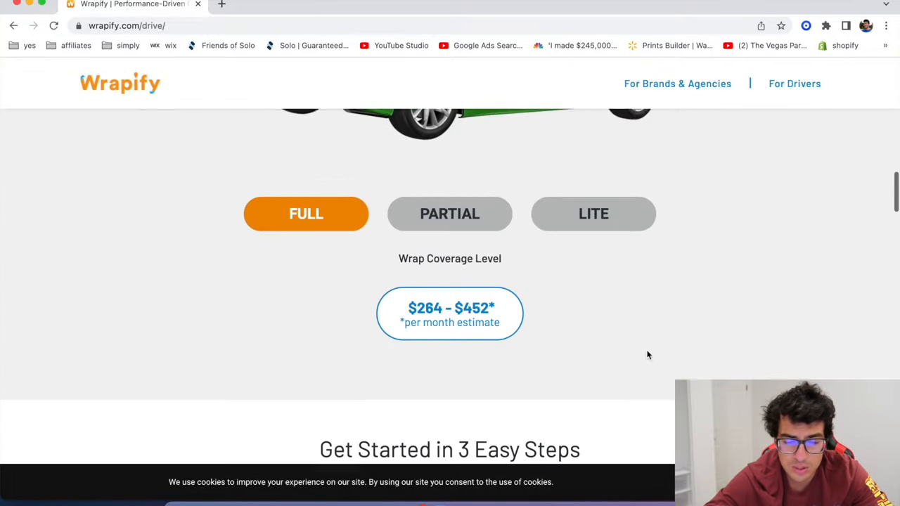
scroll("down", 3)
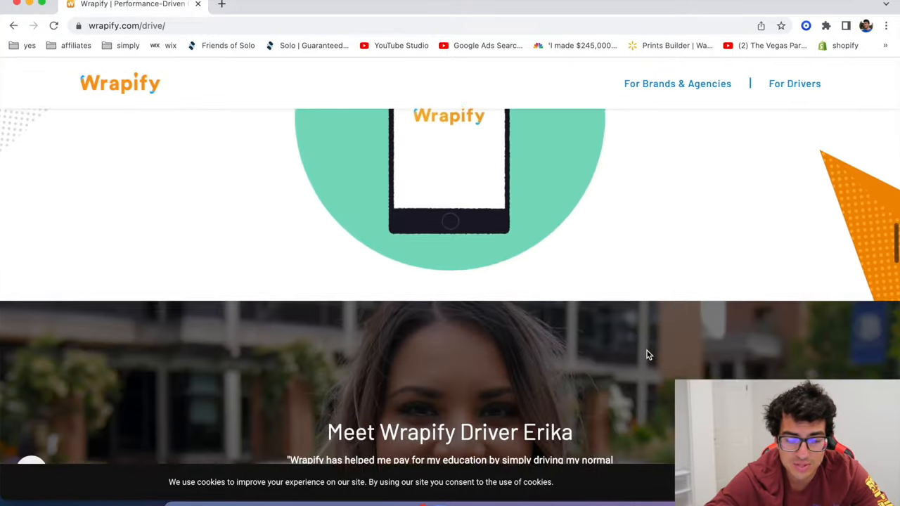
scroll("down", 3)
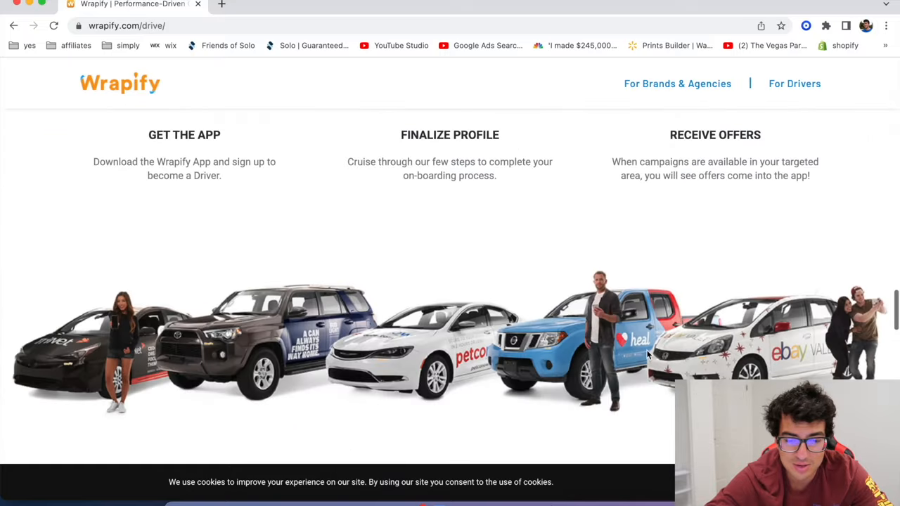
scroll("down", 3)
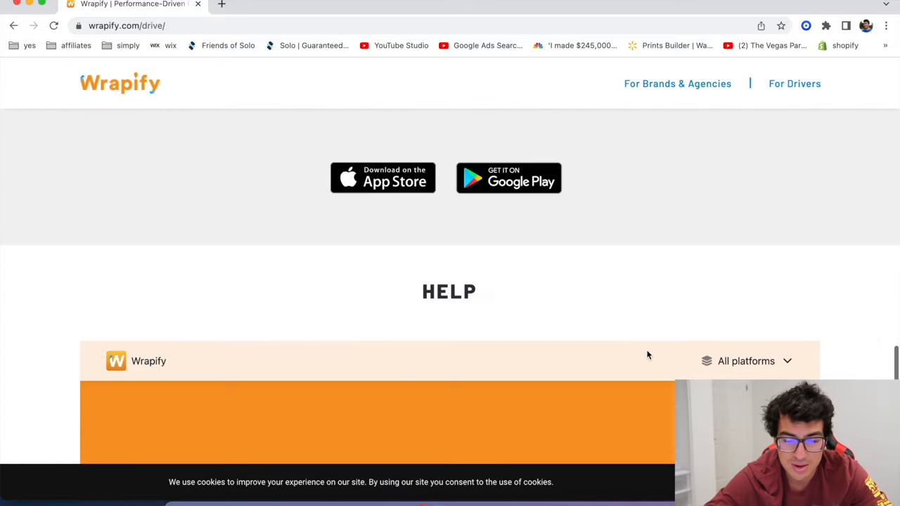
scroll("down", 3)
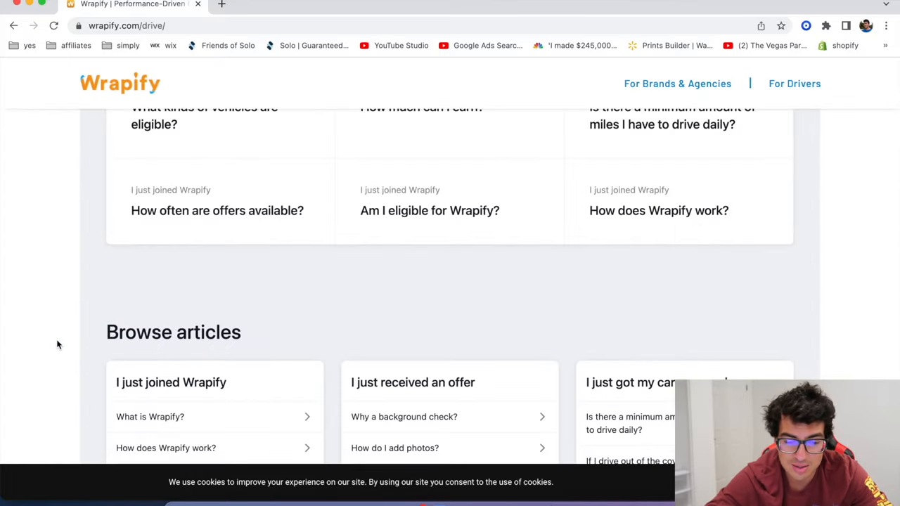
scroll("down", 3)
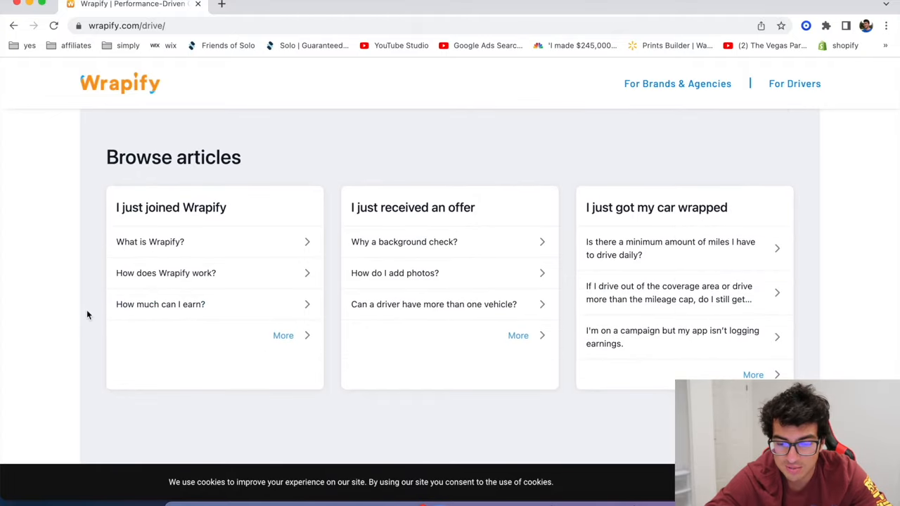
scroll("down", 3)
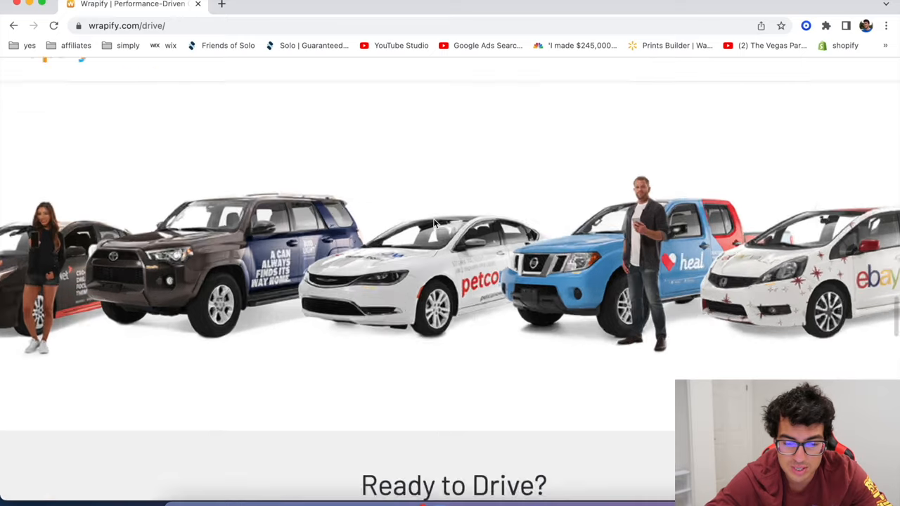
scroll("up", 3)
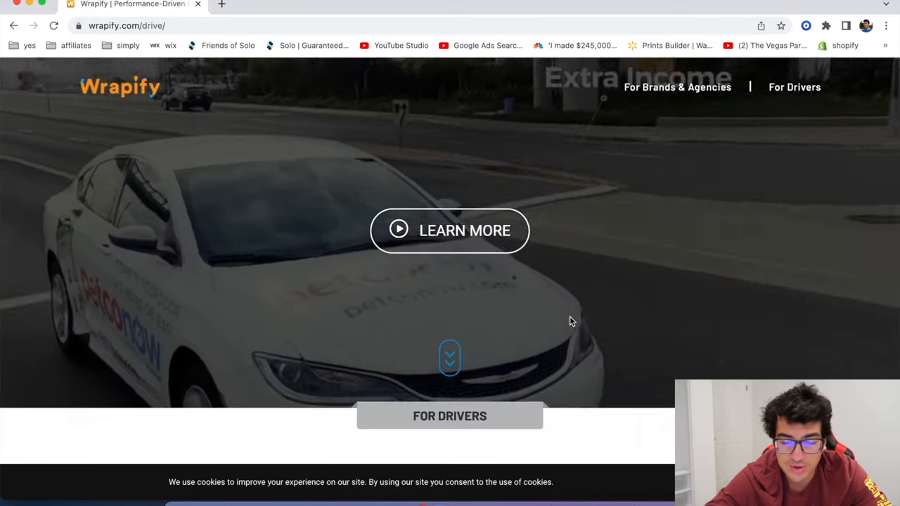
scroll("down", 3)
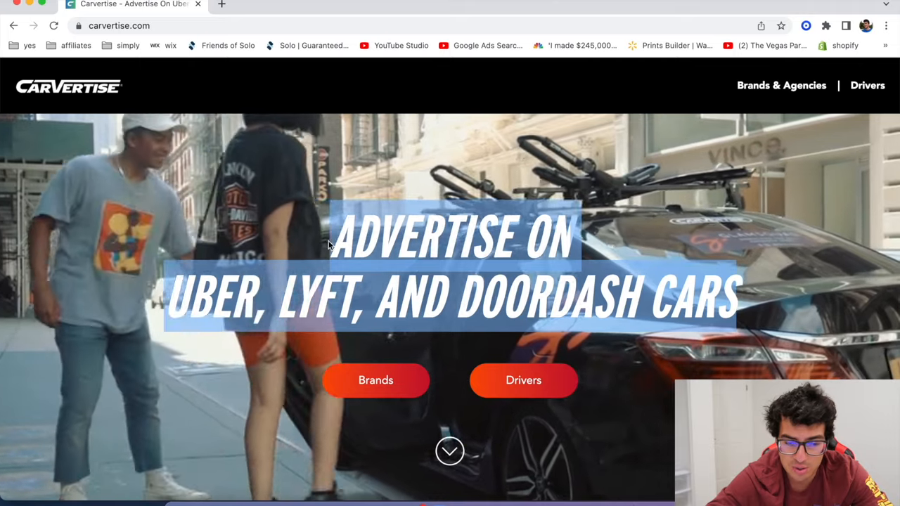
Step: Scroll Carvertise's site down to the Become a Driver form promising $450–$1500 per campaign
scroll("down", 3)
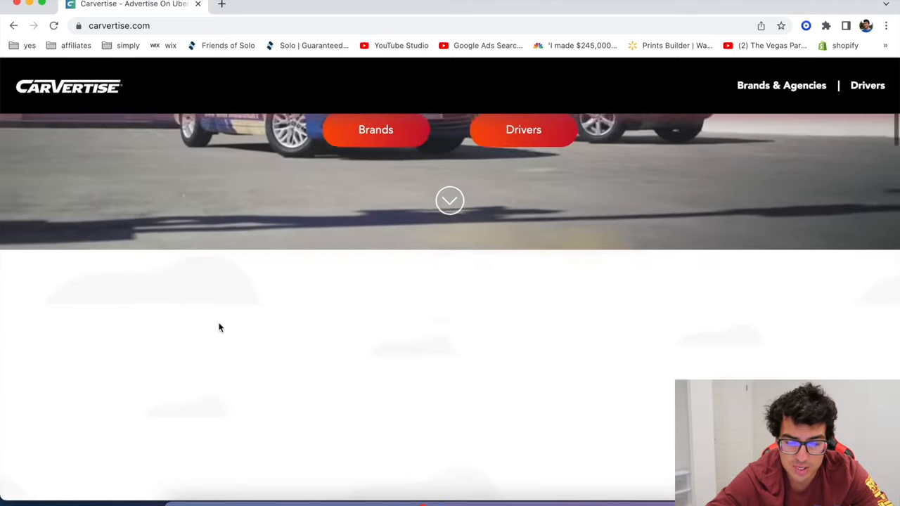
scroll("down", 3)
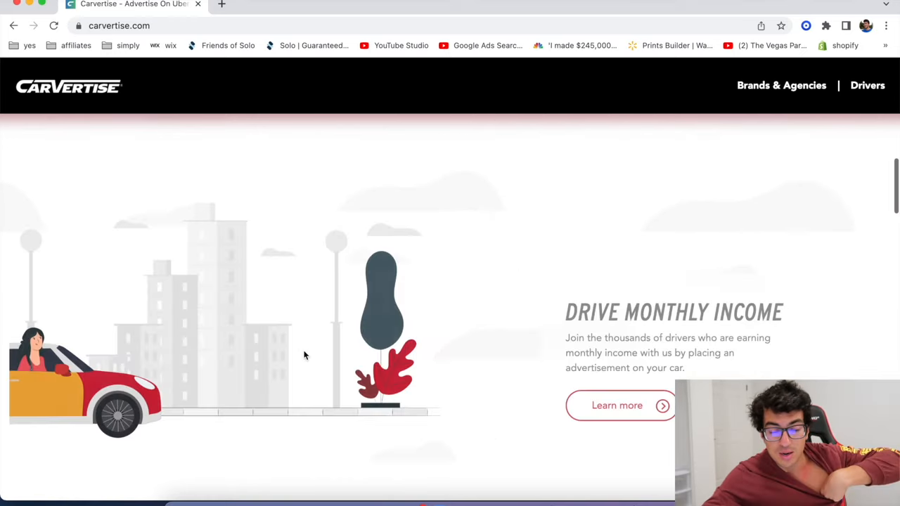
scroll("down", 3)
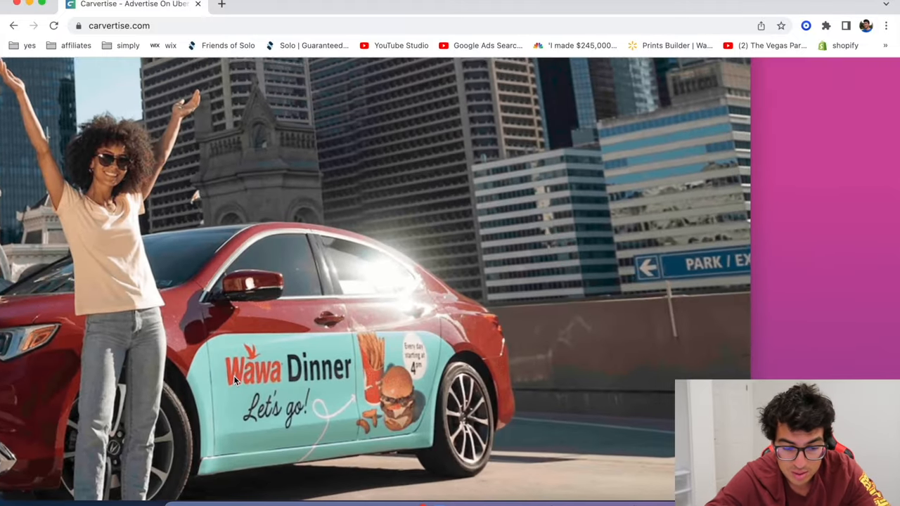
scroll("down", 3)
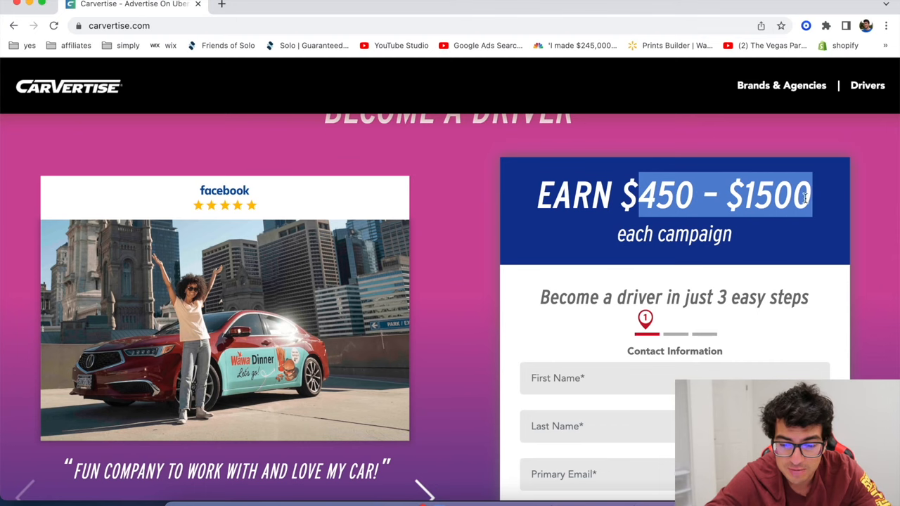
scroll("down", 3)
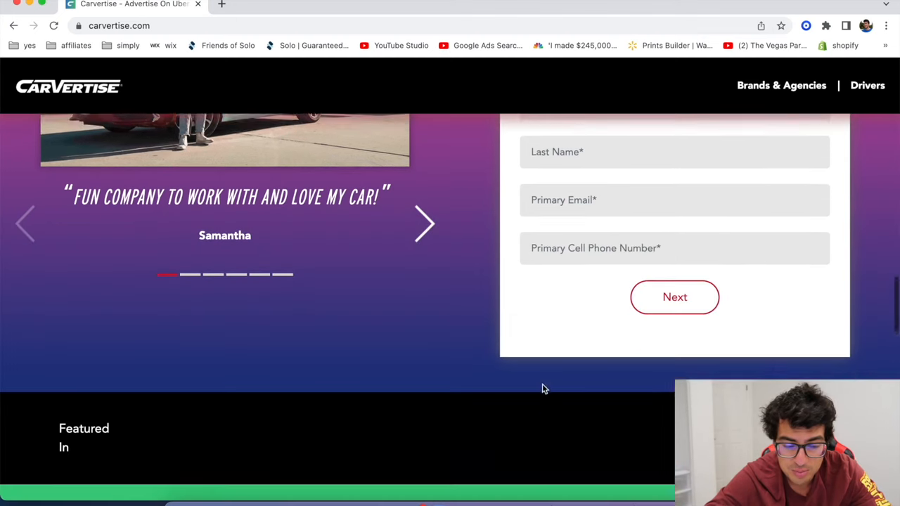
scroll("down", 3)
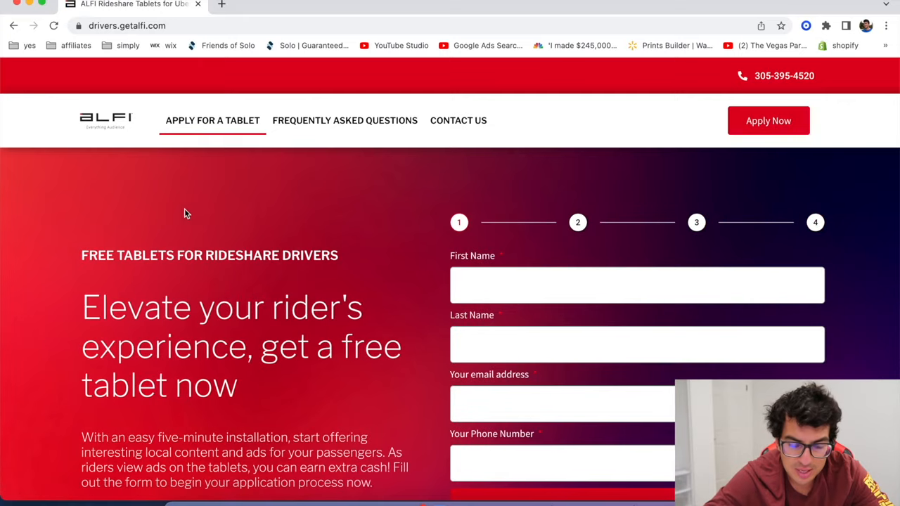
Step: Highlight ALFI's explanation of how drivers make money and scroll further down
scroll("down", 3)
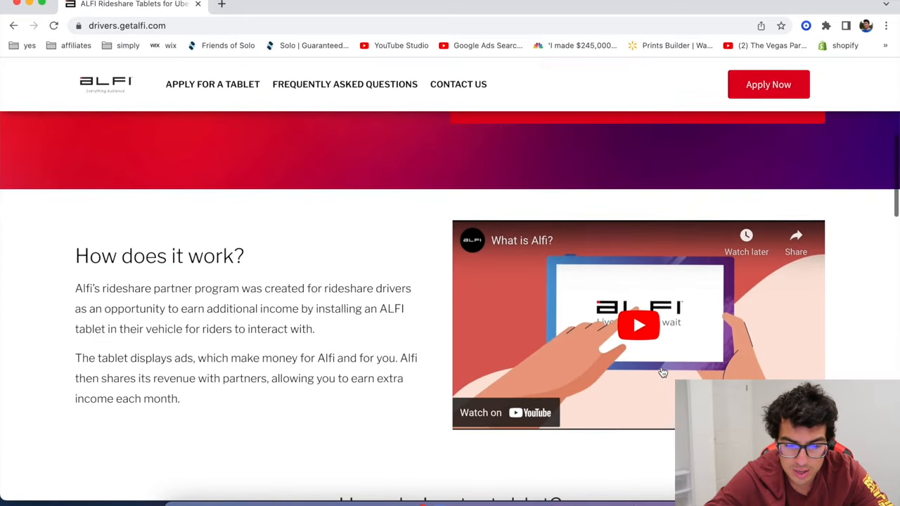
double_click(86, 287)
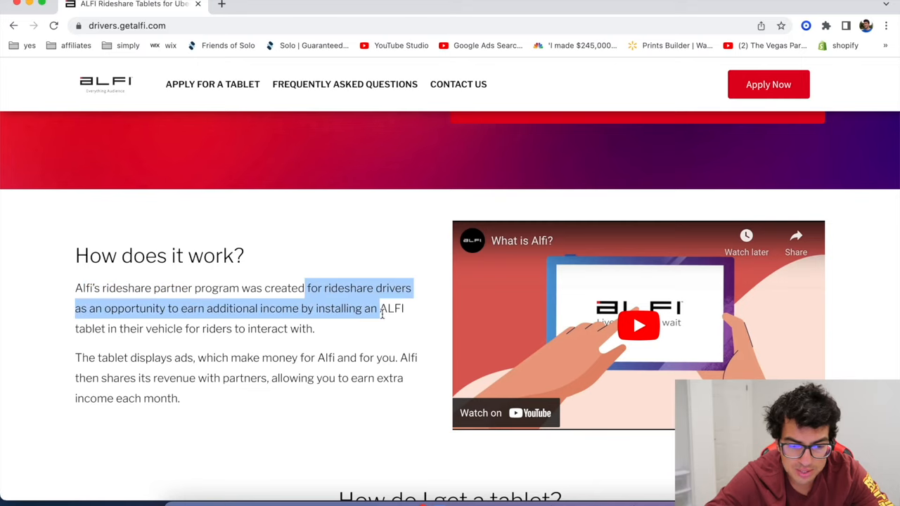
scroll("down", 3)
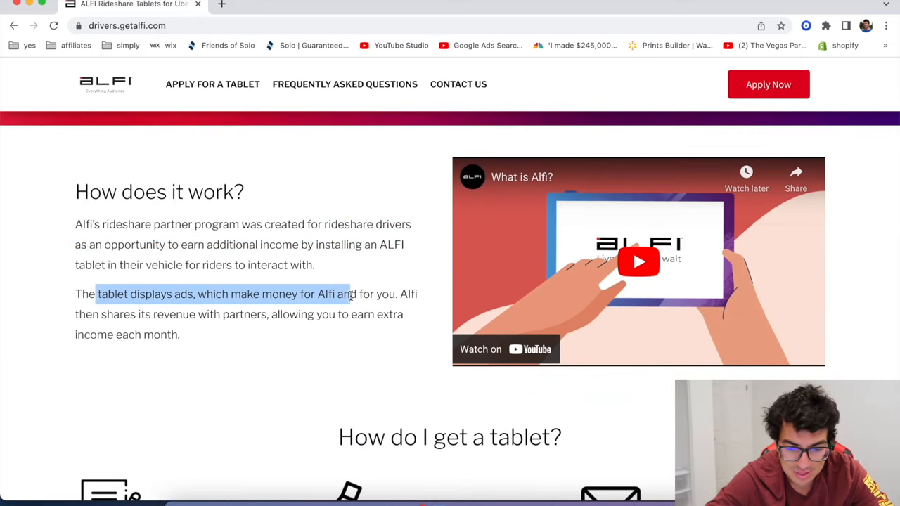
scroll("down", 3)
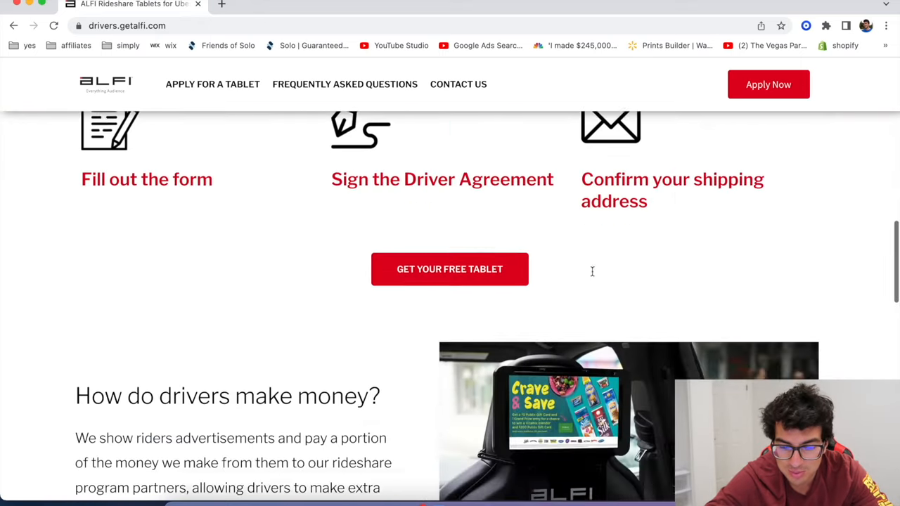
scroll("down", 3)
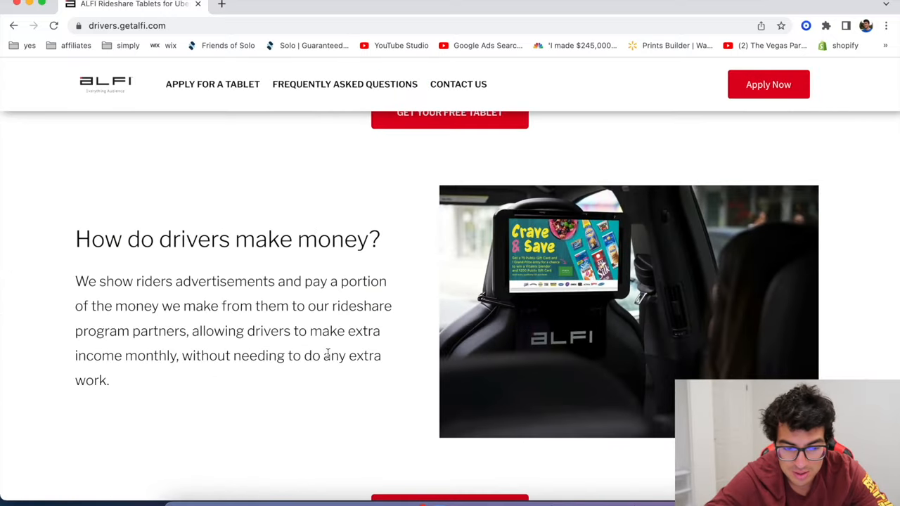
Step: Expand the FAQ 'Do you accept Uber/Lyft drivers?' and highlight its all-rideshare-companies answer
left_click(344, 84)
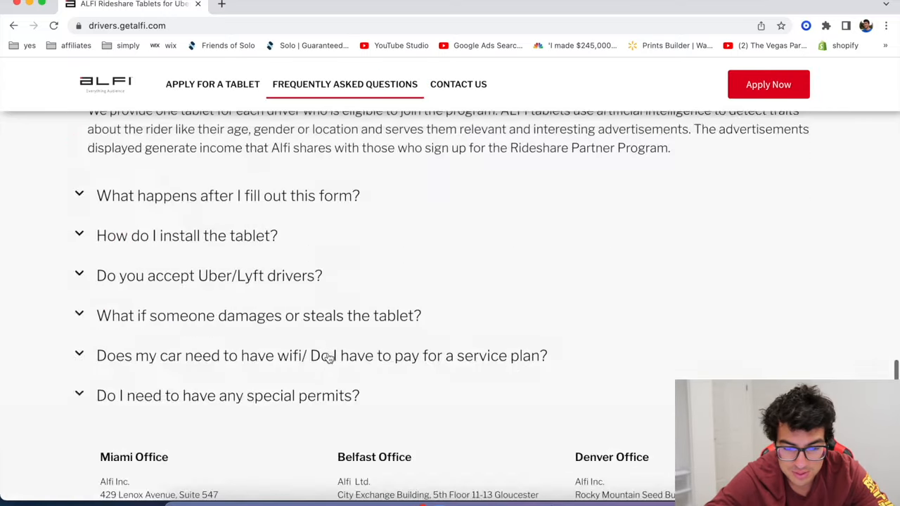
scroll("down", 3)
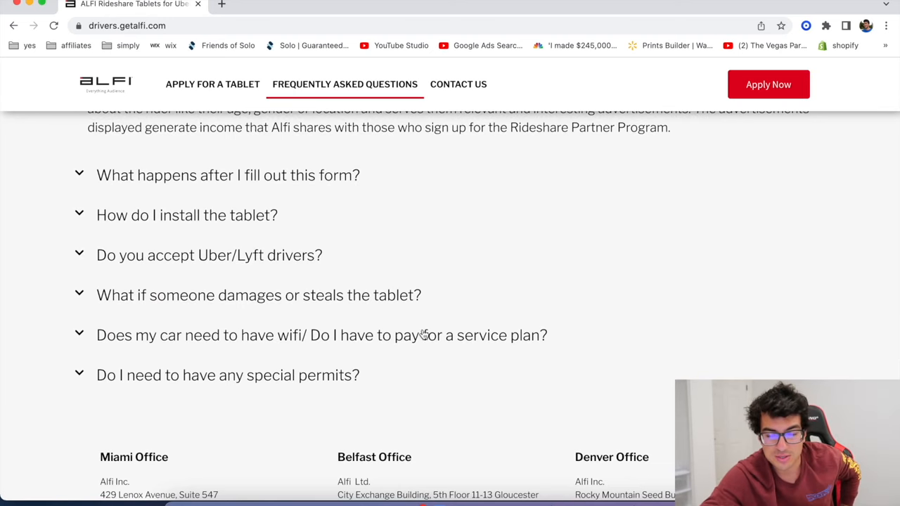
scroll("up", 3)
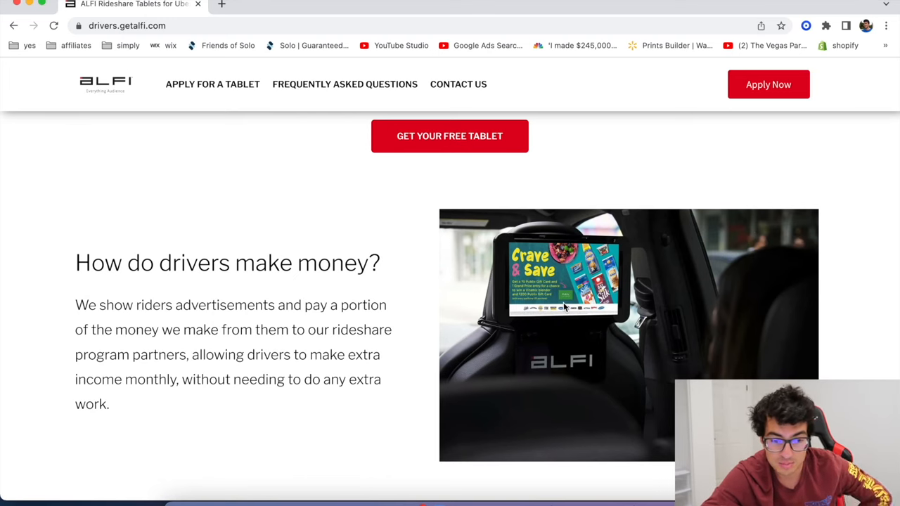
left_click(212, 84)
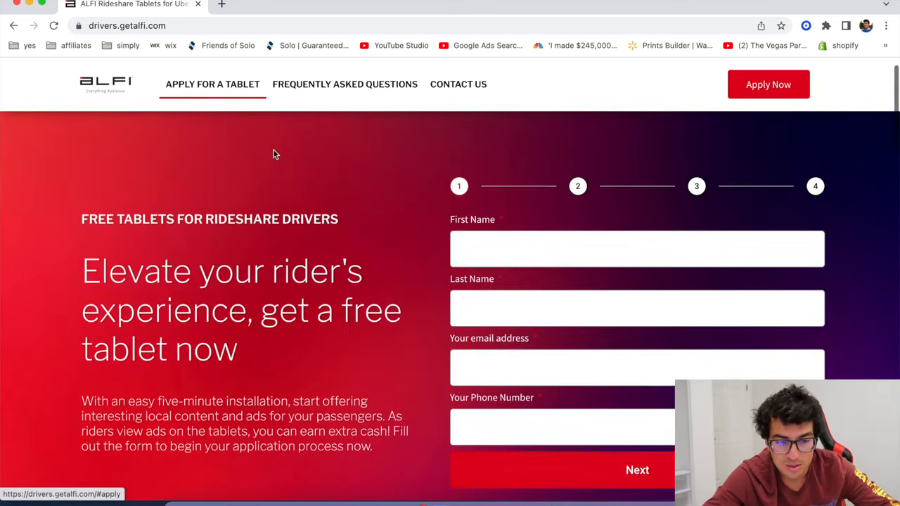
left_click(344, 83)
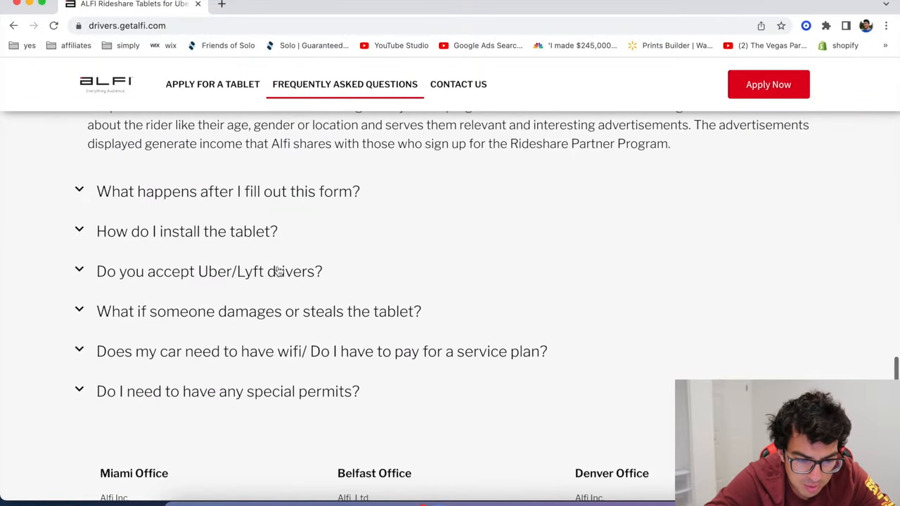
left_click(209, 271)
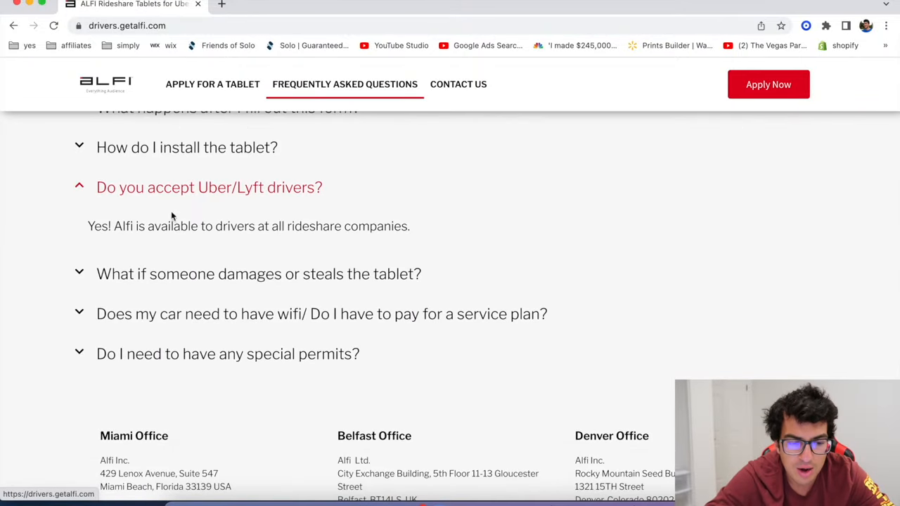
left_click_drag(119, 225, 410, 226)
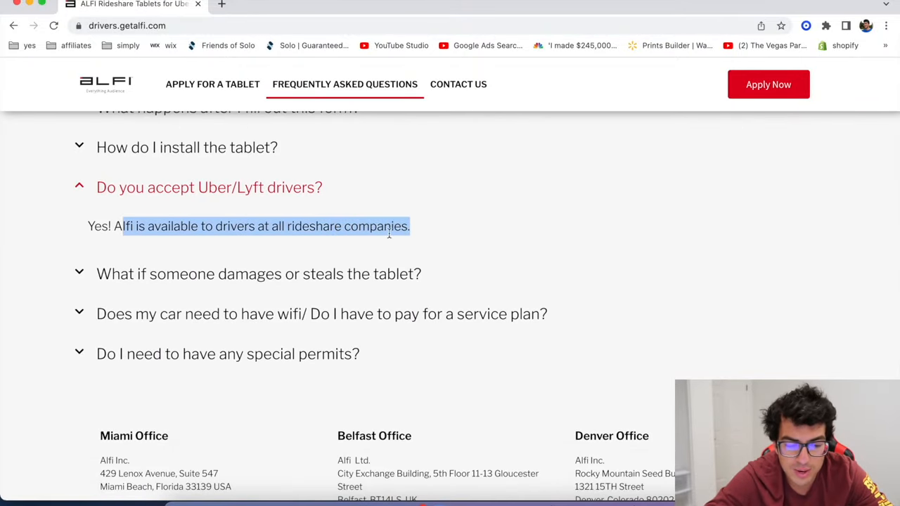
left_click(212, 84)
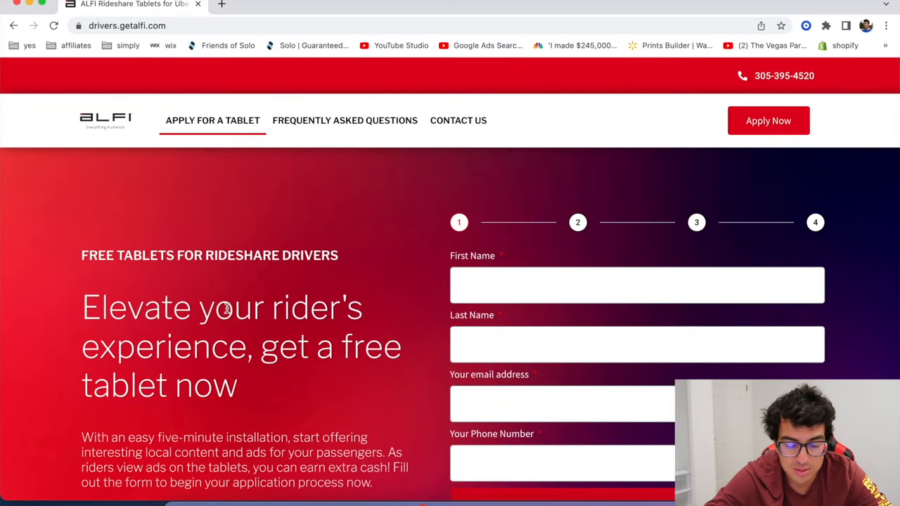
scroll("down", 3)
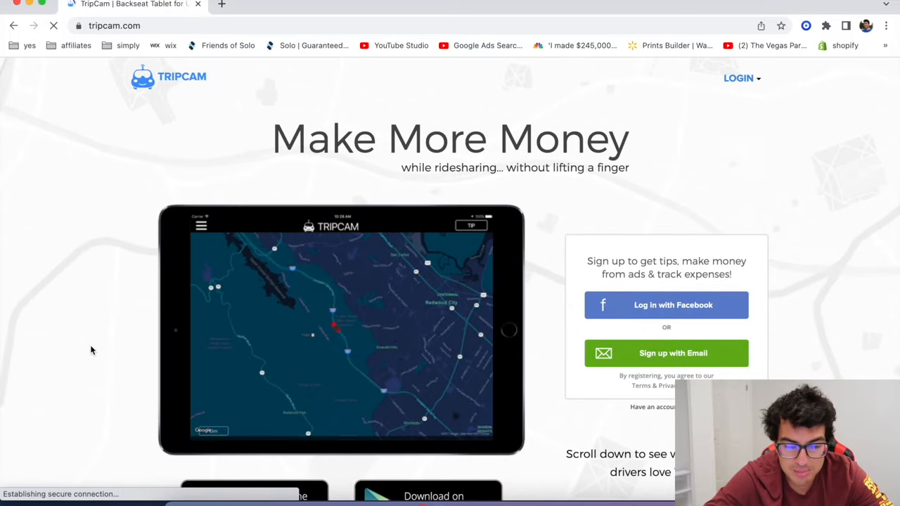
scroll("down", 3)
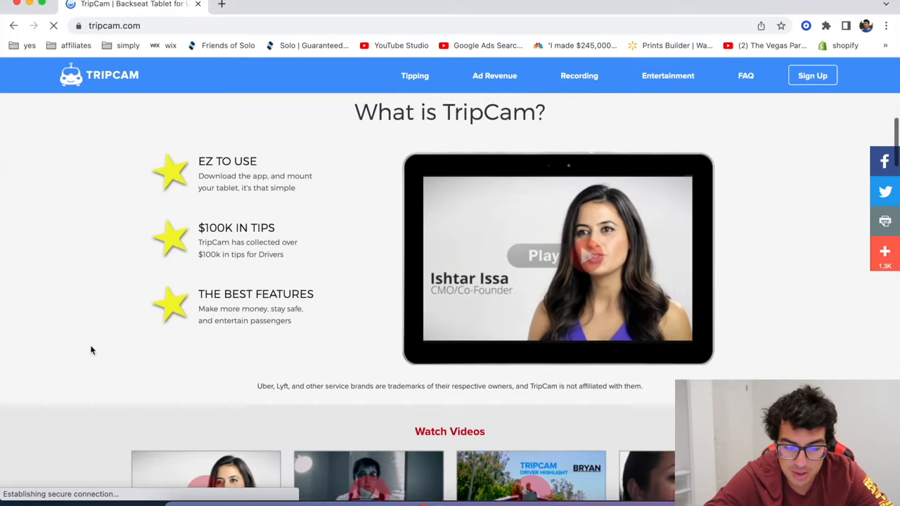
scroll("down", 3)
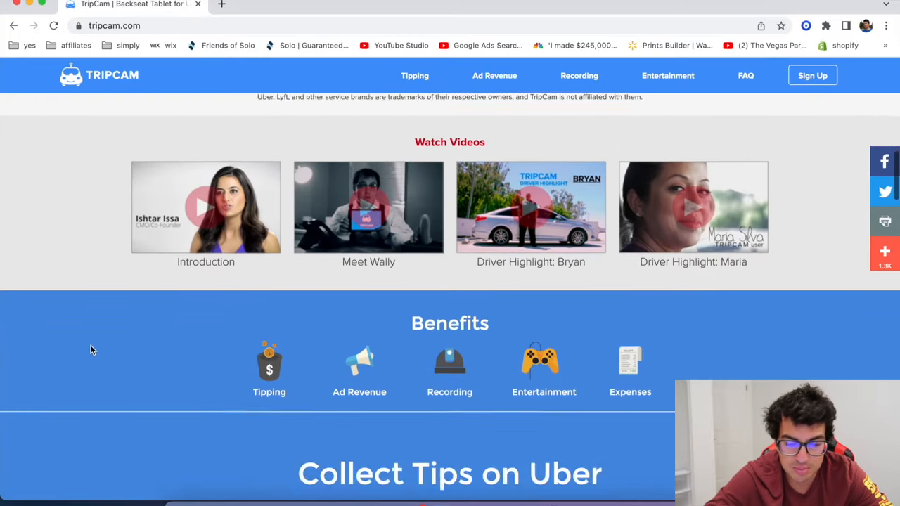
scroll("down", 3)
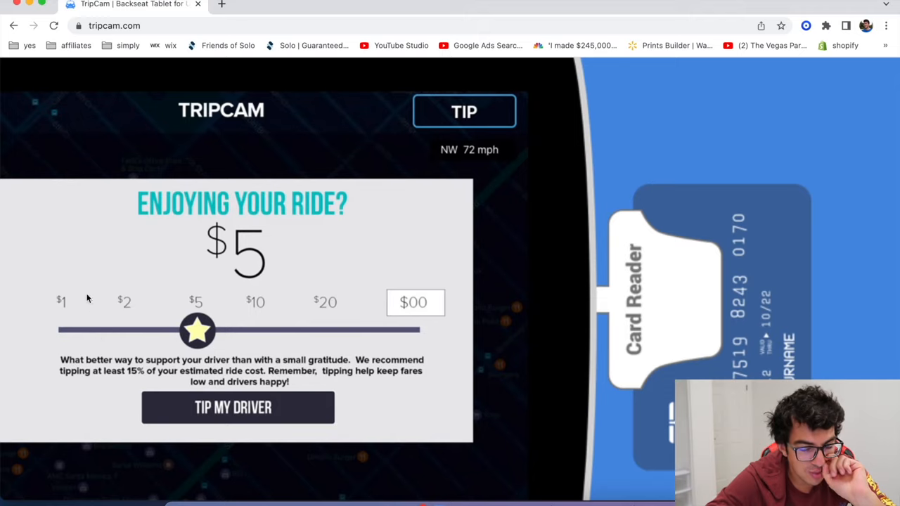
mouse_move(128, 286)
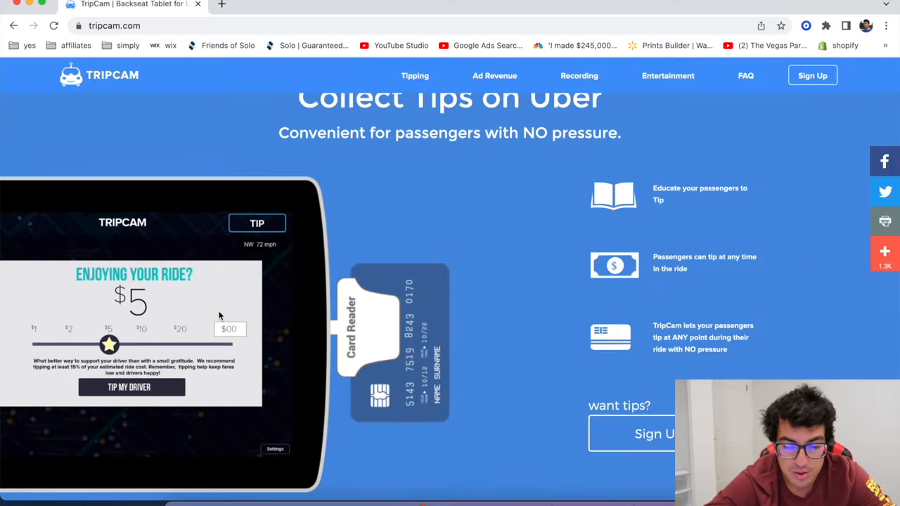
mouse_move(63, 307)
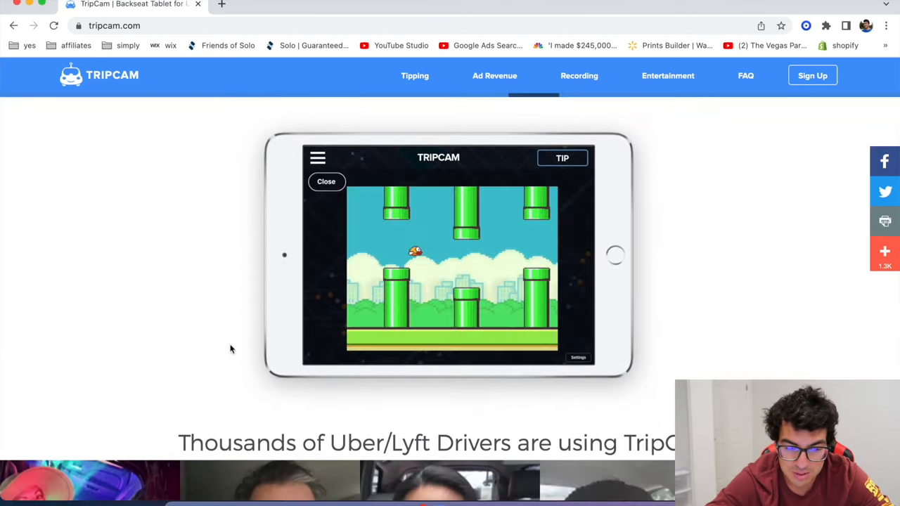
scroll("down", 3)
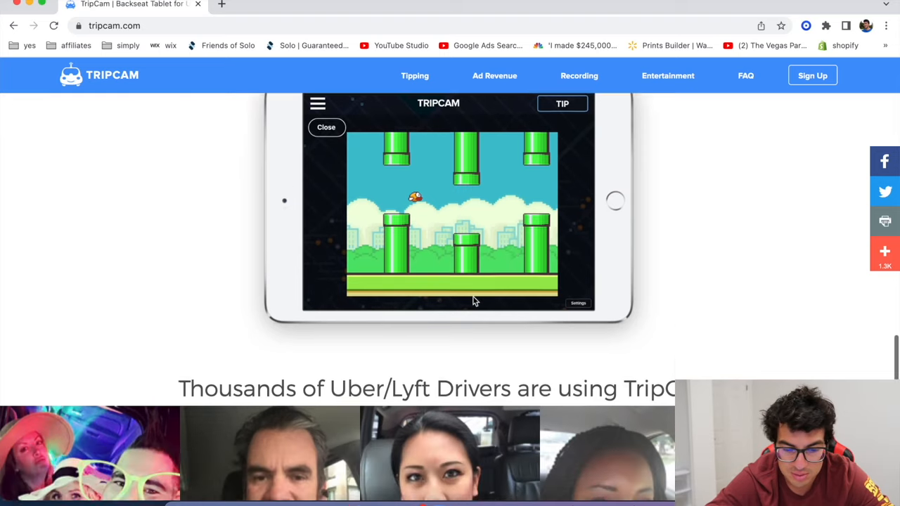
scroll("down", 3)
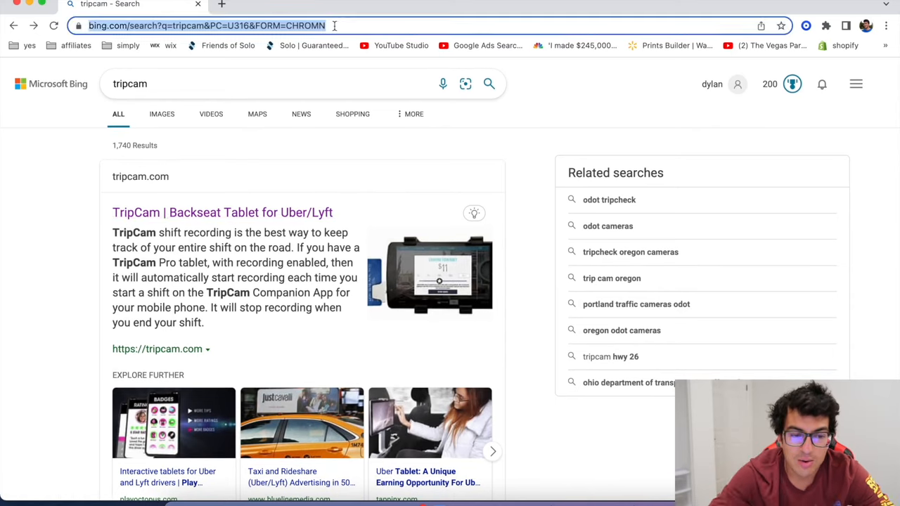
Step: Go to youtube.com and start a search for 'uber'
type("youtube.com")
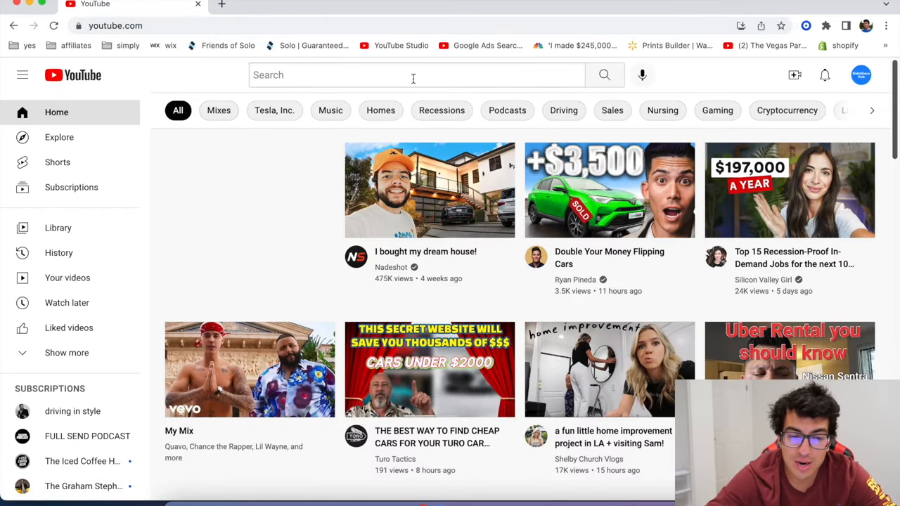
left_click(406, 75)
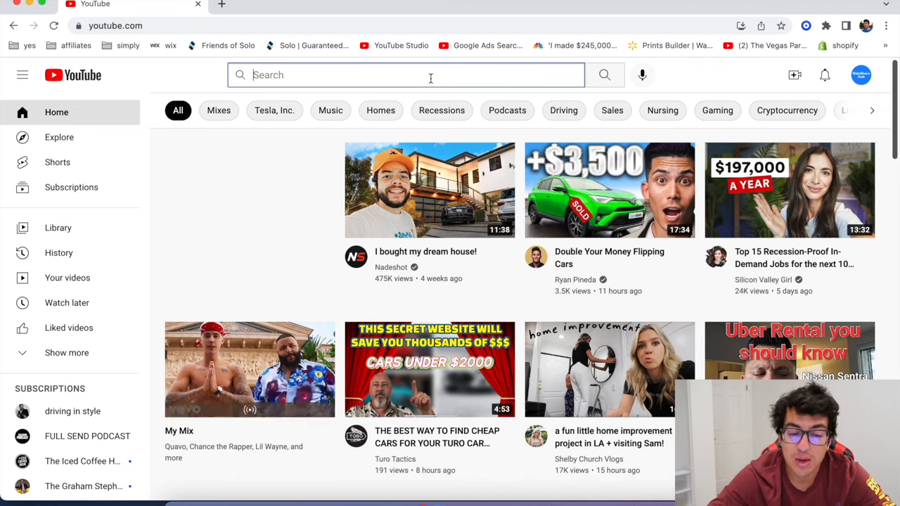
type("uber")
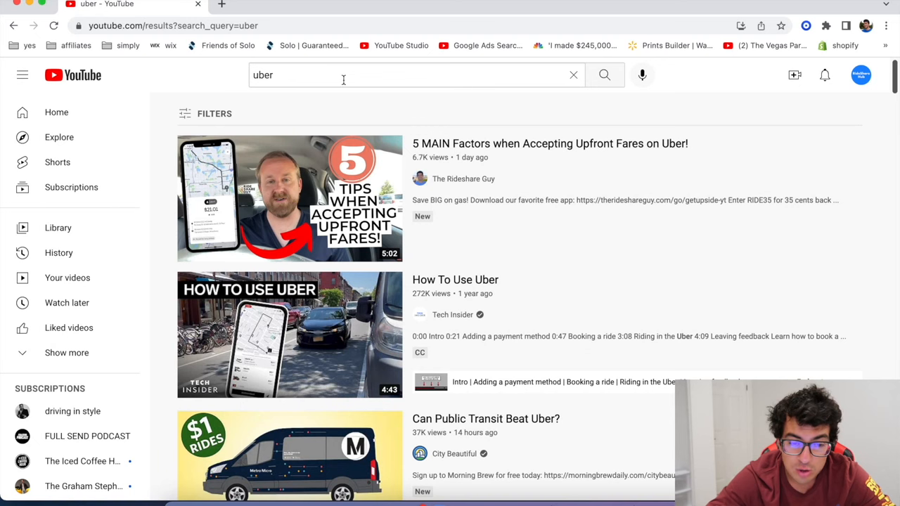
Step: Search YouTube for 'uber driver tips' and scroll through the results
type("driver tips")
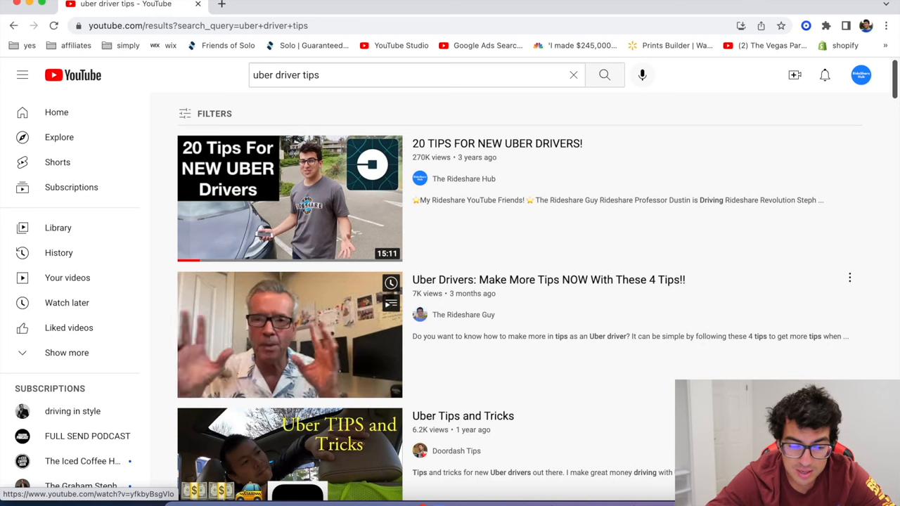
scroll("down", 3)
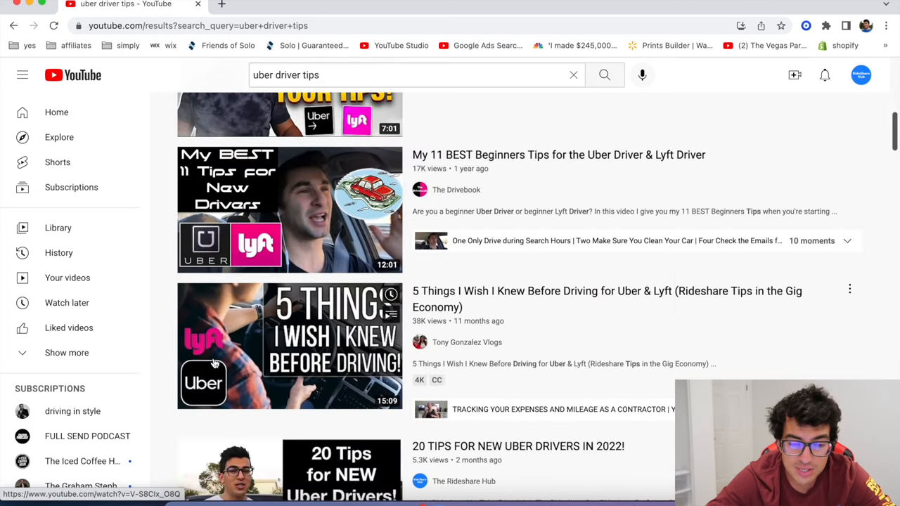
scroll("down", 3)
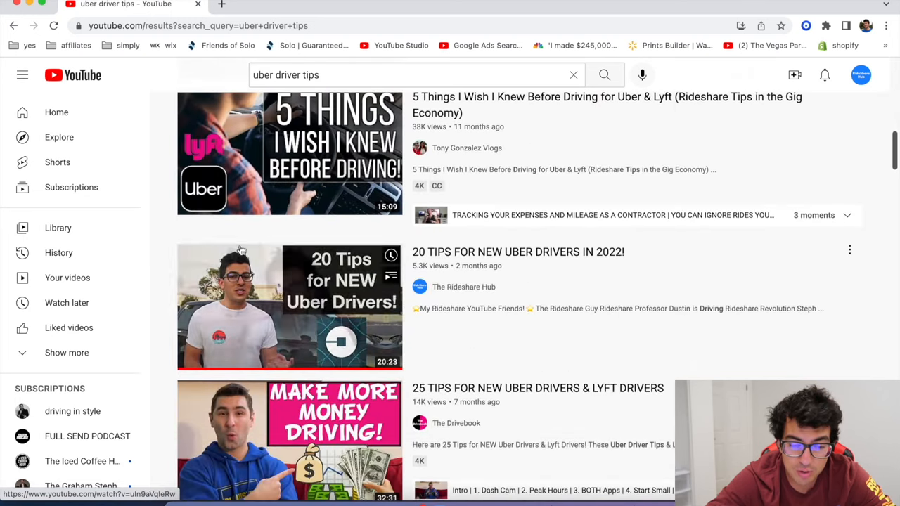
scroll("down", 3)
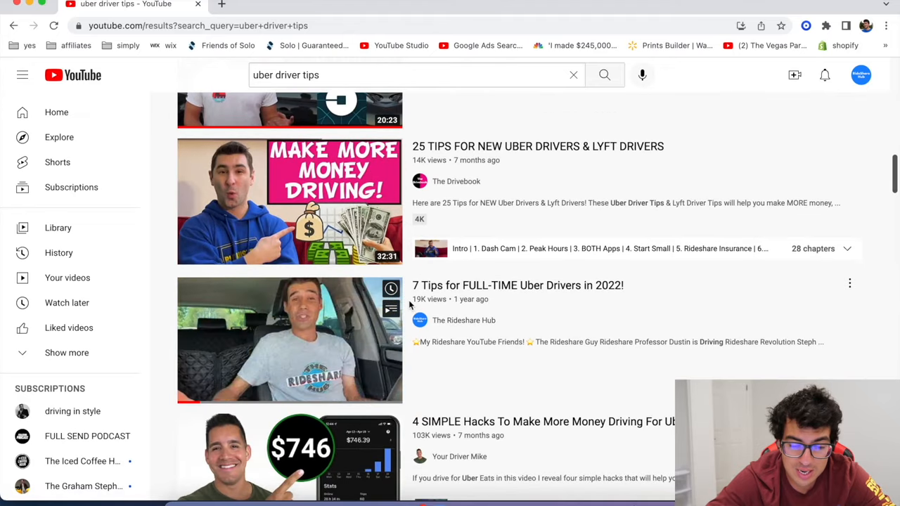
scroll("down", 3)
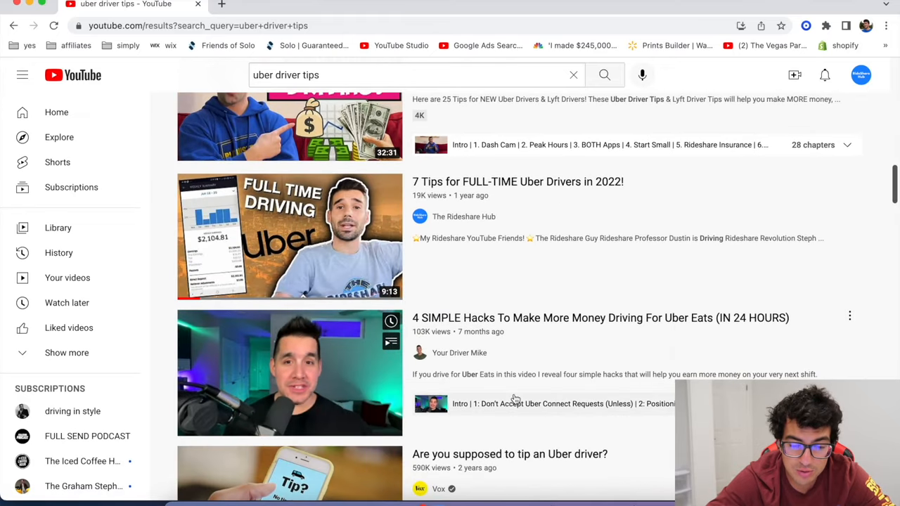
scroll("down", 3)
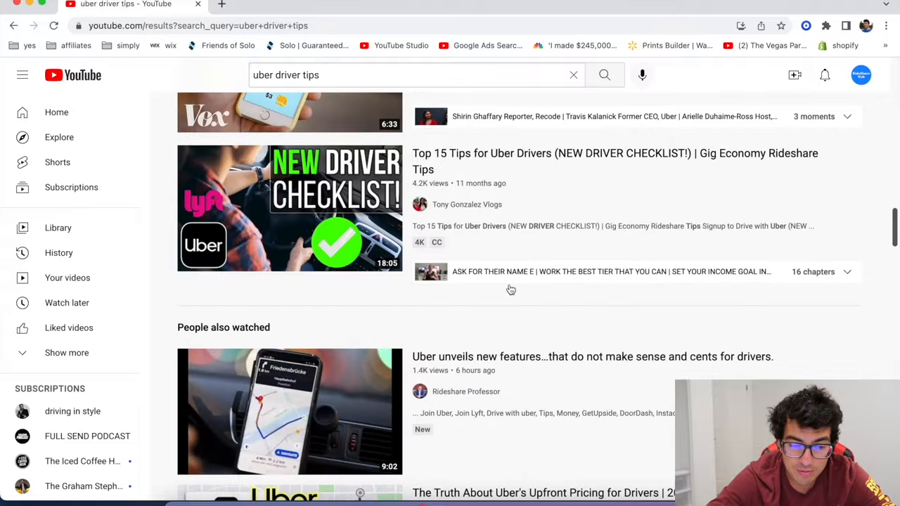
scroll("down", 3)
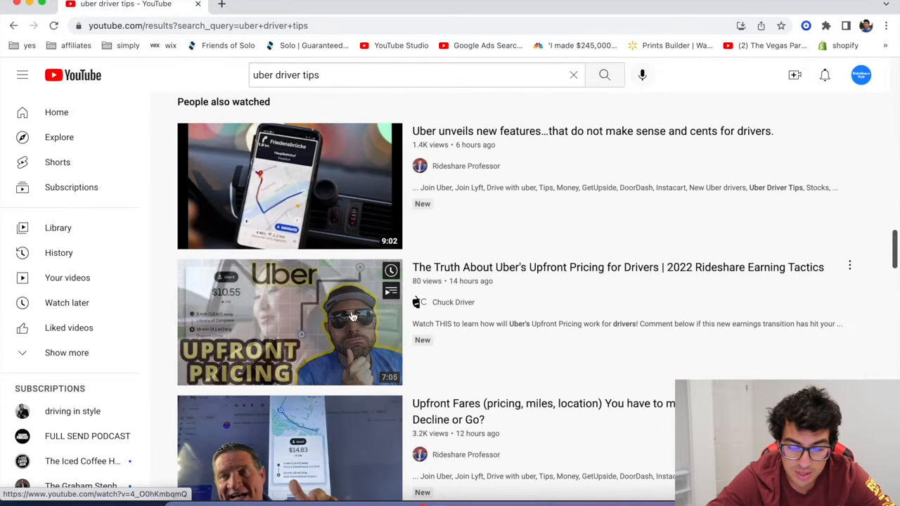
scroll("down", 3)
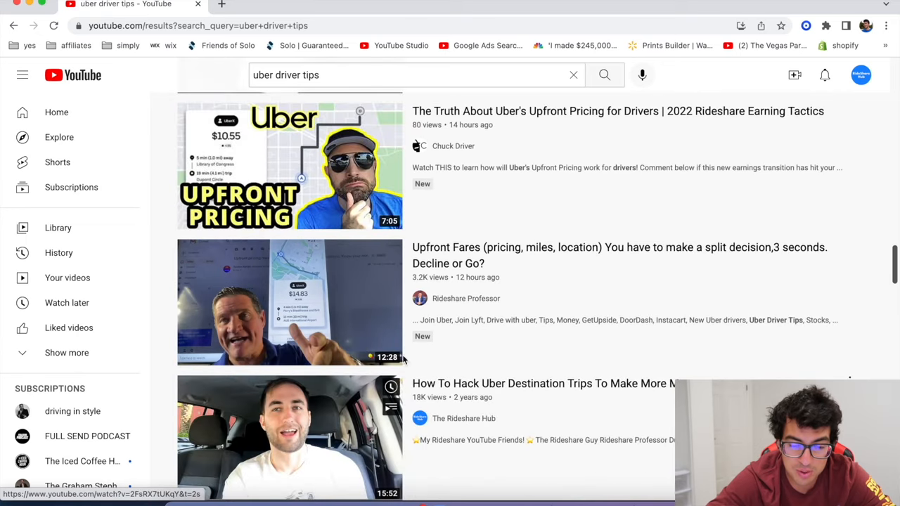
scroll("down", 3)
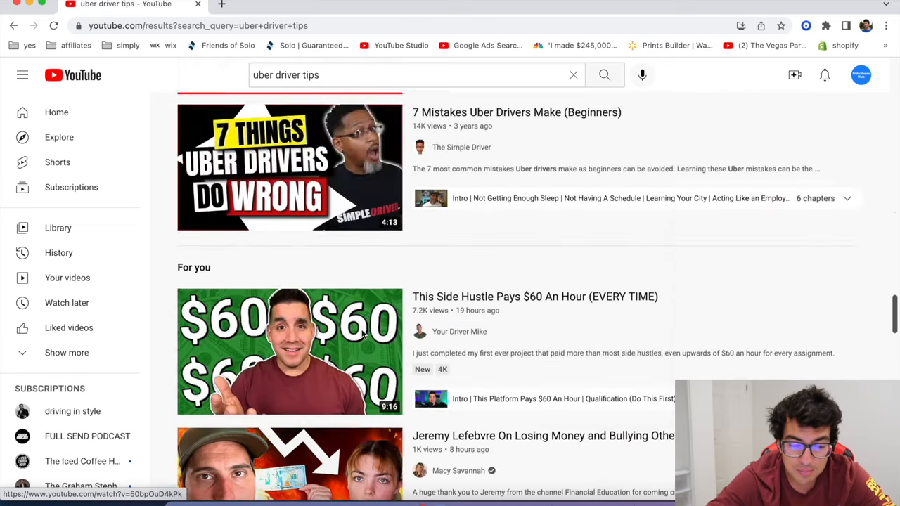
scroll("down", 3)
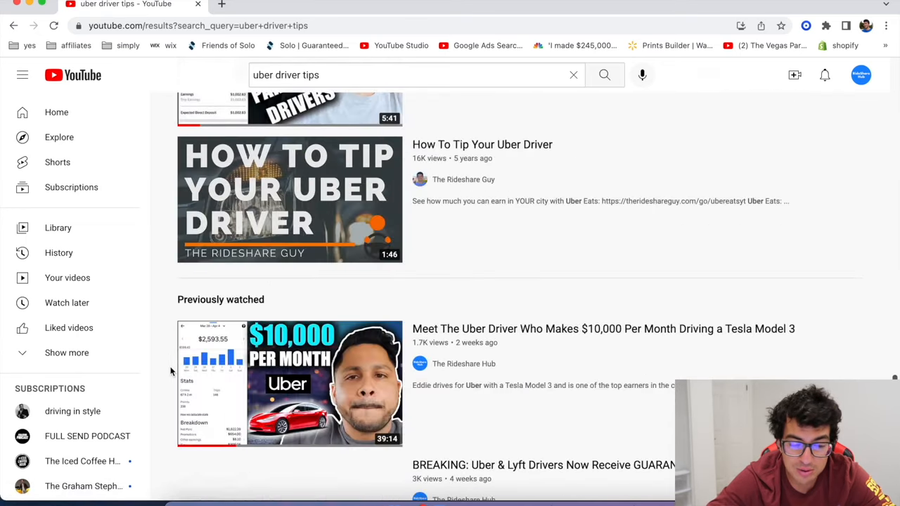
scroll("down", 3)
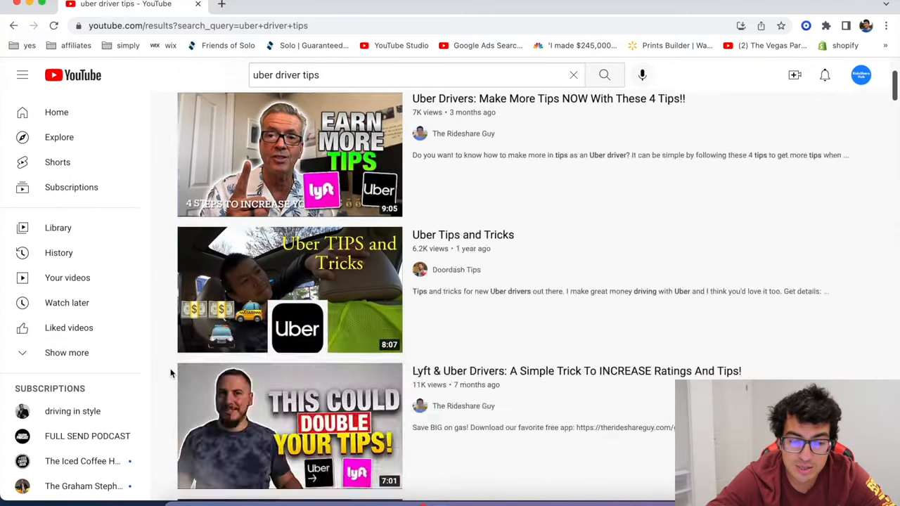
scroll("down", 3)
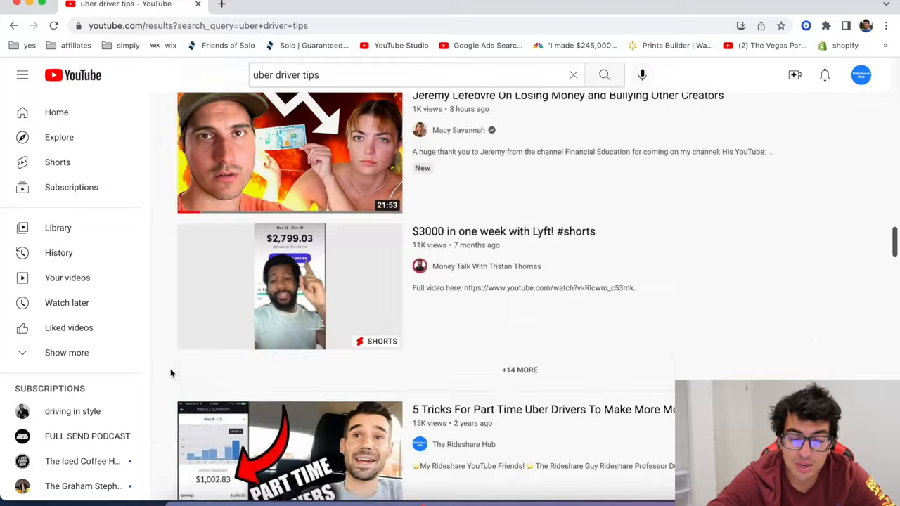
scroll("down", 3)
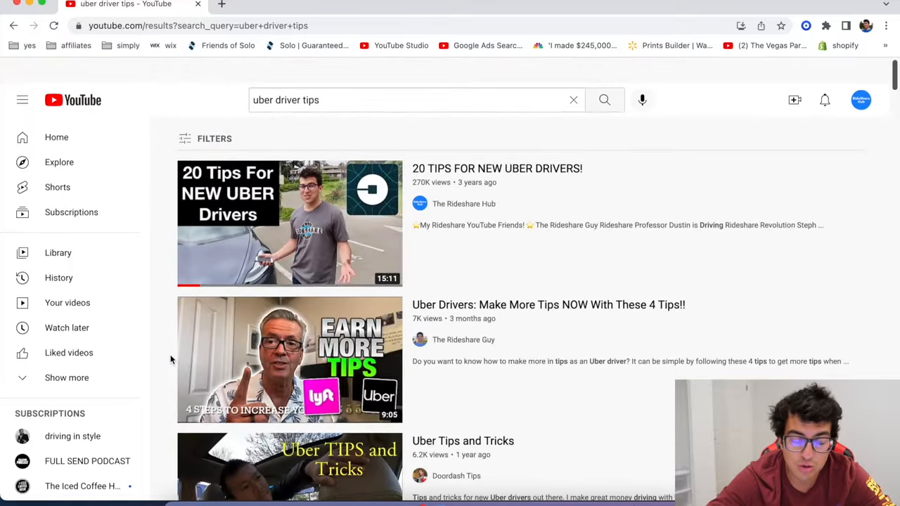
scroll("down", 3)
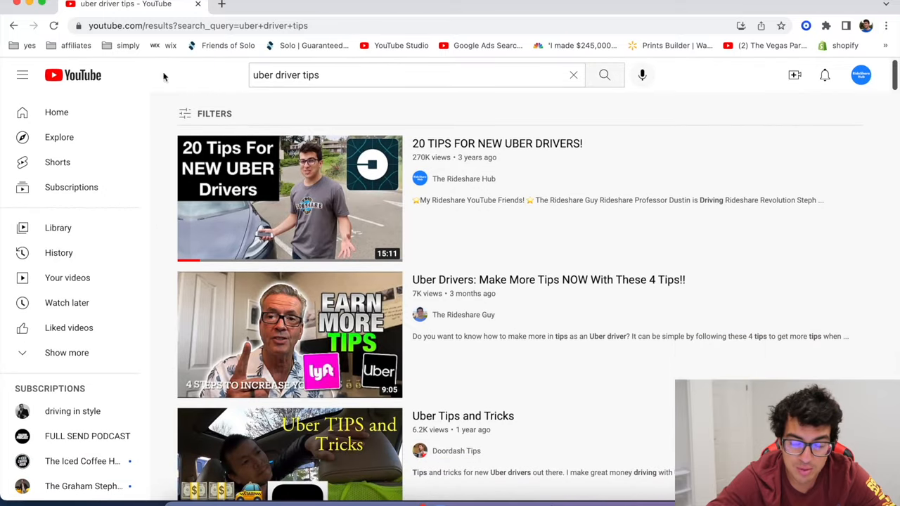
mouse_move(158, 239)
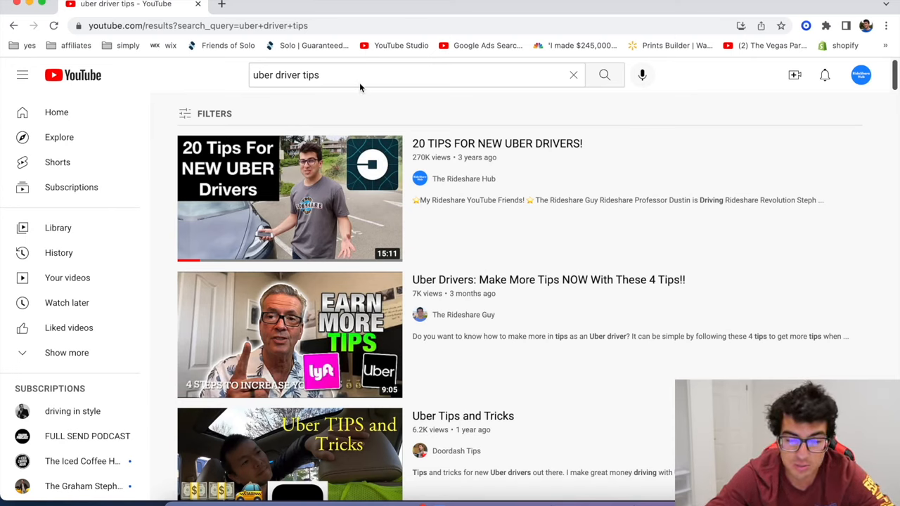
mouse_move(167, 220)
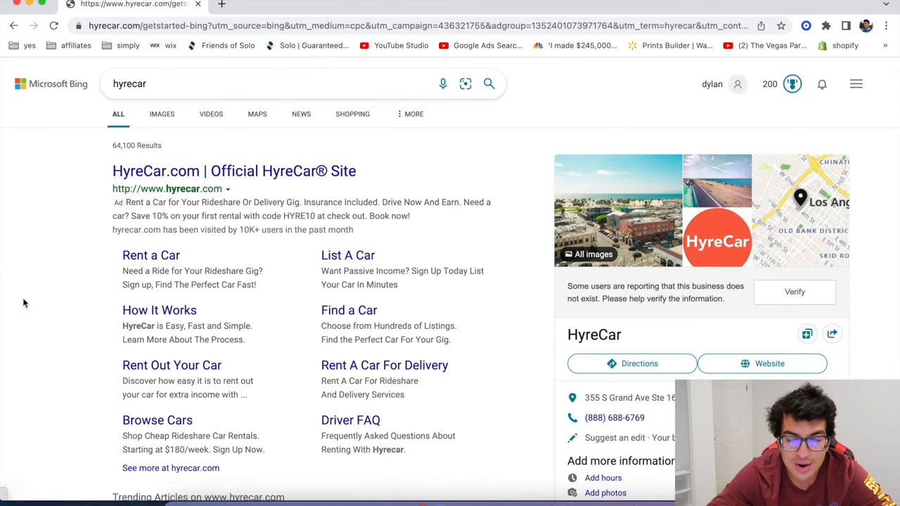
Step: Open HyreCar and scroll through how-it-works, reviews and the $100 daily rental offer
left_click(234, 171)
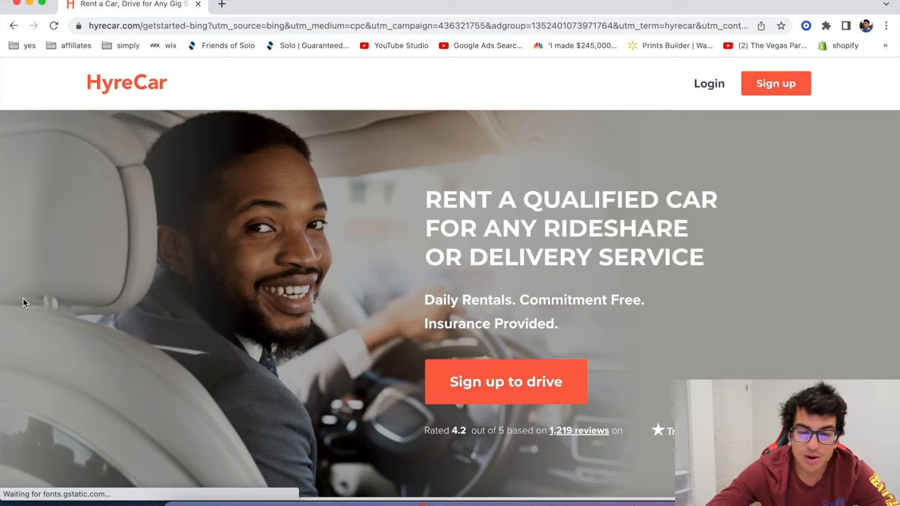
mouse_move(254, 201)
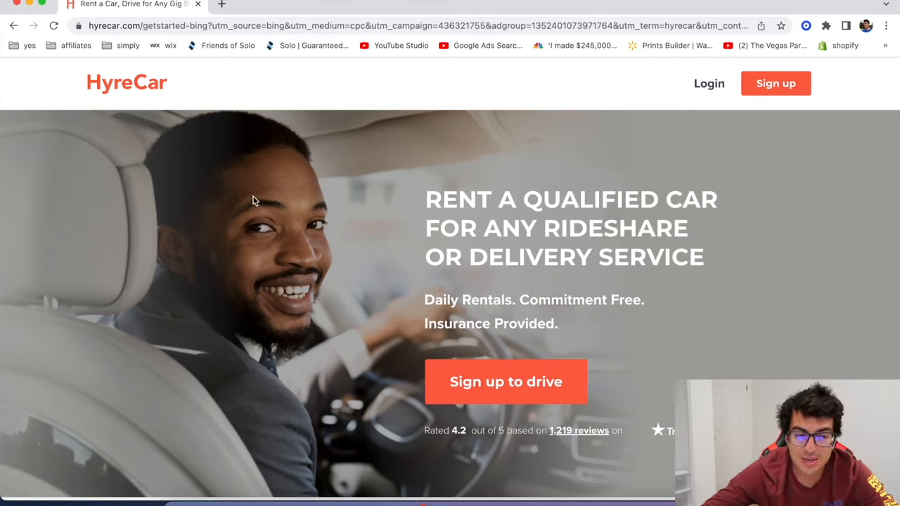
mouse_move(595, 230)
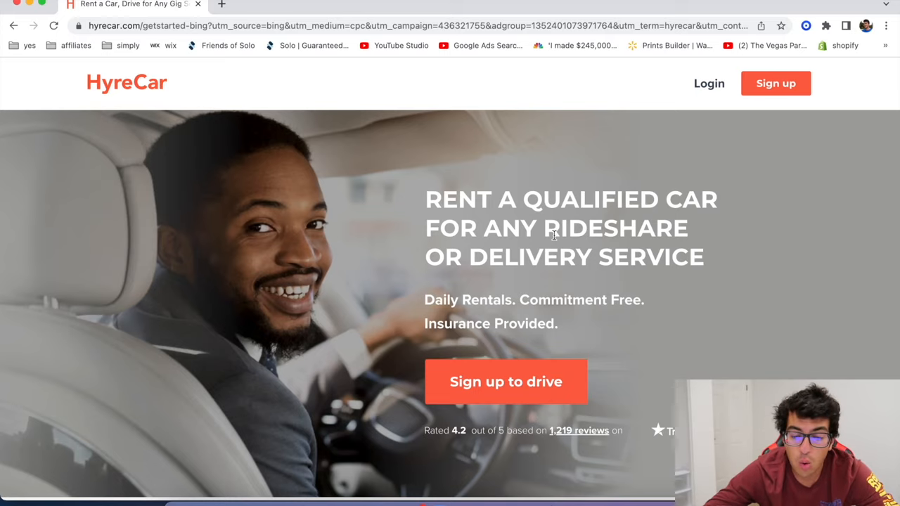
scroll("down", 3)
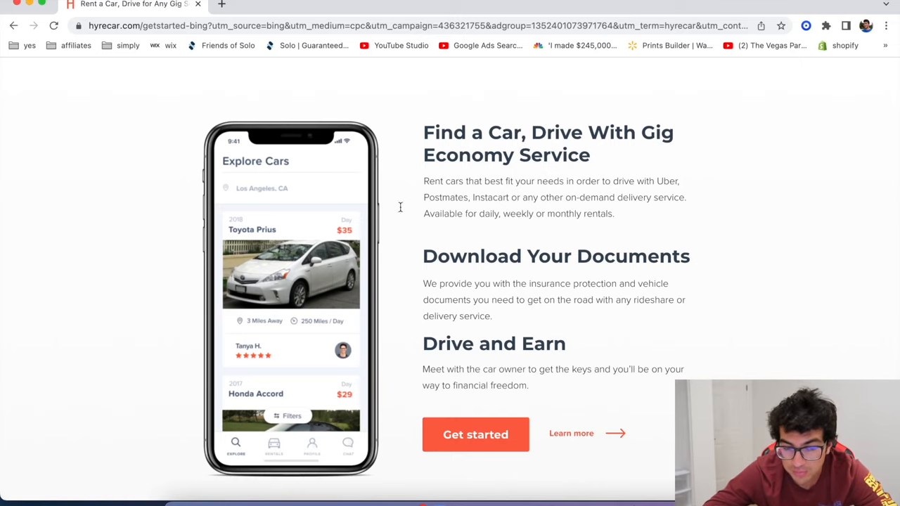
mouse_move(197, 290)
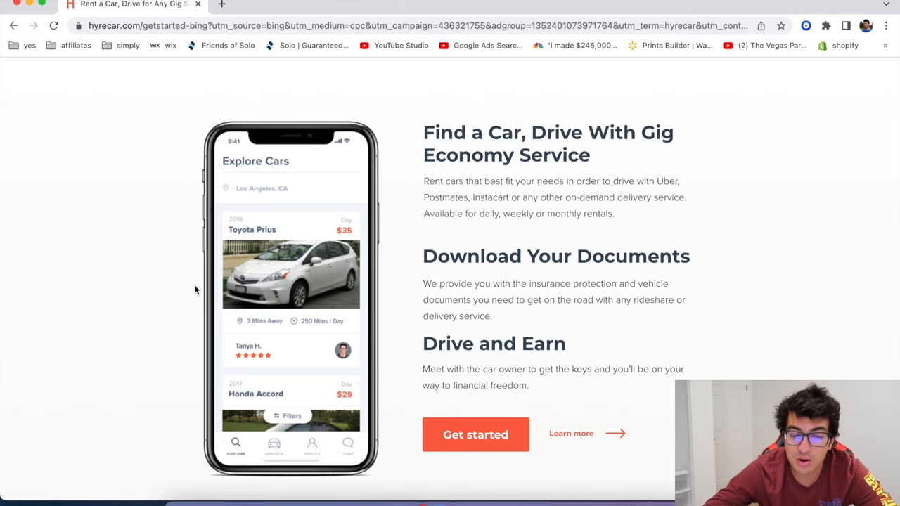
scroll("down", 3)
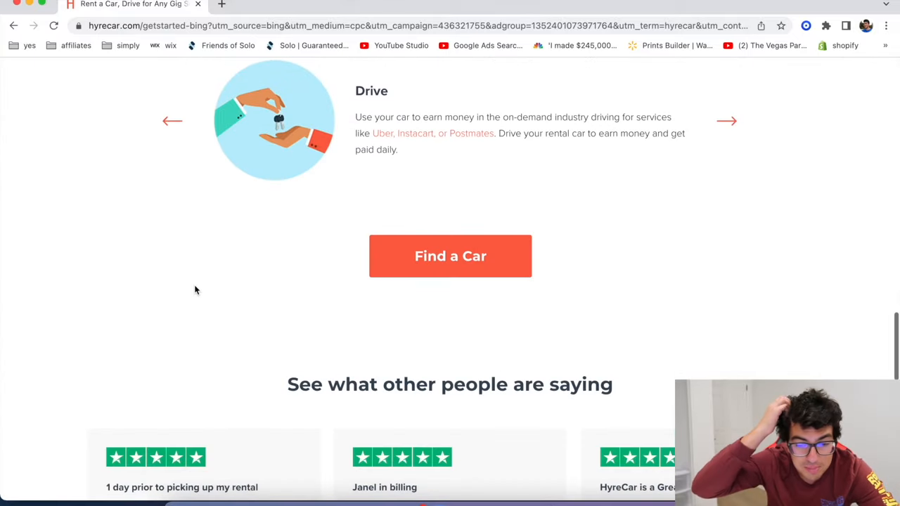
scroll("down", 3)
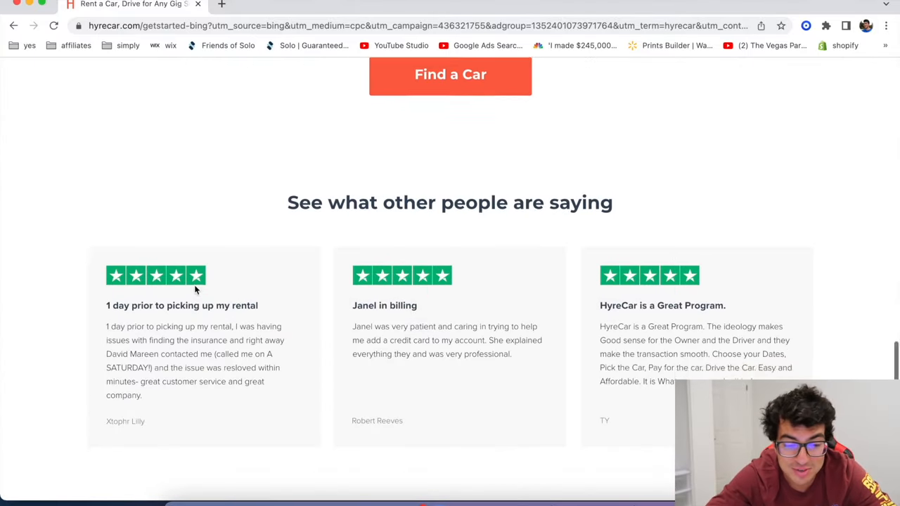
scroll("down", 3)
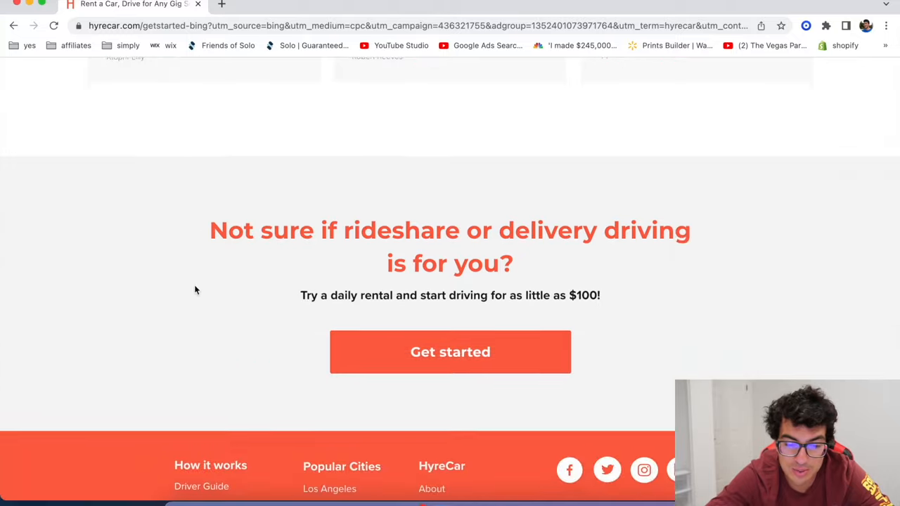
scroll("down", 3)
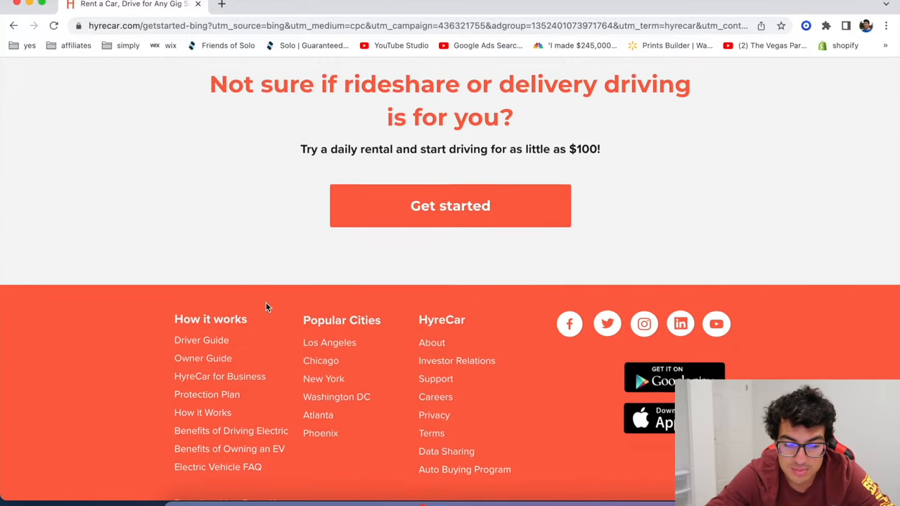
scroll("down", 3)
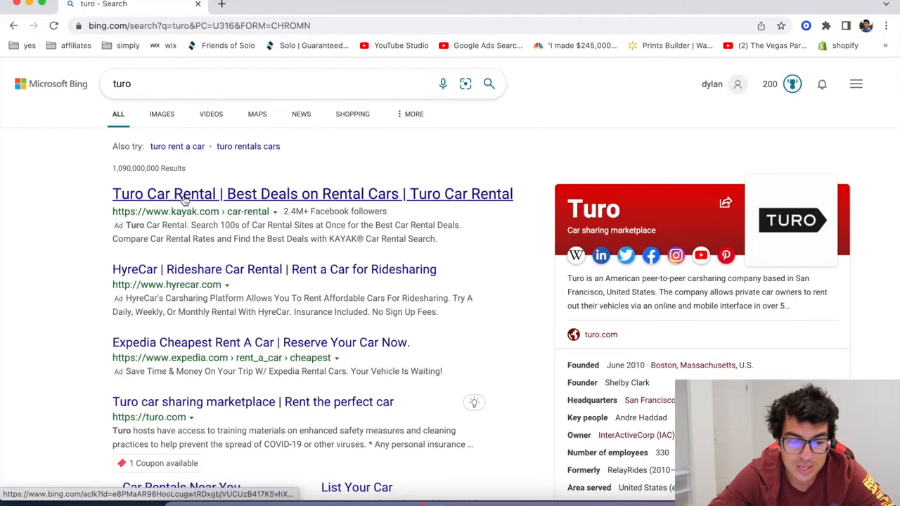
Step: Scroll Turo's homepage through browse-by-make, travelogues and browse-by-experience sections
scroll("down", 3)
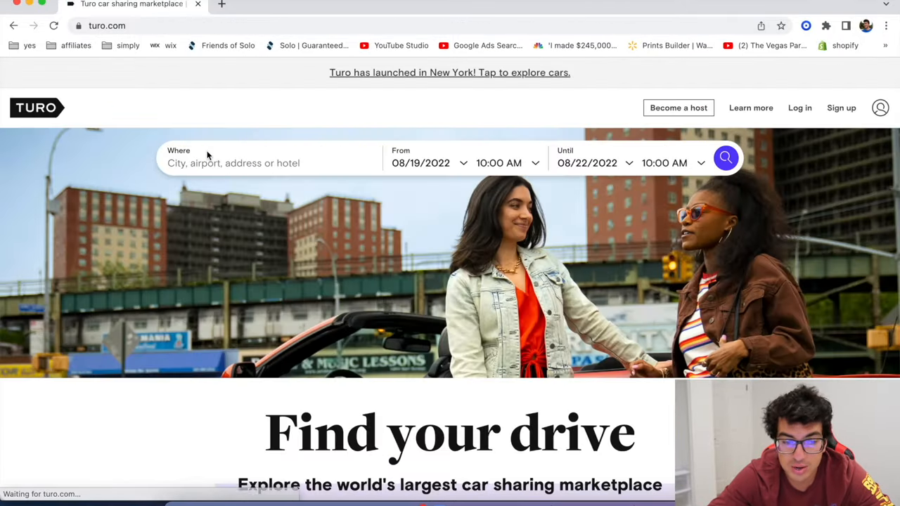
scroll("down", 3)
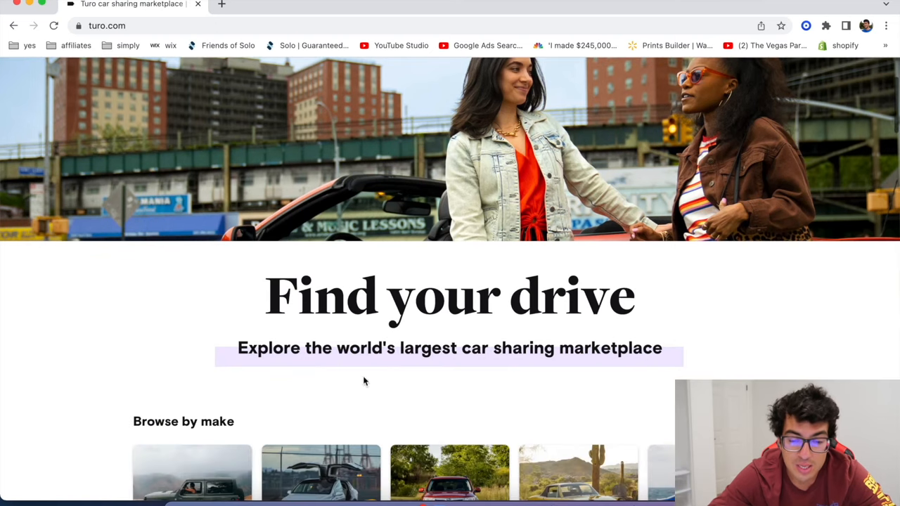
scroll("down", 3)
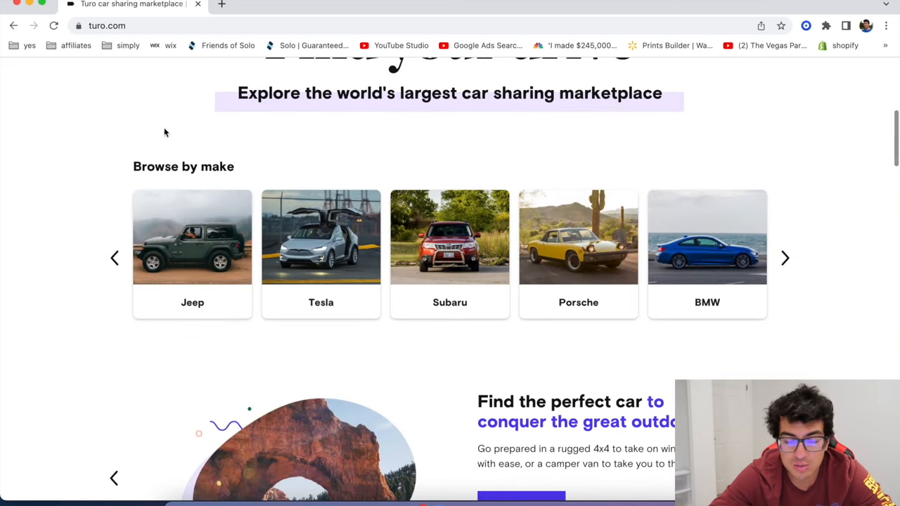
mouse_move(129, 395)
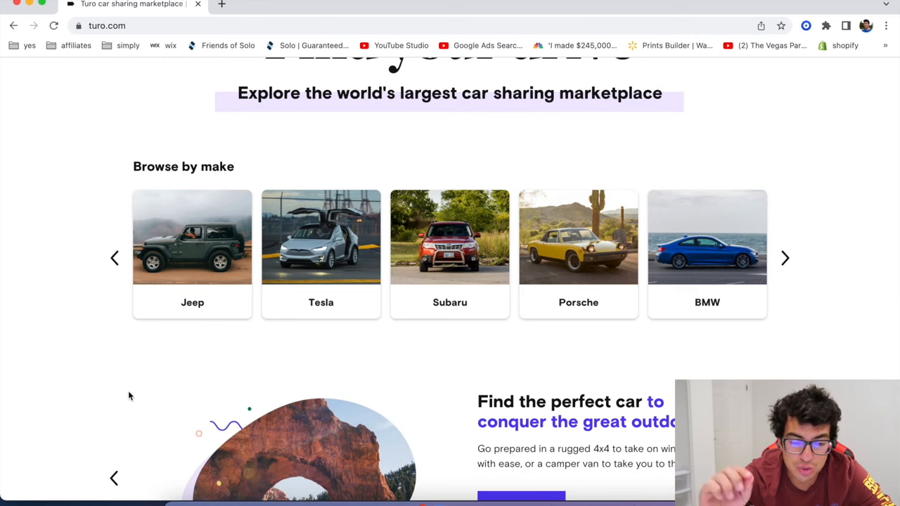
mouse_move(95, 283)
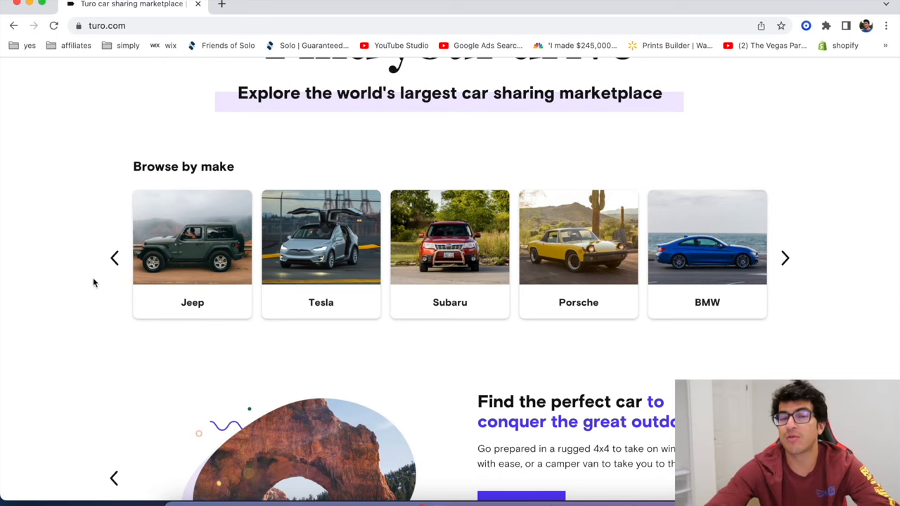
scroll("up", 3)
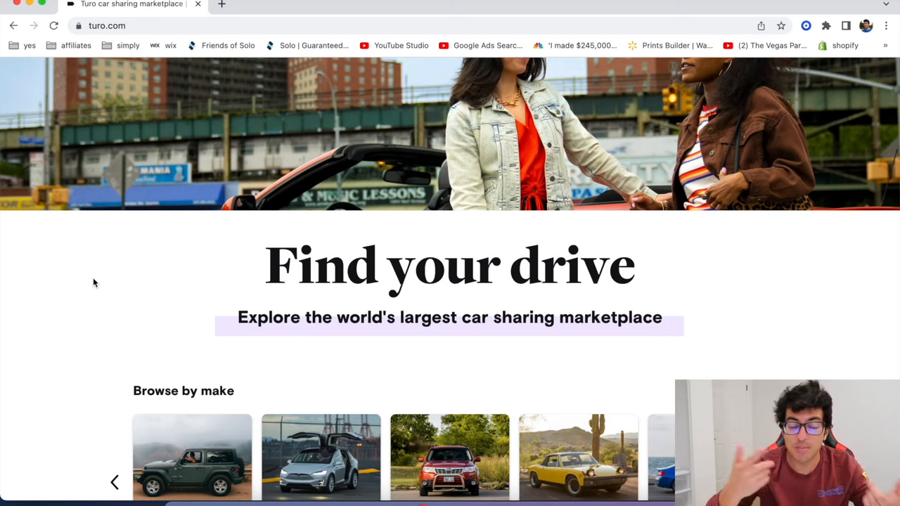
mouse_move(82, 331)
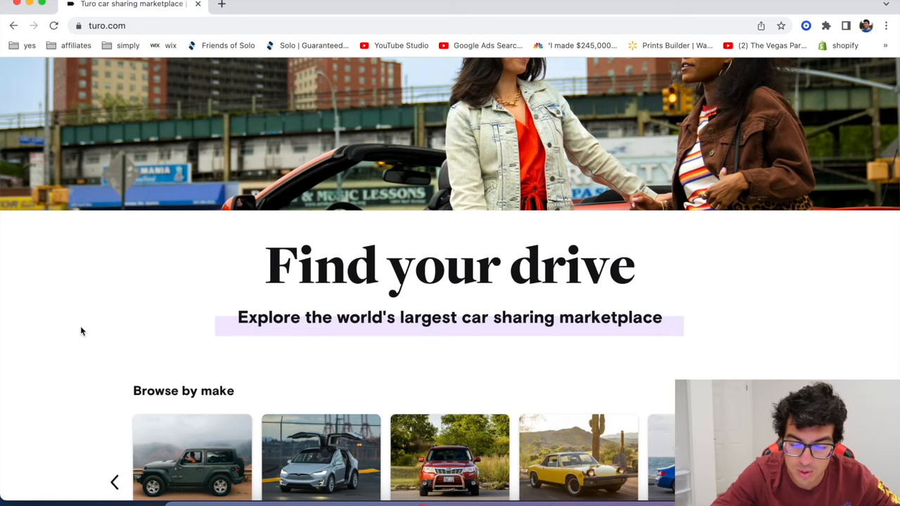
scroll("down", 3)
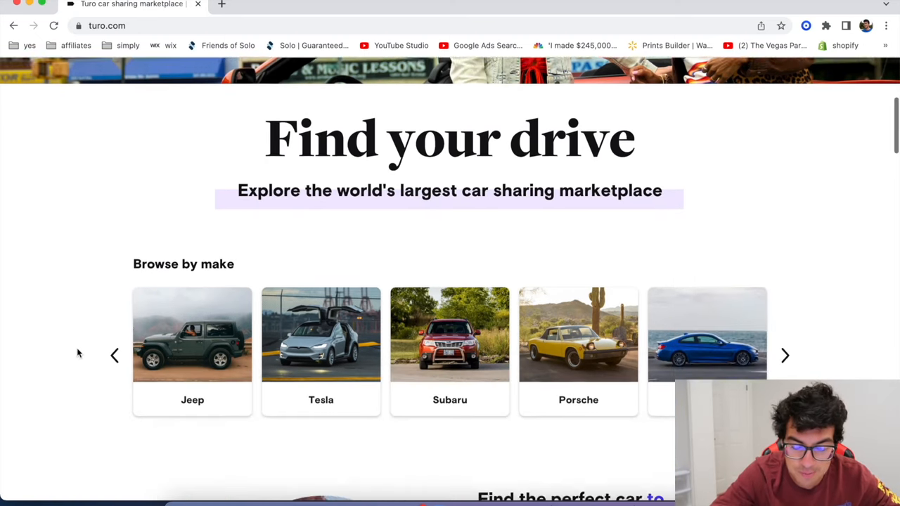
scroll("down", 3)
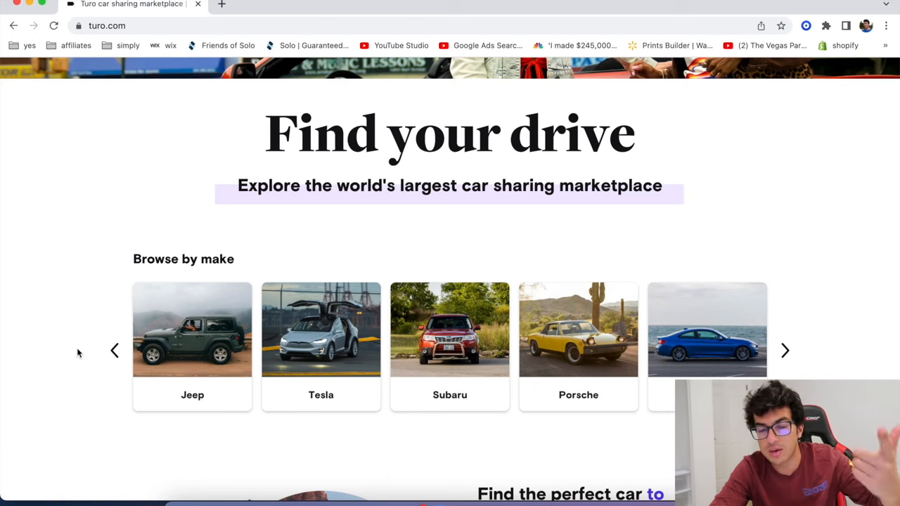
scroll("down", 3)
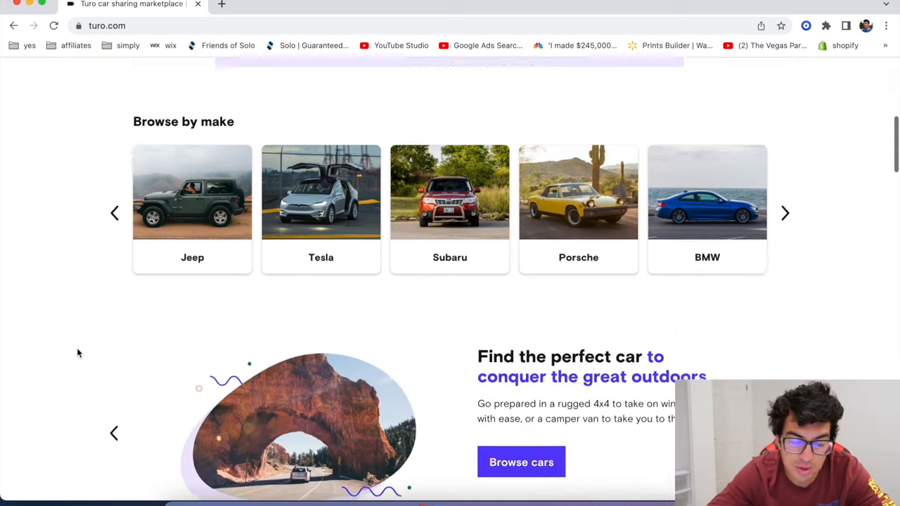
scroll("down", 3)
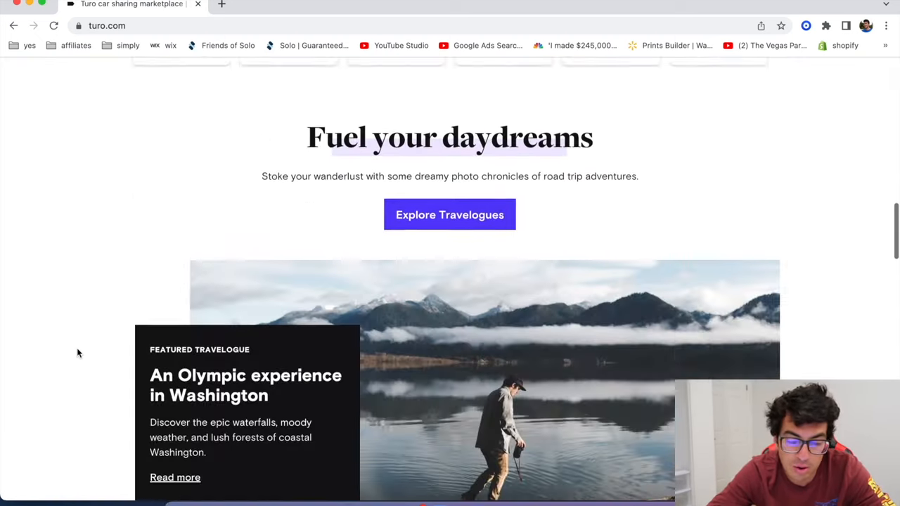
scroll("down", 3)
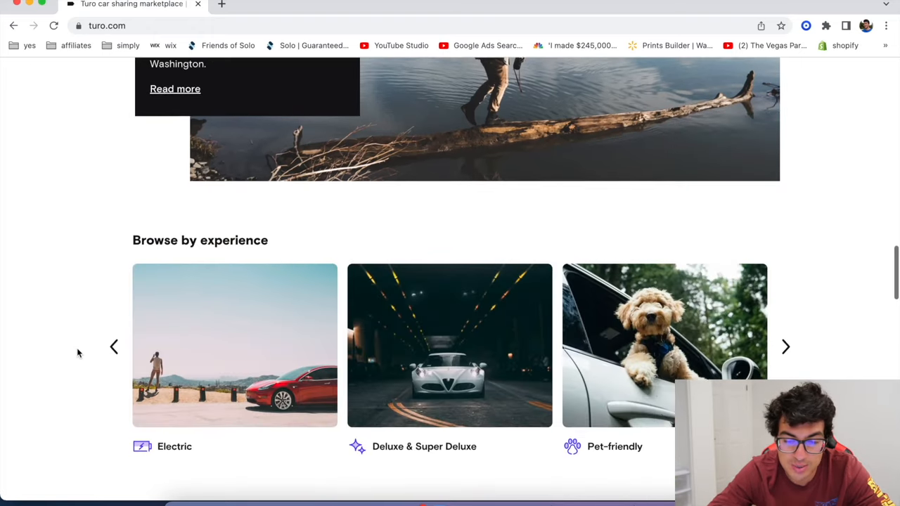
scroll("up", 3)
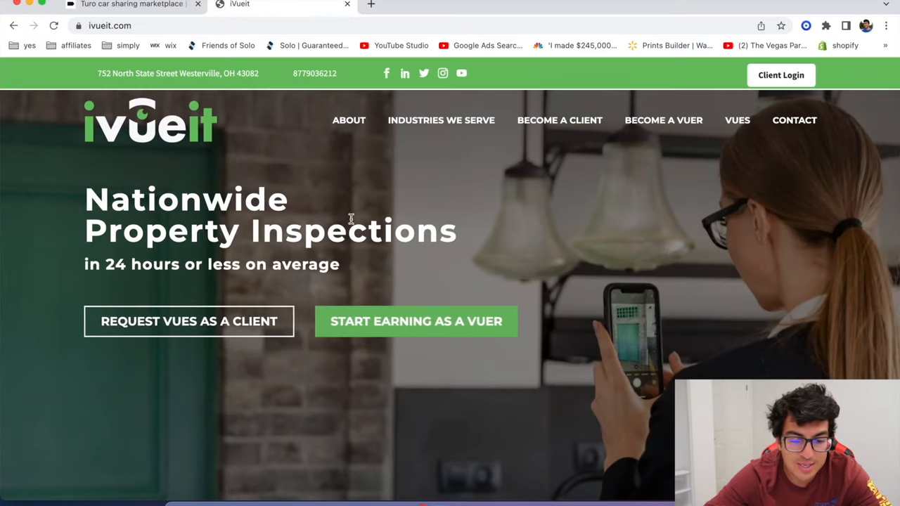
mouse_move(322, 264)
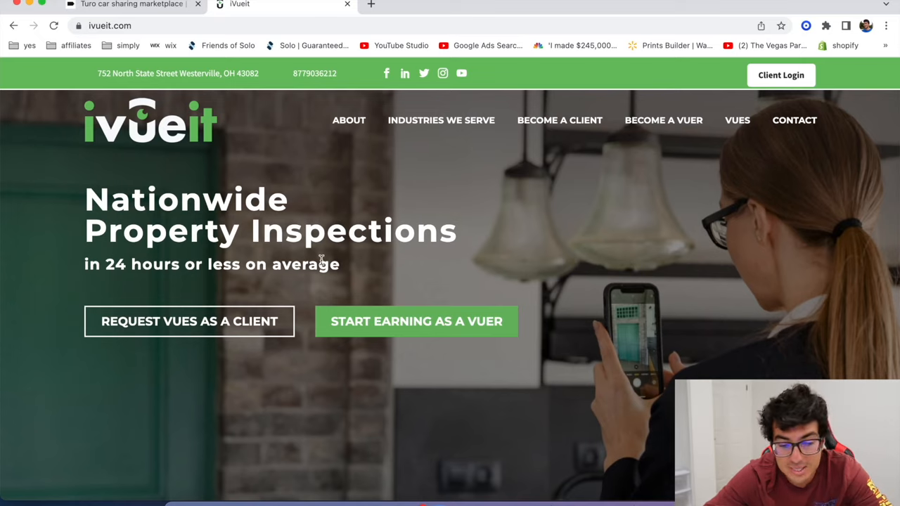
mouse_move(304, 259)
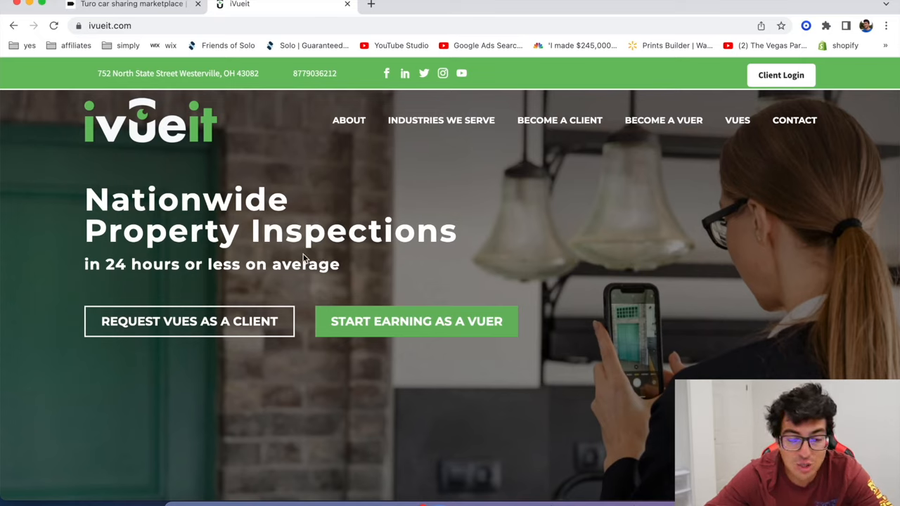
mouse_move(371, 301)
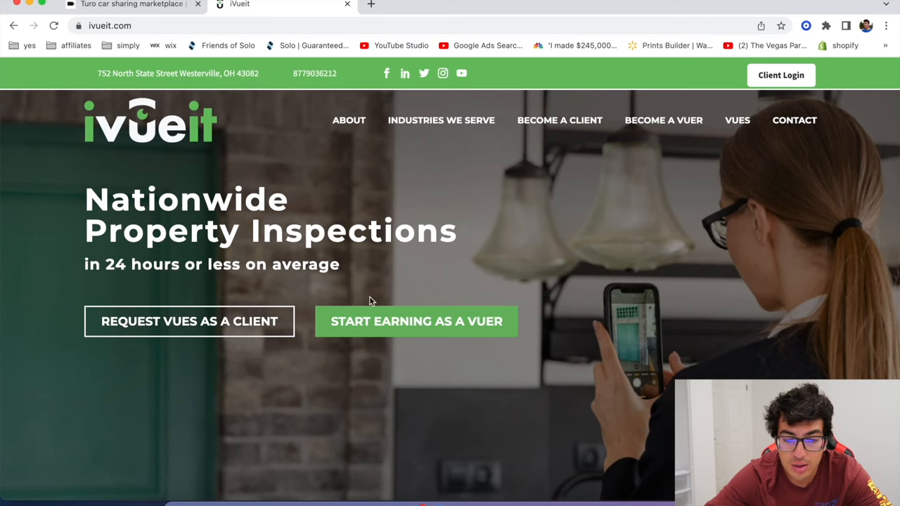
Step: Open iVueit's Become a Vuer page and scroll to the Wallet, My Vues and map screenshots
left_click(415, 321)
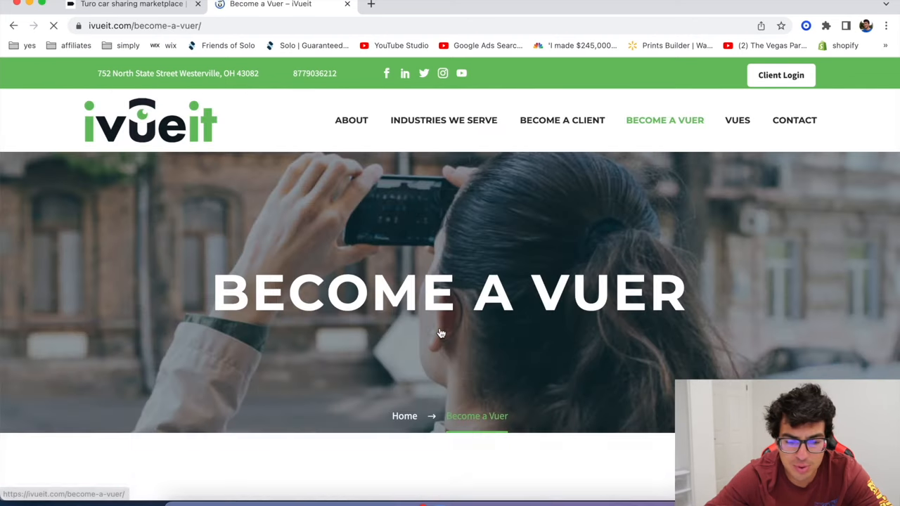
scroll("down", 3)
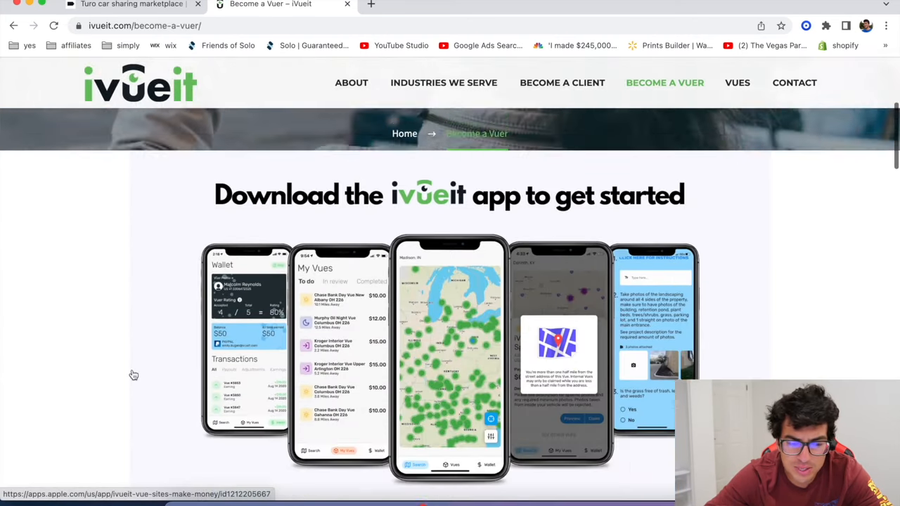
scroll("down", 3)
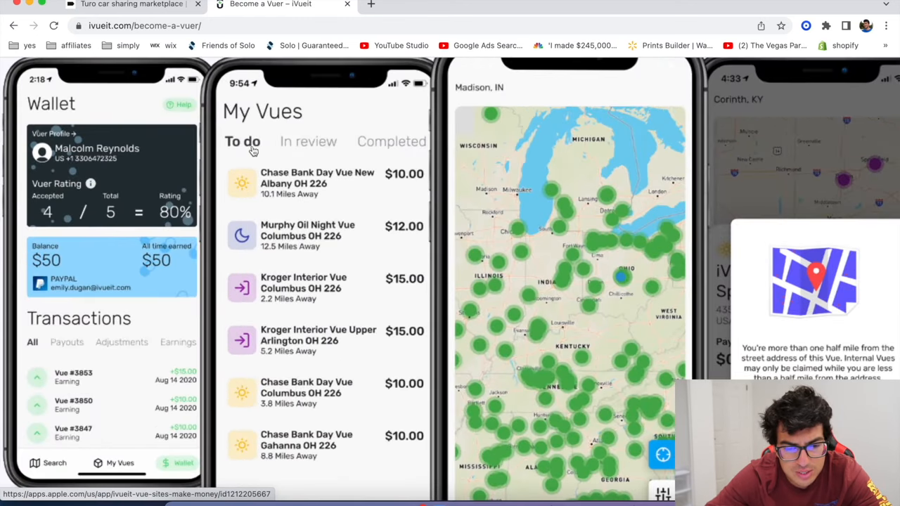
mouse_move(309, 204)
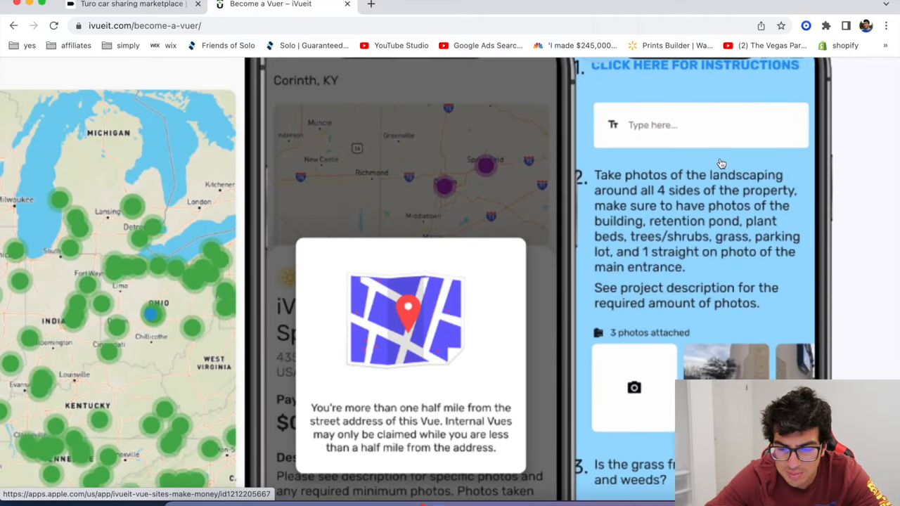
mouse_move(617, 218)
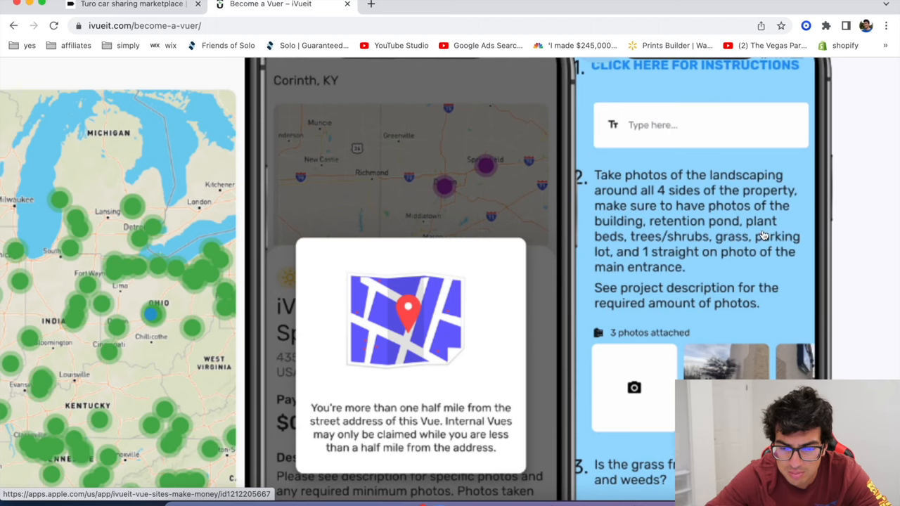
mouse_move(713, 375)
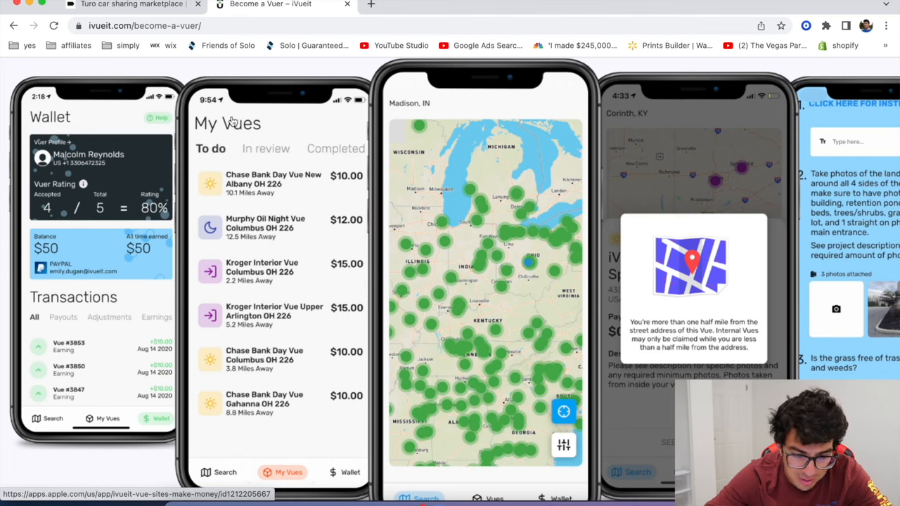
mouse_move(405, 427)
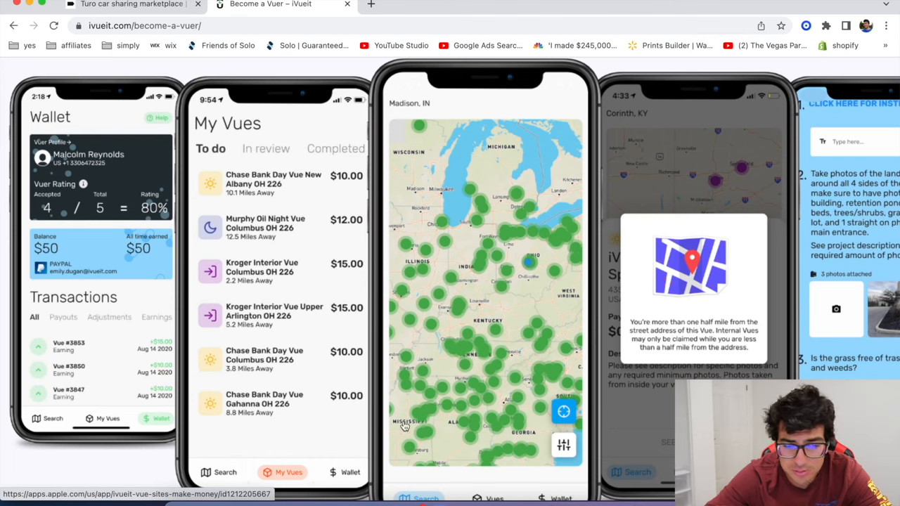
mouse_move(491, 154)
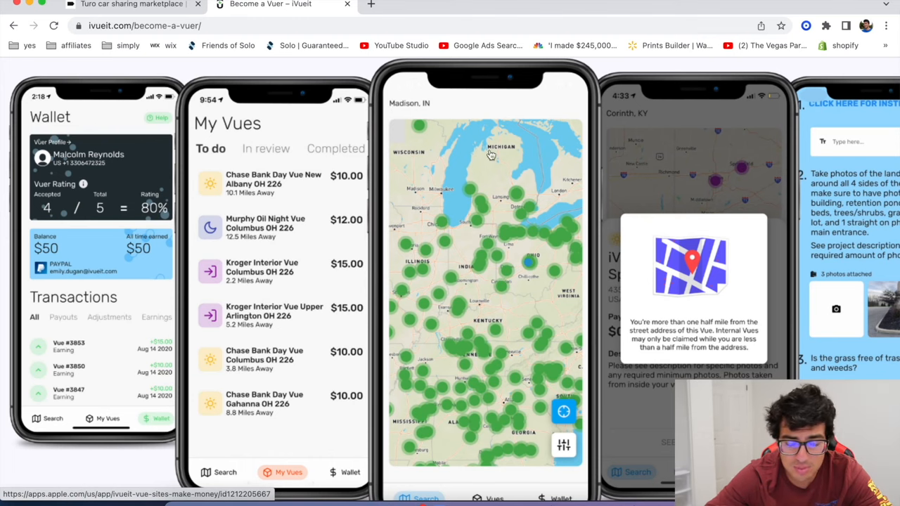
mouse_move(279, 174)
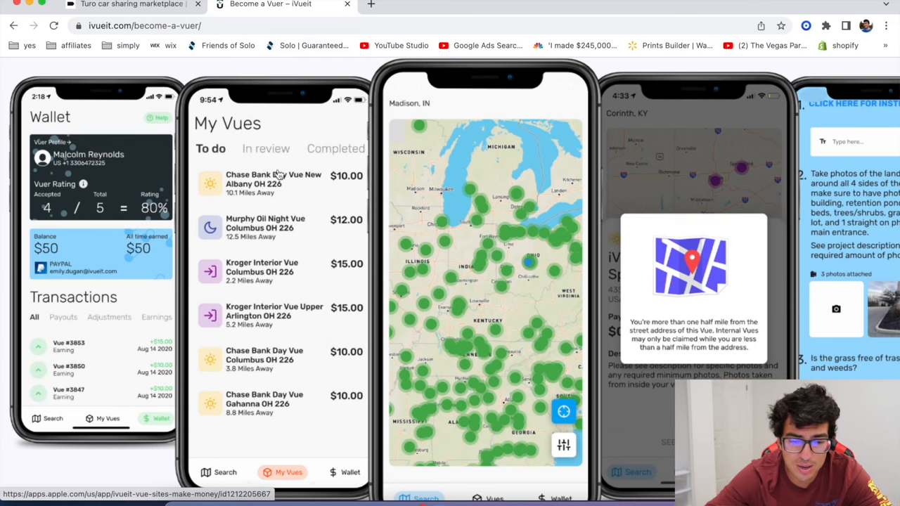
scroll("down", 3)
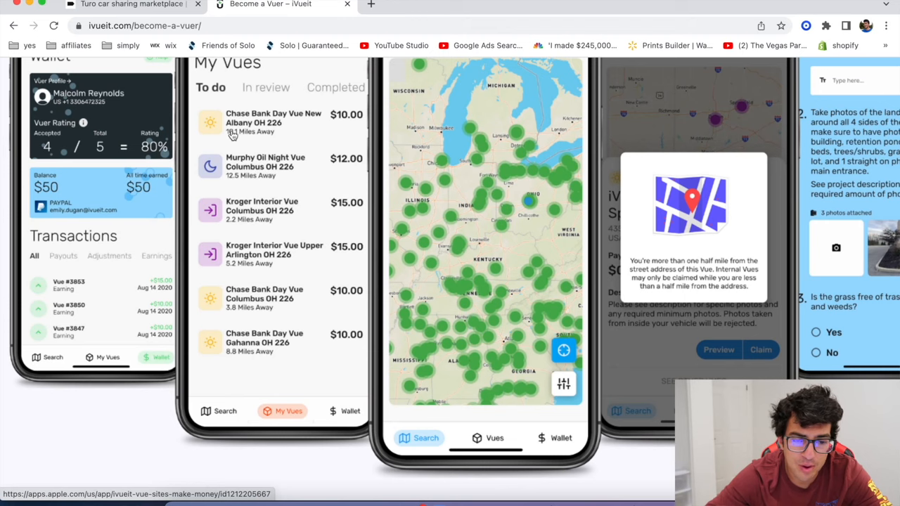
mouse_move(335, 124)
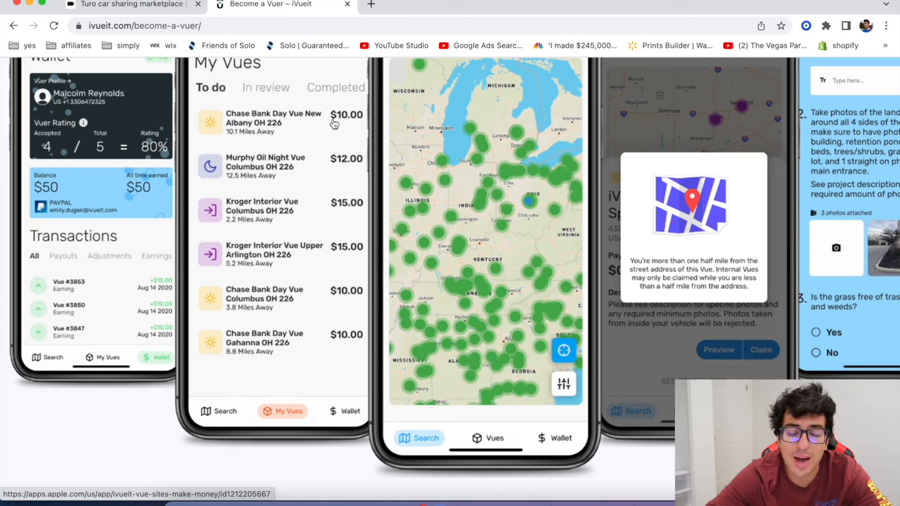
mouse_move(204, 137)
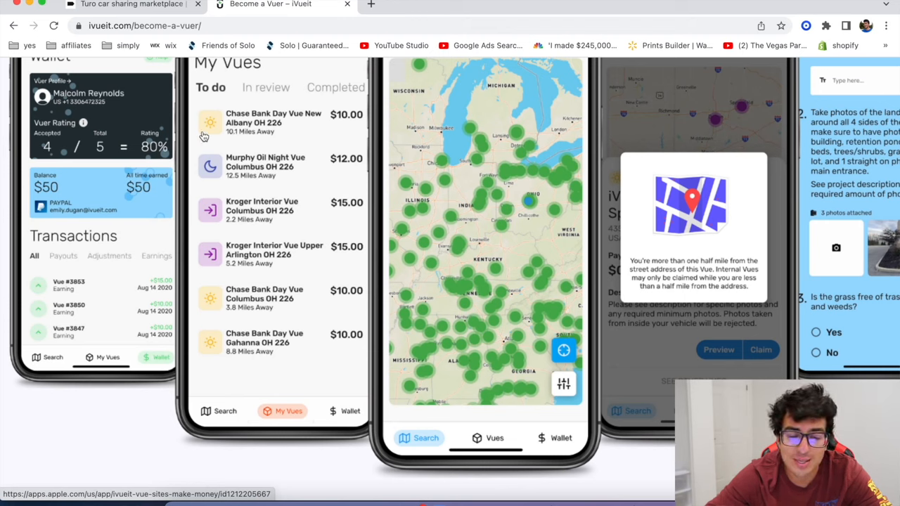
mouse_move(321, 236)
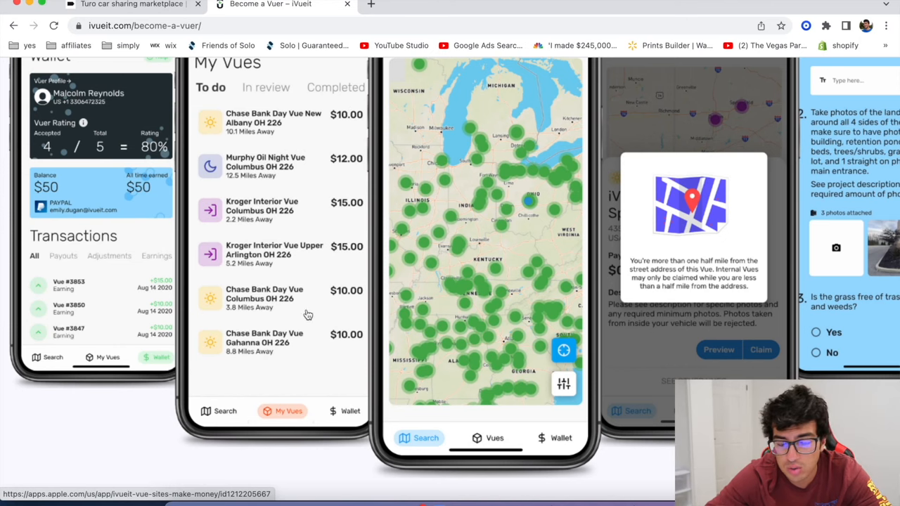
mouse_move(317, 250)
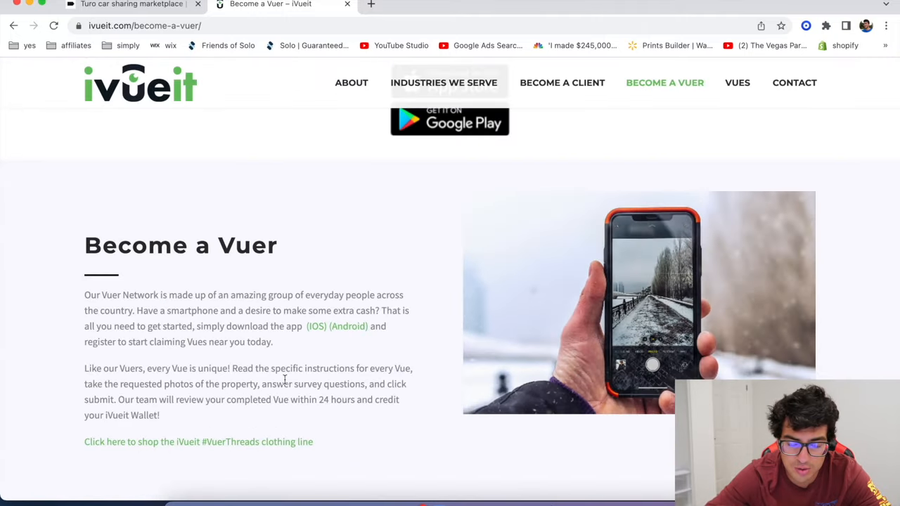
Step: Scroll through 'Vue Sites. Make Money.', the Vue Process steps and the Preferred Vuer details
scroll("down", 3)
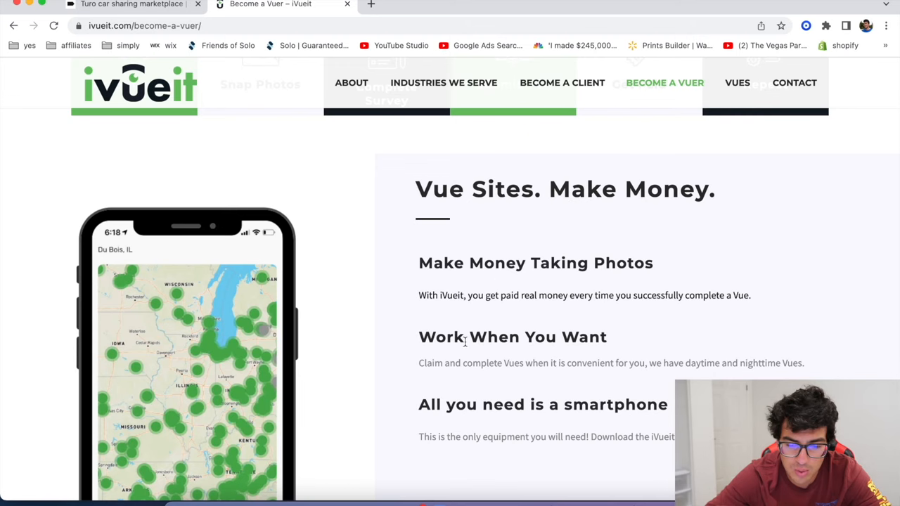
scroll("down", 3)
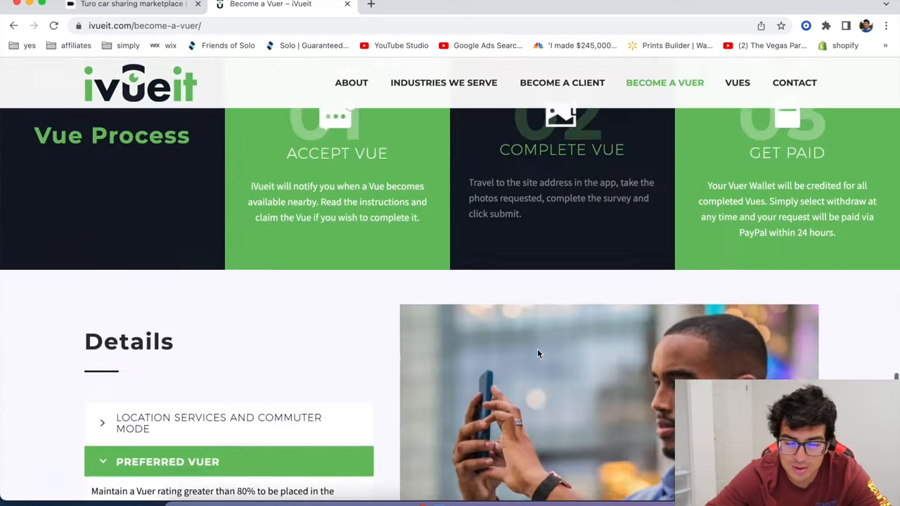
scroll("down", 3)
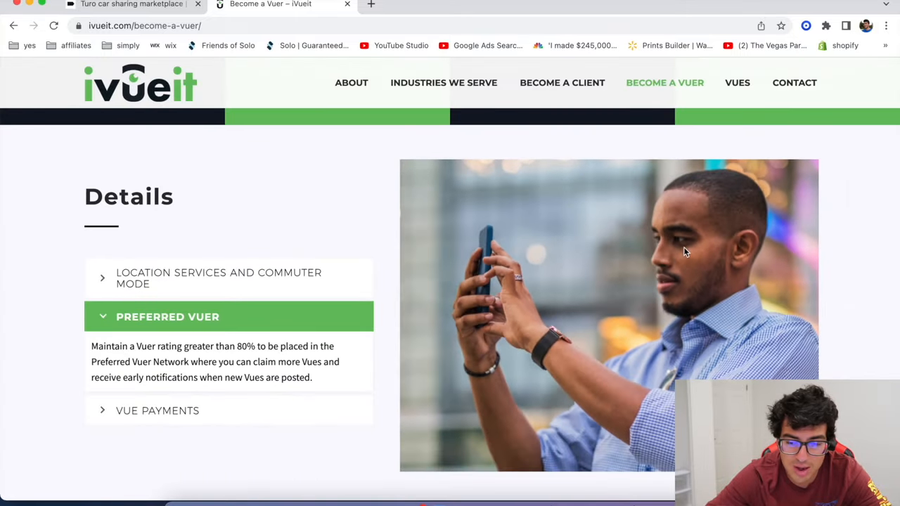
scroll("down", 3)
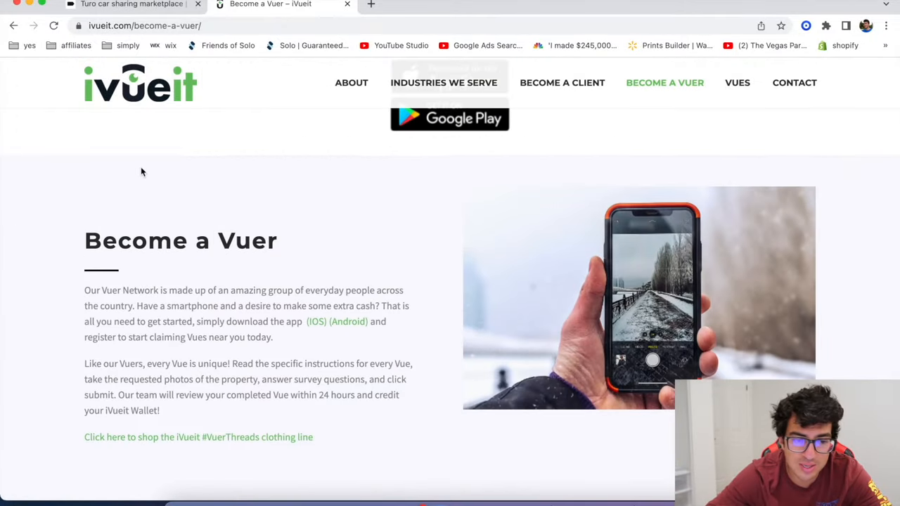
Step: Close the iVueit and Turo tabs, and briefly visit the referralcar.com Begin Application result
left_click(131, 4)
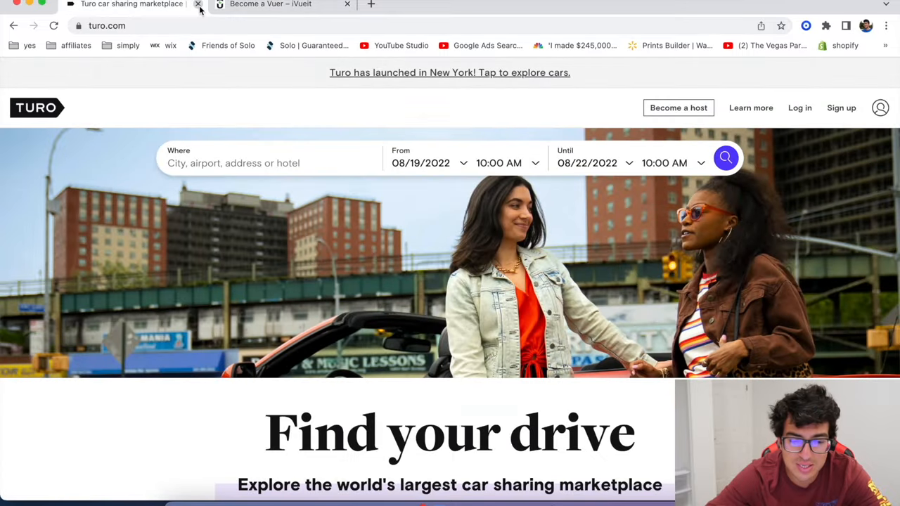
left_click(198, 4)
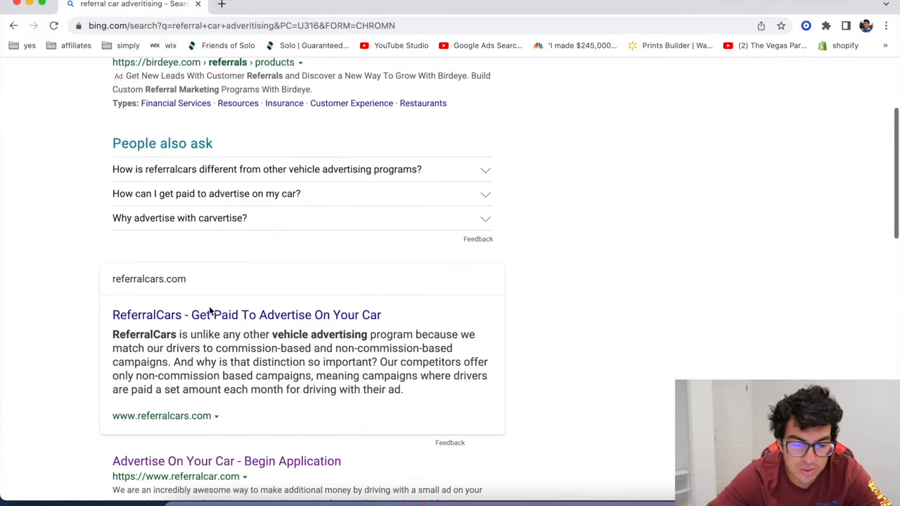
left_click(226, 460)
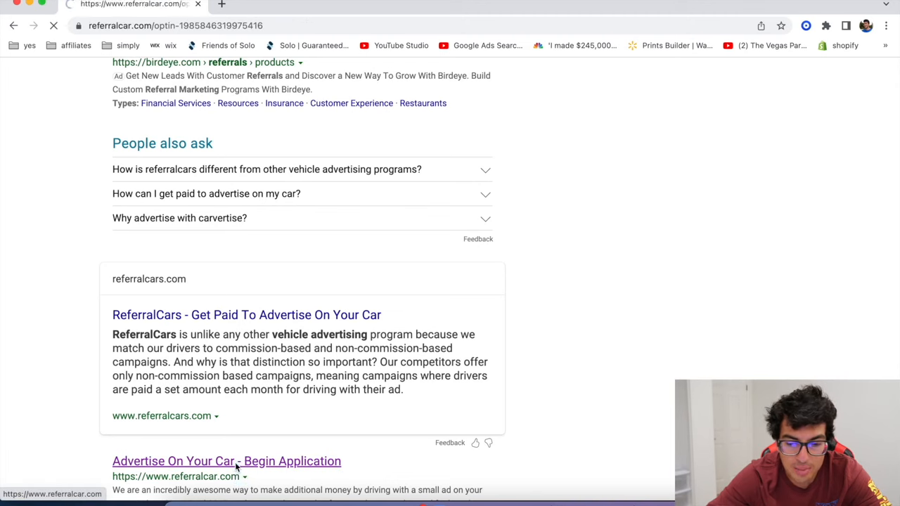
left_click(226, 461)
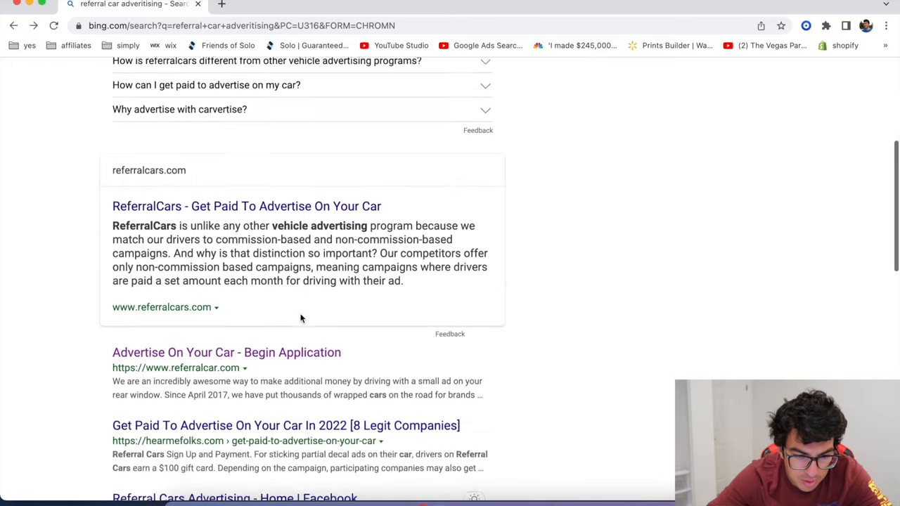
Step: Open the ReferralCars site and scroll through its photos of cars with rear-window decals
left_click(246, 206)
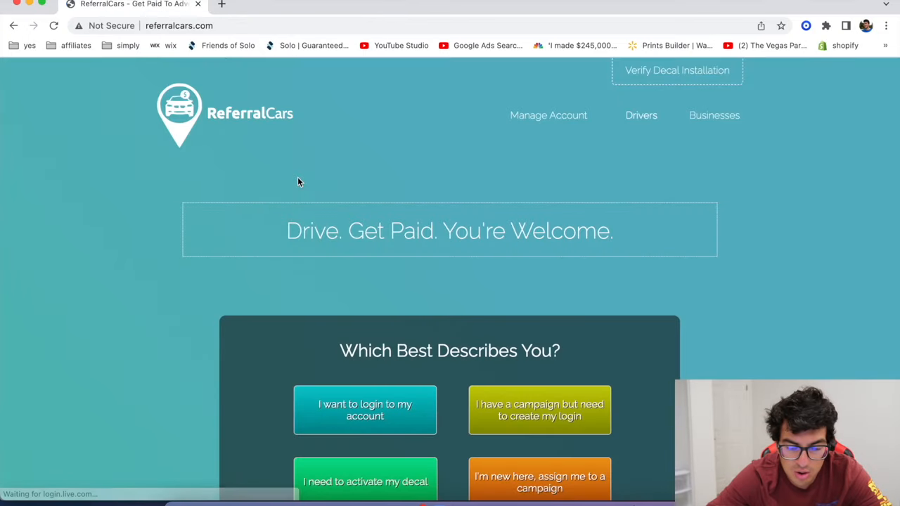
scroll("down", 3)
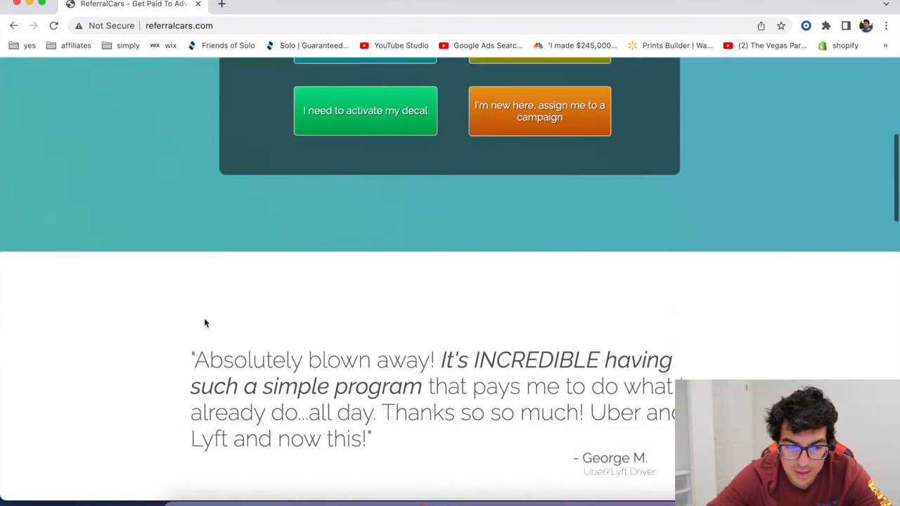
scroll("down", 3)
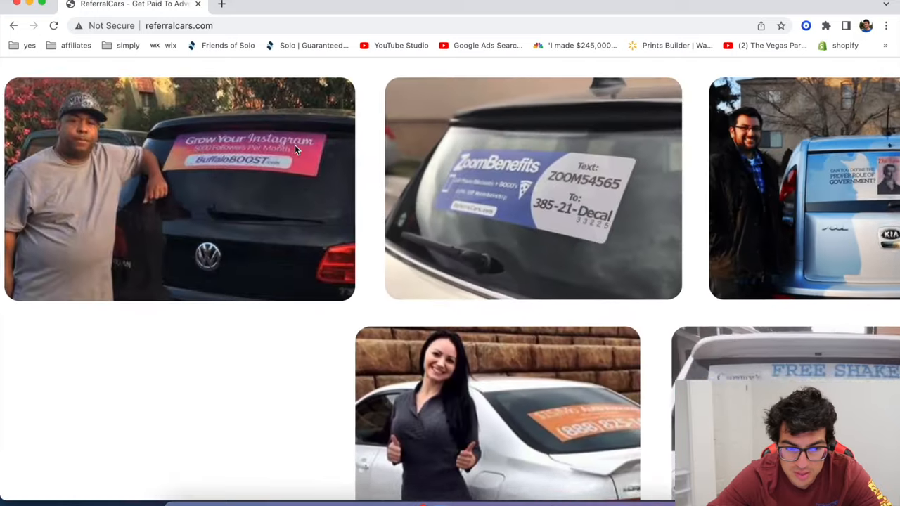
scroll("down", 3)
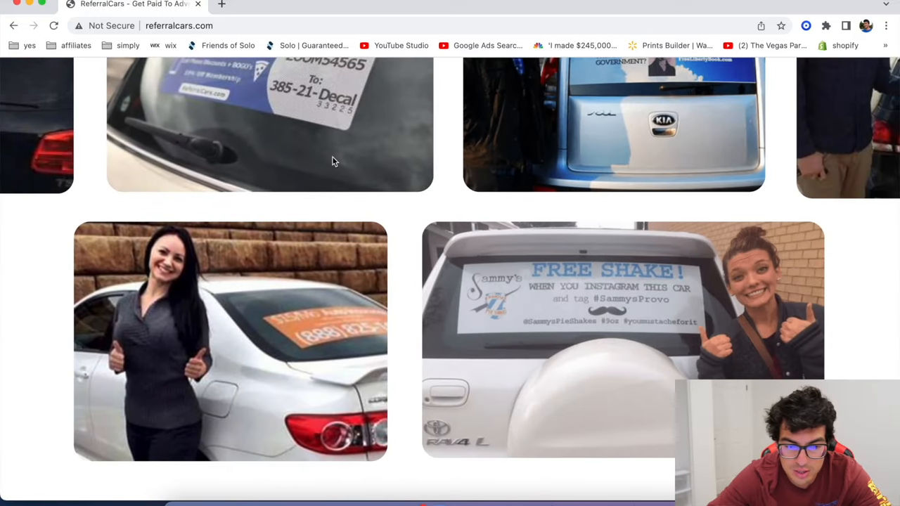
scroll("down", 3)
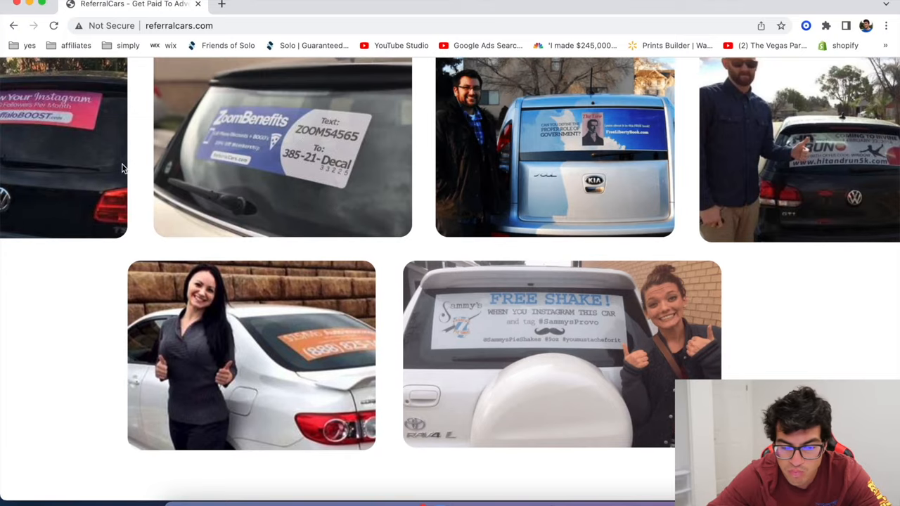
mouse_move(784, 153)
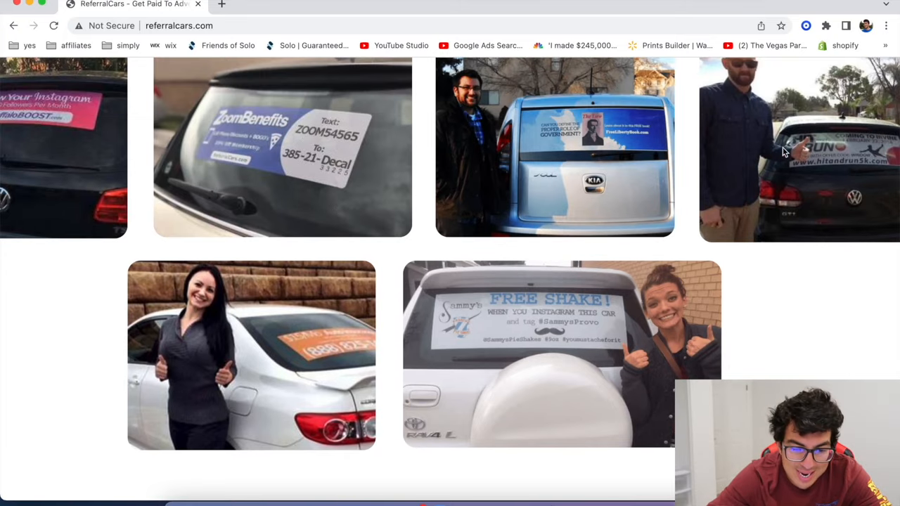
scroll("down", 3)
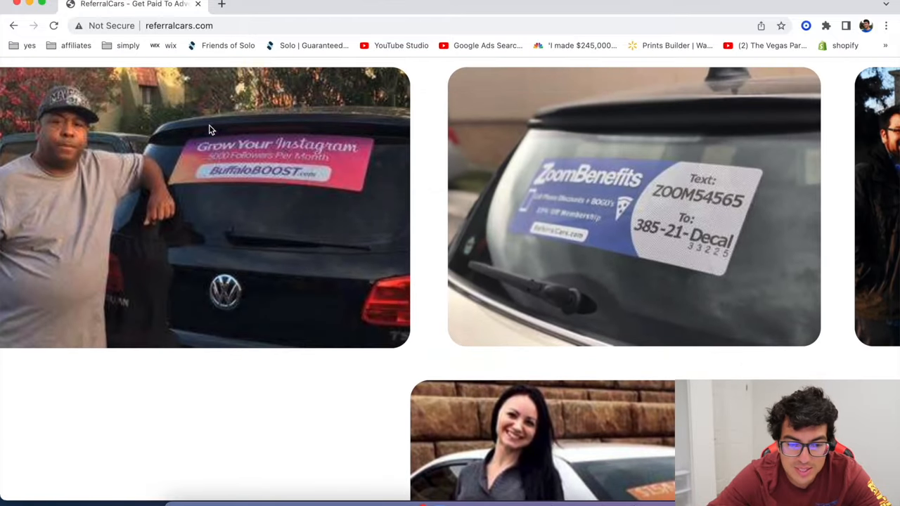
mouse_move(174, 224)
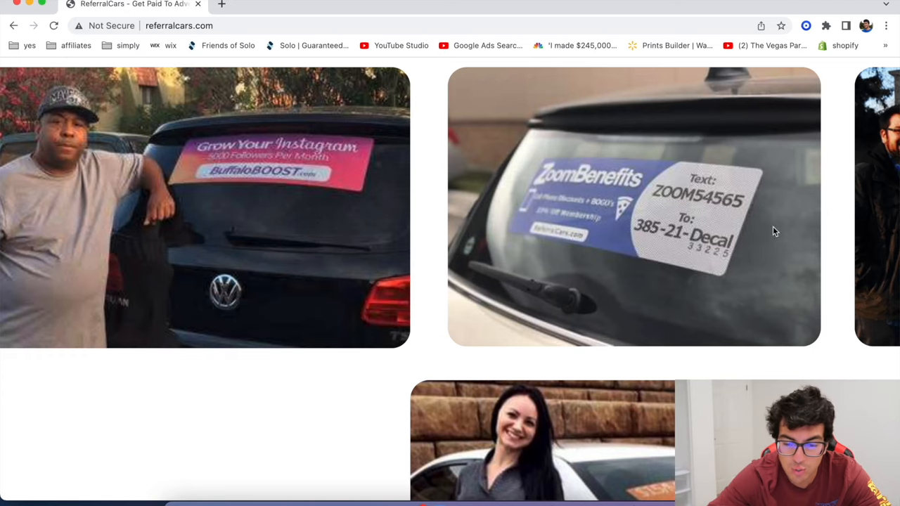
mouse_move(556, 112)
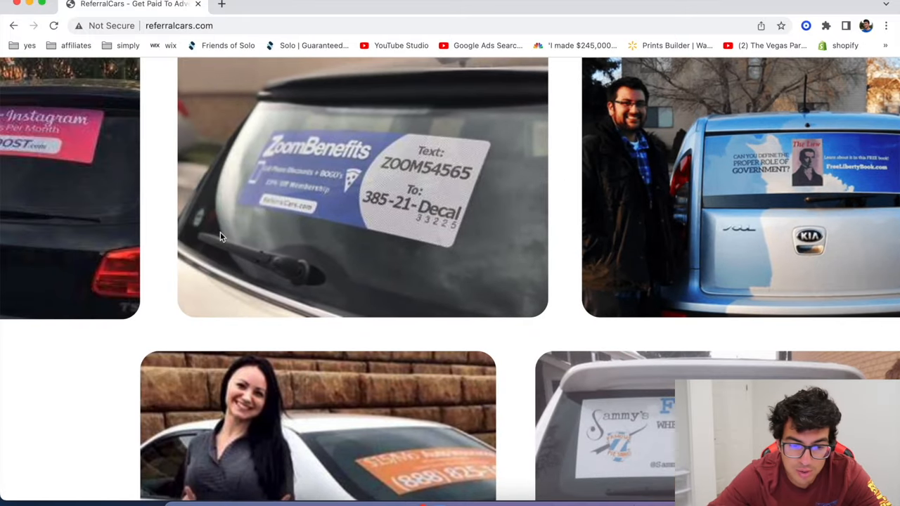
scroll("down", 3)
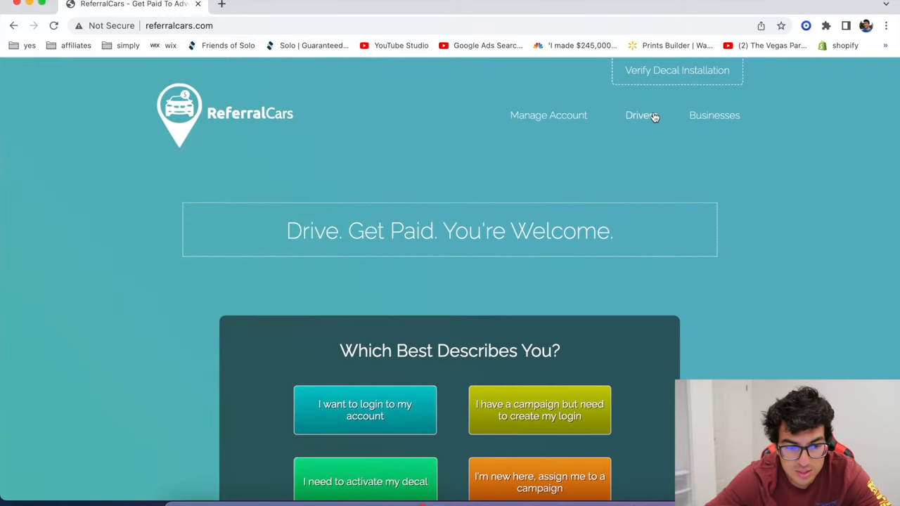
mouse_move(187, 187)
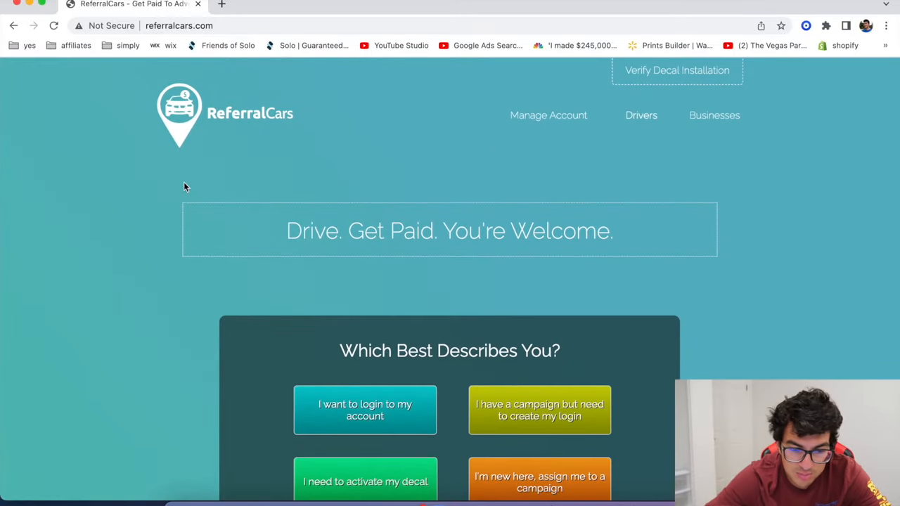
mouse_move(597, 279)
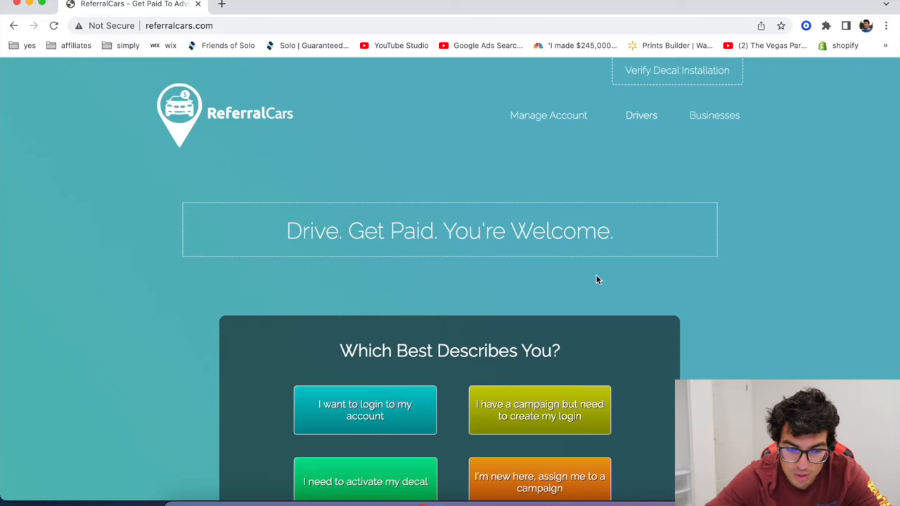
scroll("down", 3)
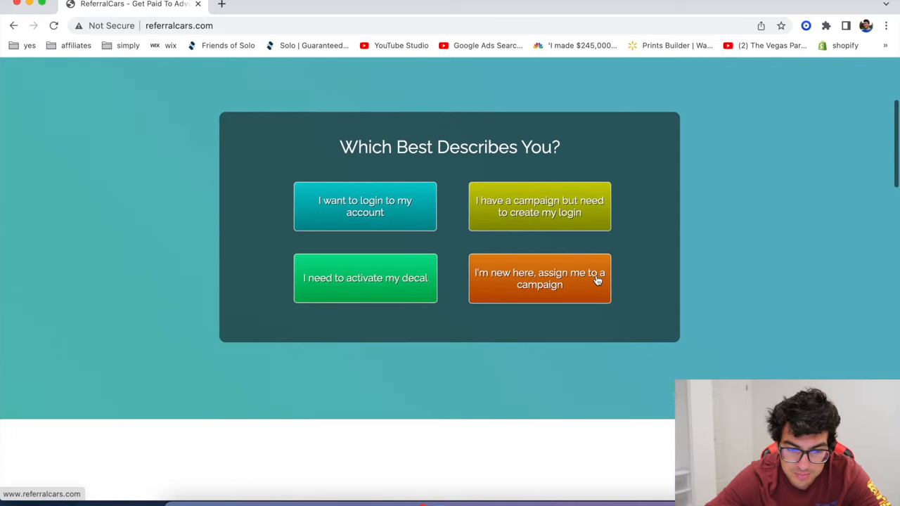
scroll("up", 3)
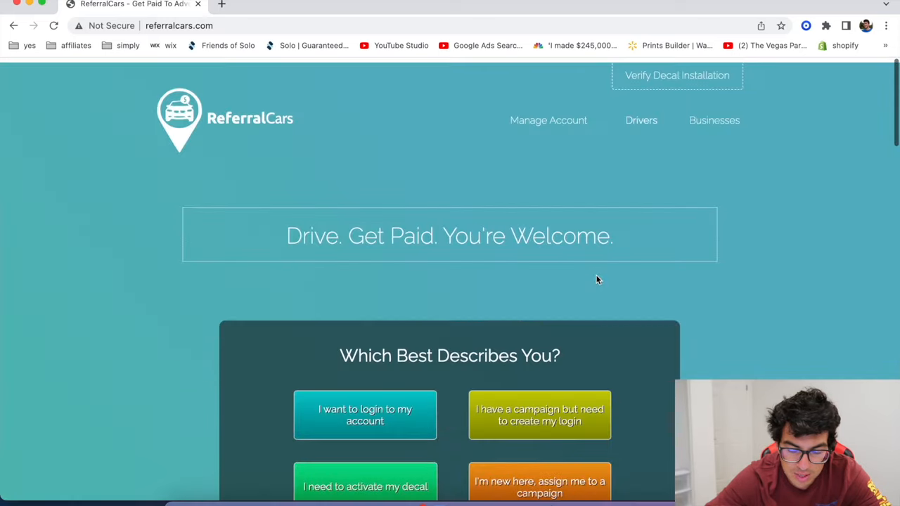
scroll("down", 3)
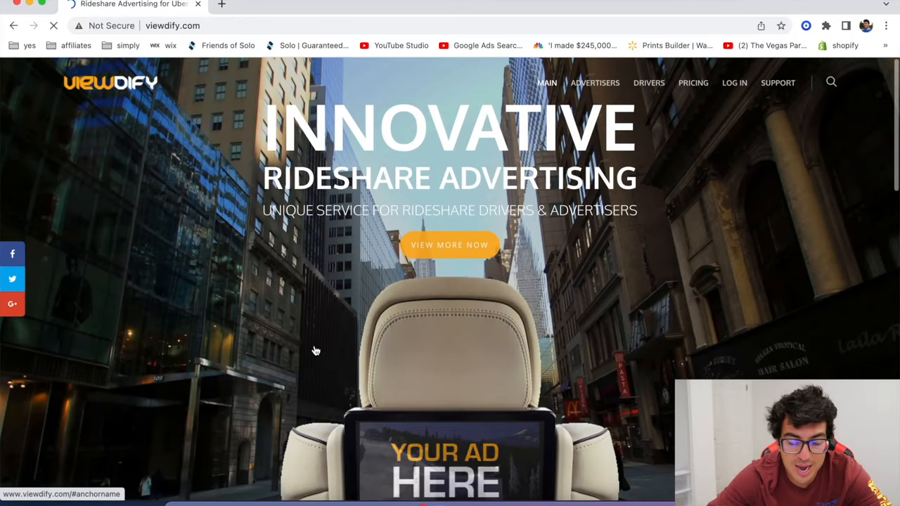
Step: Scroll Viewdify's advertiser, driver and uniqueness sections, then play the what-makes-it-unique video
scroll("down", 3)
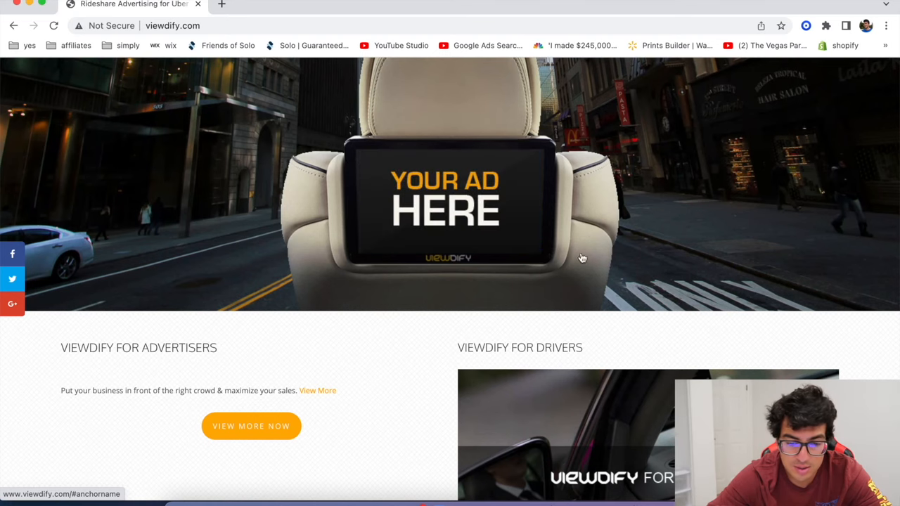
scroll("down", 3)
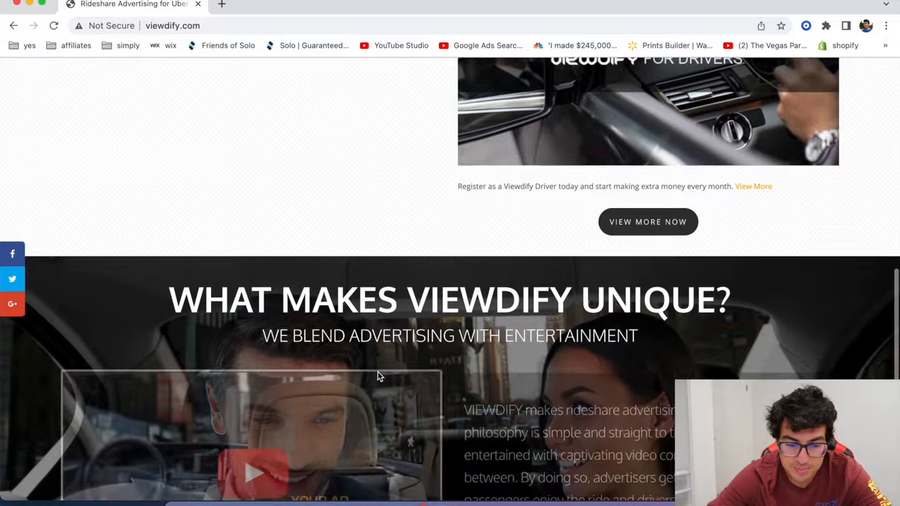
scroll("down", 3)
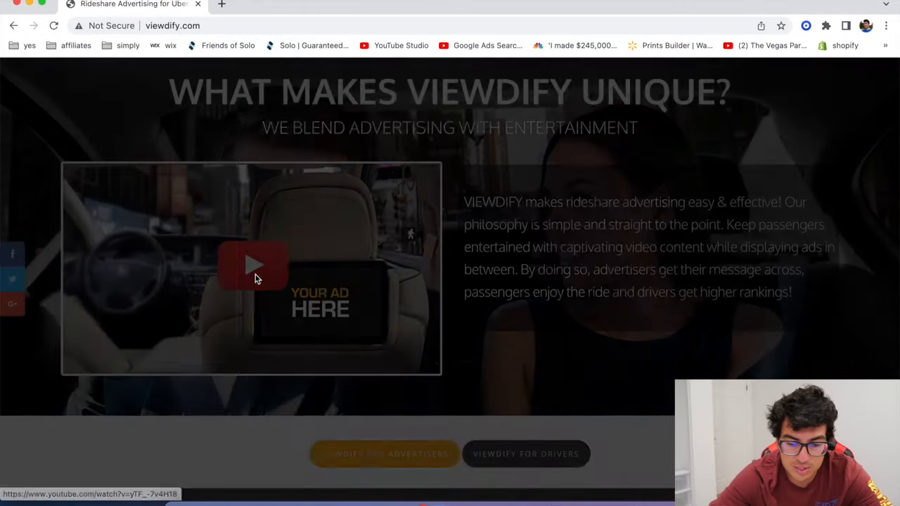
left_click(253, 266)
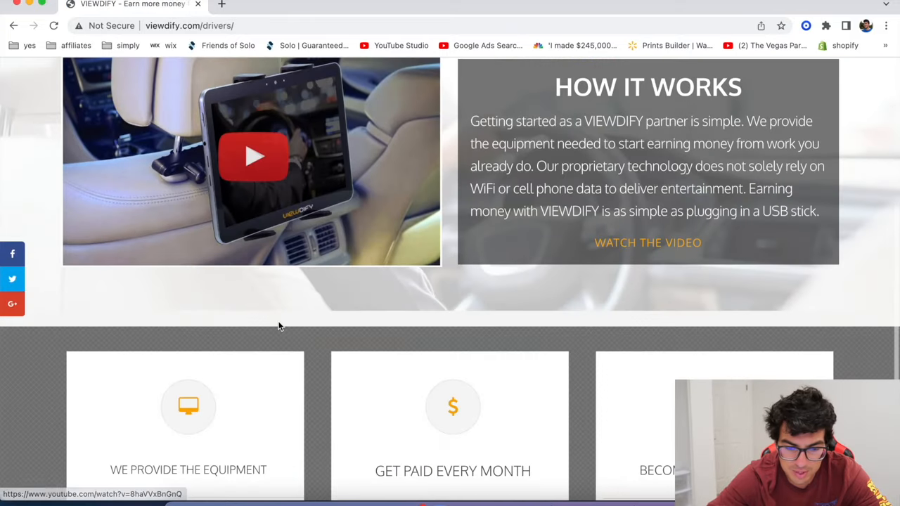
scroll("down", 3)
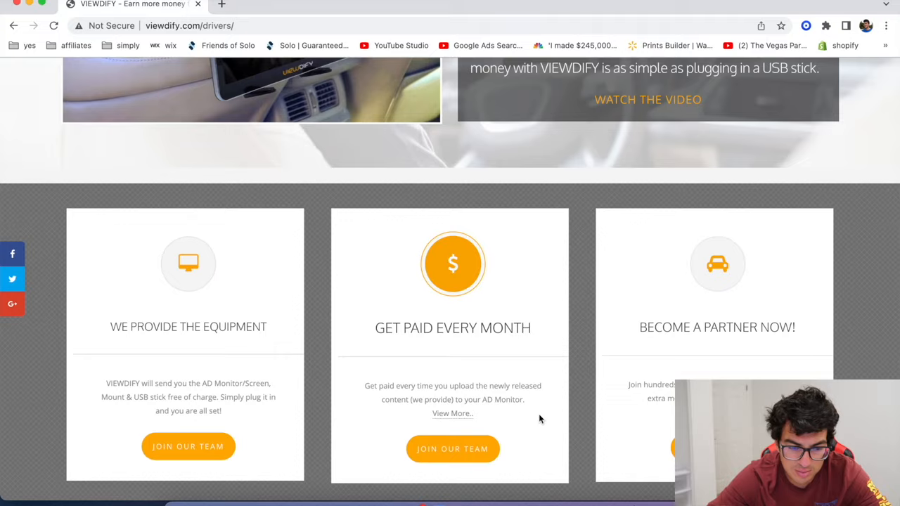
scroll("down", 3)
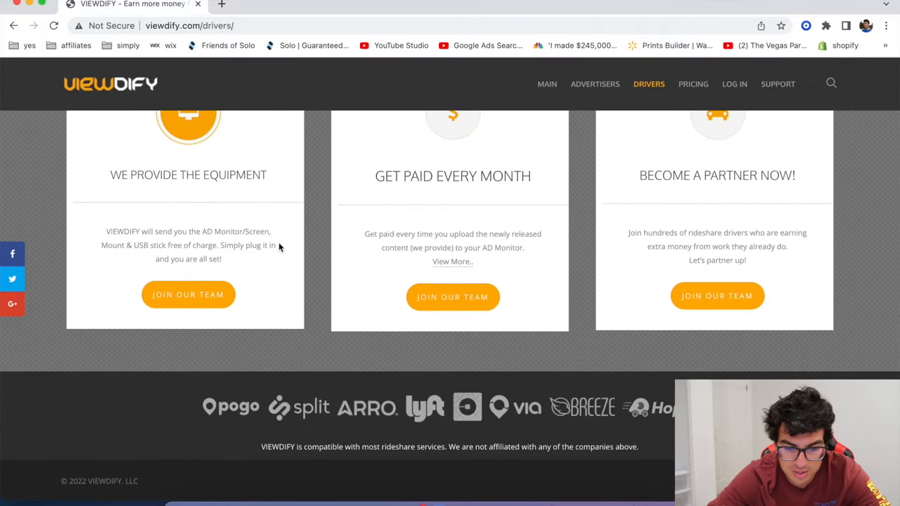
scroll("down", 3)
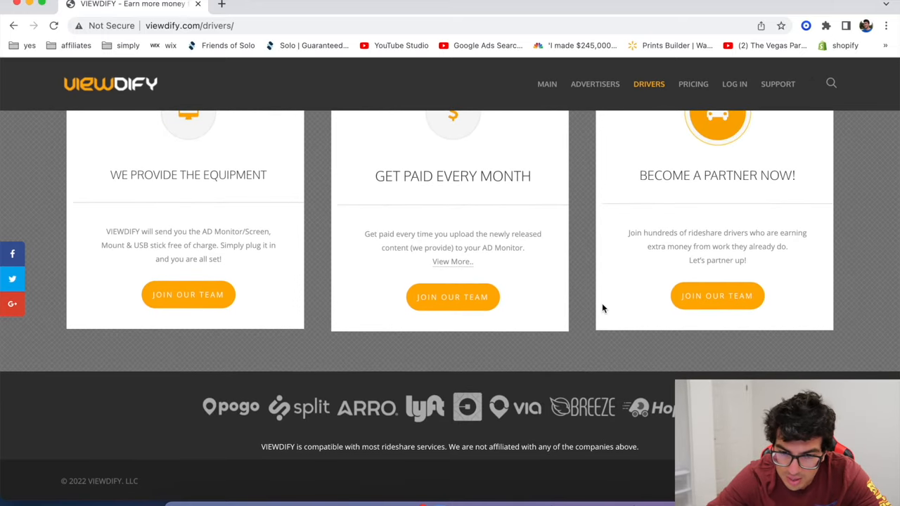
mouse_move(734, 84)
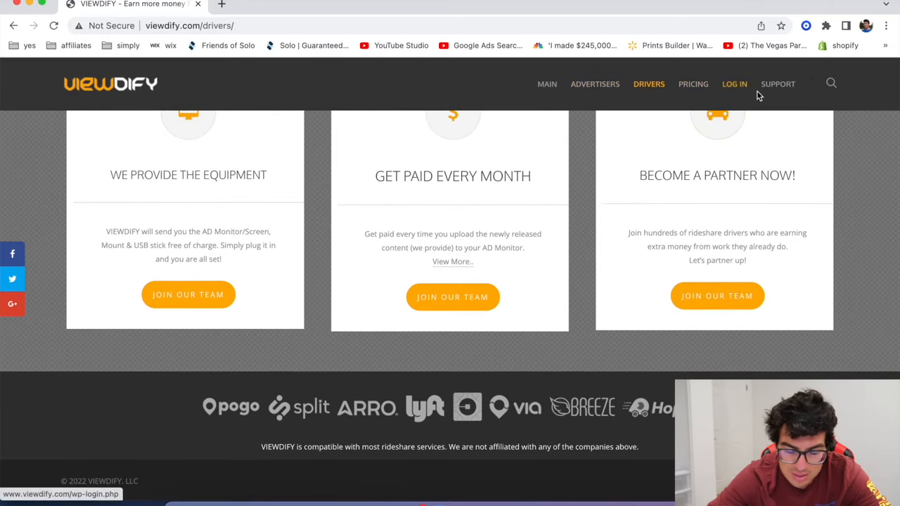
scroll("up", 3)
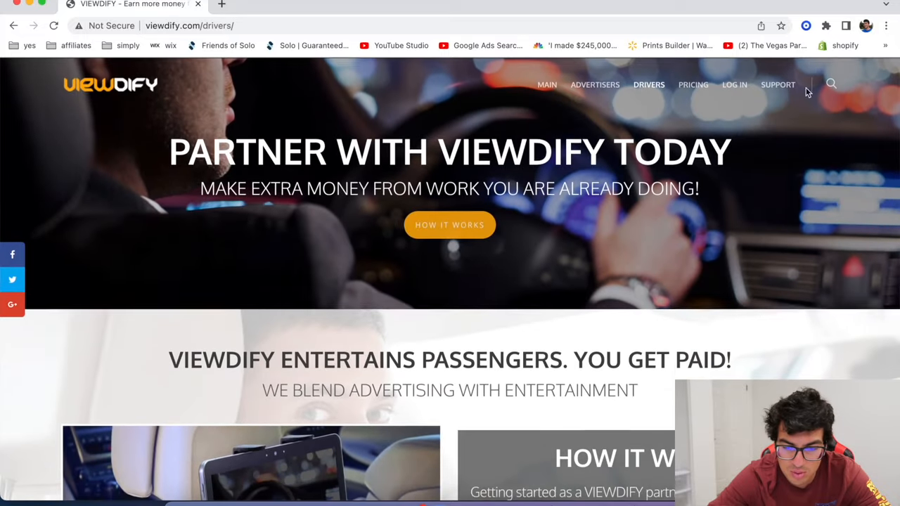
scroll("down", 3)
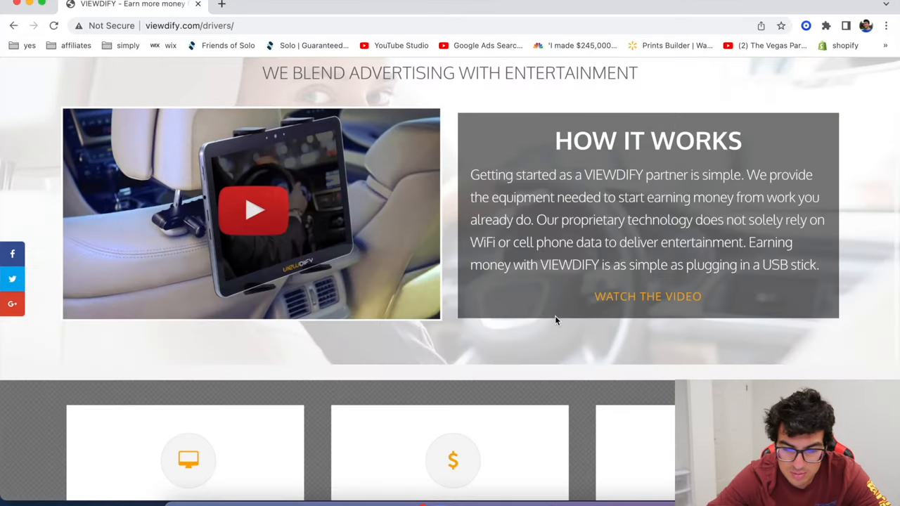
scroll("down", 3)
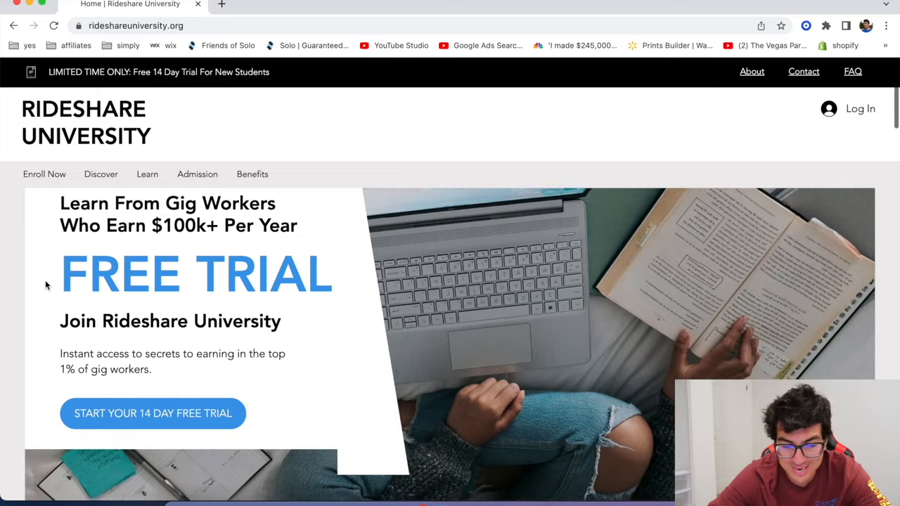
Step: Scroll past Rideshare University's Get Rich and Don't Get Left Behind sections, then back up
scroll("down", 3)
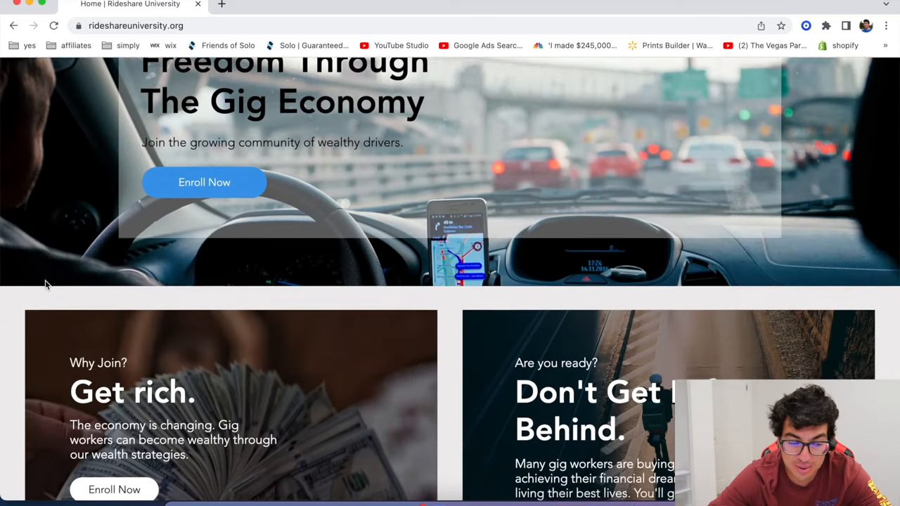
scroll("down", 3)
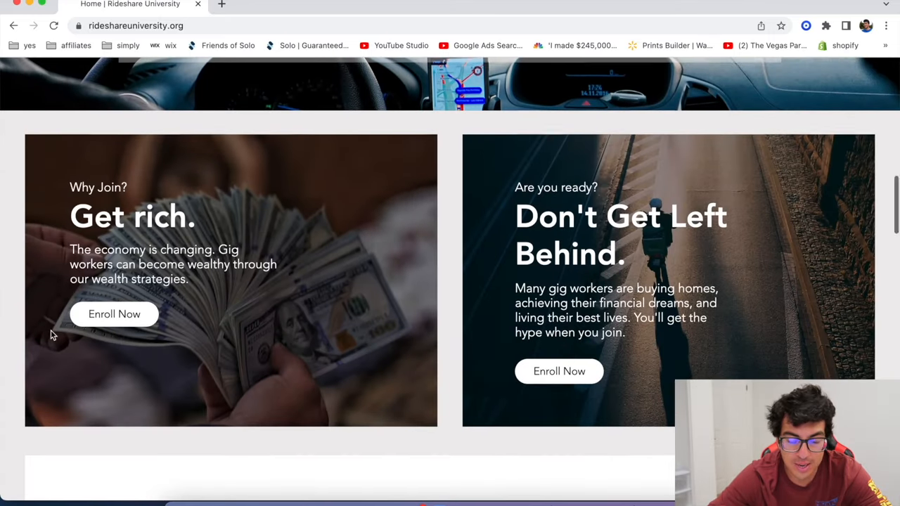
scroll("up", 3)
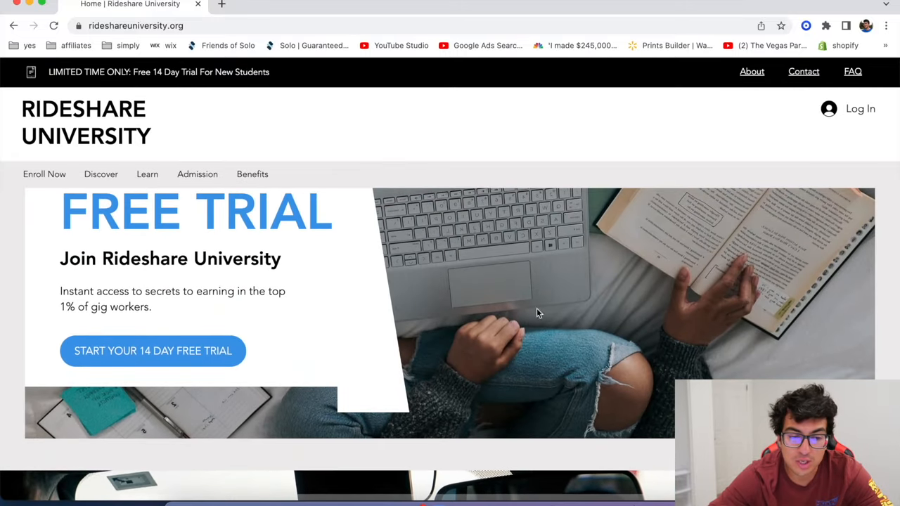
scroll("up", 3)
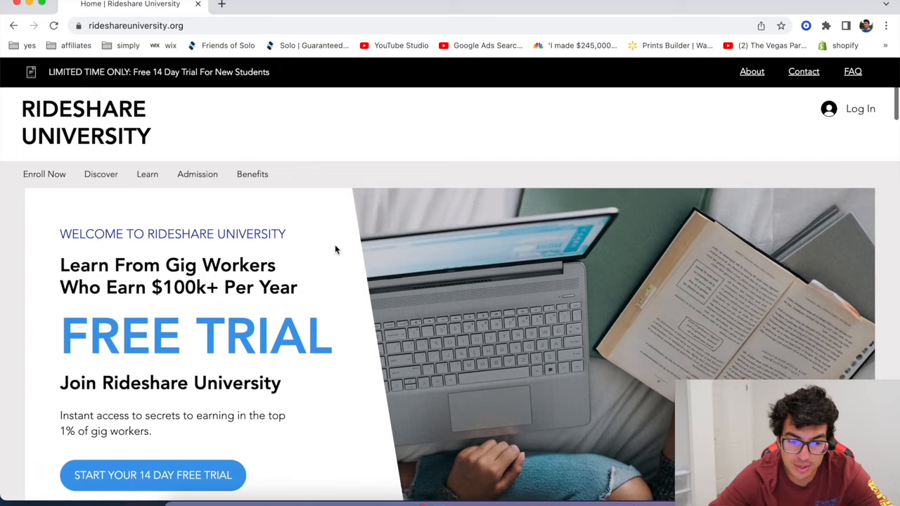
left_click(253, 174)
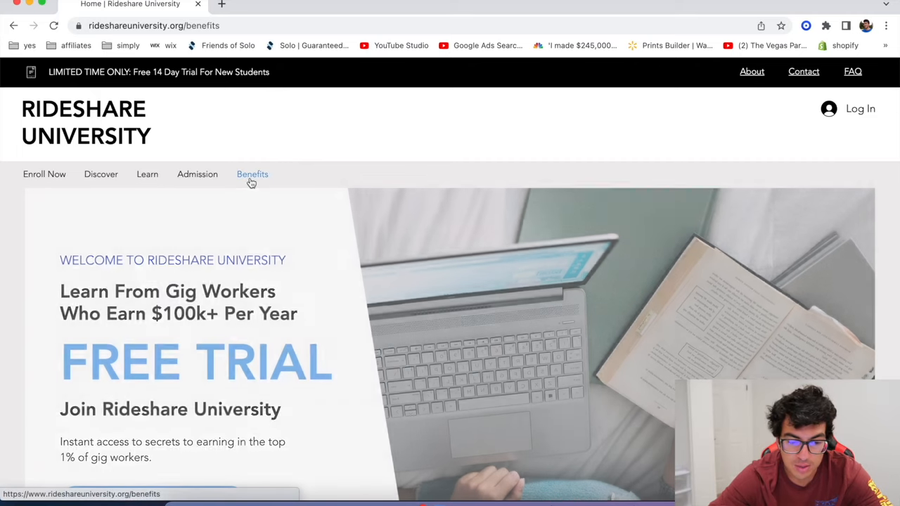
left_click(252, 173)
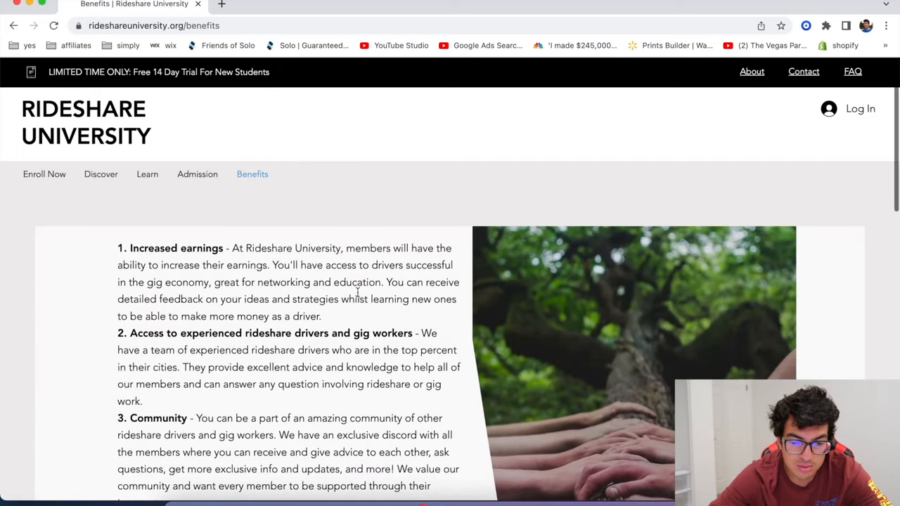
scroll("down", 3)
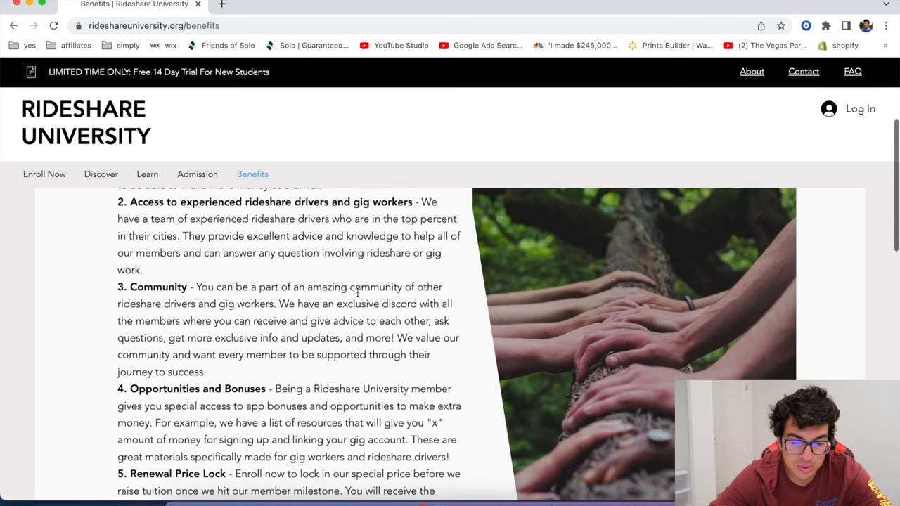
scroll("down", 3)
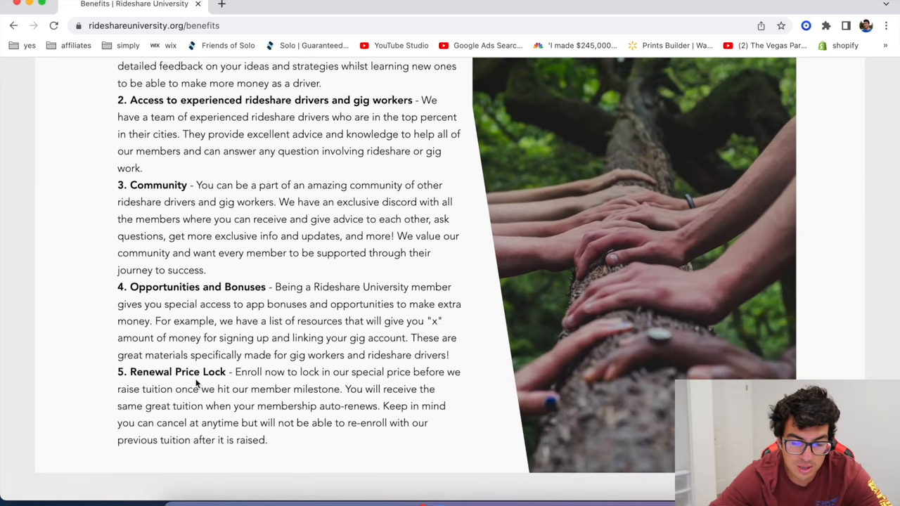
scroll("up", 3)
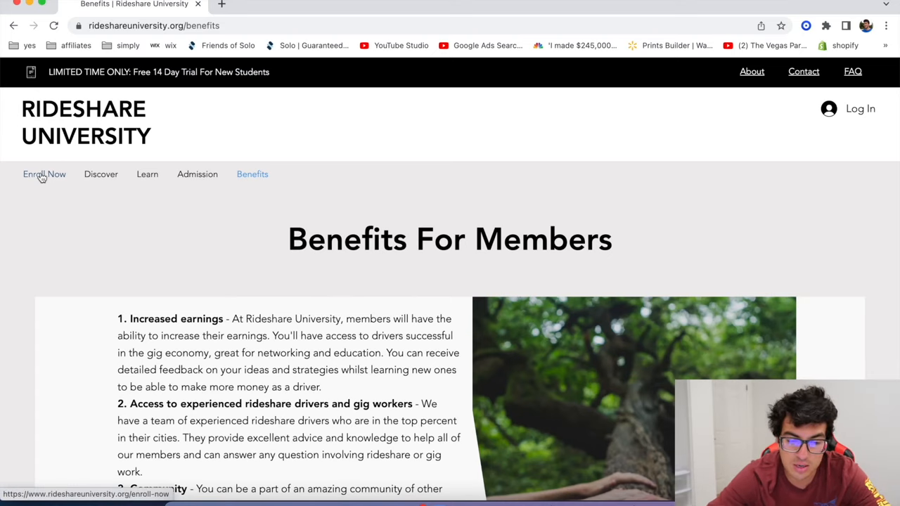
left_click(44, 174)
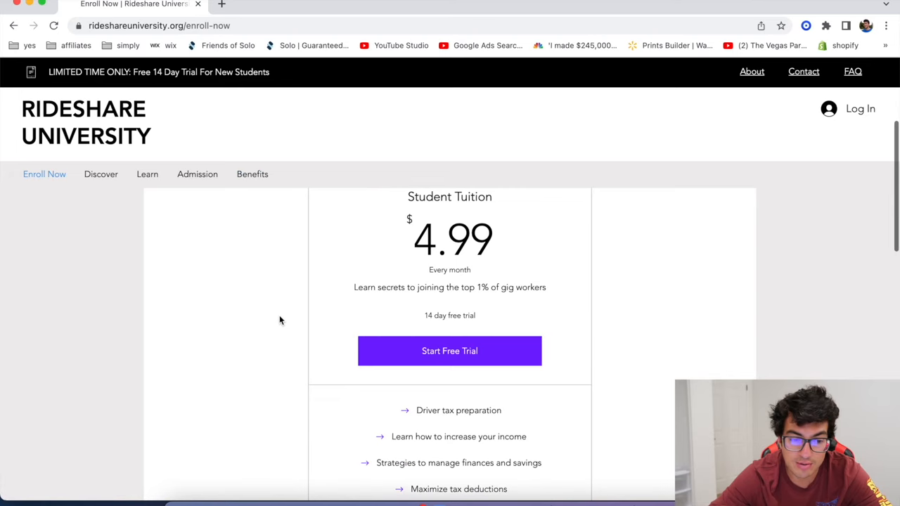
left_click(100, 173)
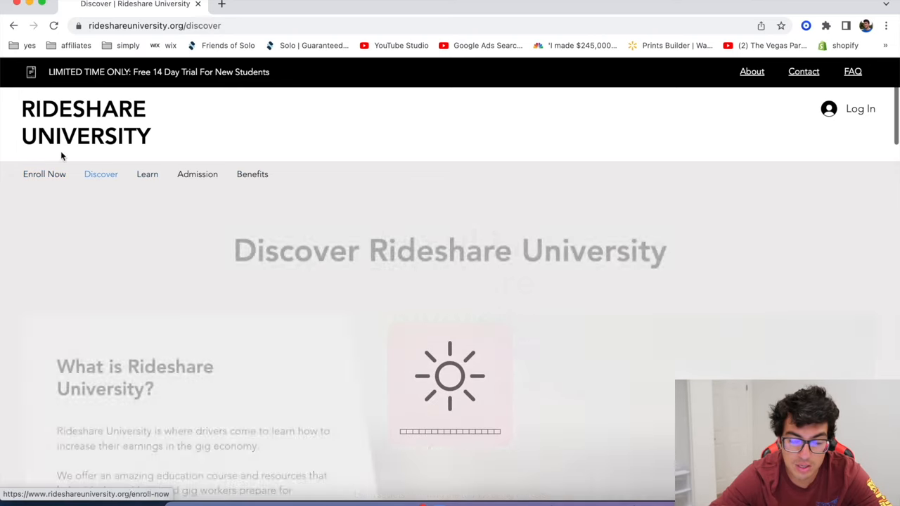
left_click(85, 121)
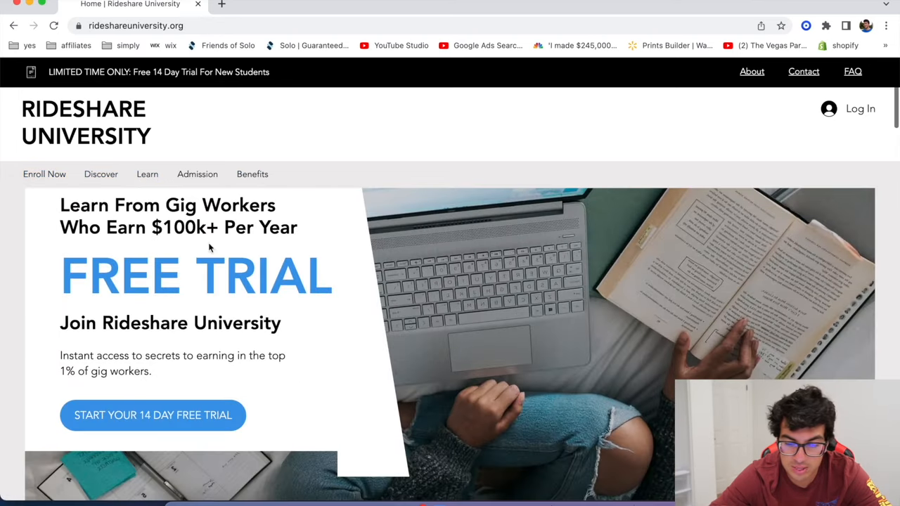
scroll("down", 3)
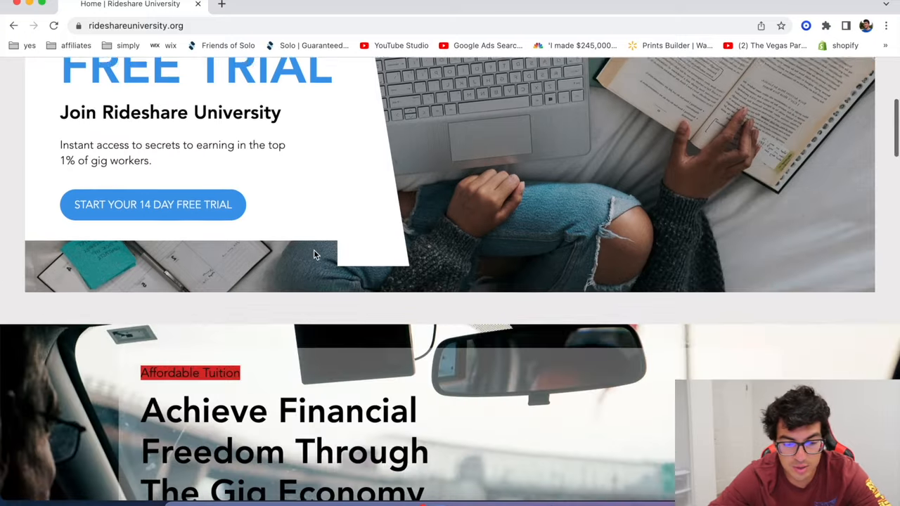
scroll("up", 3)
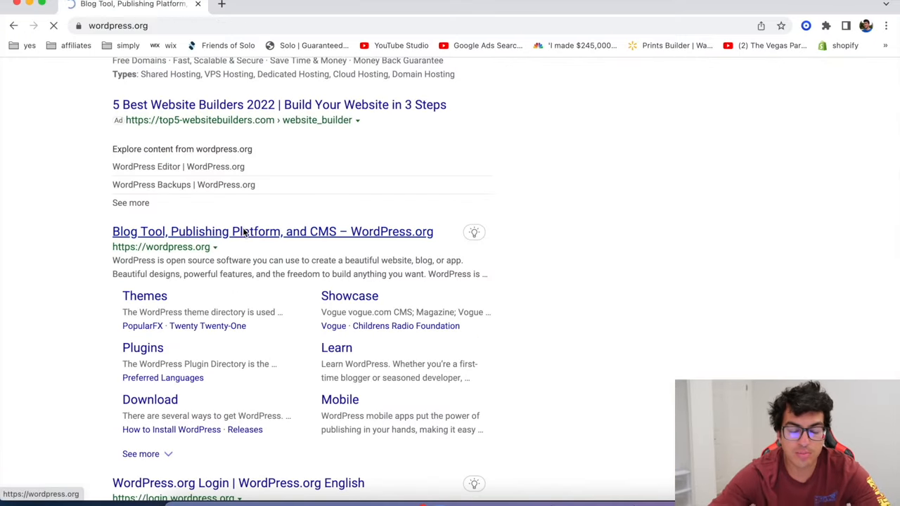
Step: Open WordPress.org and scroll past its Publish your passion, block editor and plug-in features
left_click(272, 231)
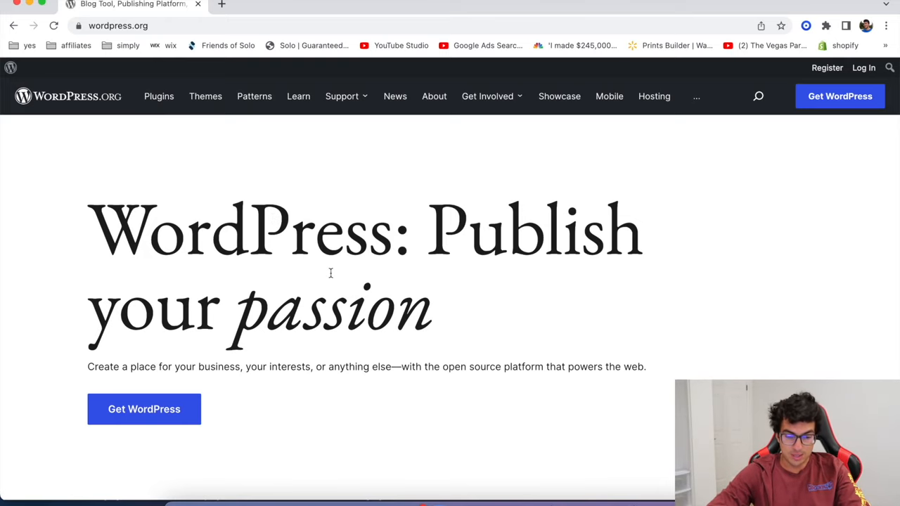
scroll("down", 3)
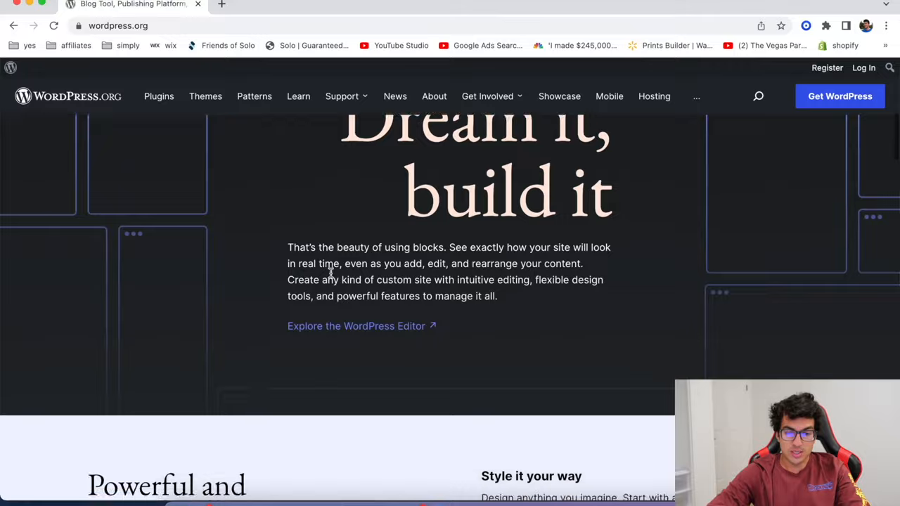
scroll("down", 3)
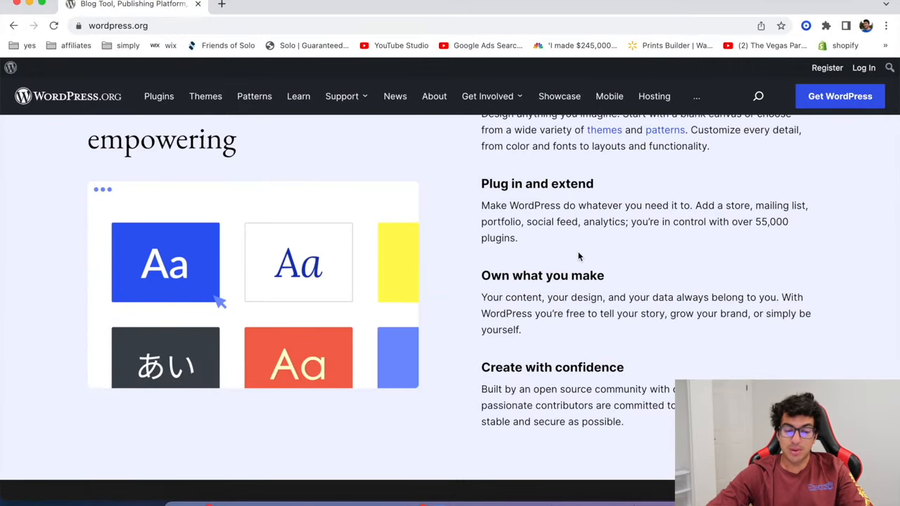
scroll("down", 3)
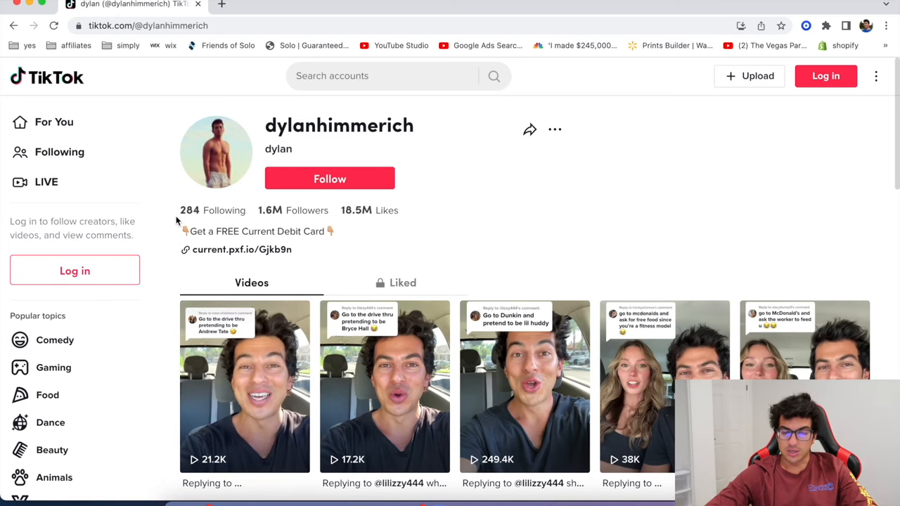
scroll("down", 3)
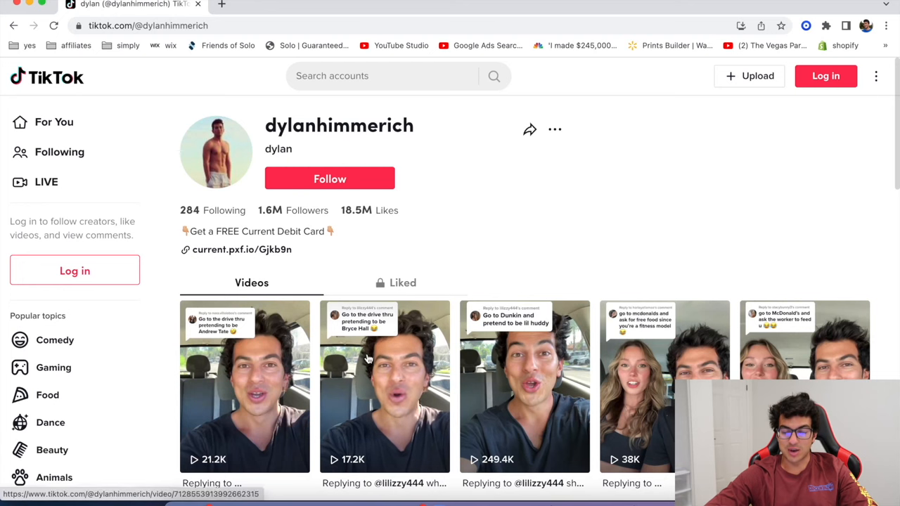
scroll("down", 3)
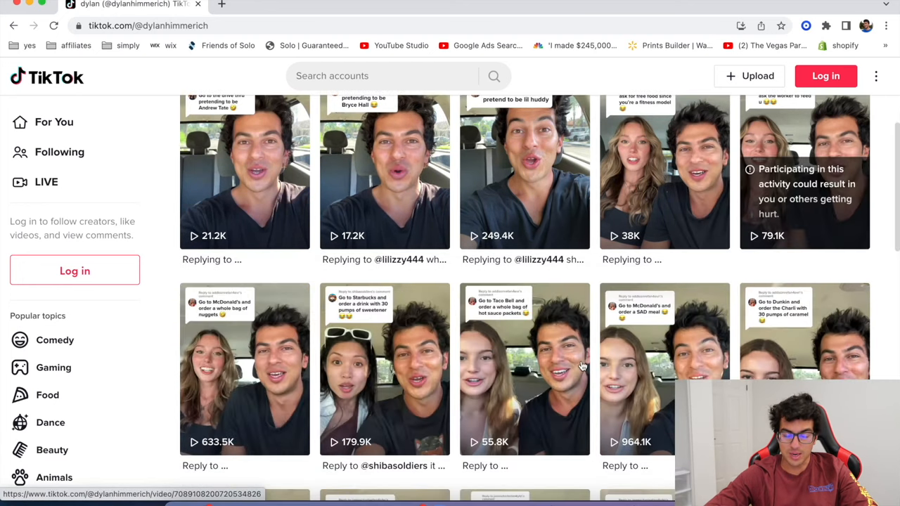
scroll("down", 3)
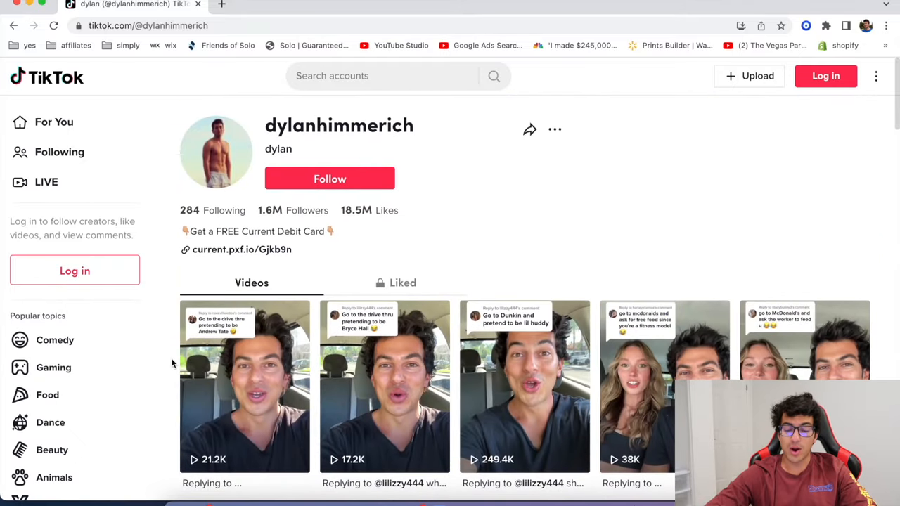
scroll("down", 3)
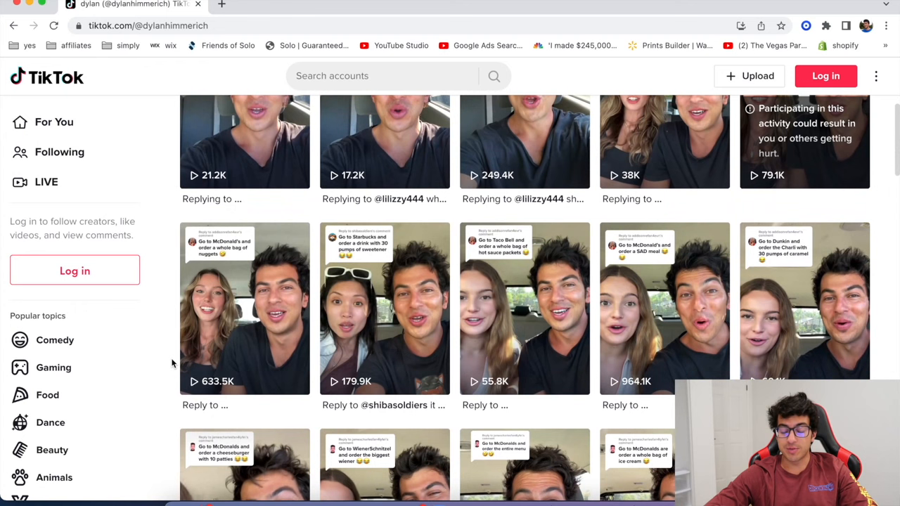
scroll("down", 3)
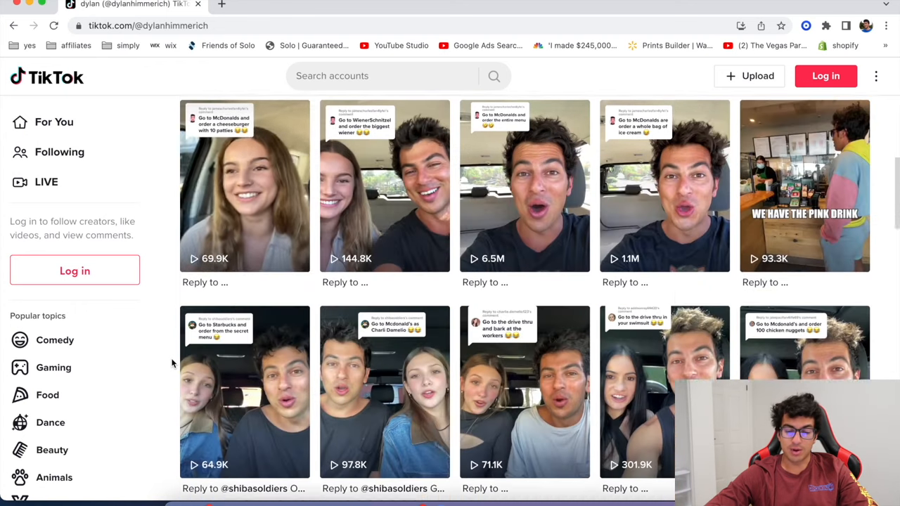
scroll("down", 3)
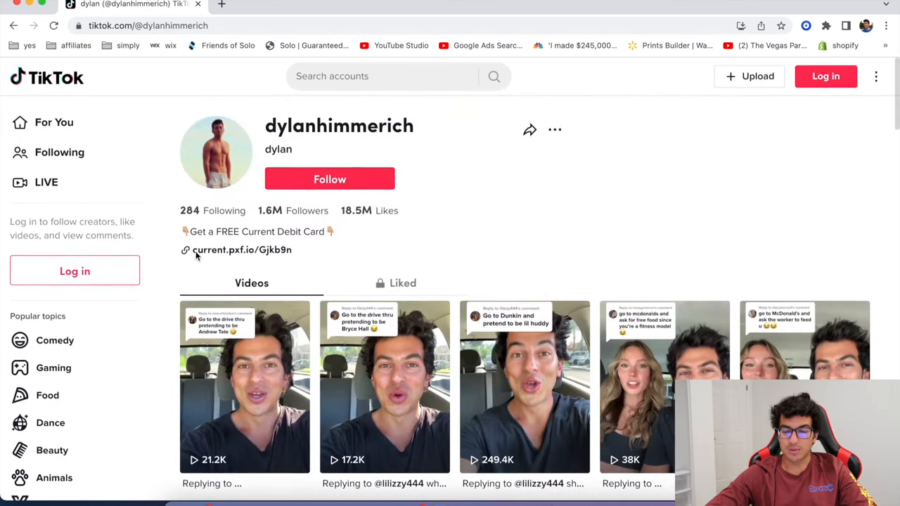
scroll("down", 3)
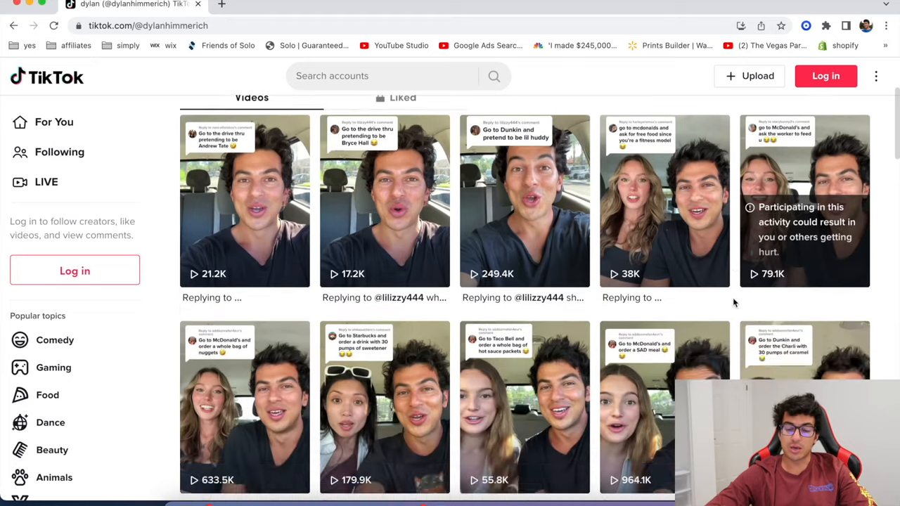
scroll("down", 3)
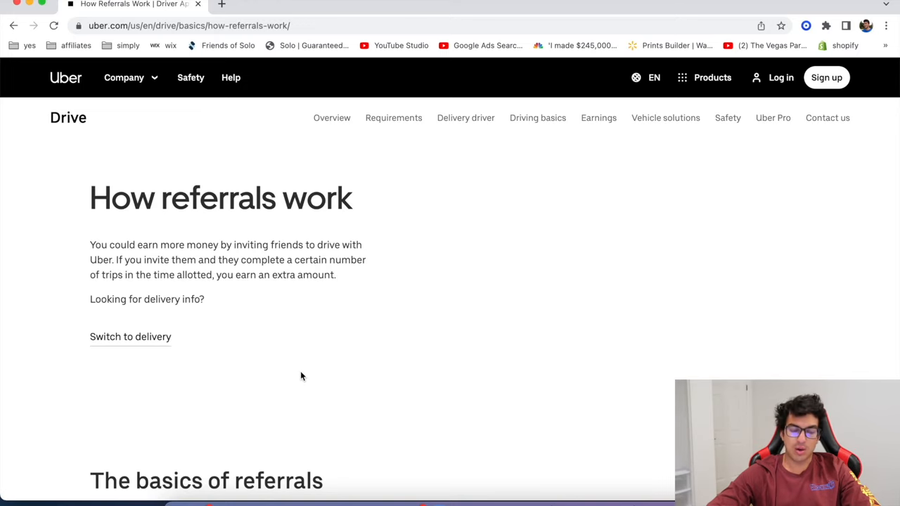
mouse_move(70, 216)
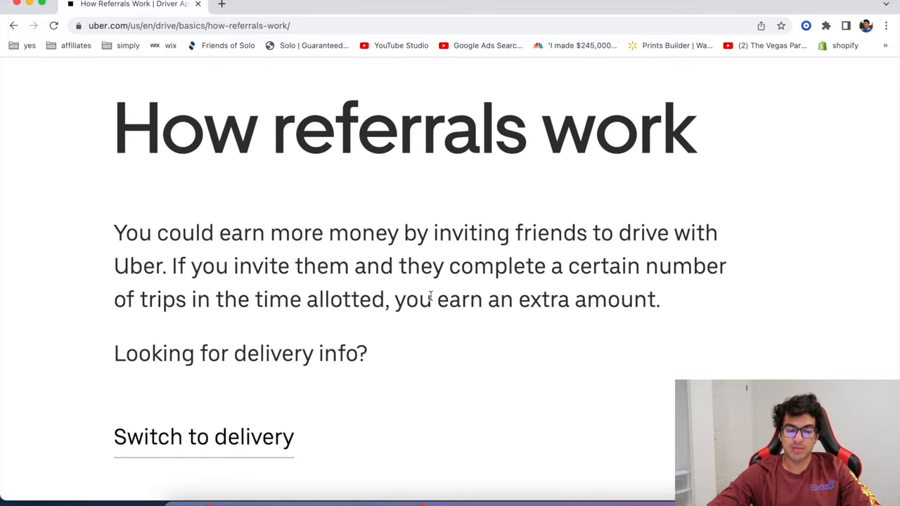
Step: Scroll Uber's referral steps, tips and FAQ, and expand 'How much money can I make?'
scroll("down", 3)
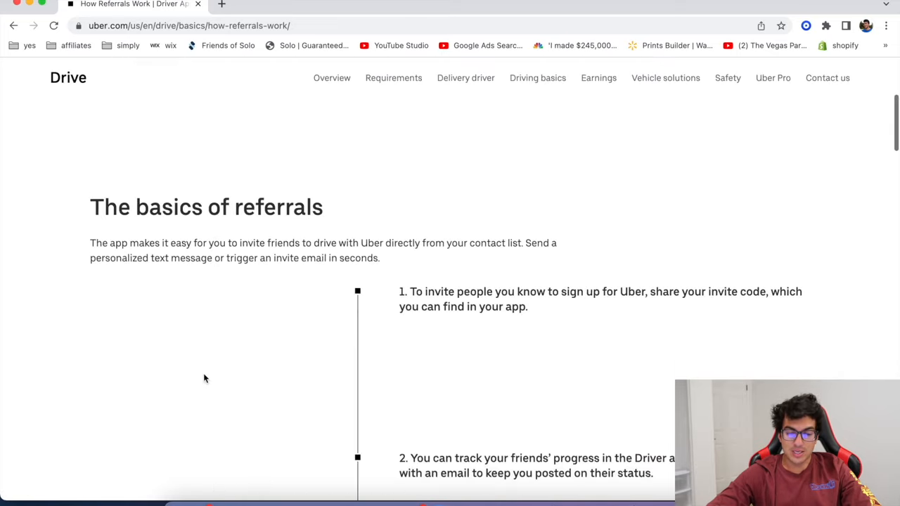
scroll("down", 3)
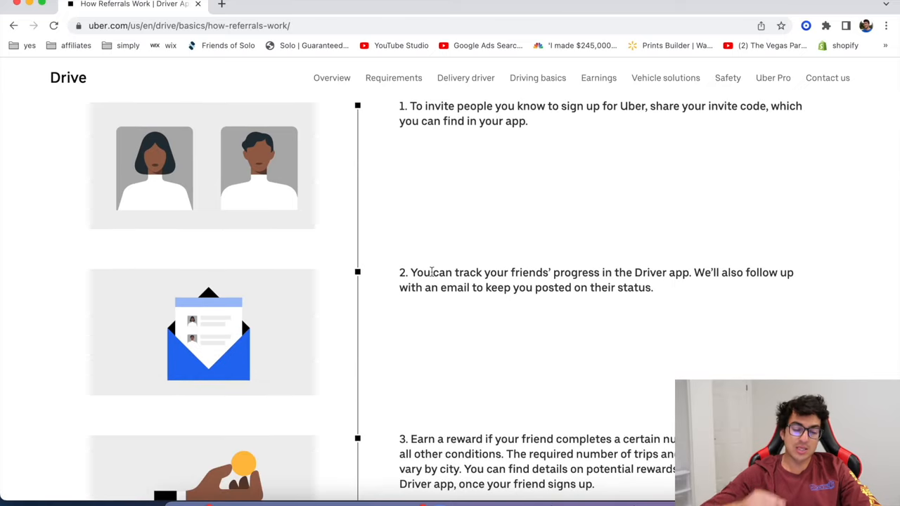
scroll("down", 3)
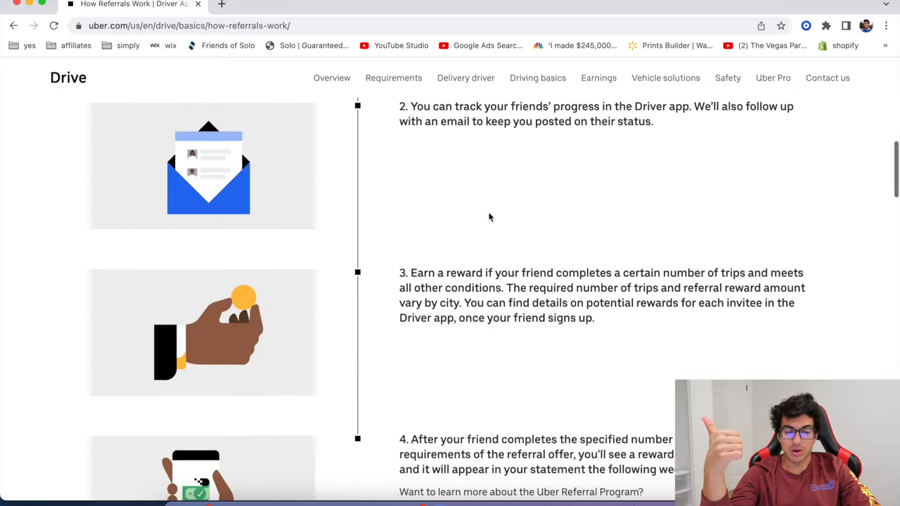
scroll("down", 3)
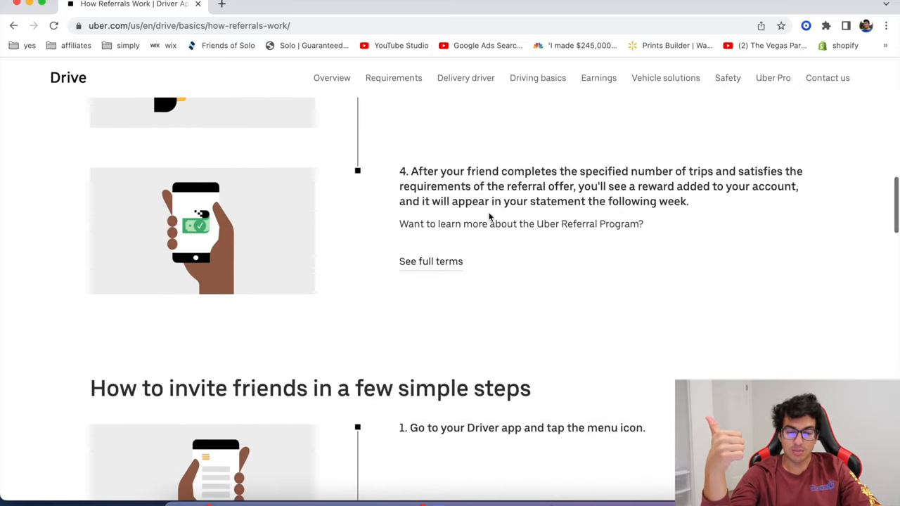
scroll("down", 3)
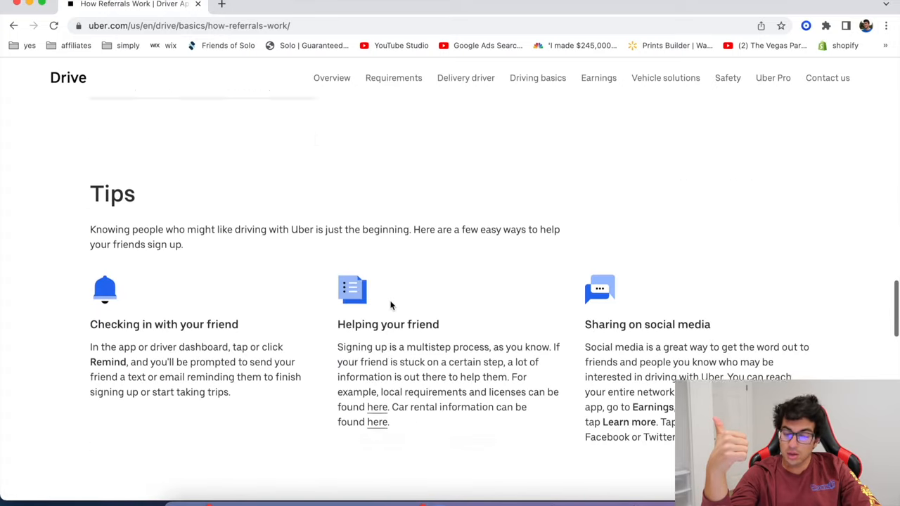
scroll("down", 3)
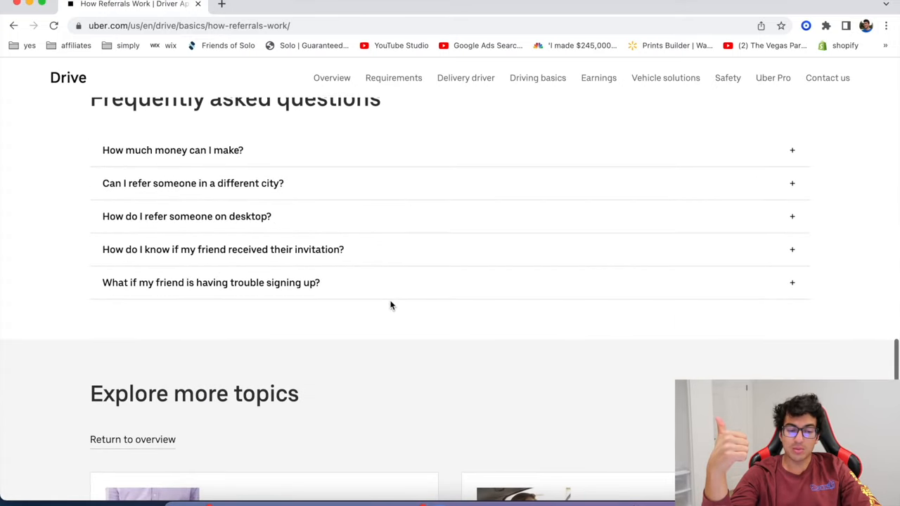
left_click(172, 150)
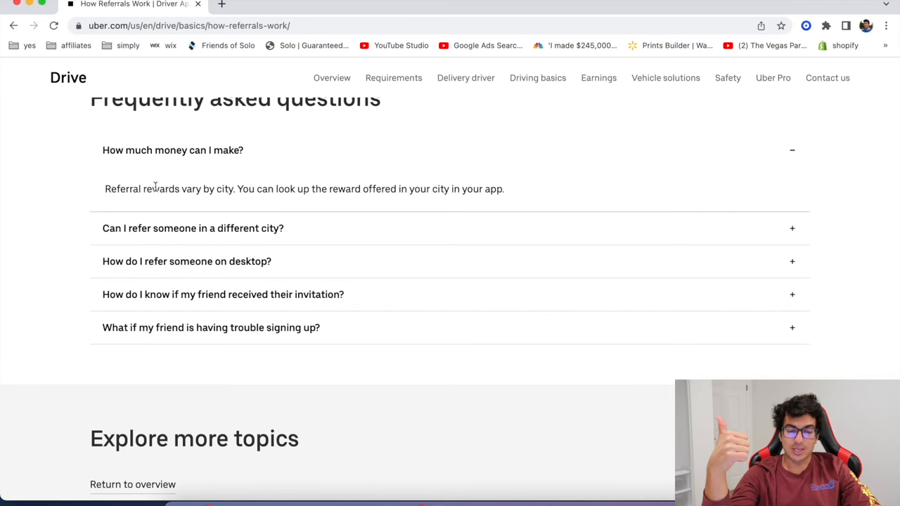
left_click_drag(151, 189, 504, 189)
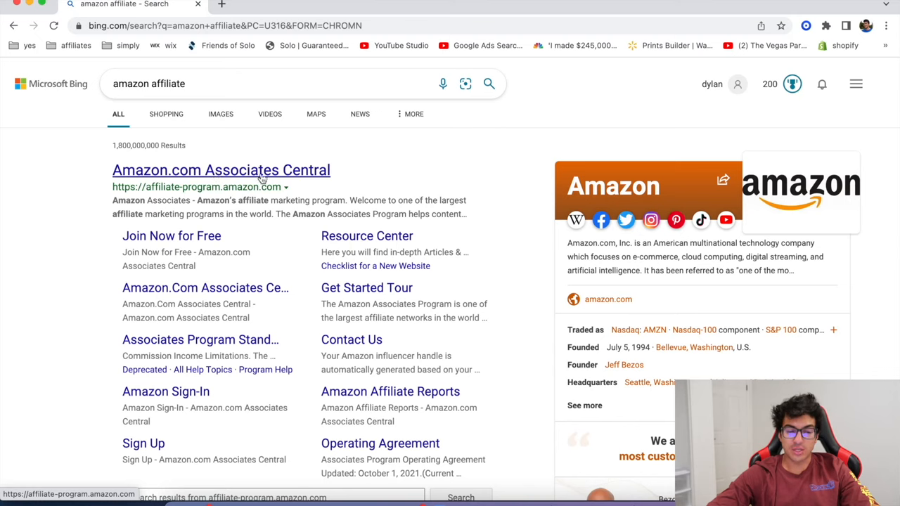
Step: Open Amazon Associates Central and review the 30-day earnings chart and $12.90 monthly total
left_click(366, 287)
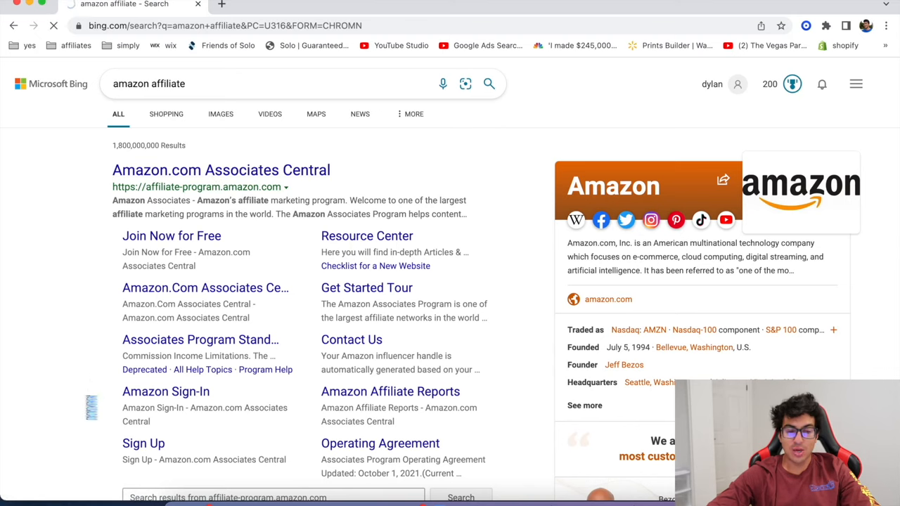
left_click(220, 170)
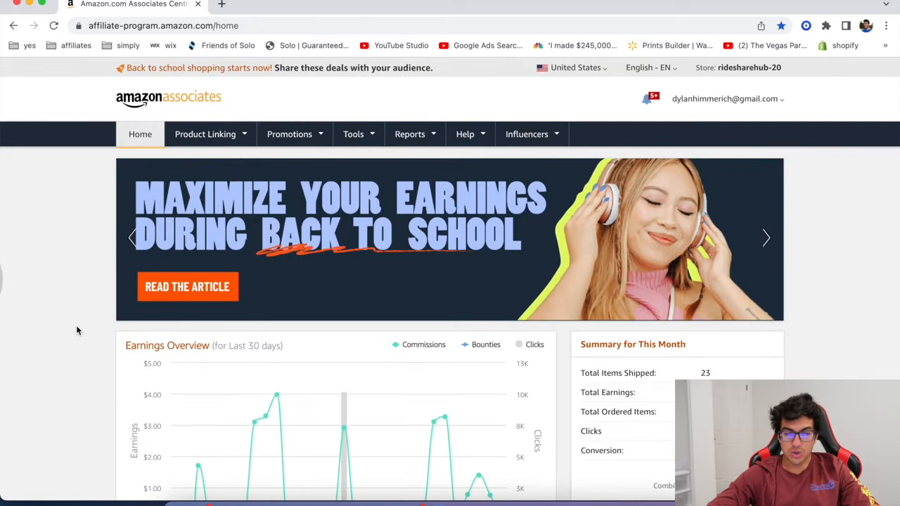
scroll("down", 3)
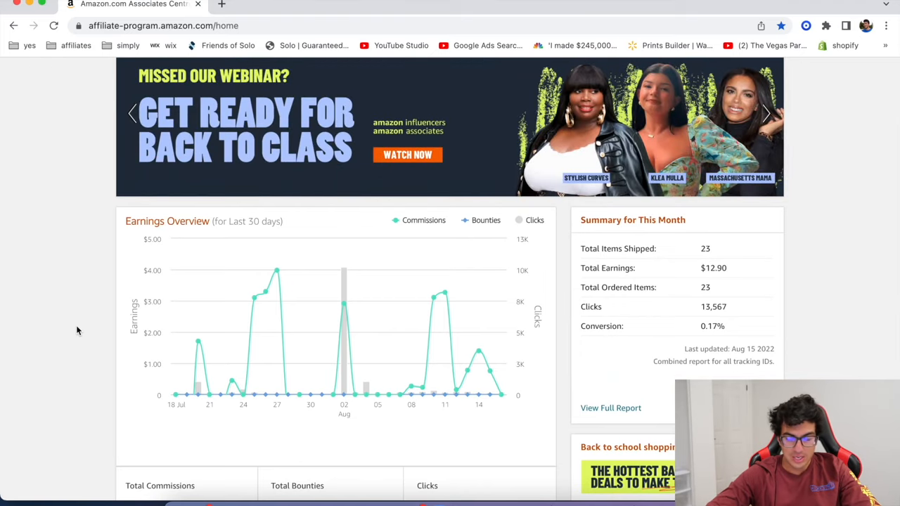
scroll("down", 3)
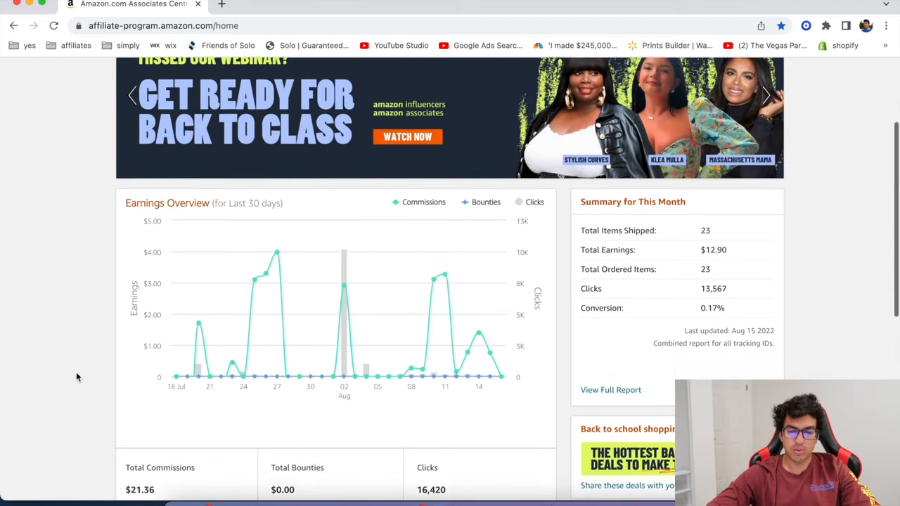
scroll("down", 3)
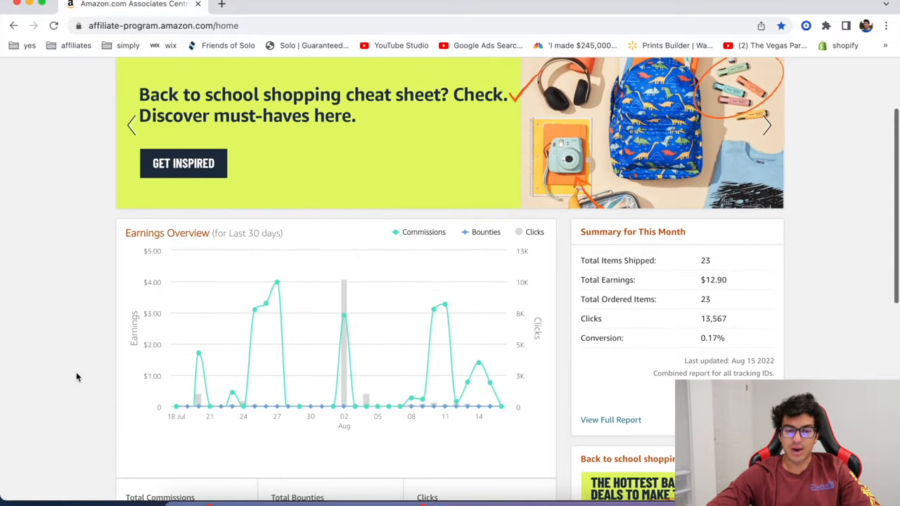
scroll("down", 3)
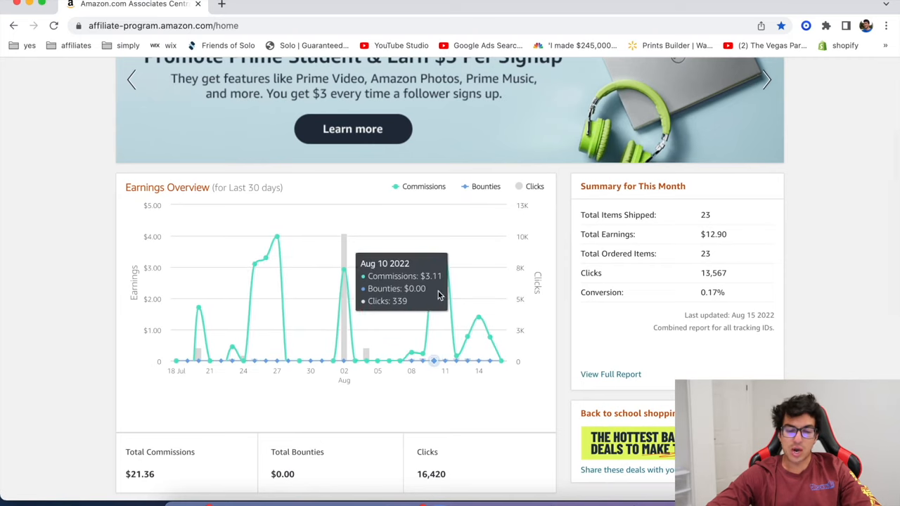
mouse_move(445, 313)
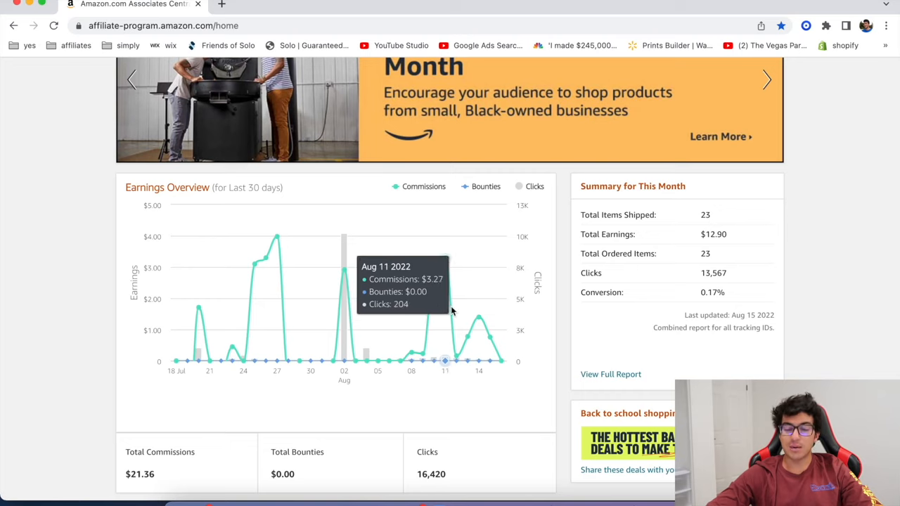
mouse_move(479, 325)
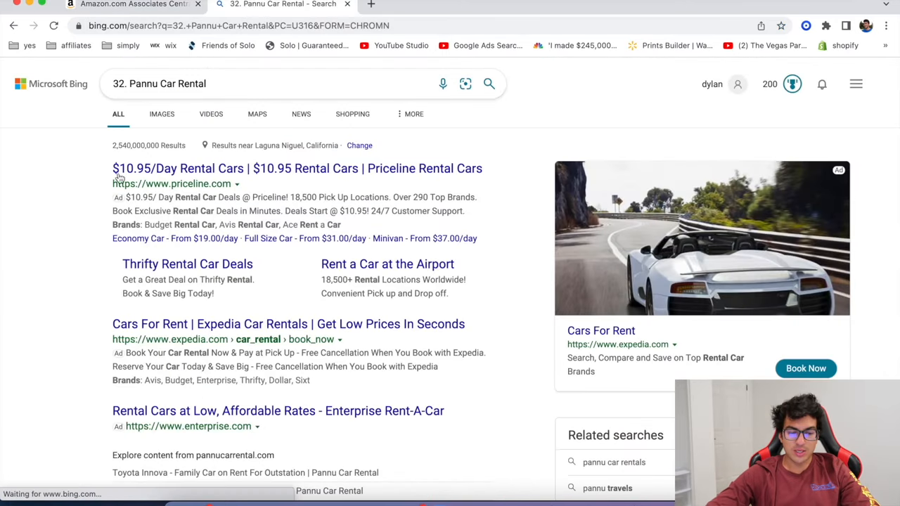
Step: Open the Pannu Car Rental site and scroll through its Choose Your Car and luxury fleet listings
scroll("down", 3)
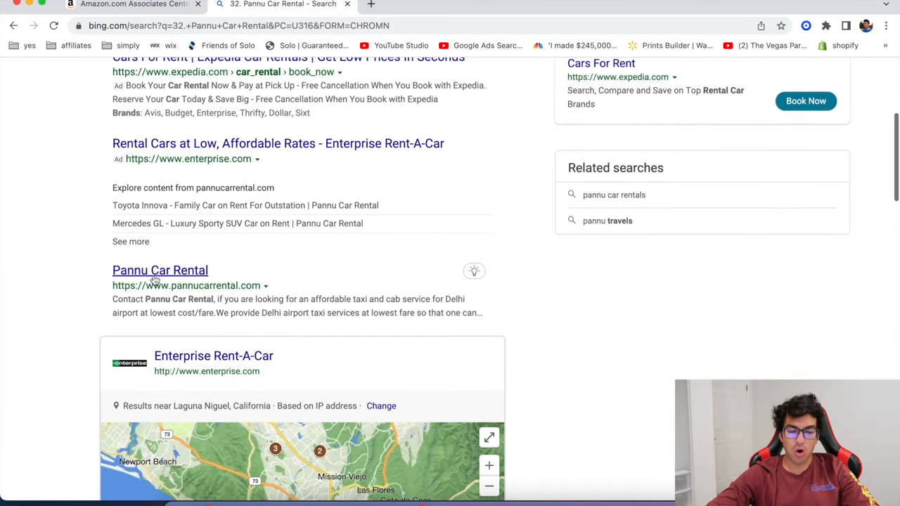
left_click(159, 270)
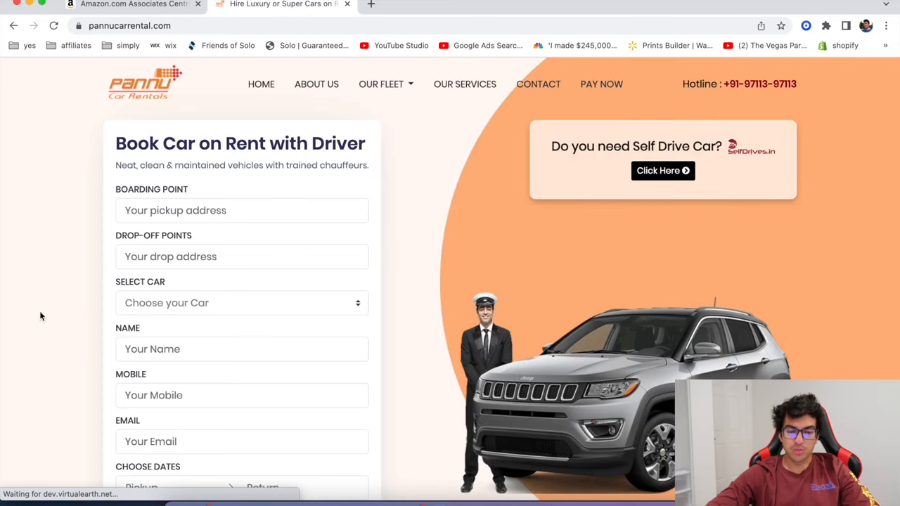
mouse_move(419, 259)
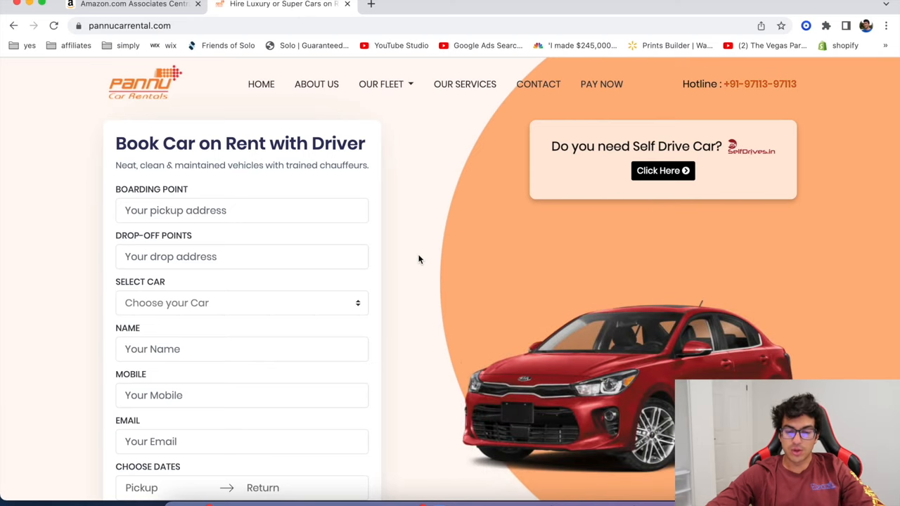
mouse_move(696, 151)
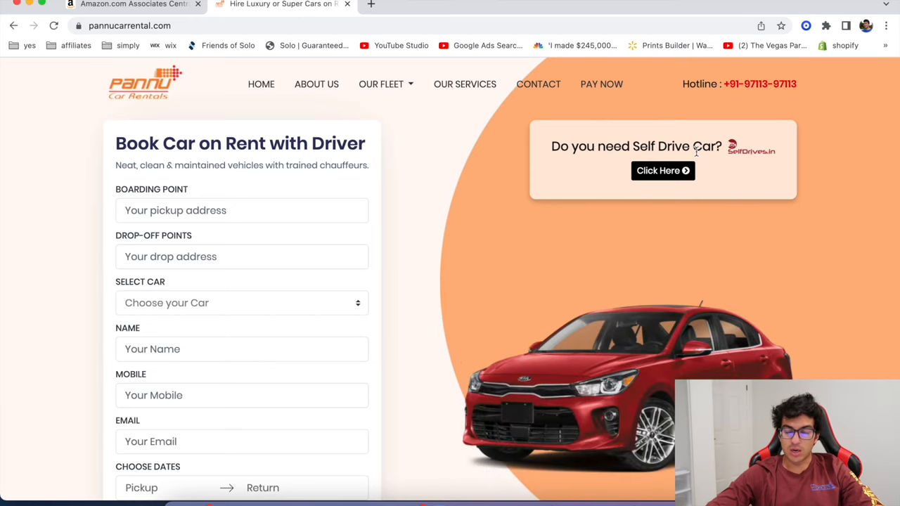
scroll("down", 3)
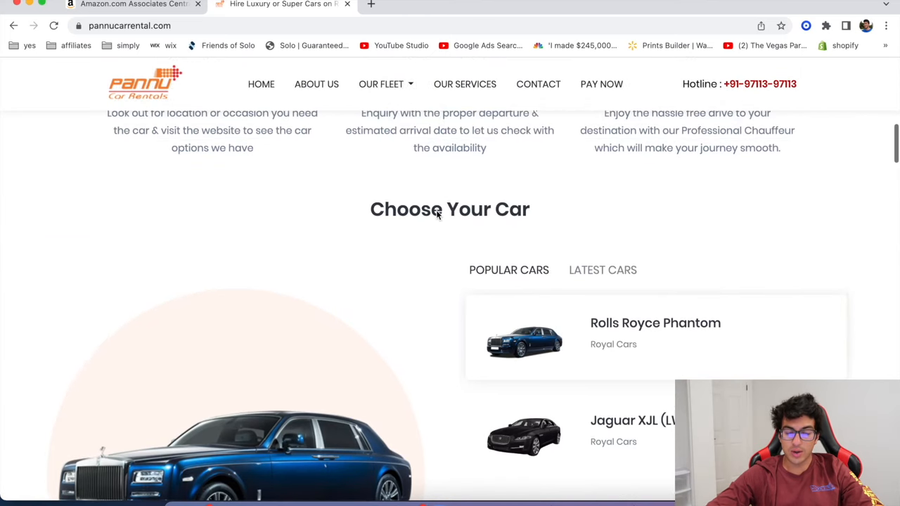
scroll("down", 3)
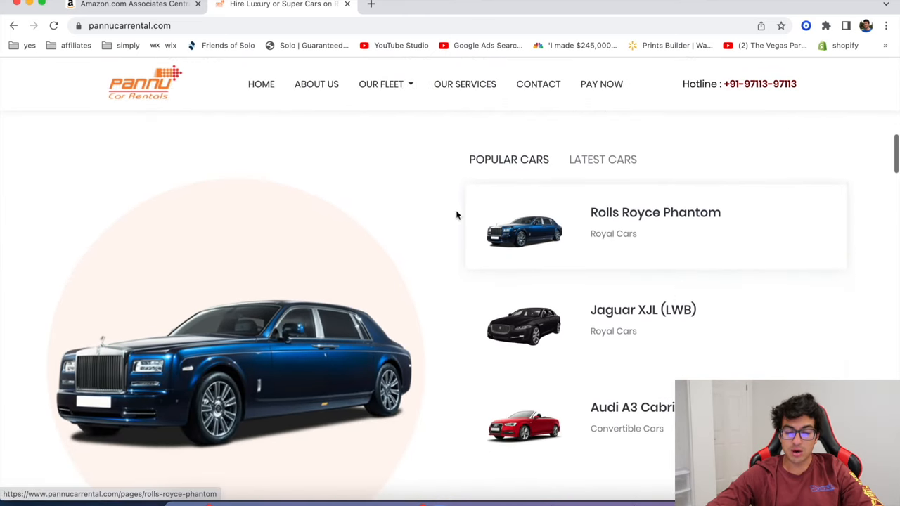
scroll("down", 3)
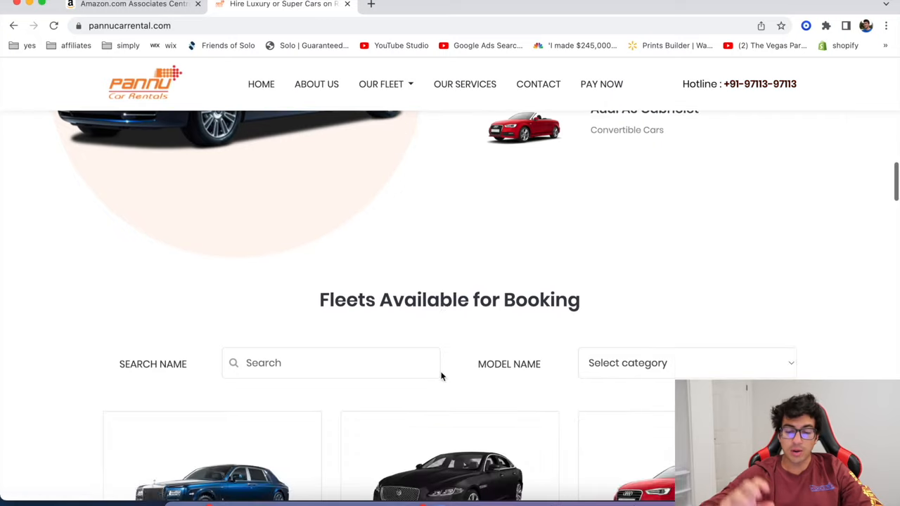
scroll("down", 3)
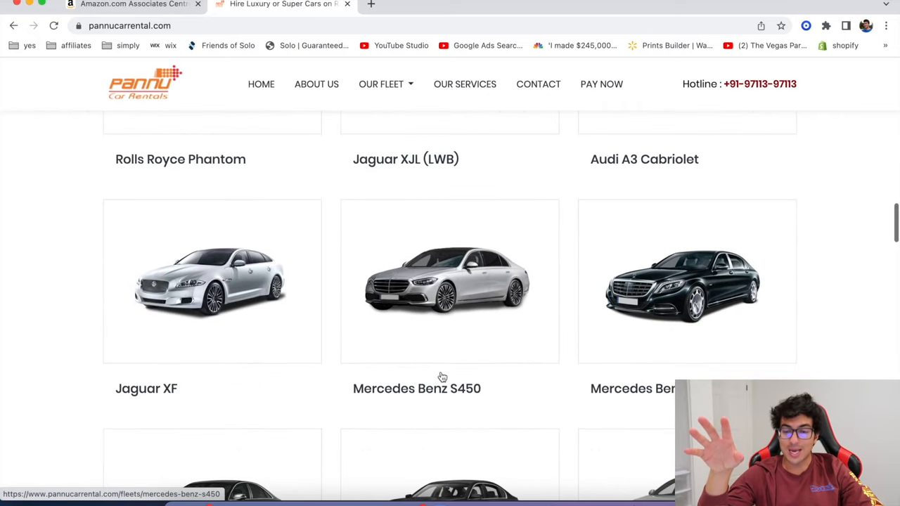
scroll("down", 3)
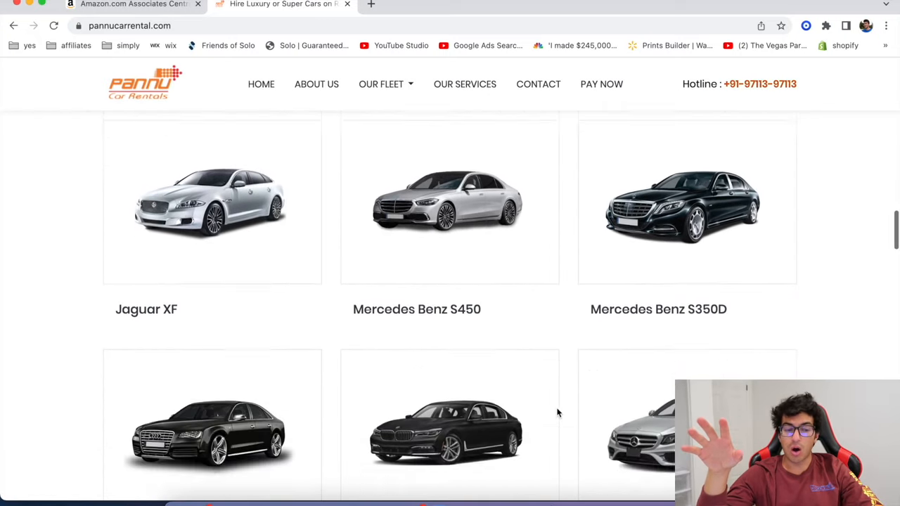
scroll("down", 3)
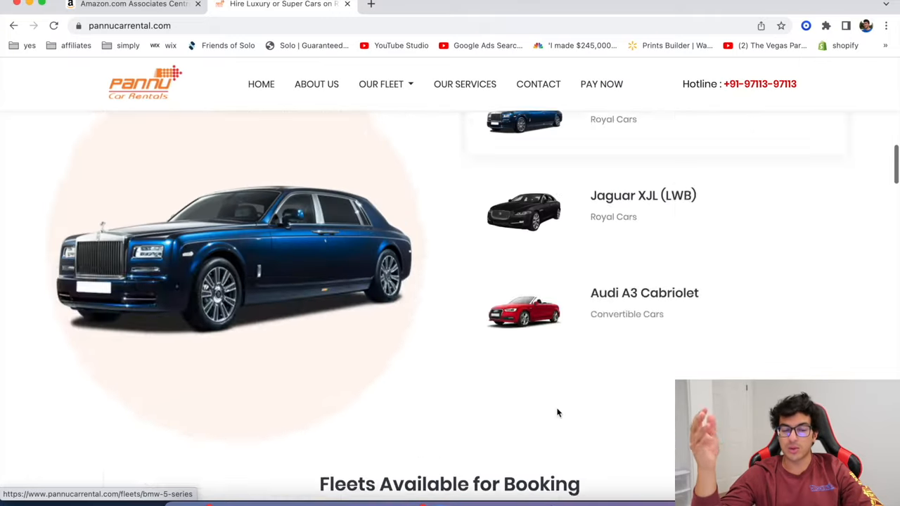
scroll("up", 3)
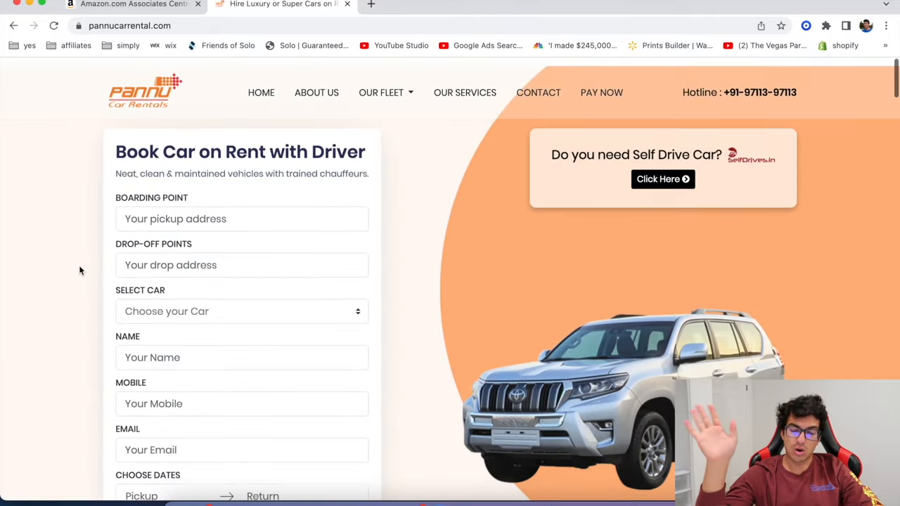
scroll("down", 3)
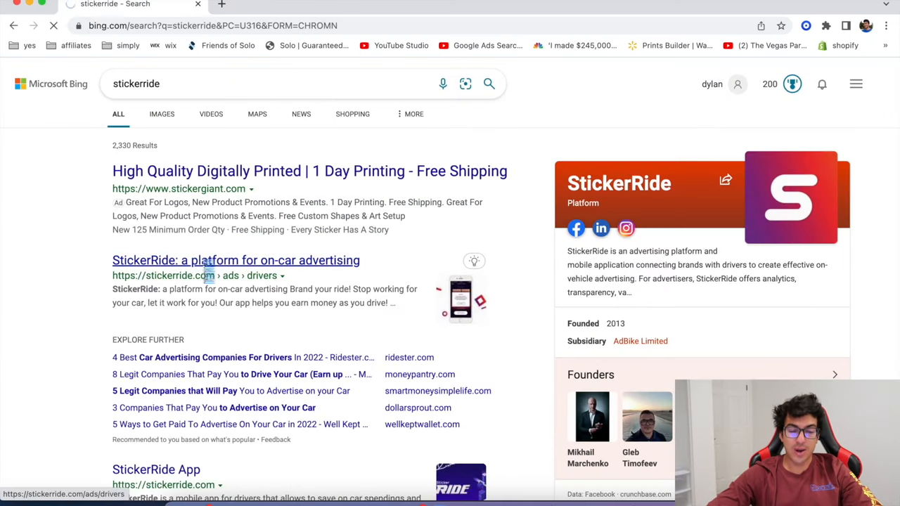
Step: Open the StickerRide drivers page and read how it helps cover car expenses
left_click(236, 260)
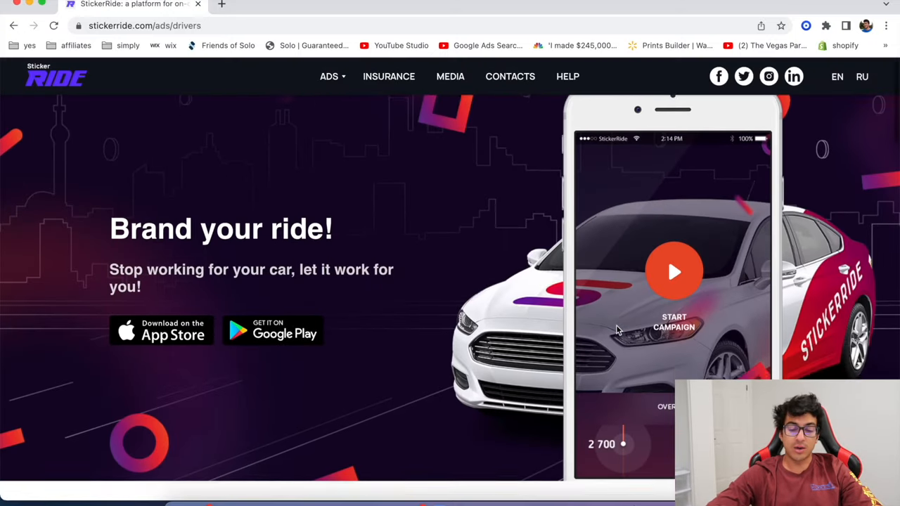
scroll("down", 3)
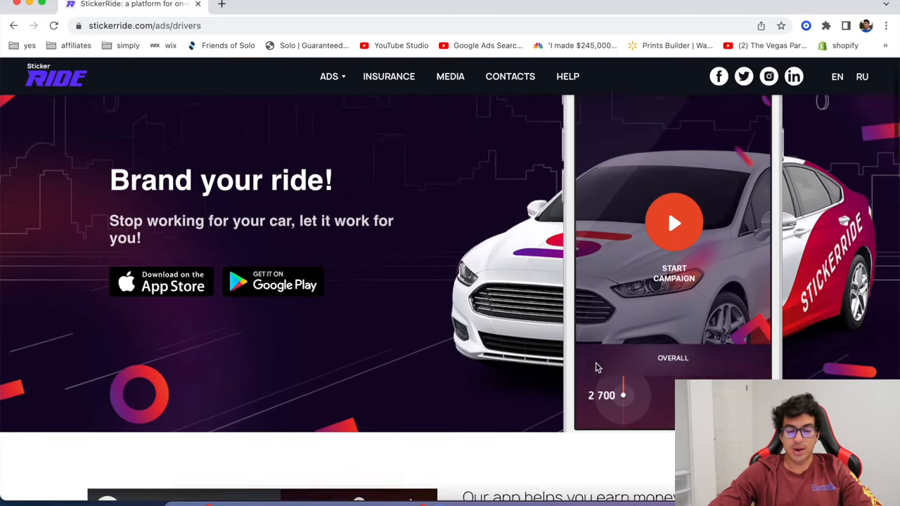
scroll("down", 3)
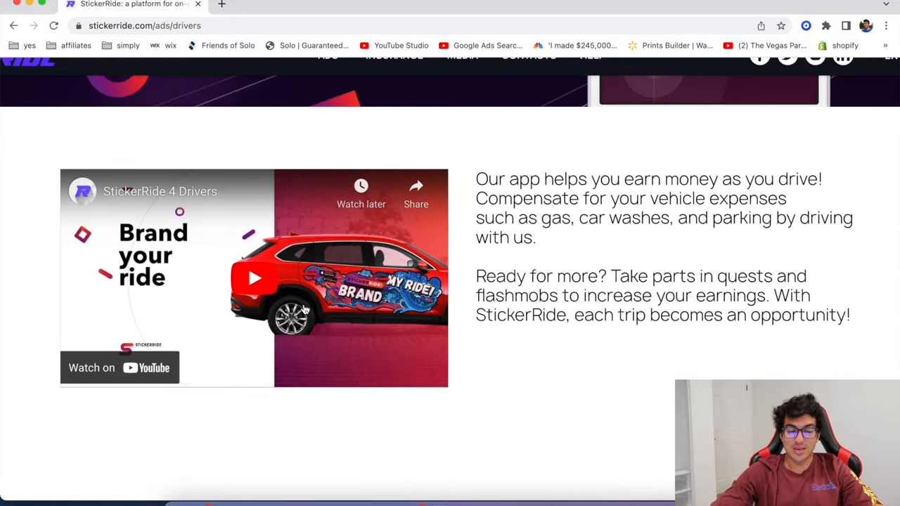
Step: Play and skip ahead in the StickerRide 4 Drivers video, then search for 'nickelytics'
left_click(253, 278)
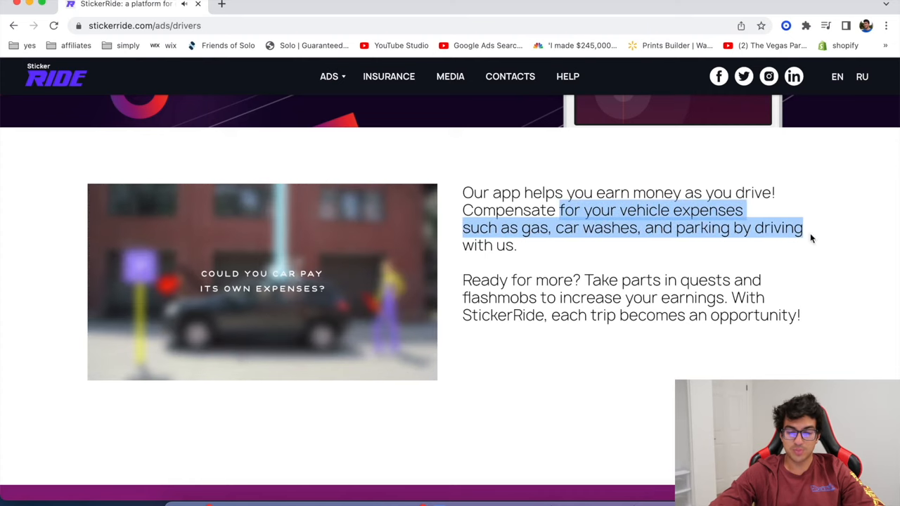
left_click(261, 282)
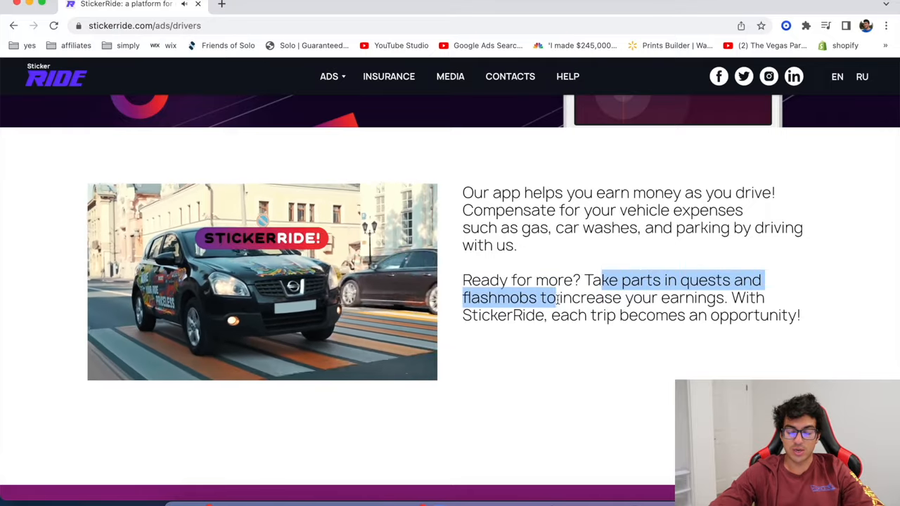
left_click(261, 282)
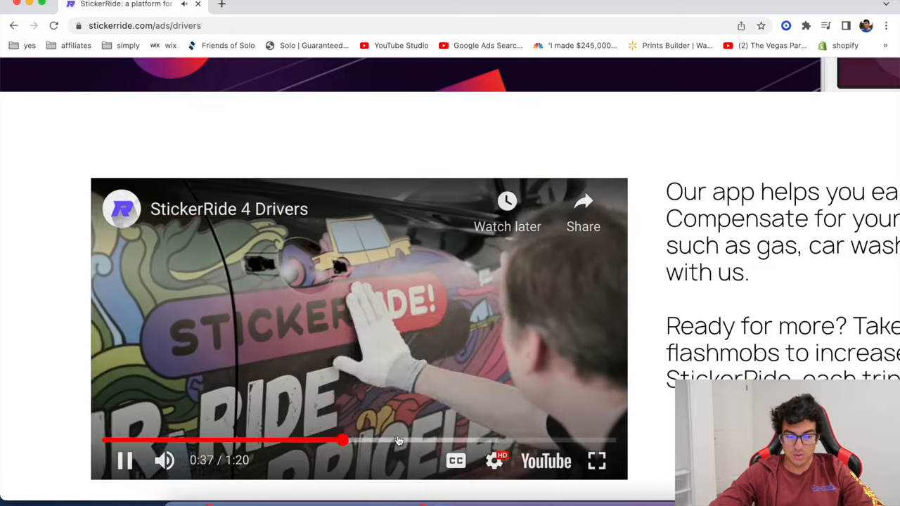
left_click(597, 461)
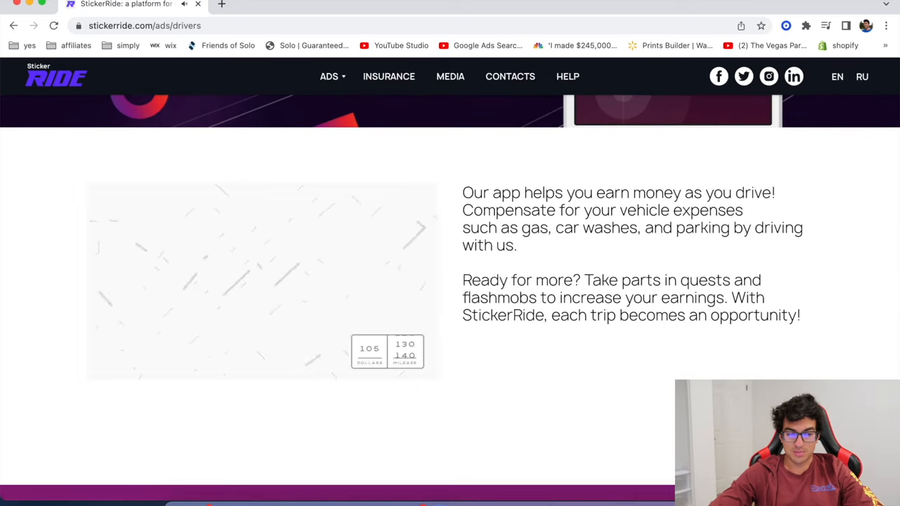
type("nickelytics&PC=U316&FORM=CHROMN")
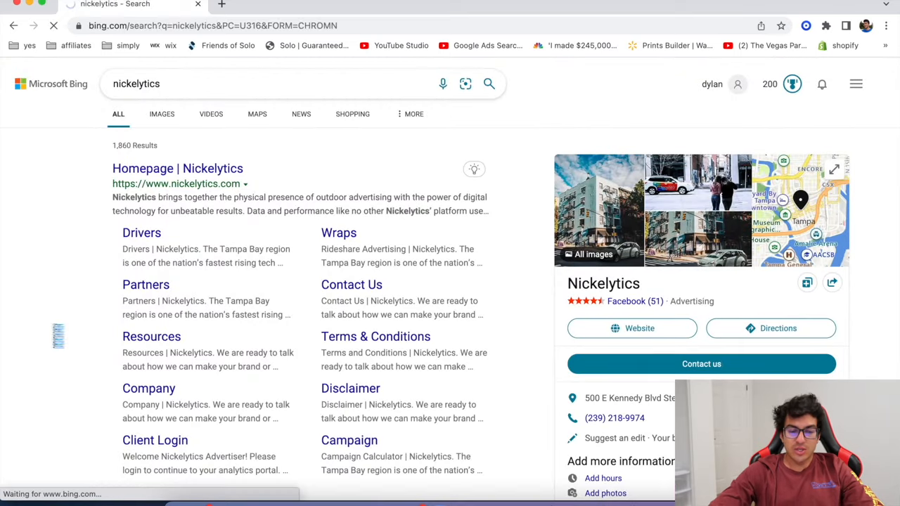
Step: Open Nickelytics' For Drivers page and expand the earnings FAQ showing $175–$250, up to $500
left_click(177, 168)
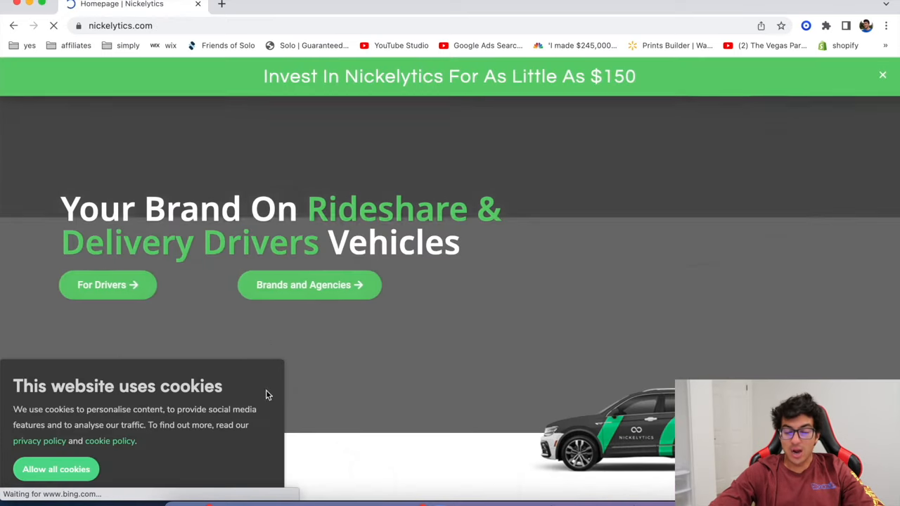
scroll("down", 3)
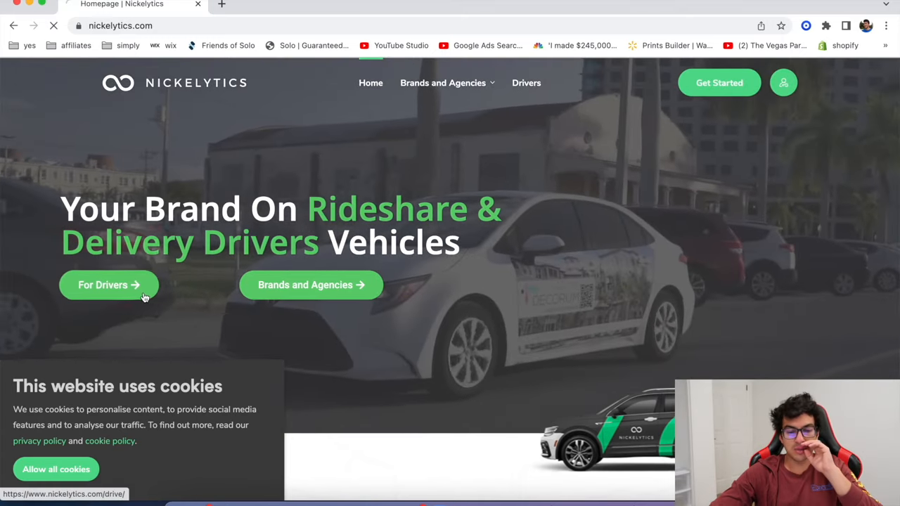
left_click(108, 285)
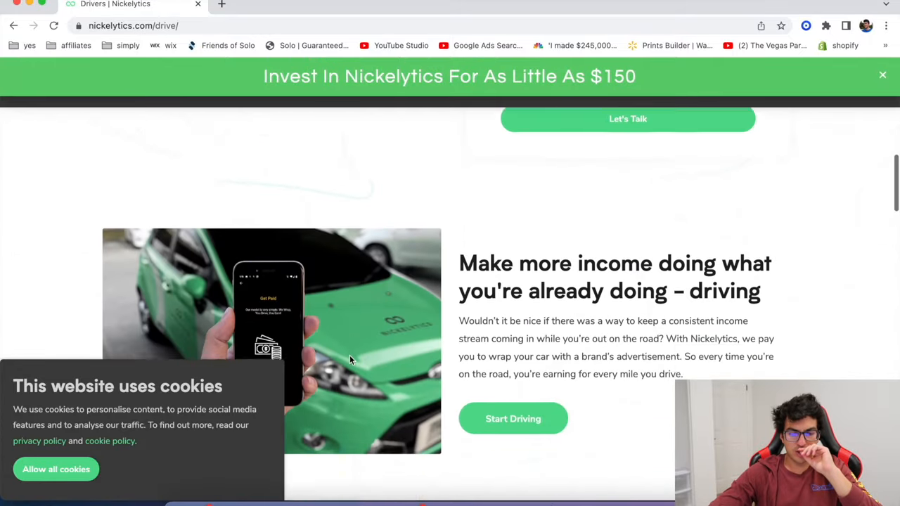
scroll("down", 3)
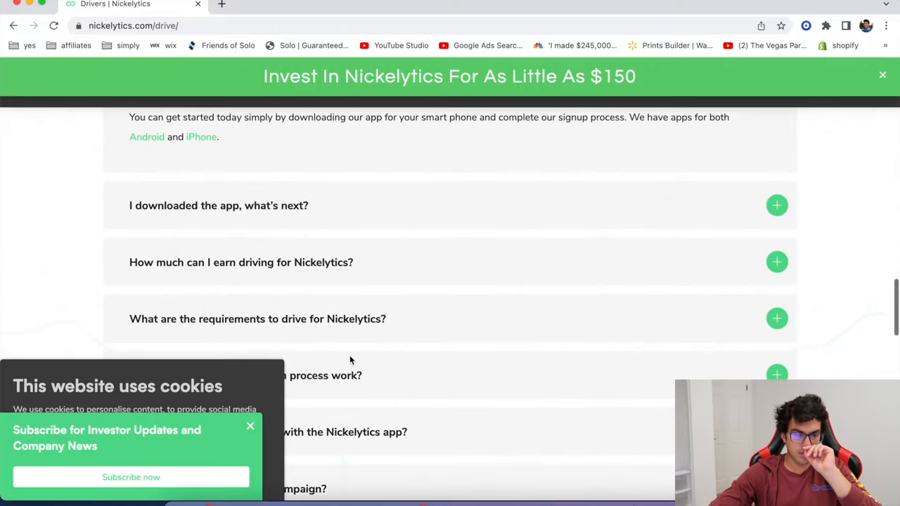
scroll("down", 3)
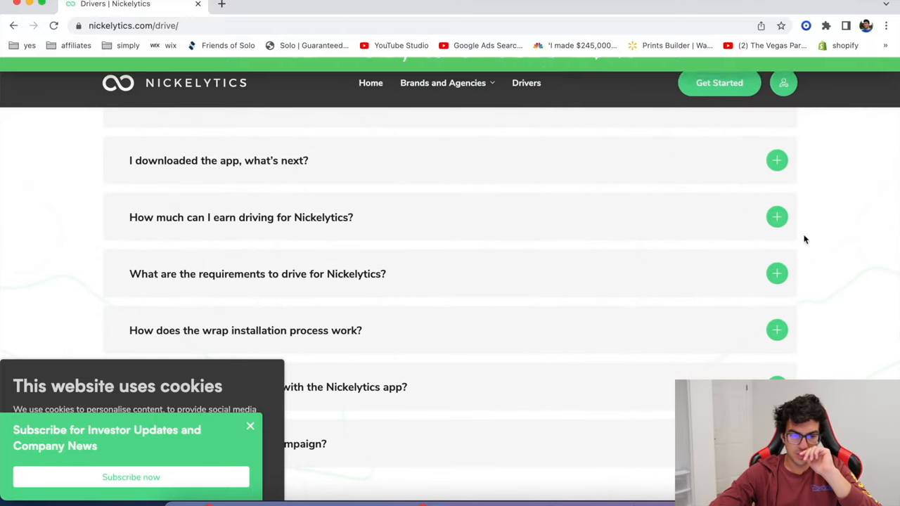
left_click(777, 216)
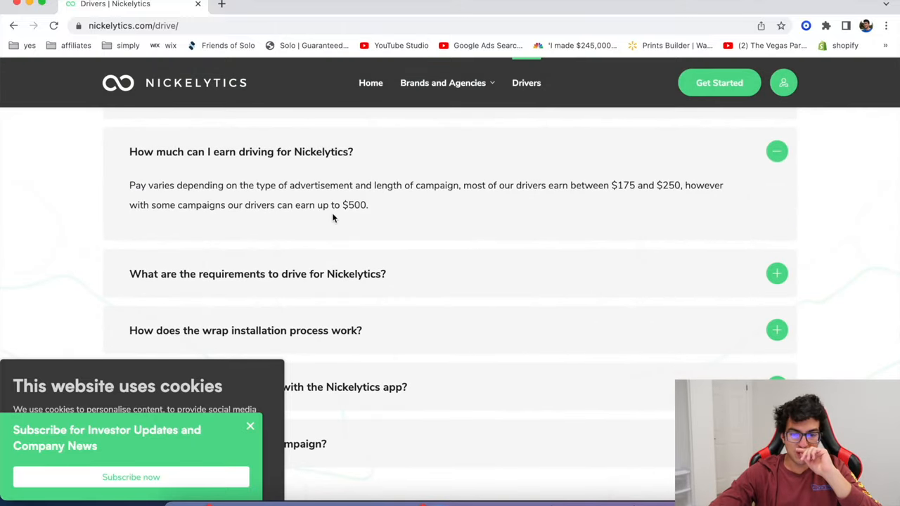
left_click_drag(277, 204, 368, 204)
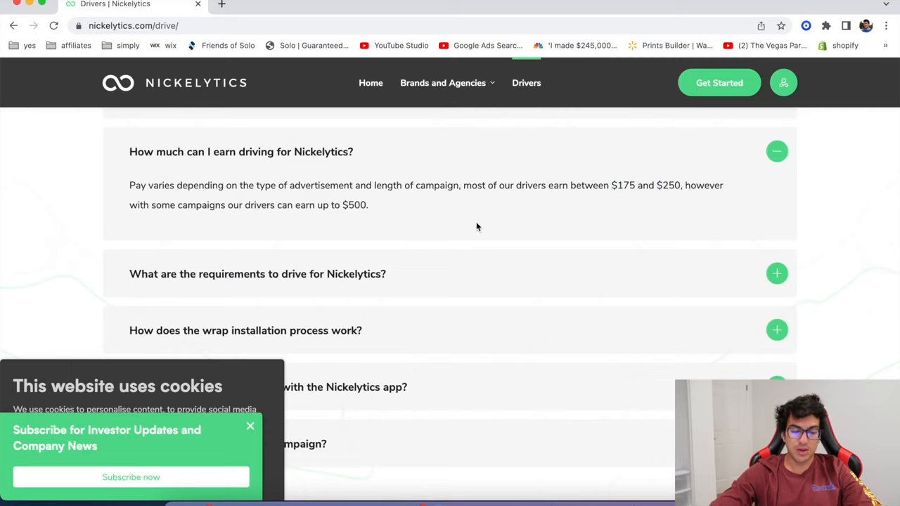
left_click(250, 427)
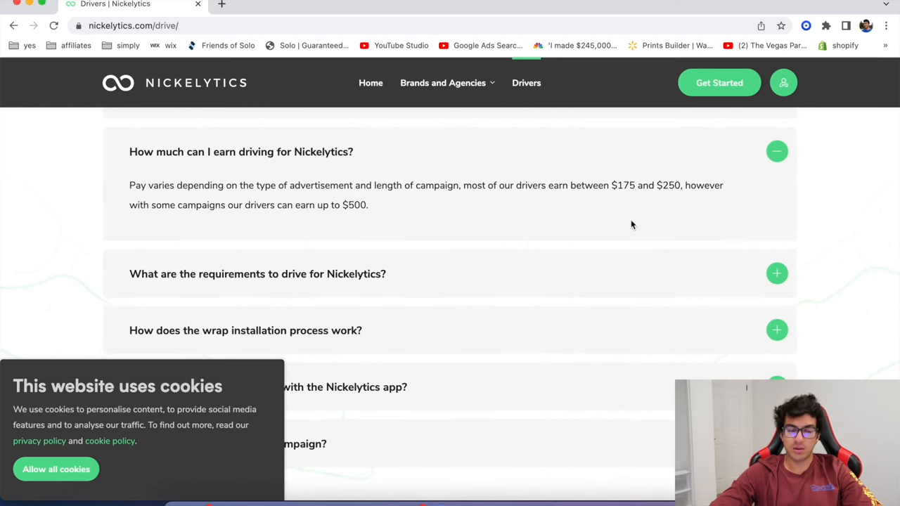
mouse_move(436, 252)
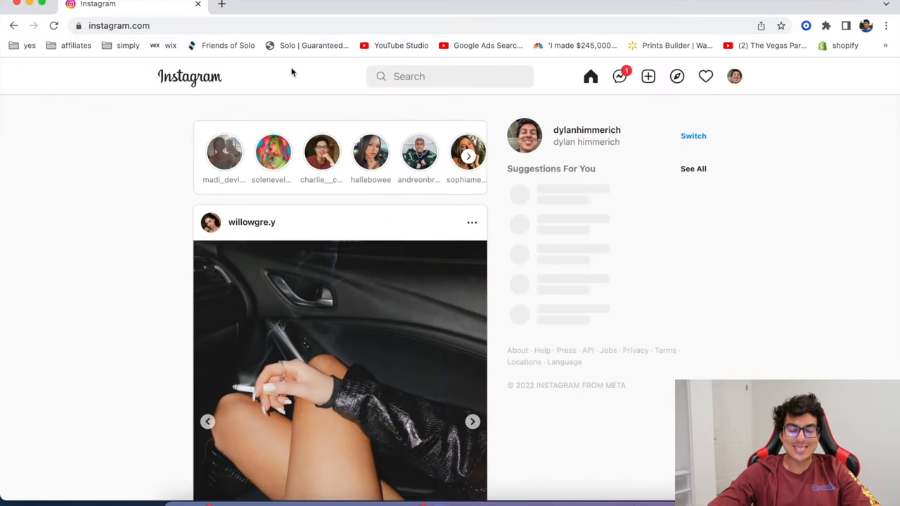
scroll("down", 3)
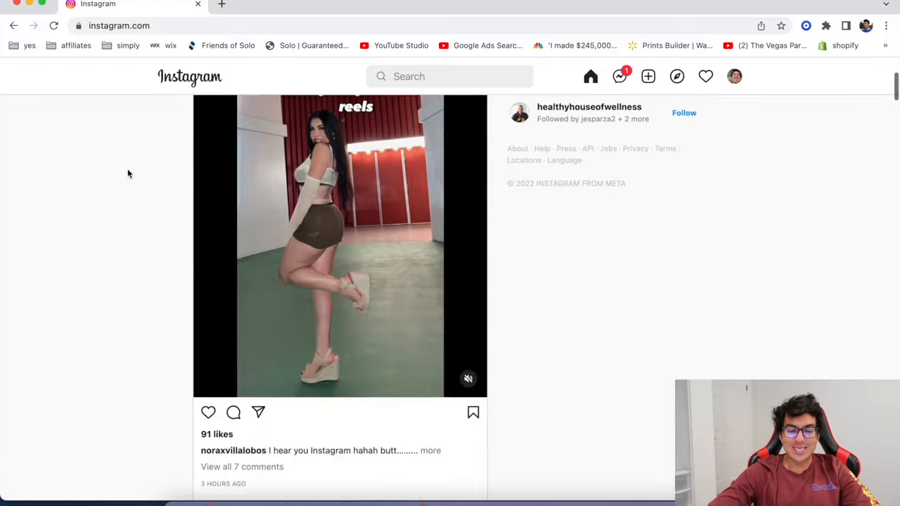
scroll("down", 3)
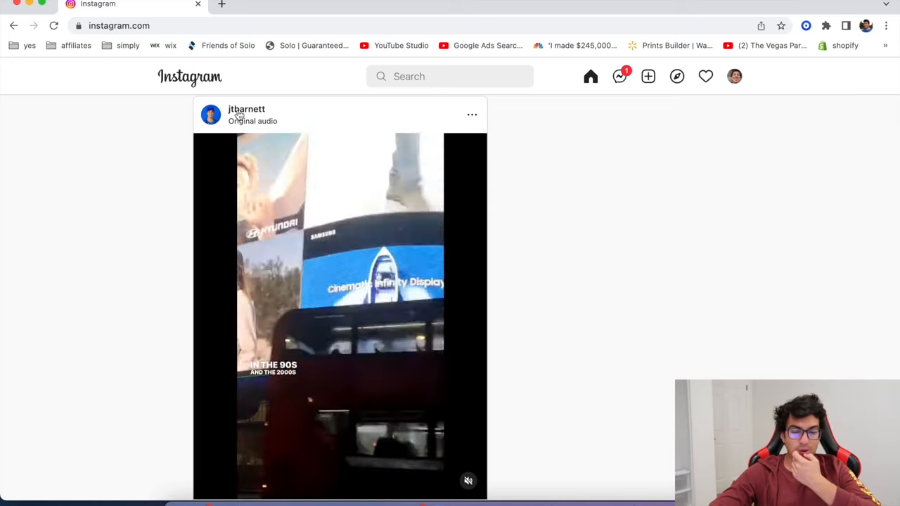
left_click(246, 109)
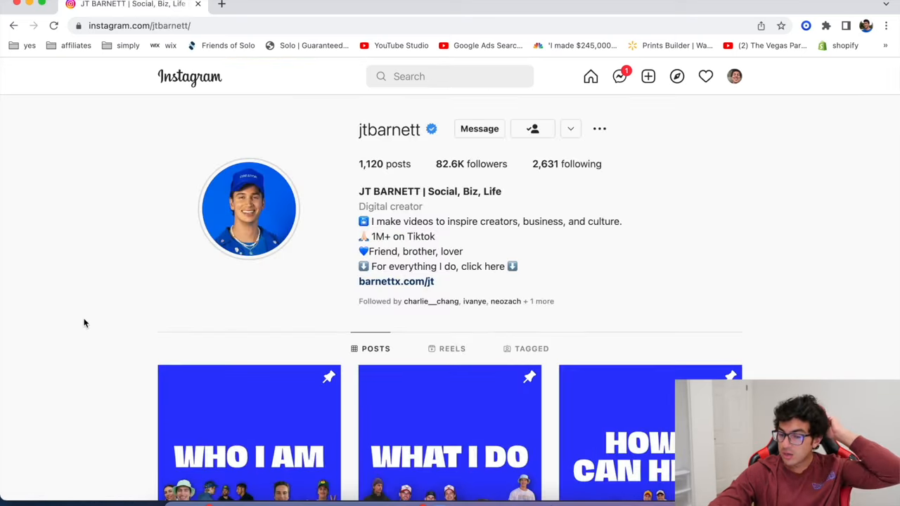
scroll("down", 3)
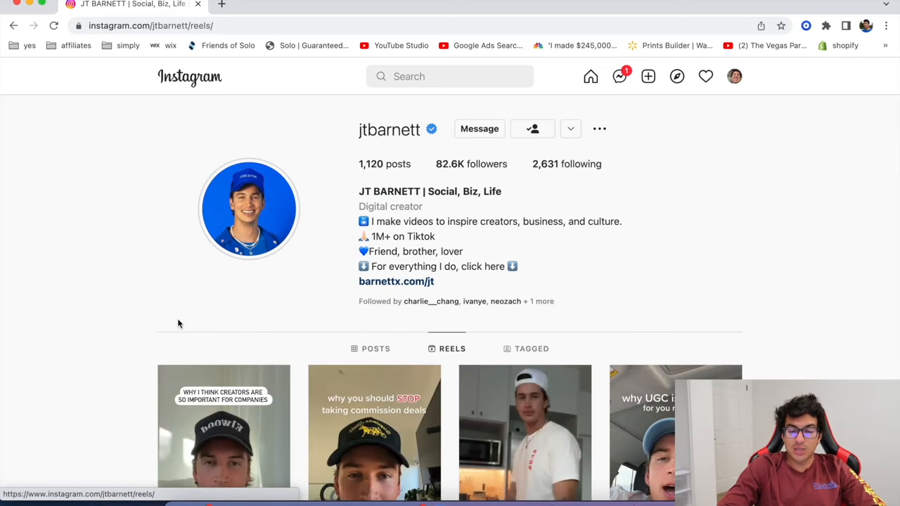
scroll("down", 3)
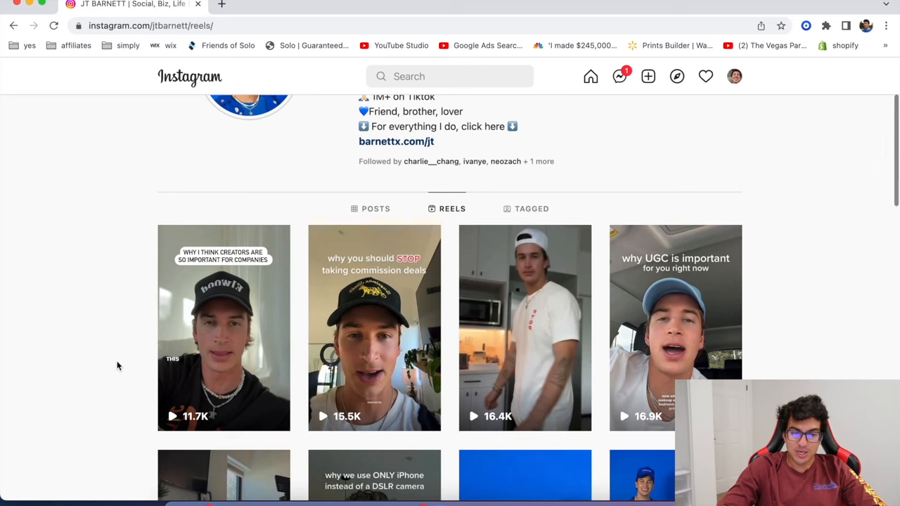
scroll("down", 3)
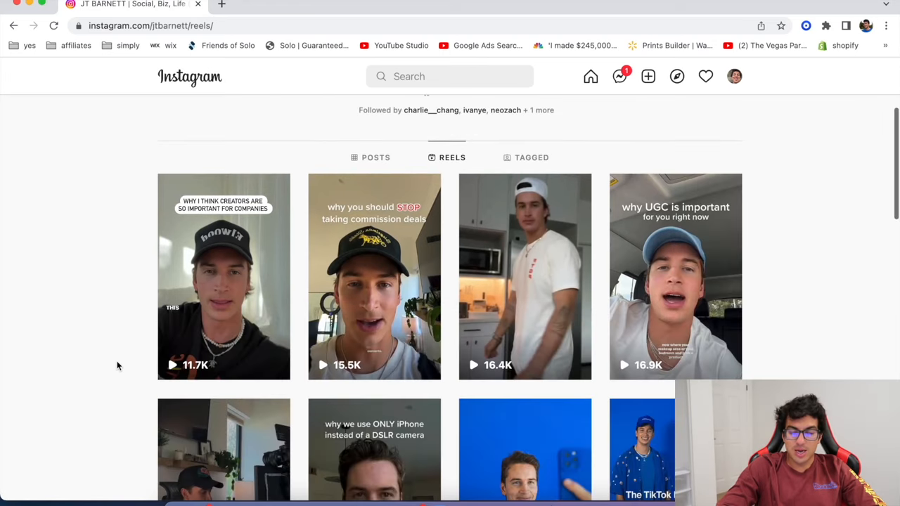
scroll("down", 3)
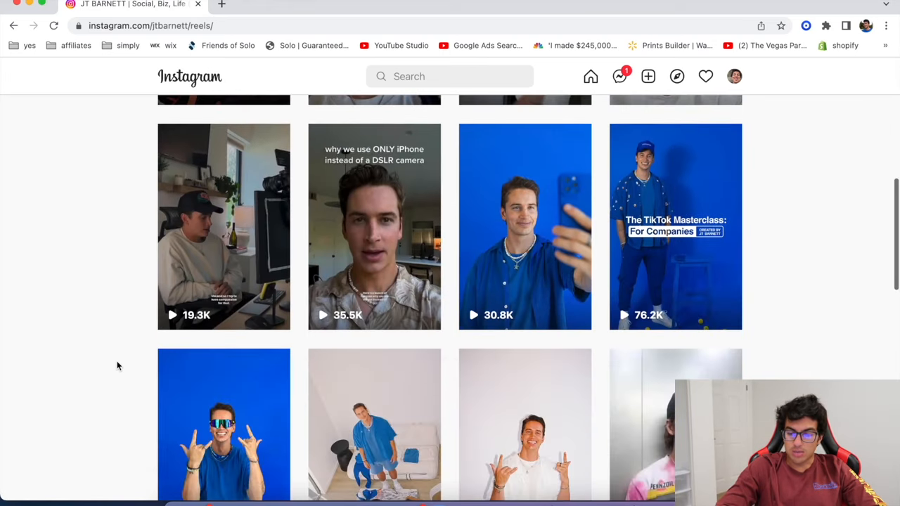
mouse_move(579, 403)
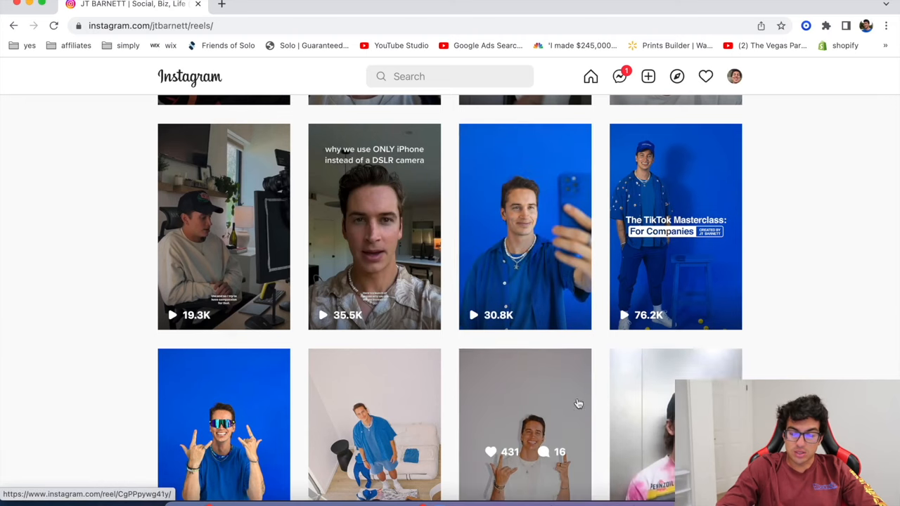
Step: Scroll further through JT Barnett's reels and their view counts, then open account search
scroll("down", 3)
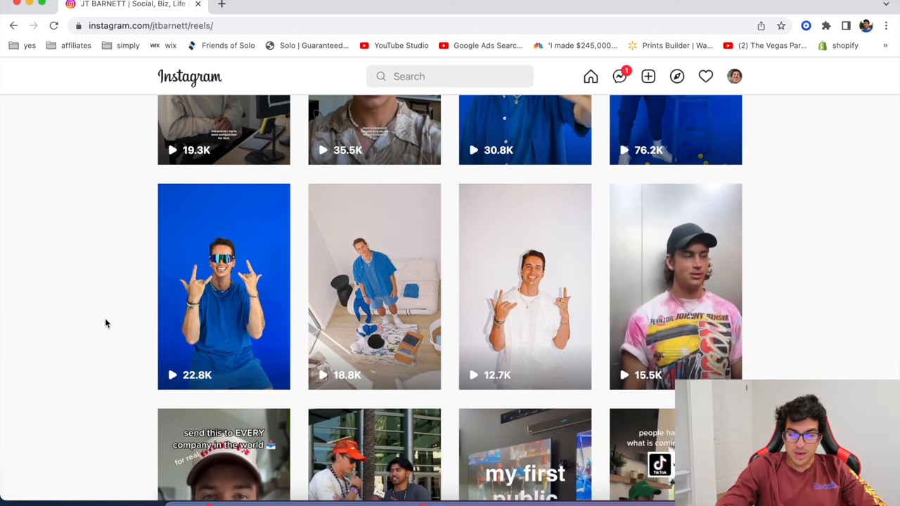
scroll("down", 3)
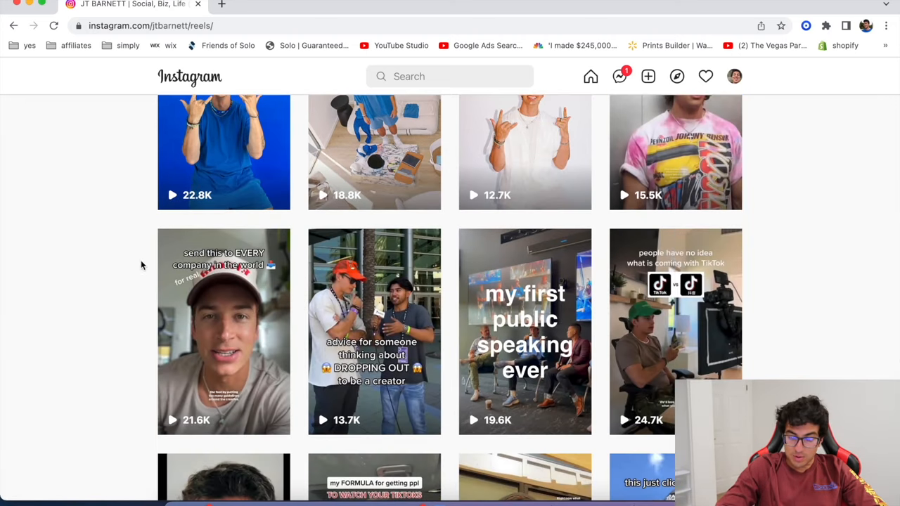
scroll("down", 3)
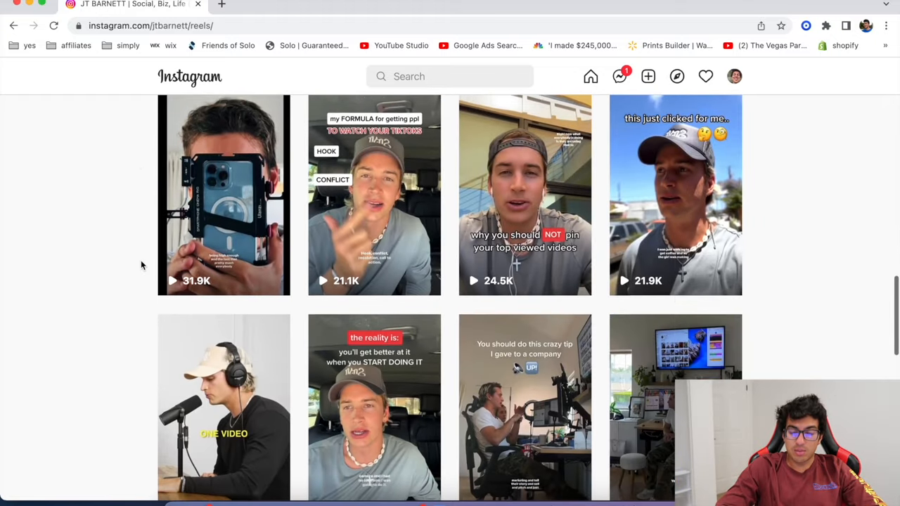
scroll("down", 3)
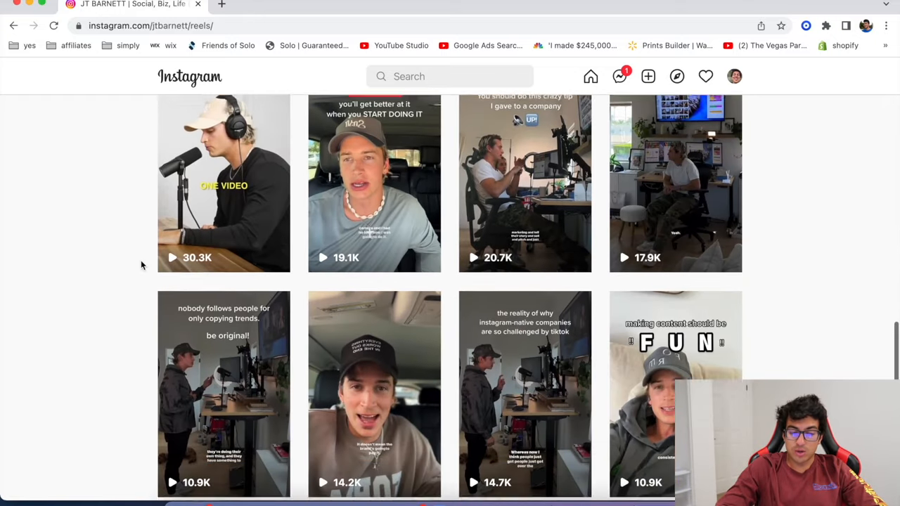
scroll("down", 3)
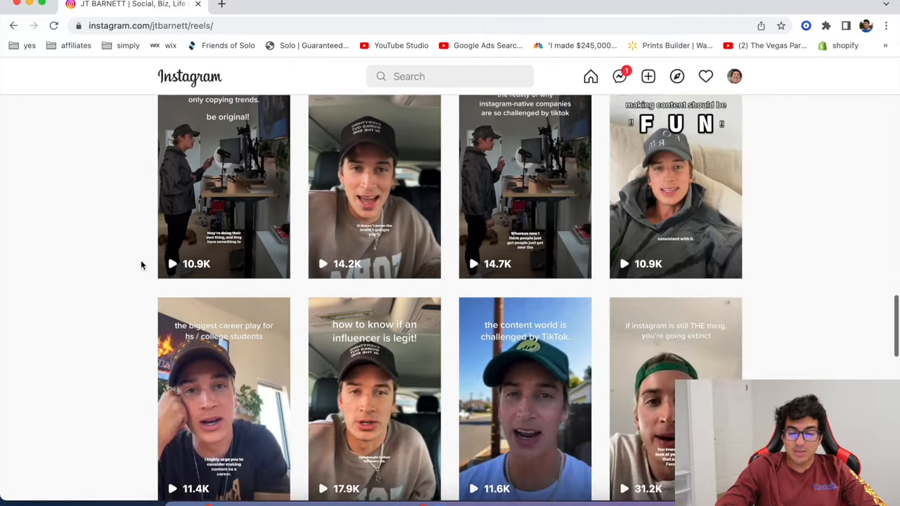
scroll("down", 3)
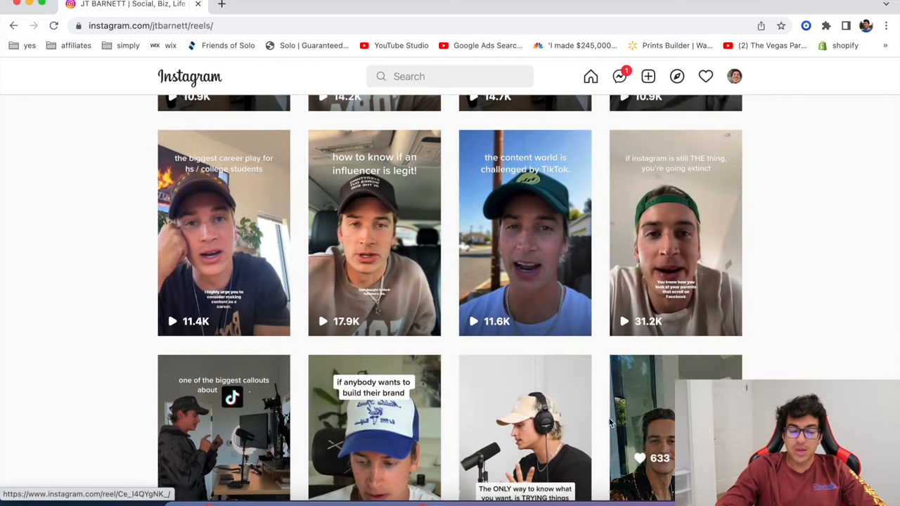
scroll("down", 3)
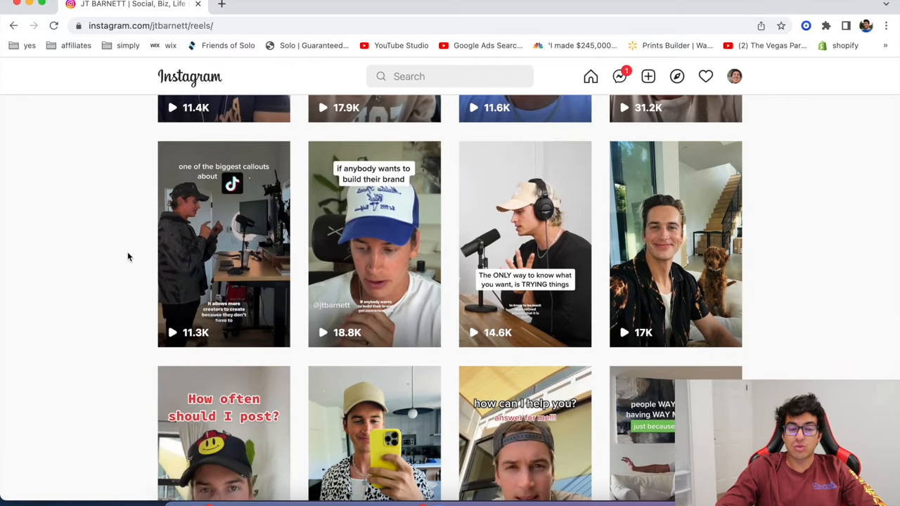
left_click(450, 76)
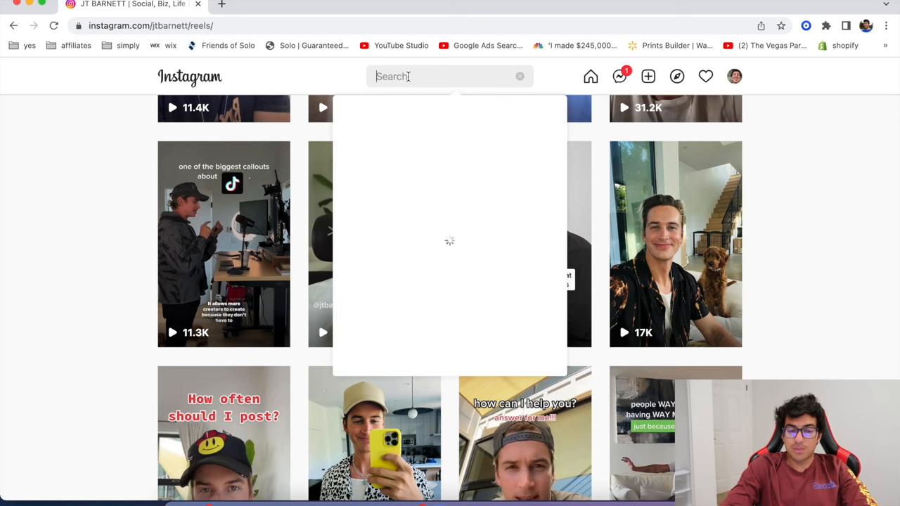
Step: Search 'ridesha' and open The Rideshare Hub's reel on Teslas for Uber driving
type("ridesharehub")
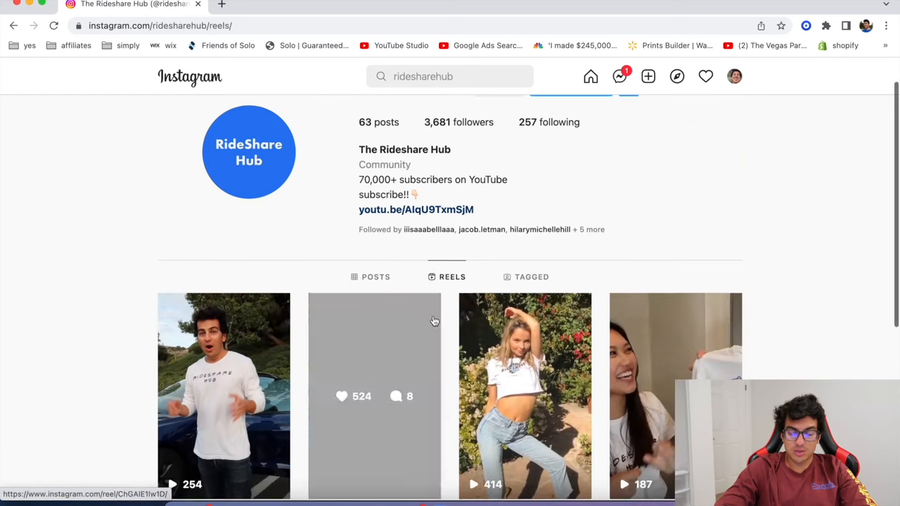
left_click(223, 395)
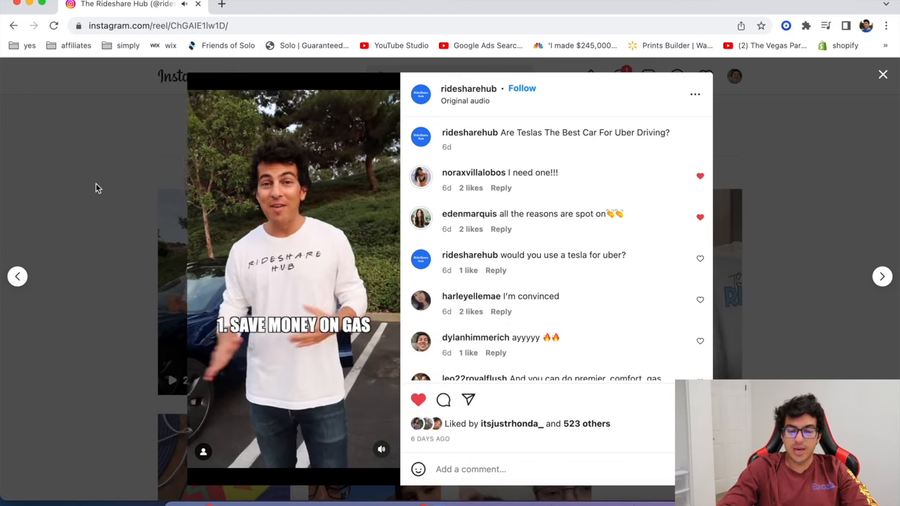
left_click(382, 450)
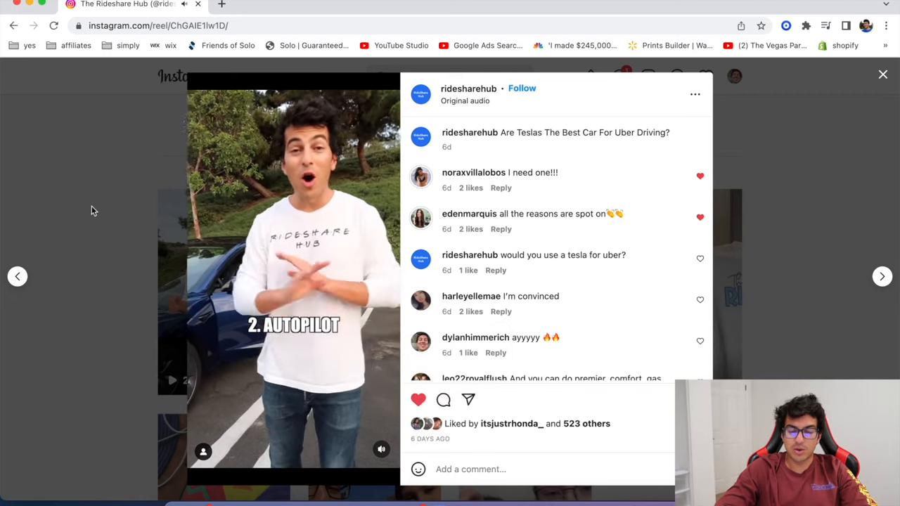
left_click(882, 74)
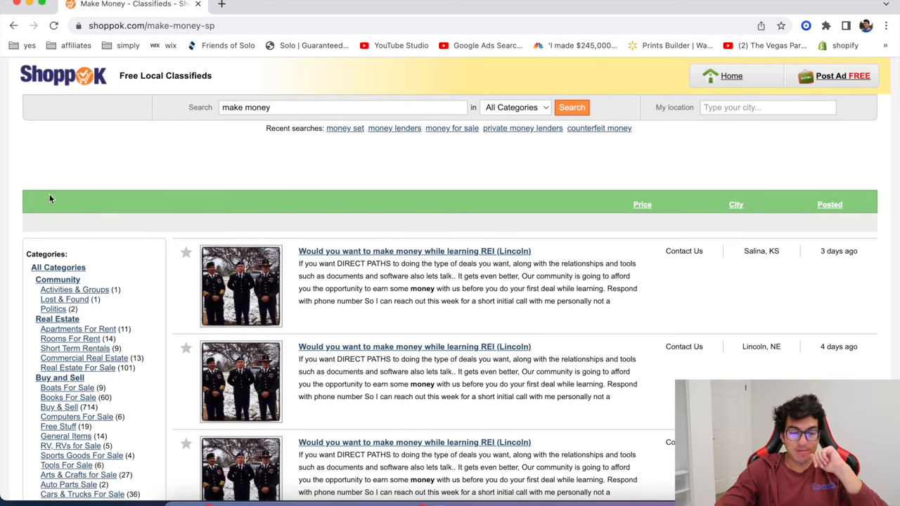
mouse_move(11, 278)
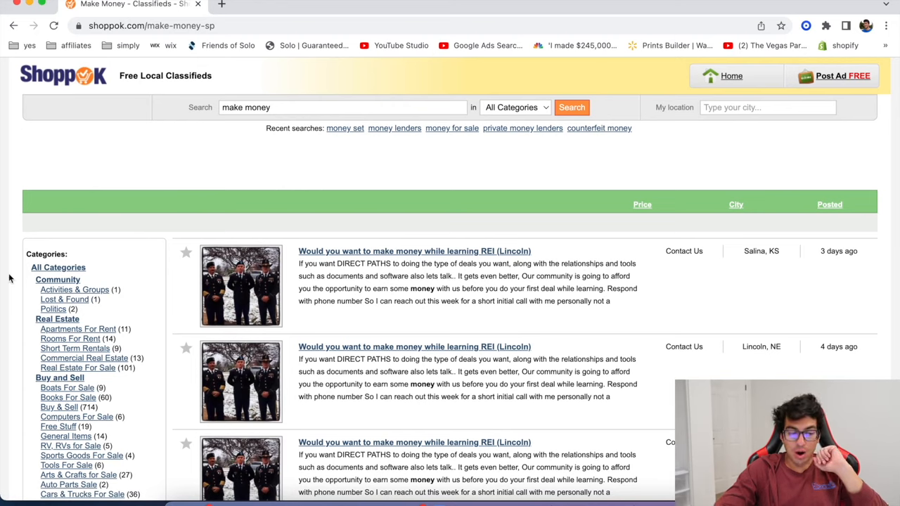
mouse_move(5, 356)
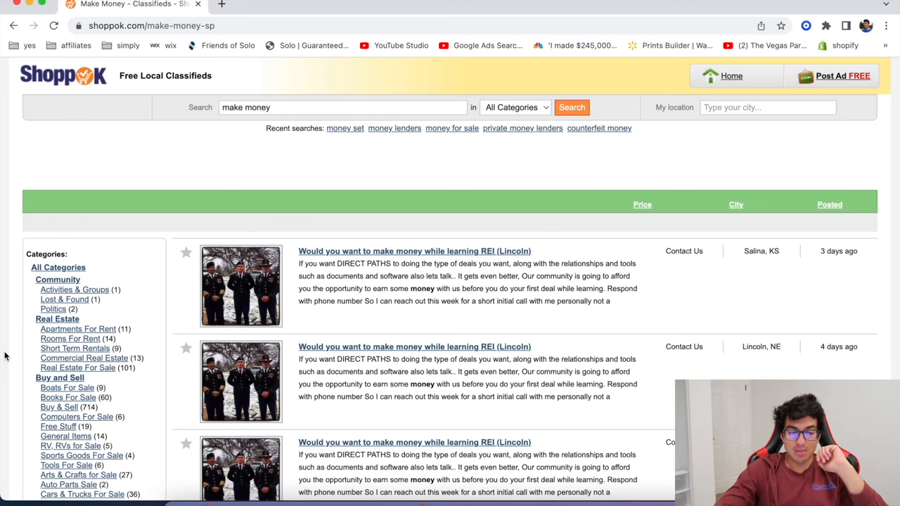
Step: Browse Shoppok's make-money classifieds and search 'make money uber' for Uber-related ads
scroll("down", 3)
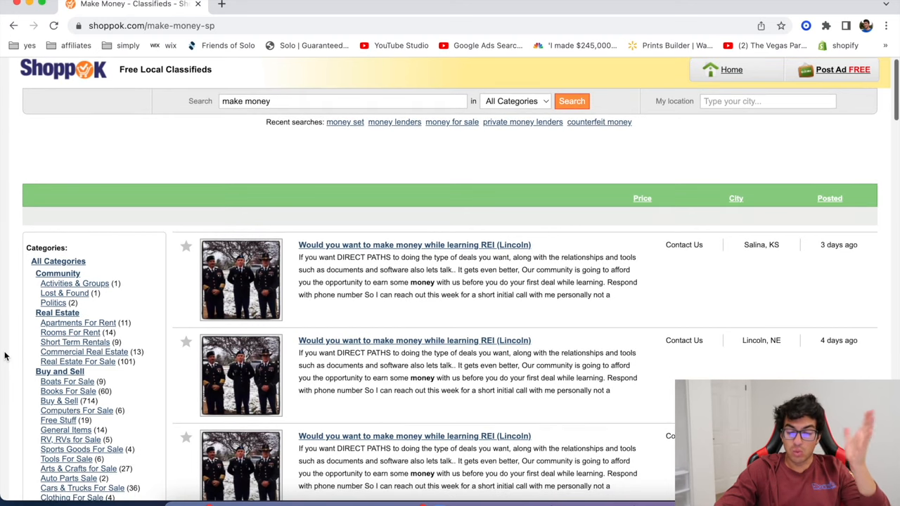
scroll("down", 3)
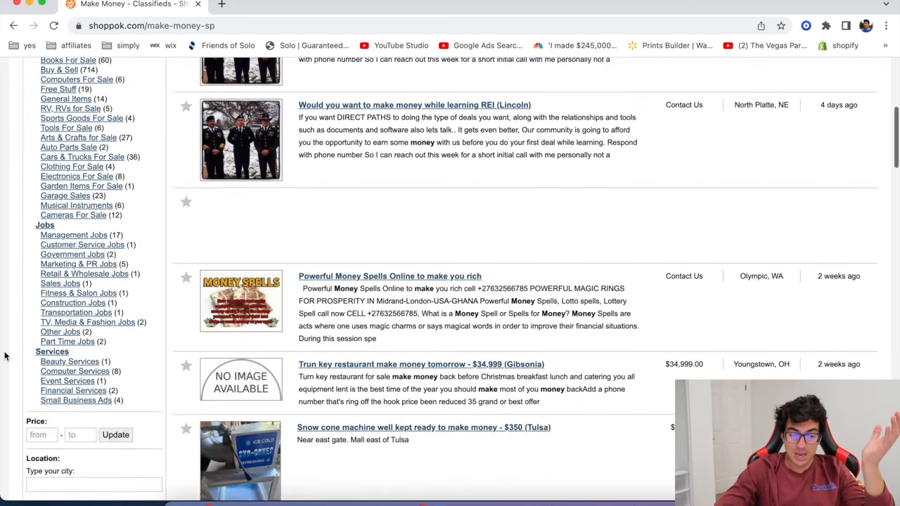
scroll("down", 3)
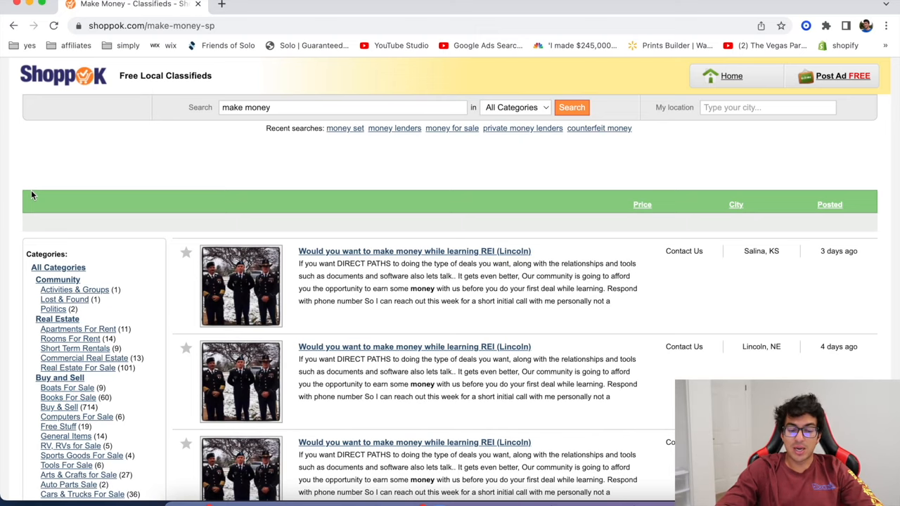
type("uber")
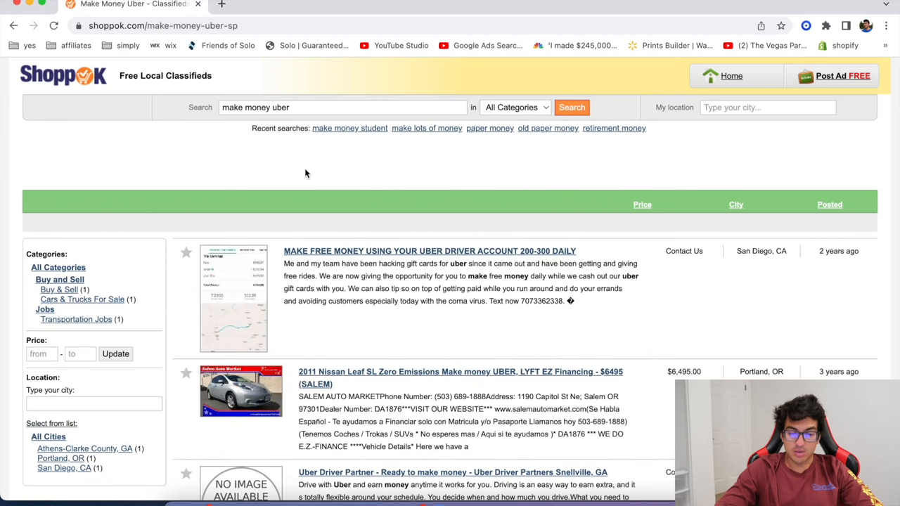
scroll("down", 3)
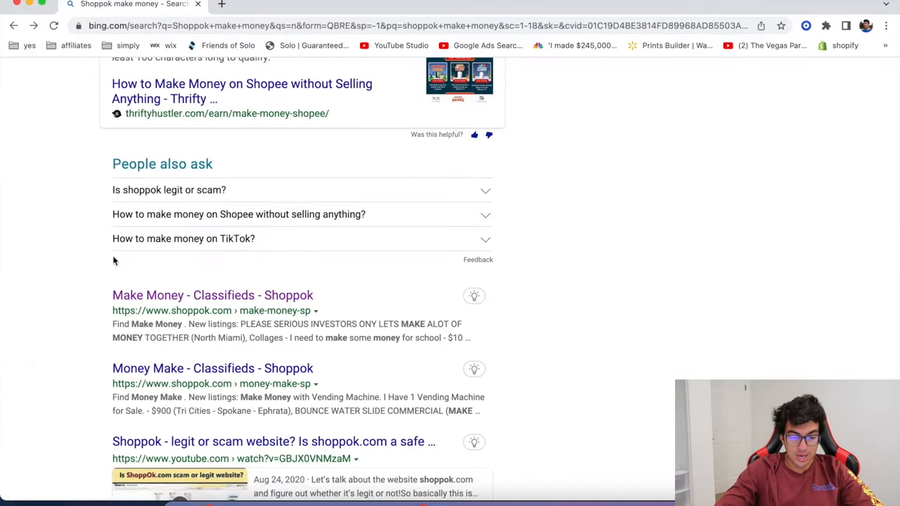
Step: Open the Fetch Rewards site and scroll through its featured brands and footer
scroll("down", 3)
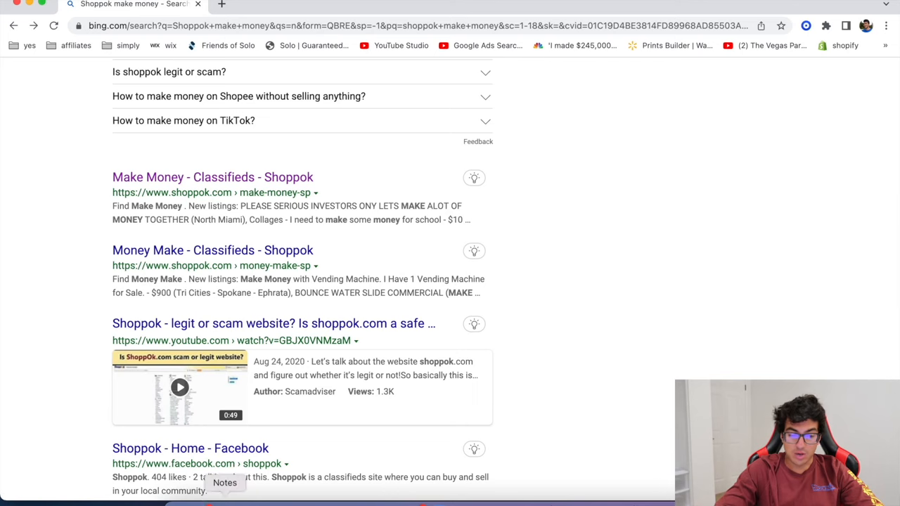
left_click(224, 483)
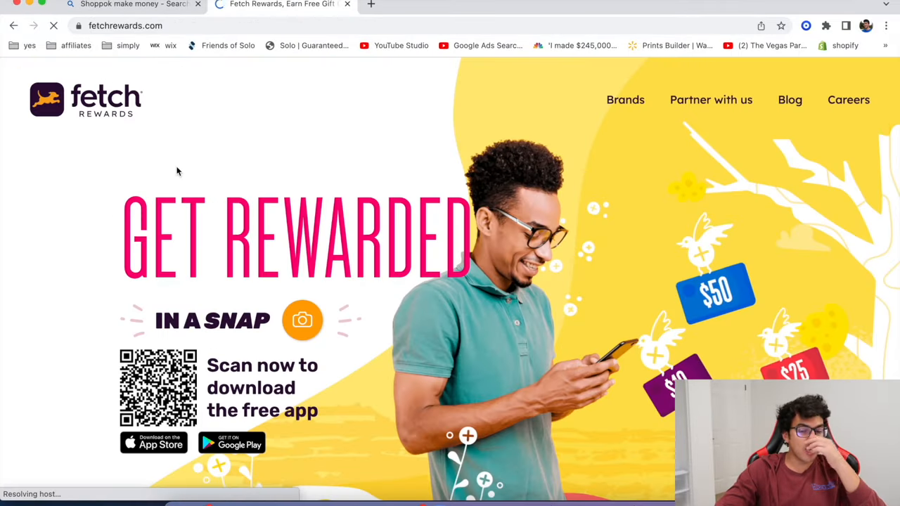
scroll("down", 3)
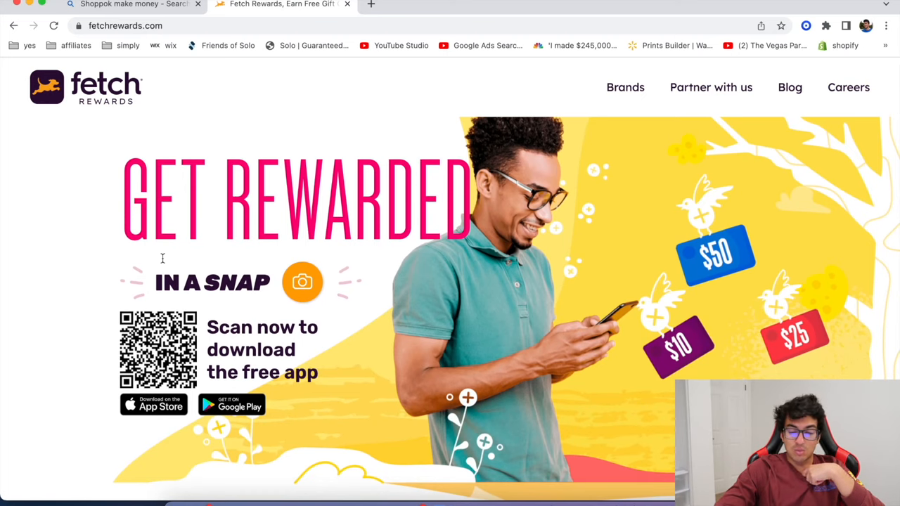
scroll("down", 3)
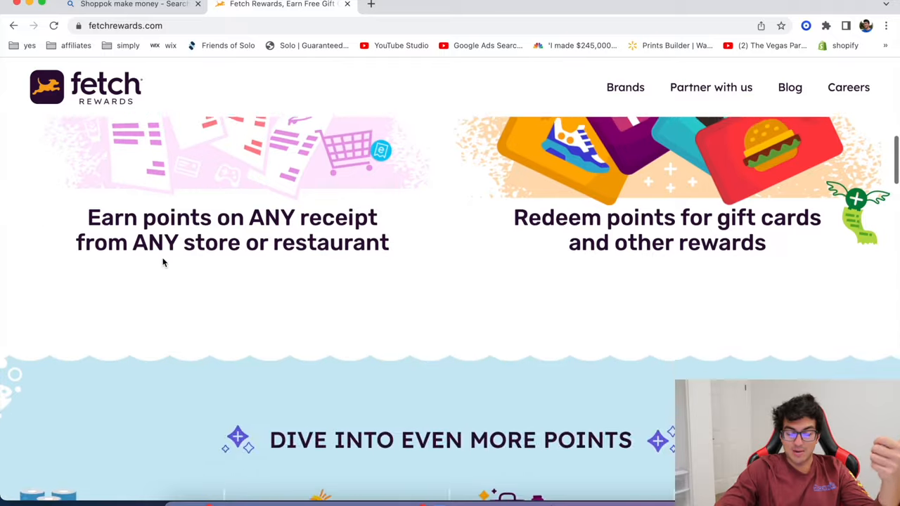
scroll("down", 3)
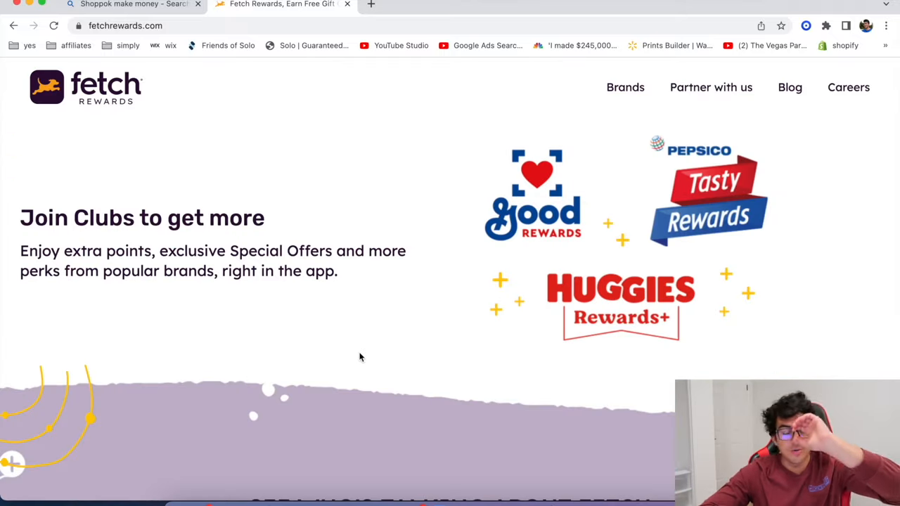
scroll("down", 3)
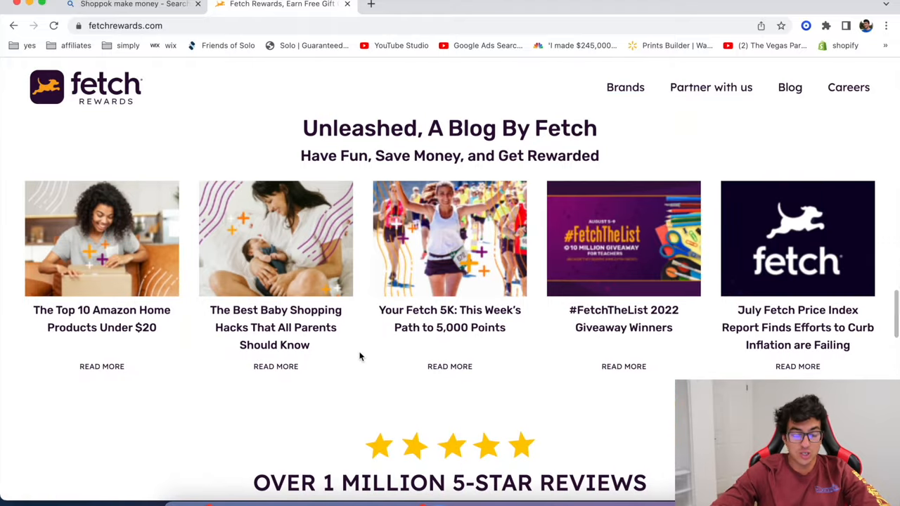
scroll("down", 3)
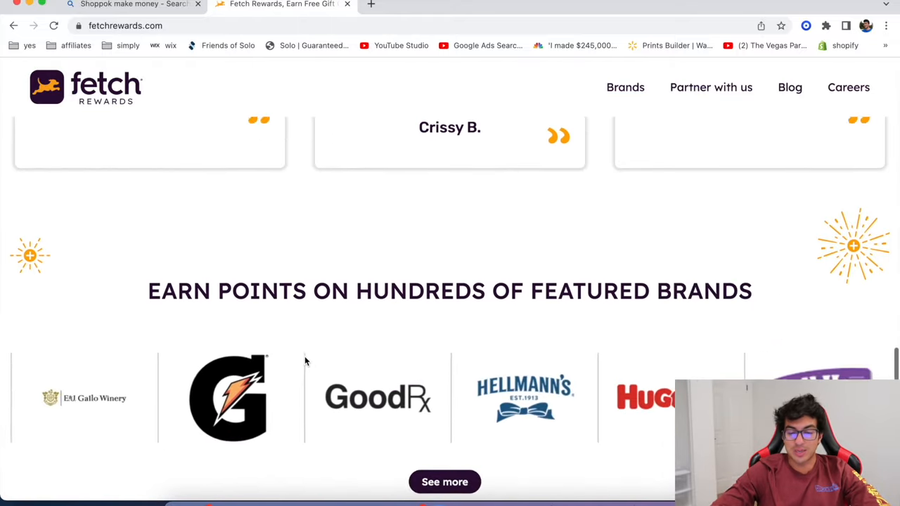
scroll("down", 3)
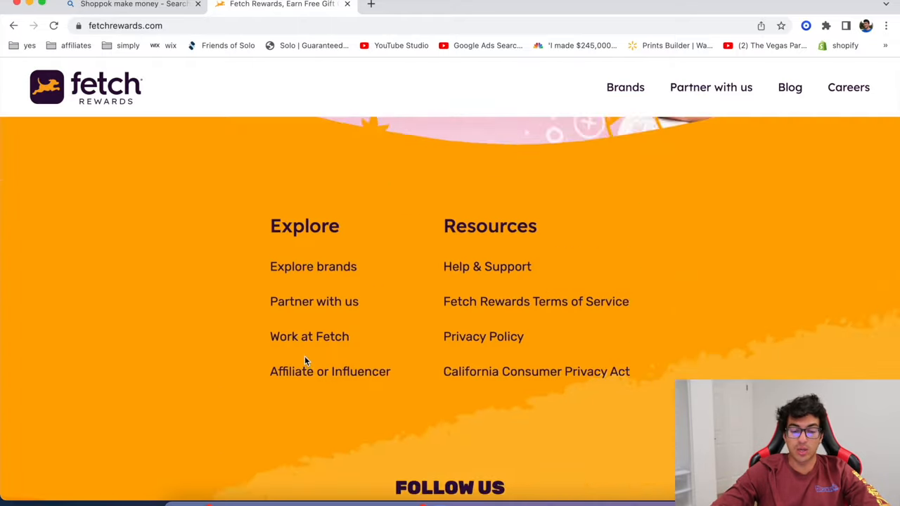
scroll("down", 3)
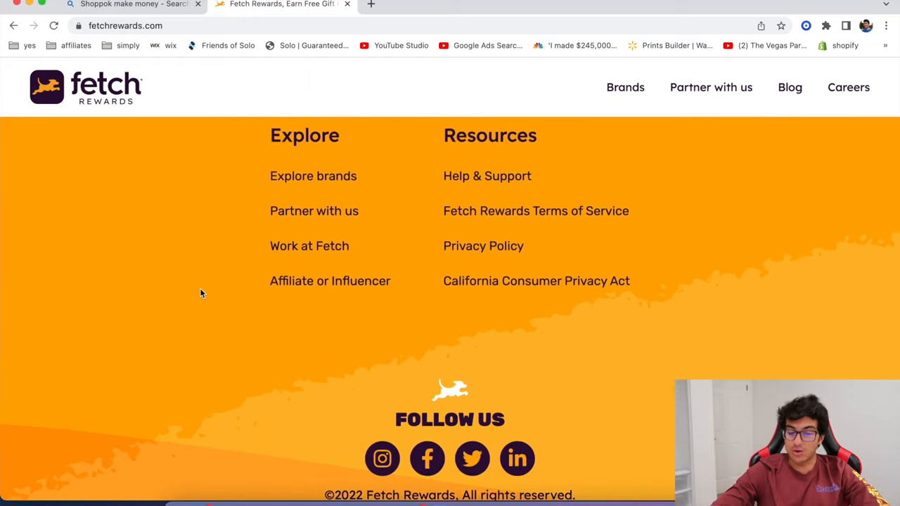
Step: Scroll back up the Fetch Rewards homepage toward the top
scroll("up", 3)
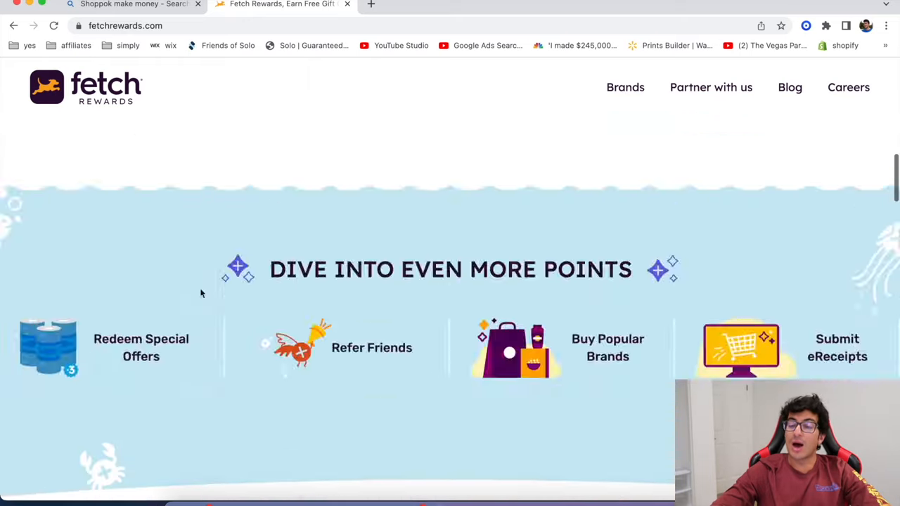
scroll("up", 3)
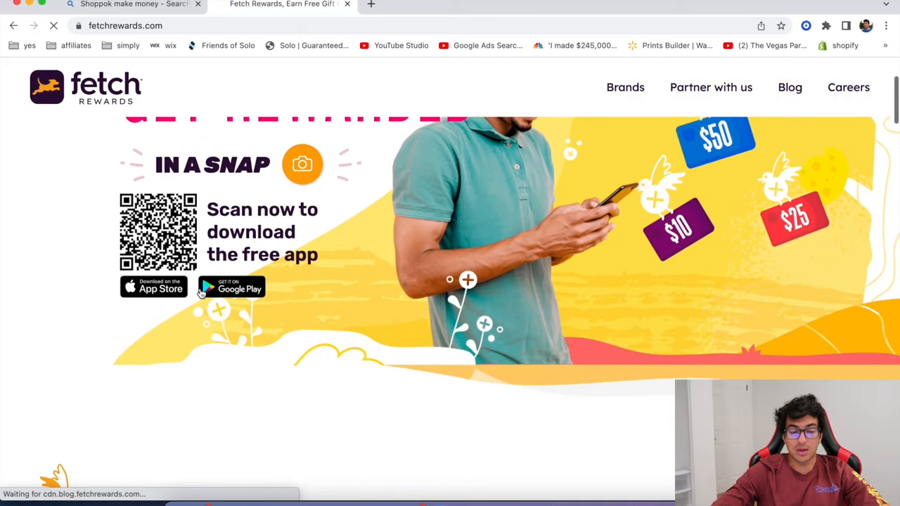
left_click(231, 287)
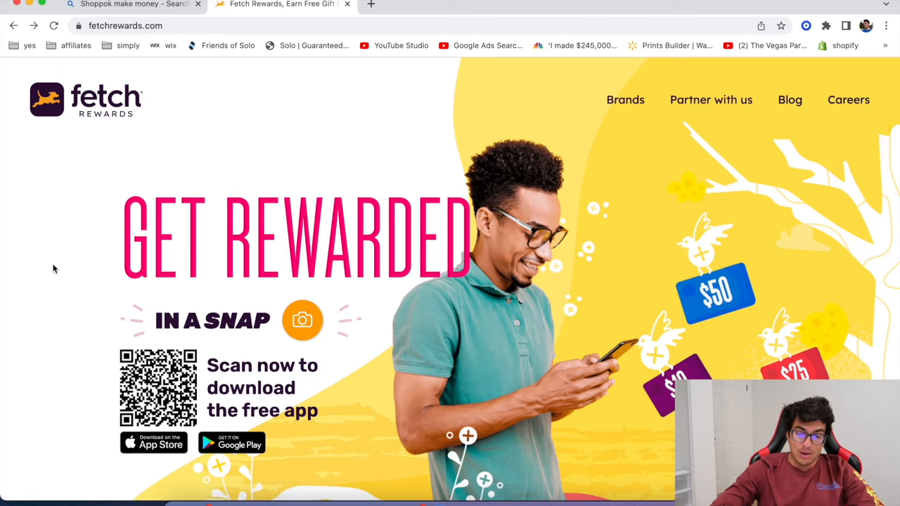
mouse_move(137, 195)
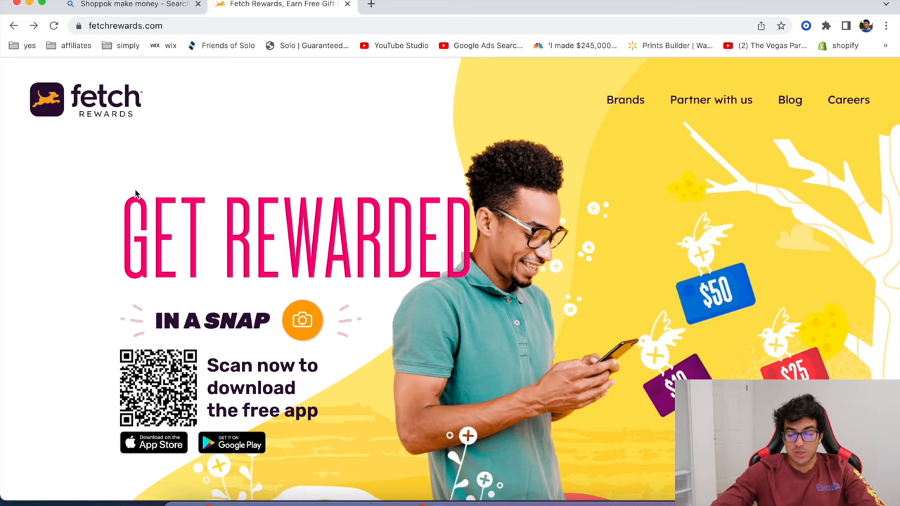
scroll("down", 3)
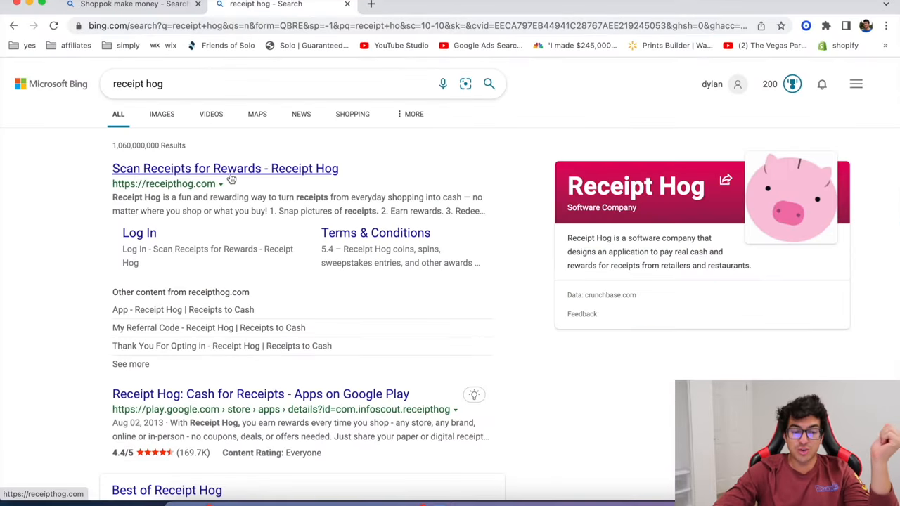
Step: Open the Receipt Hog site and browse its snap-earn-redeem steps and testimonials
left_click(225, 168)
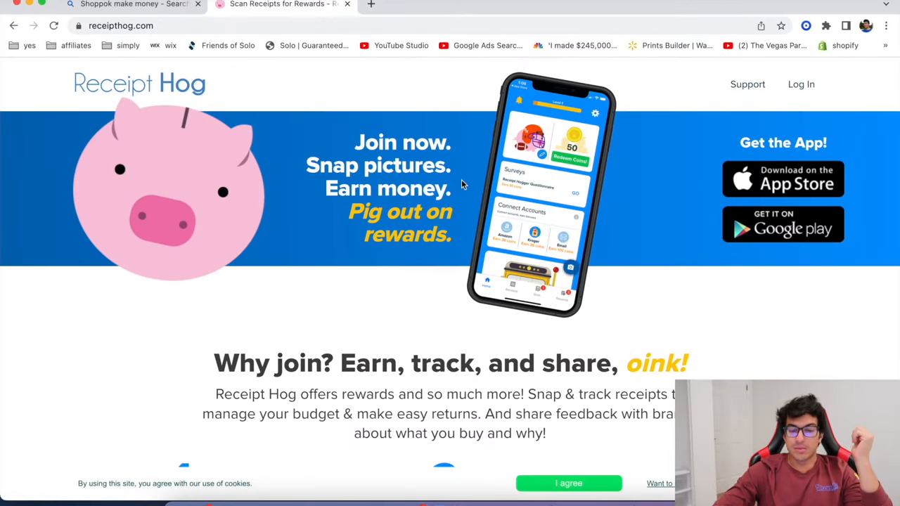
mouse_move(429, 132)
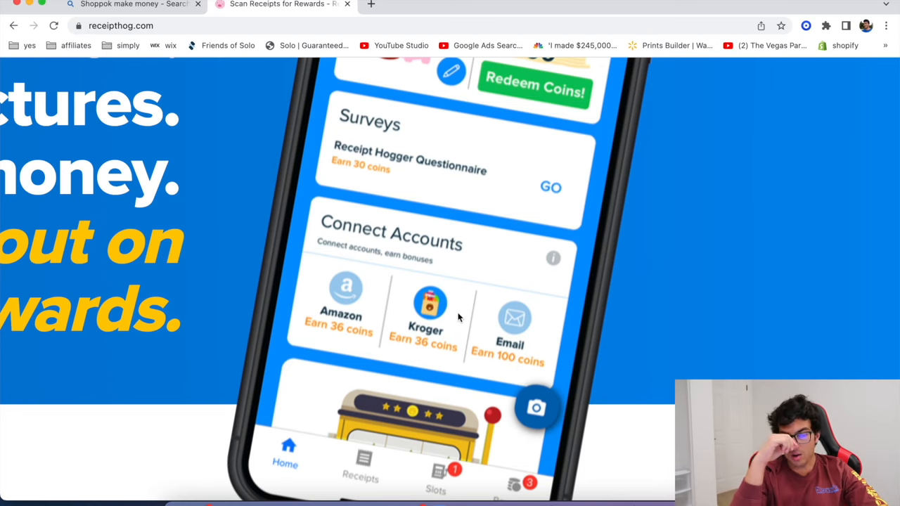
mouse_move(475, 362)
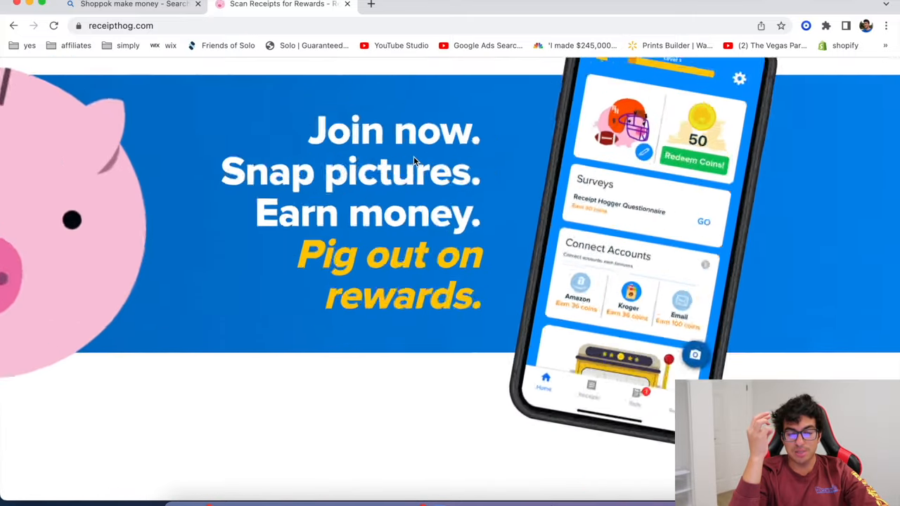
scroll("down", 3)
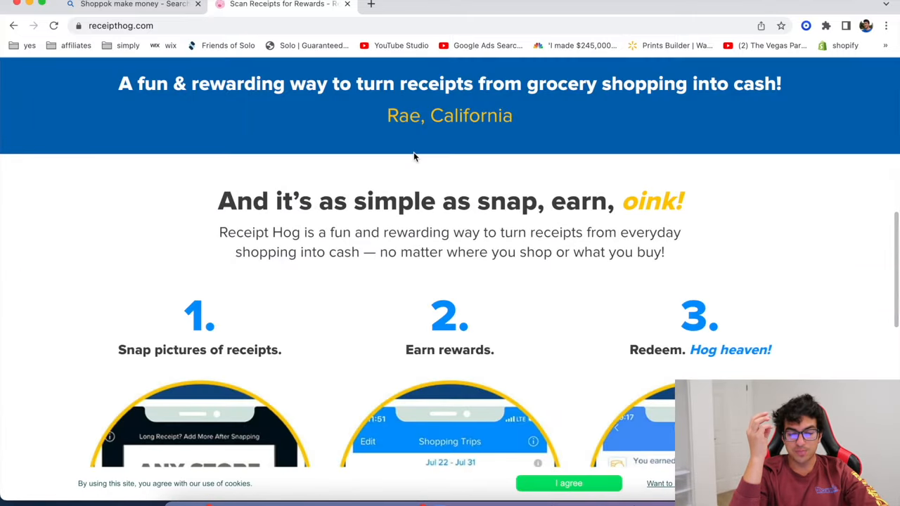
scroll("down", 3)
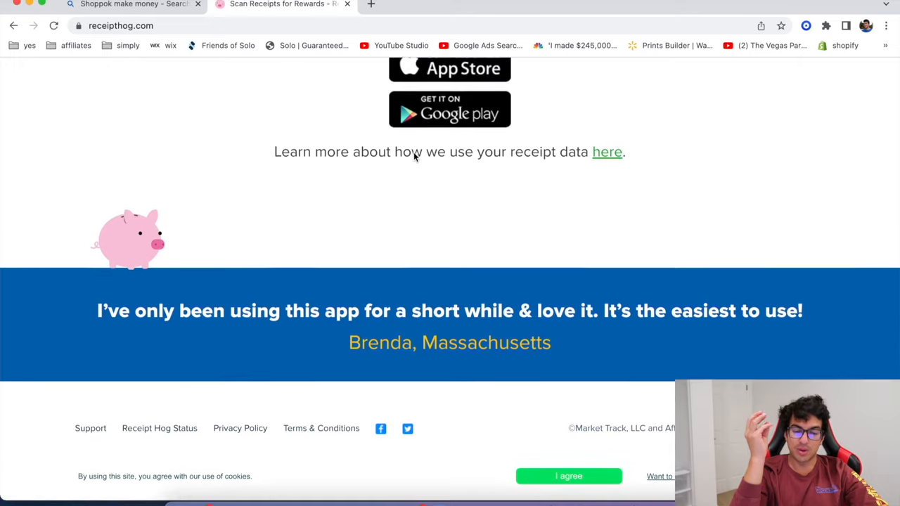
scroll("down", 3)
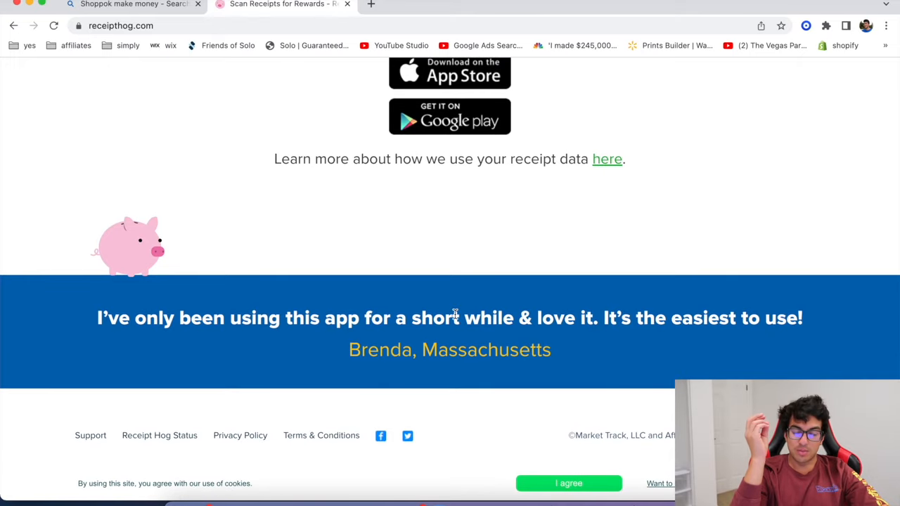
scroll("up", 3)
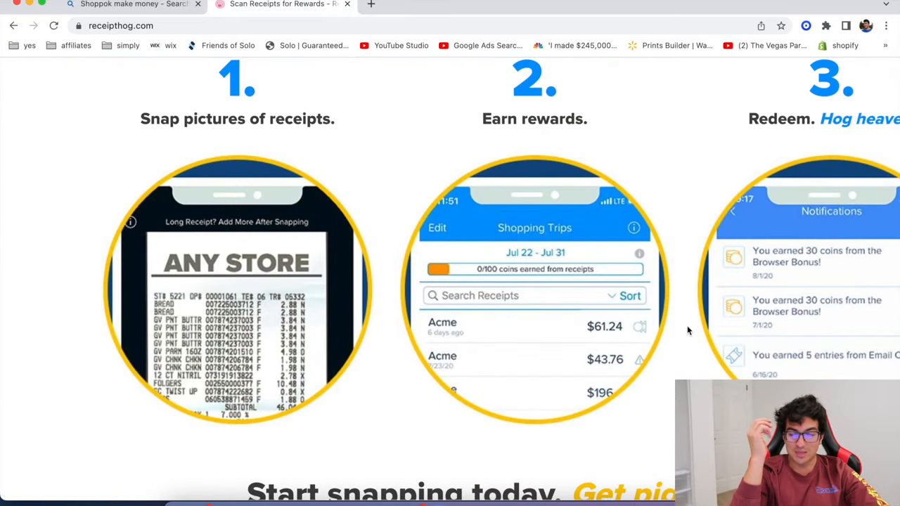
scroll("down", 3)
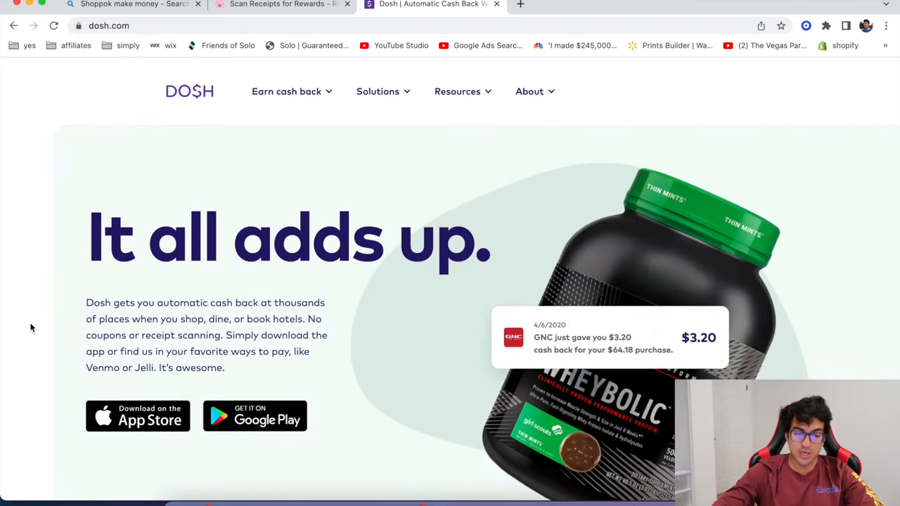
Step: Highlight the 'no coupons or receipt scanning' phrase on Dosh's homepage
scroll("down", 3)
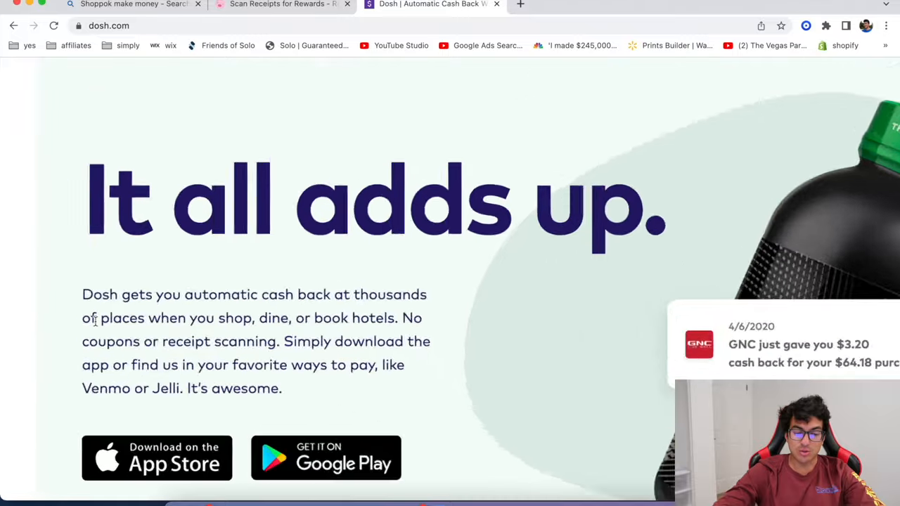
scroll("down", 3)
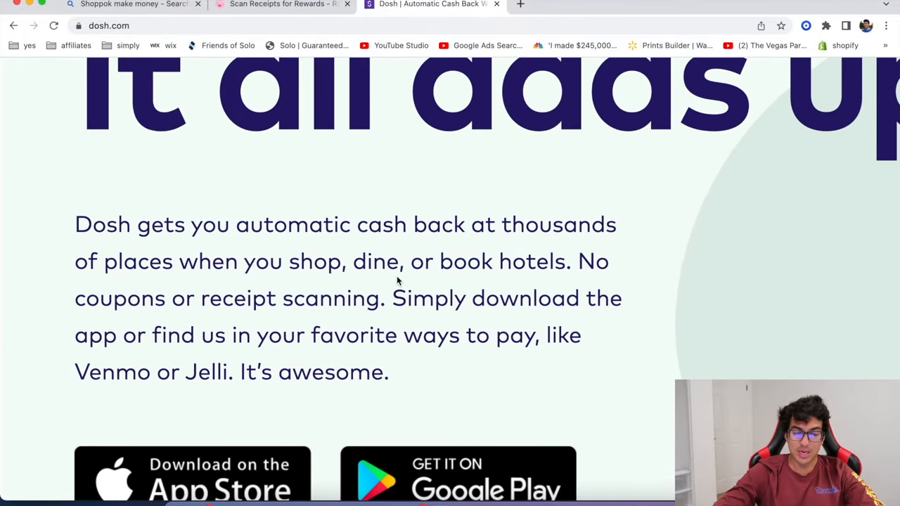
left_click_drag(74, 298, 253, 298)
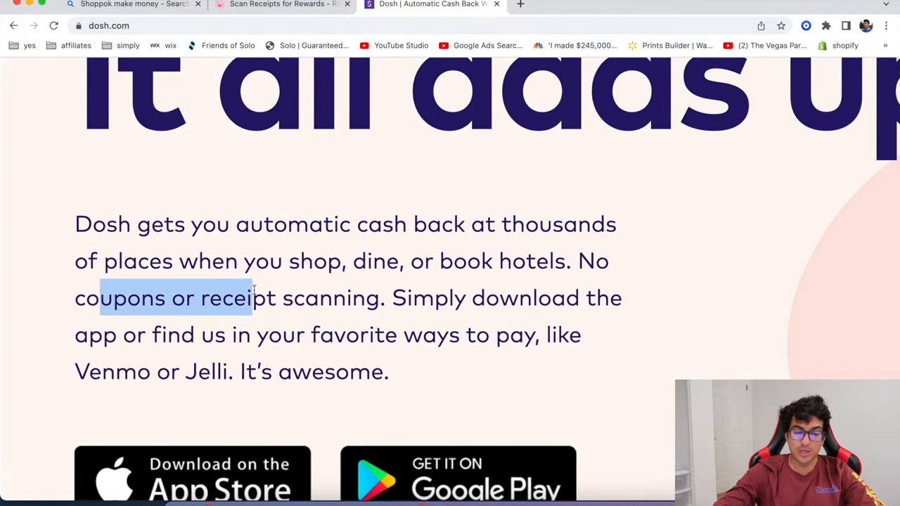
left_click_drag(253, 297, 232, 335)
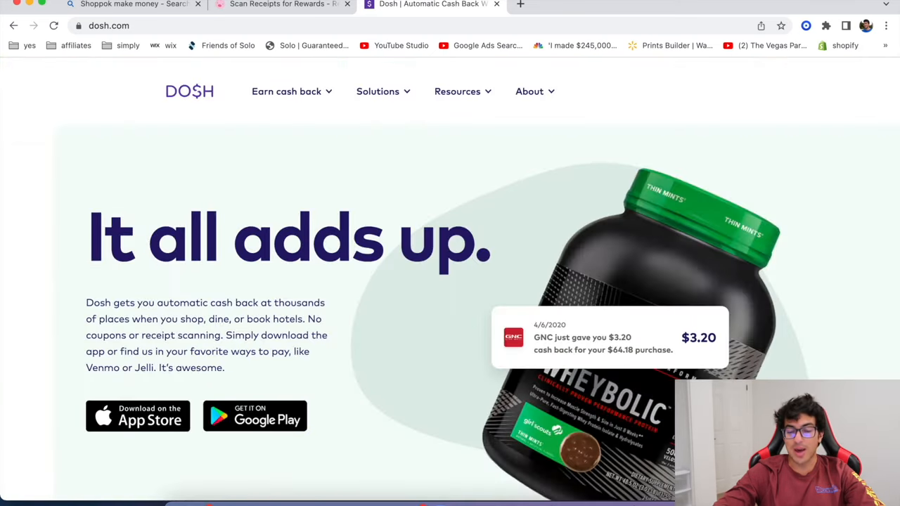
Step: Scroll down through Dosh's partner brand logos and back up
scroll("down", 3)
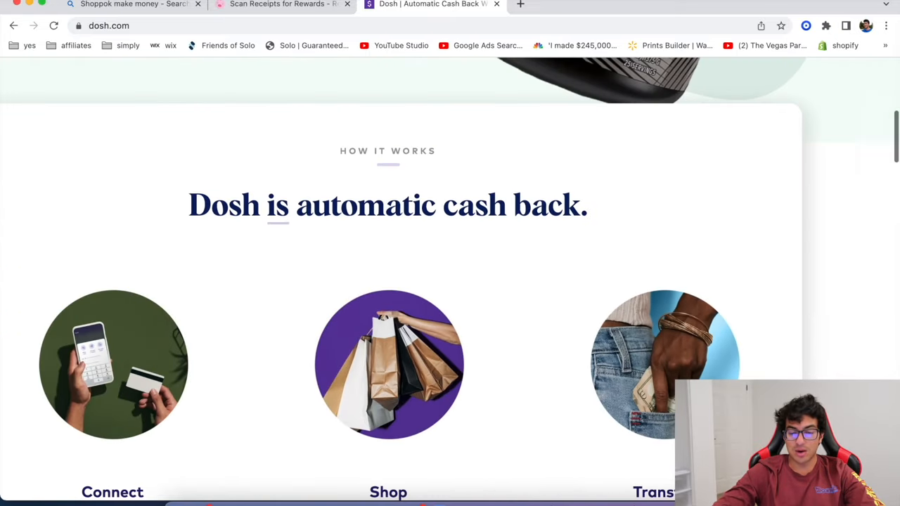
scroll("down", 3)
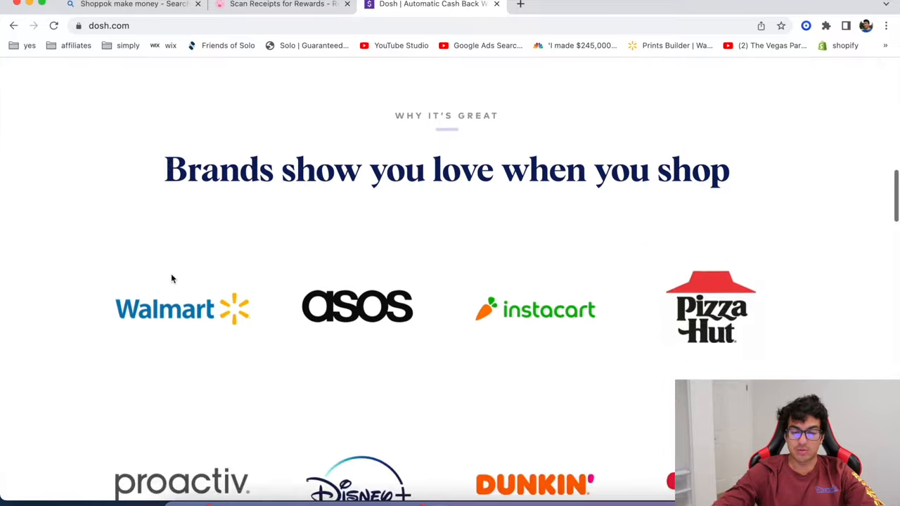
scroll("down", 3)
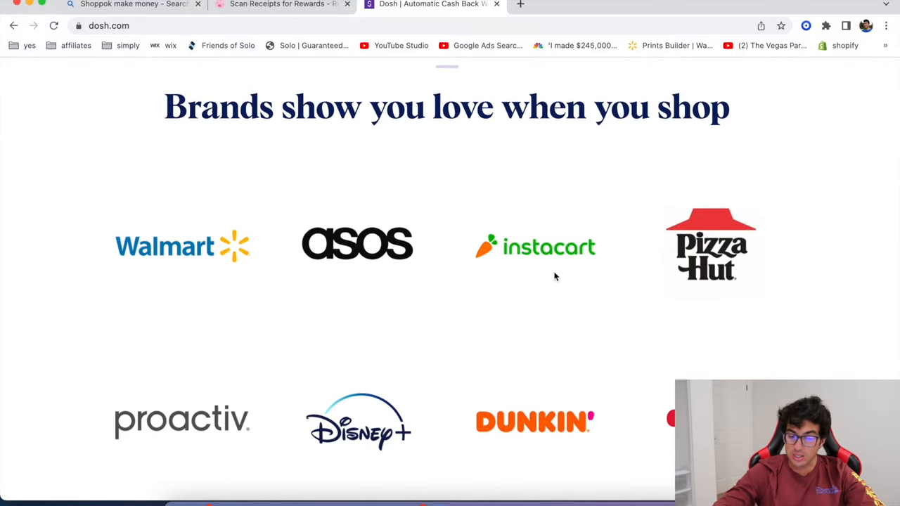
scroll("down", 3)
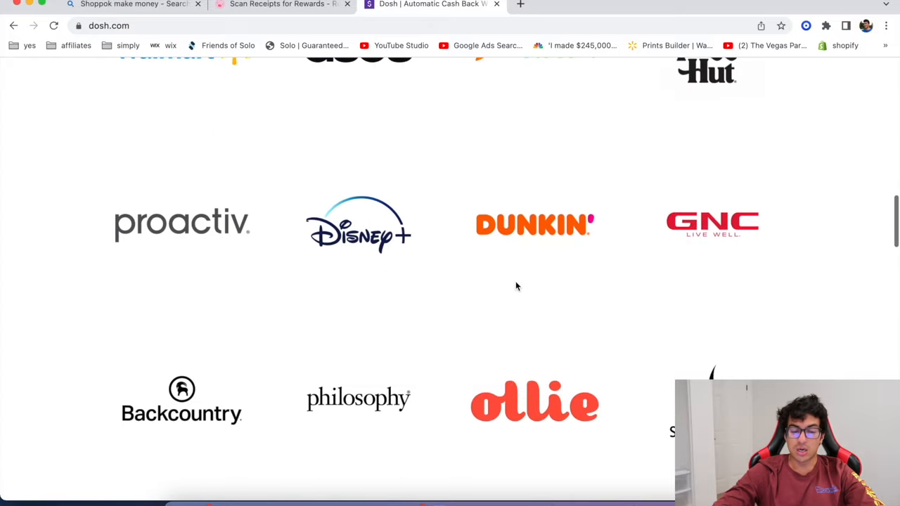
scroll("up", 3)
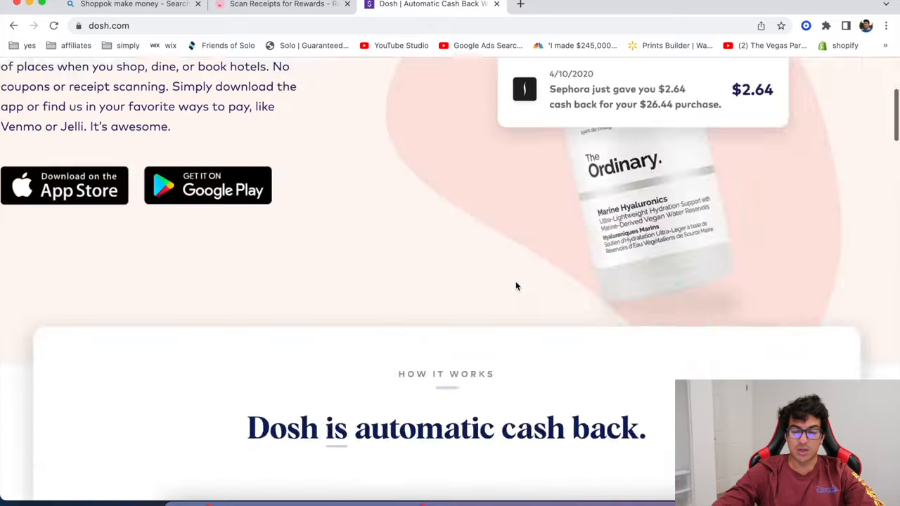
scroll("up", 3)
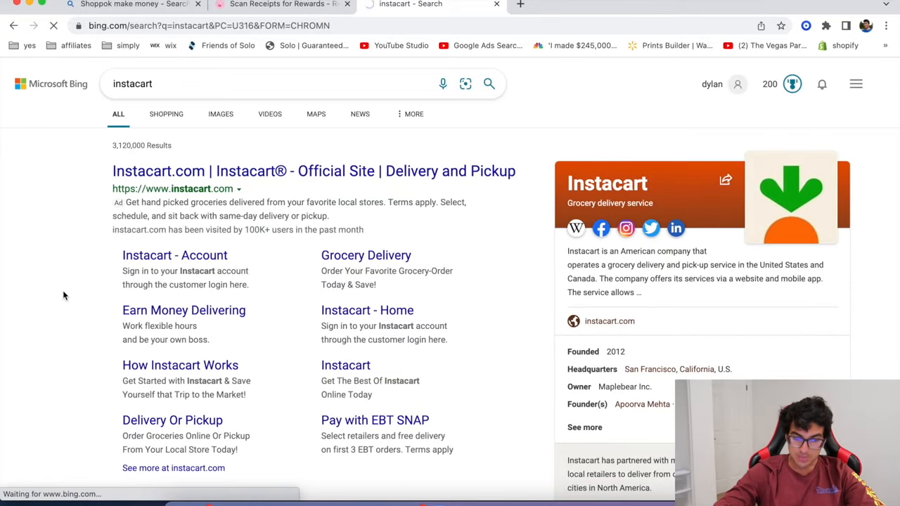
Step: Open Instacart.com and browse Orange County stores such as Sprouts, ALDI and Costco
left_click(312, 171)
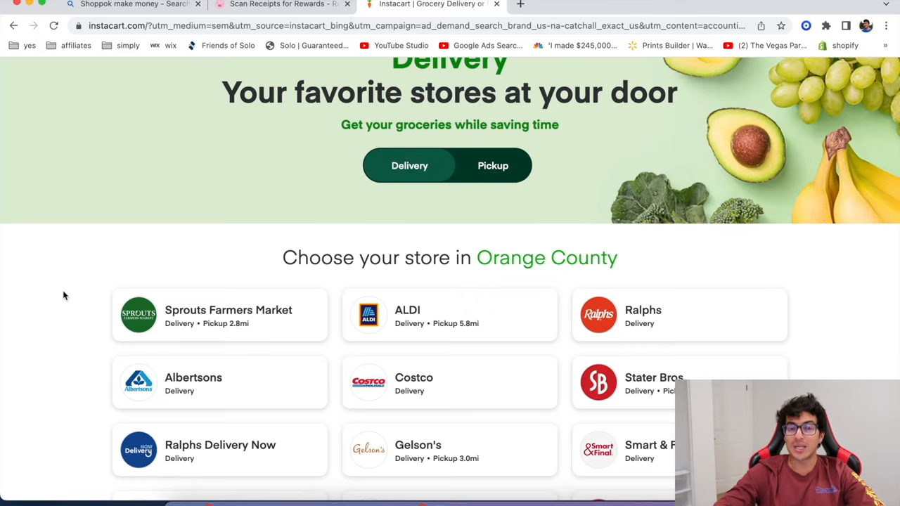
scroll("up", 3)
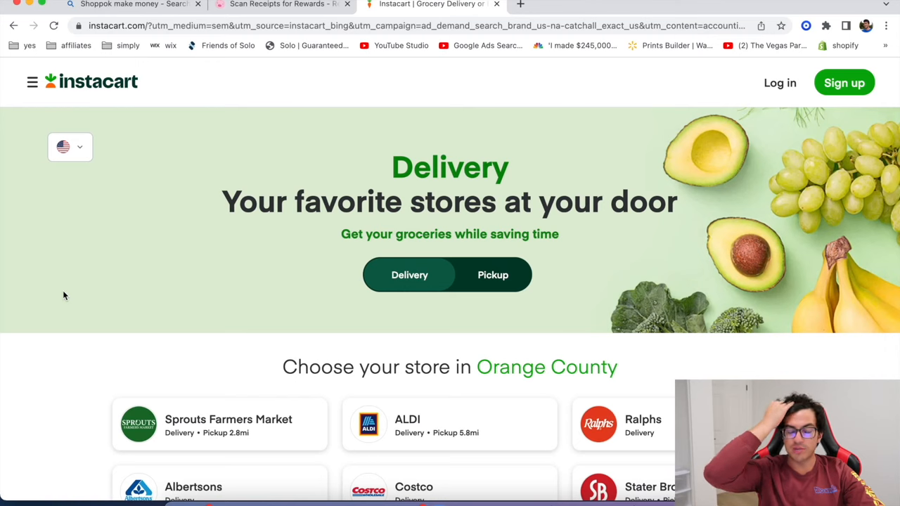
mouse_move(73, 353)
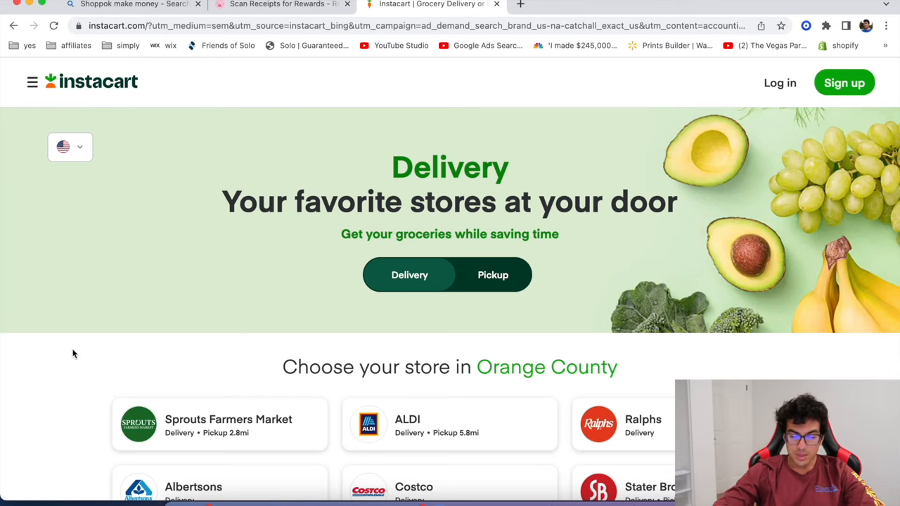
scroll("down", 3)
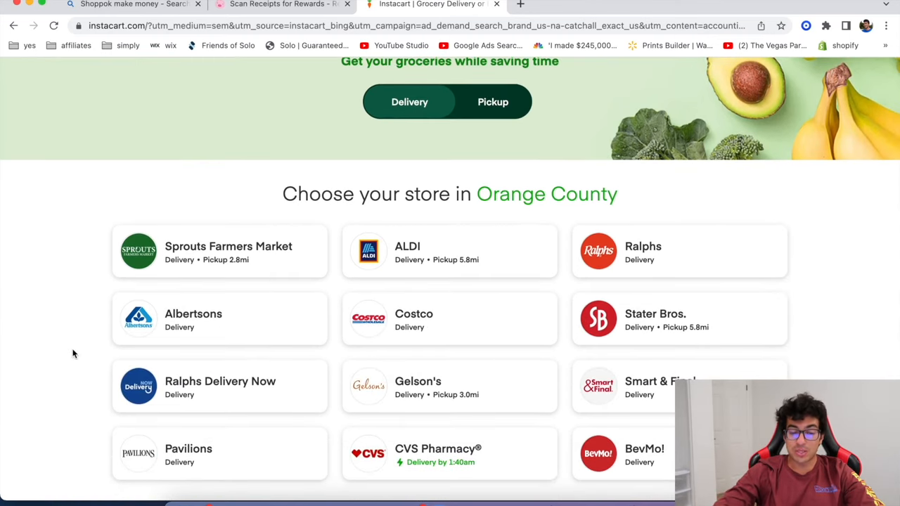
scroll("up", 3)
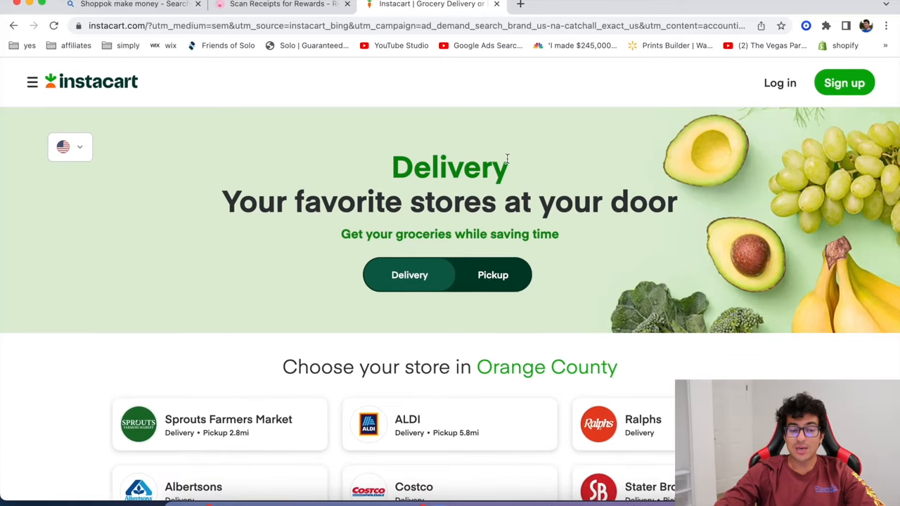
scroll("down", 3)
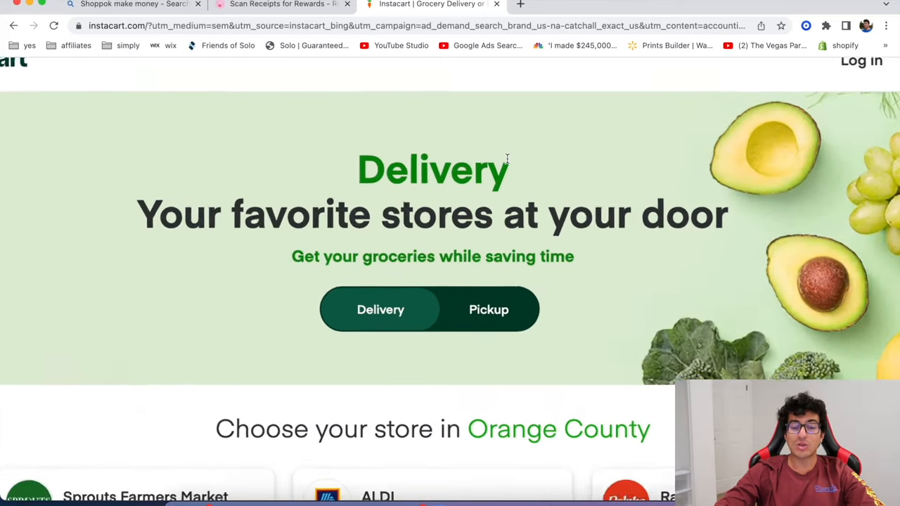